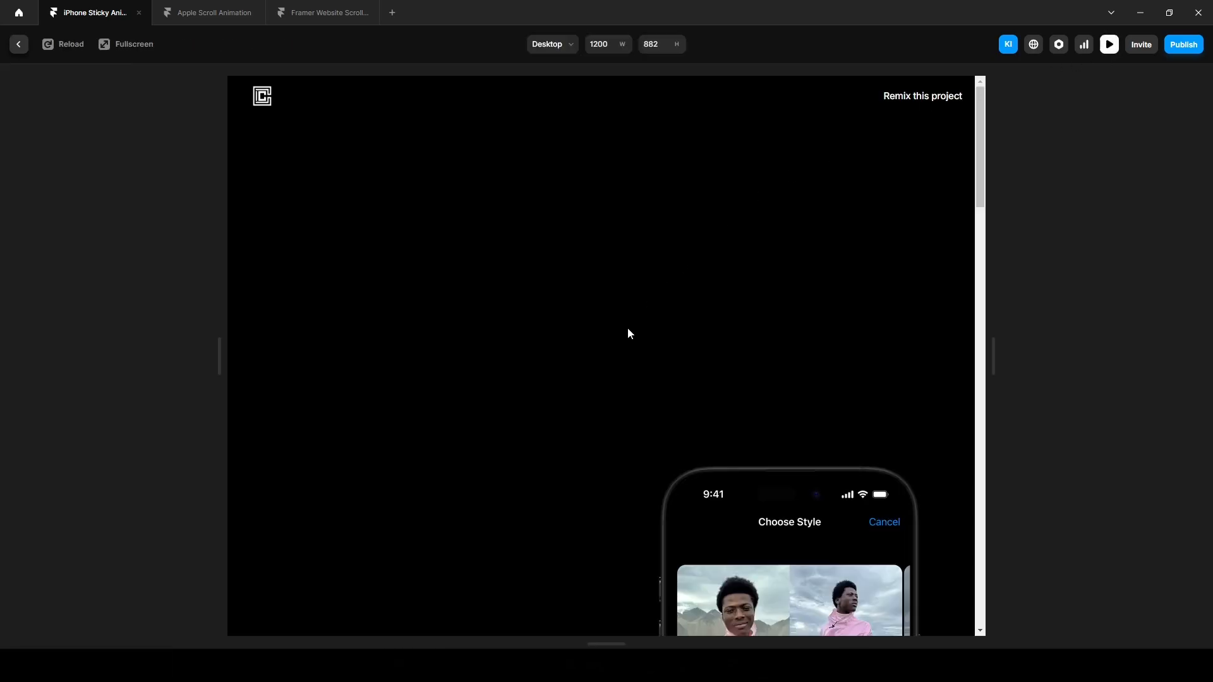
# Scroll the live preview of the sticky iPhone page, then return to the editor canvas.
pyautogui.scroll(-3)
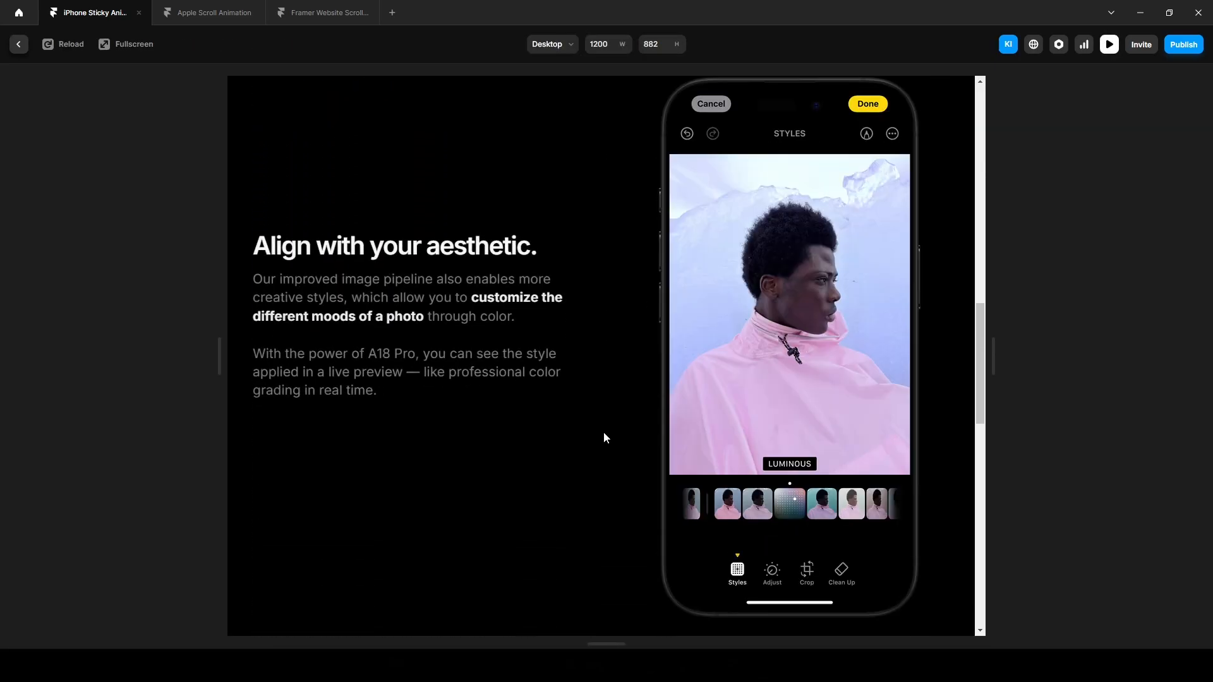
pyautogui.scroll(-3)
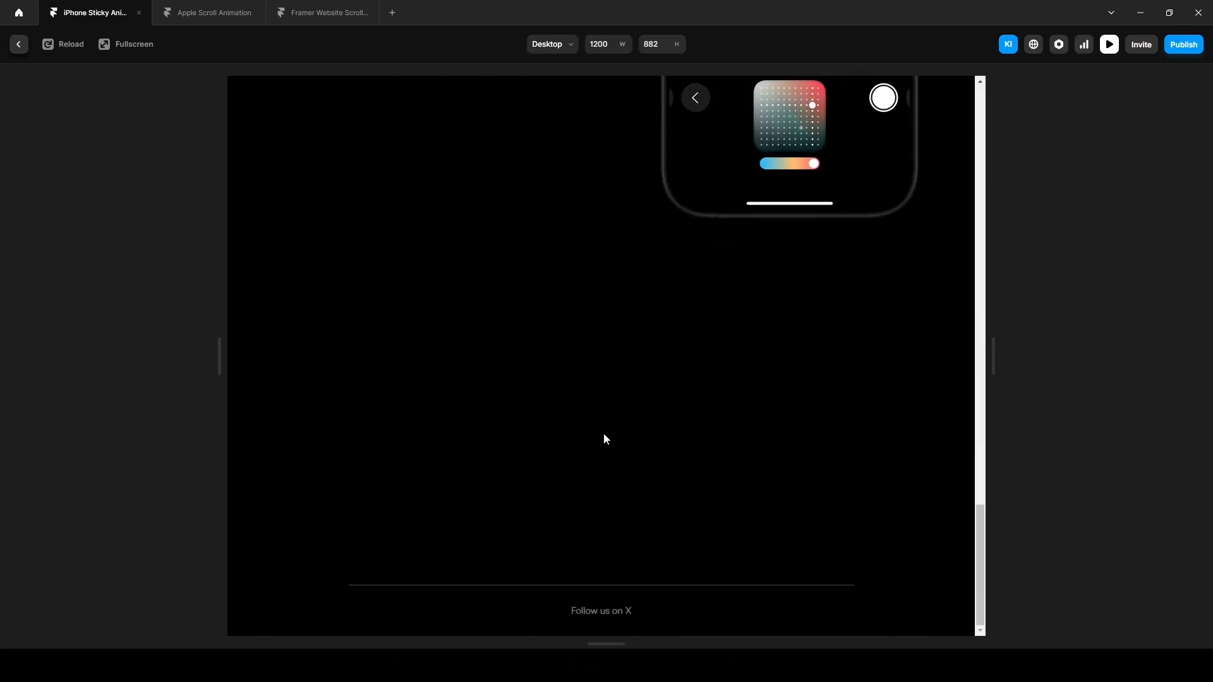
pyautogui.scroll(3)
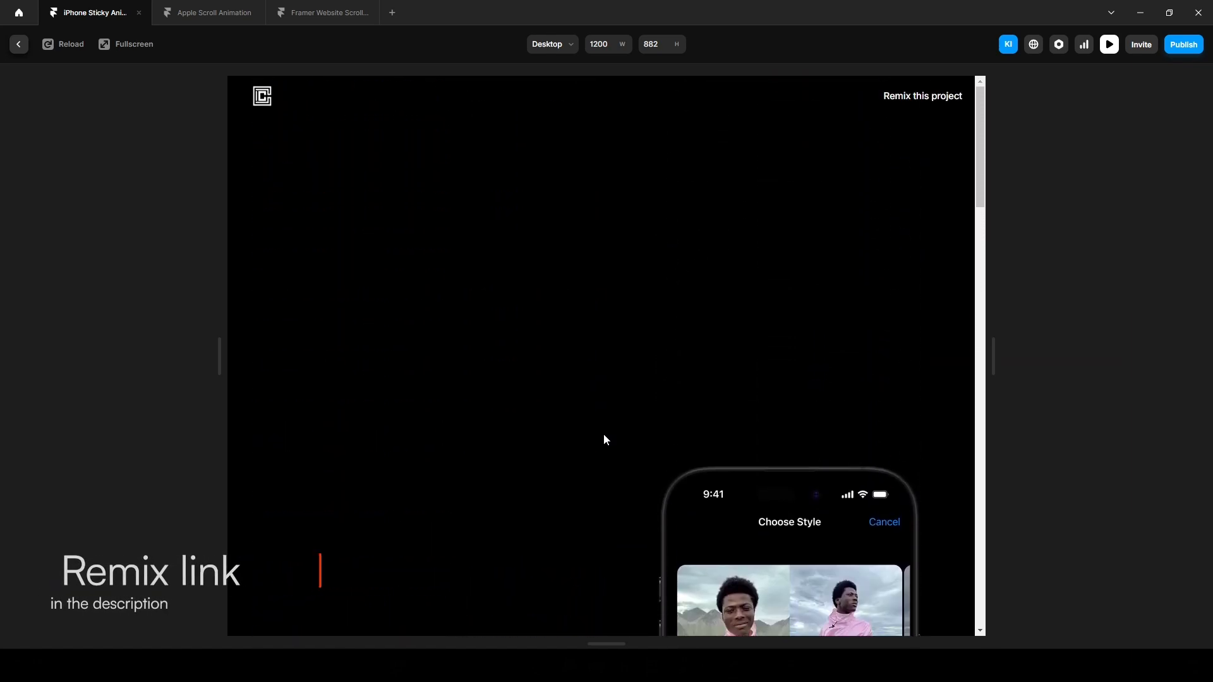
pyautogui.moveTo(12, 68)
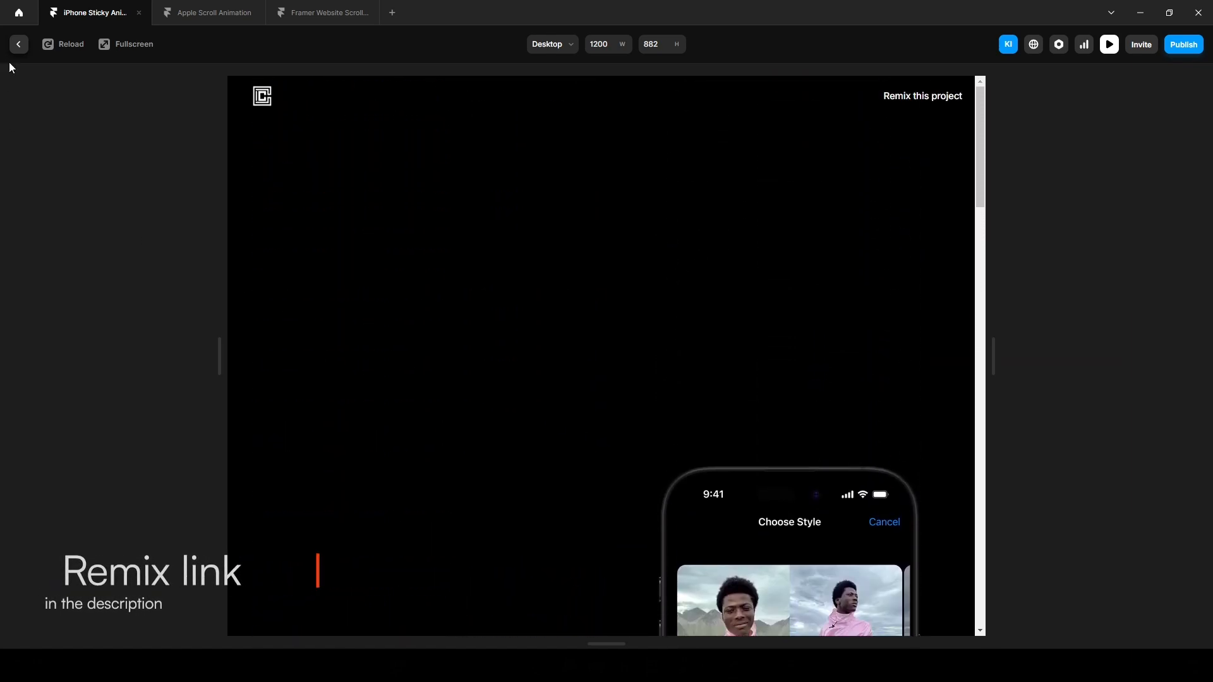
pyautogui.click(18, 44)
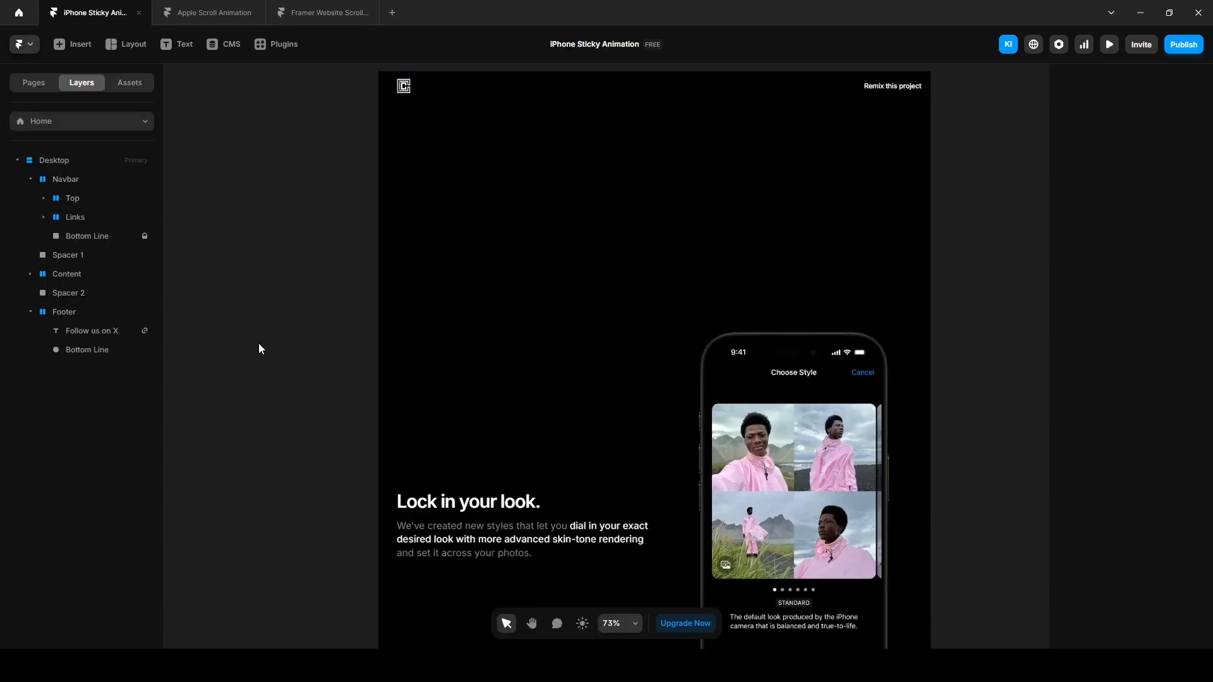
pyautogui.click(505, 540)
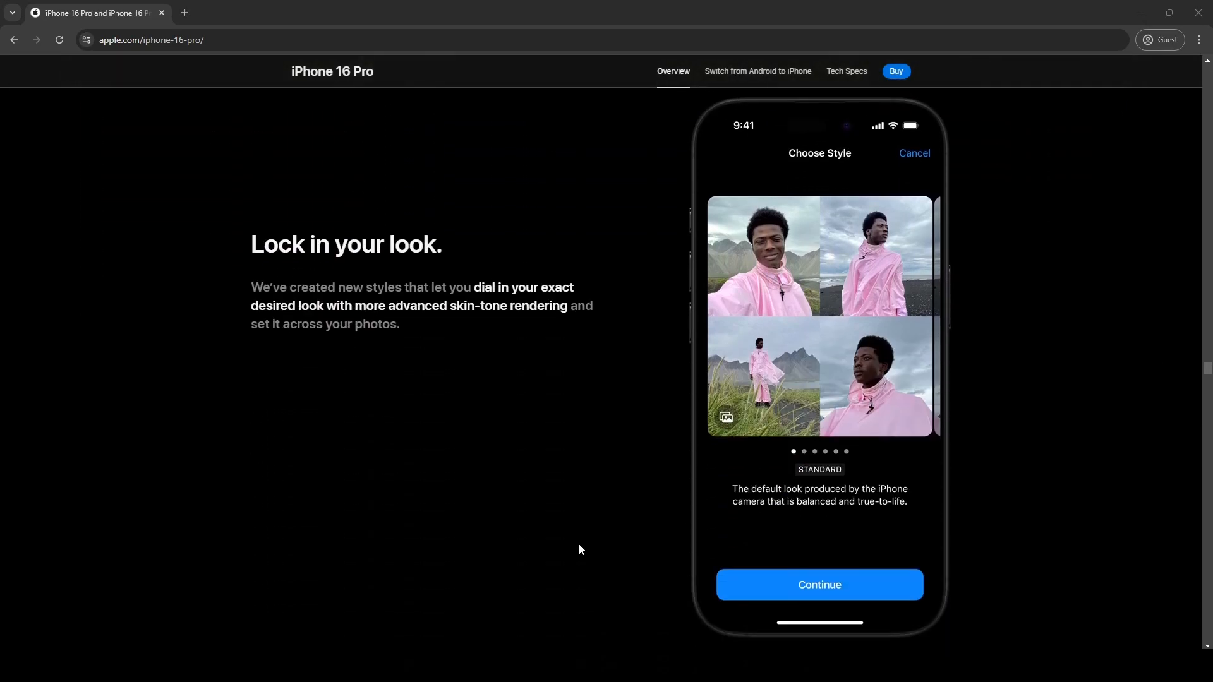
pyautogui.scroll(-3)
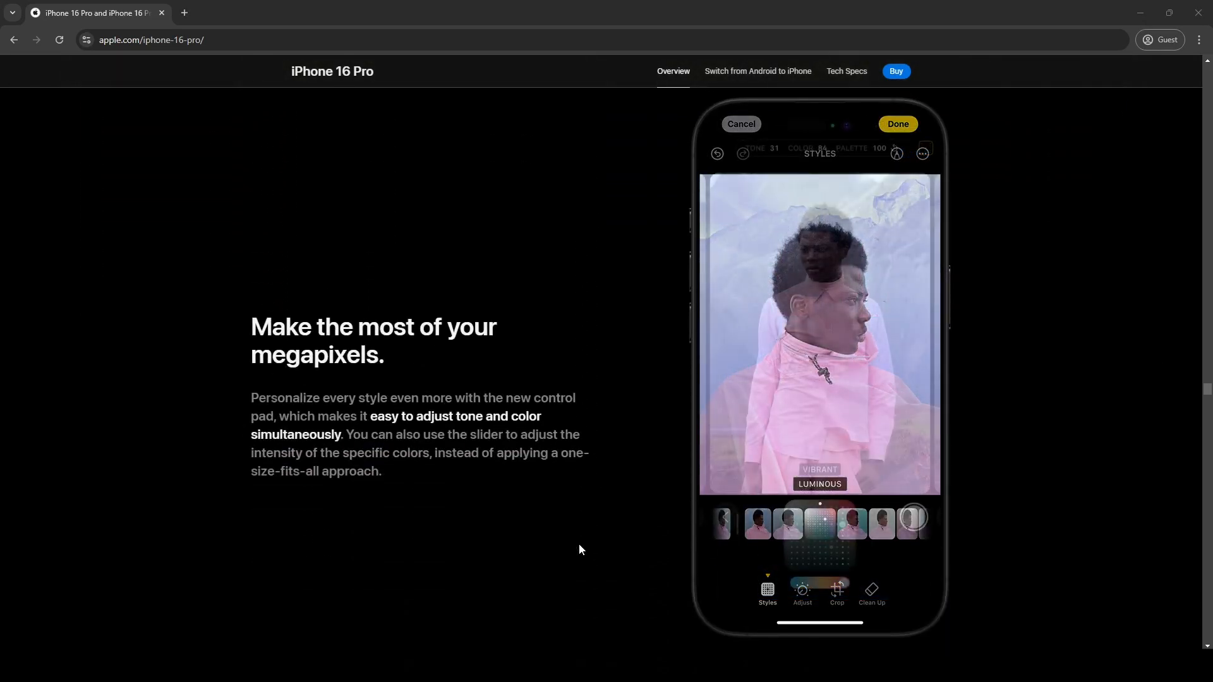
pyautogui.scroll(-3)
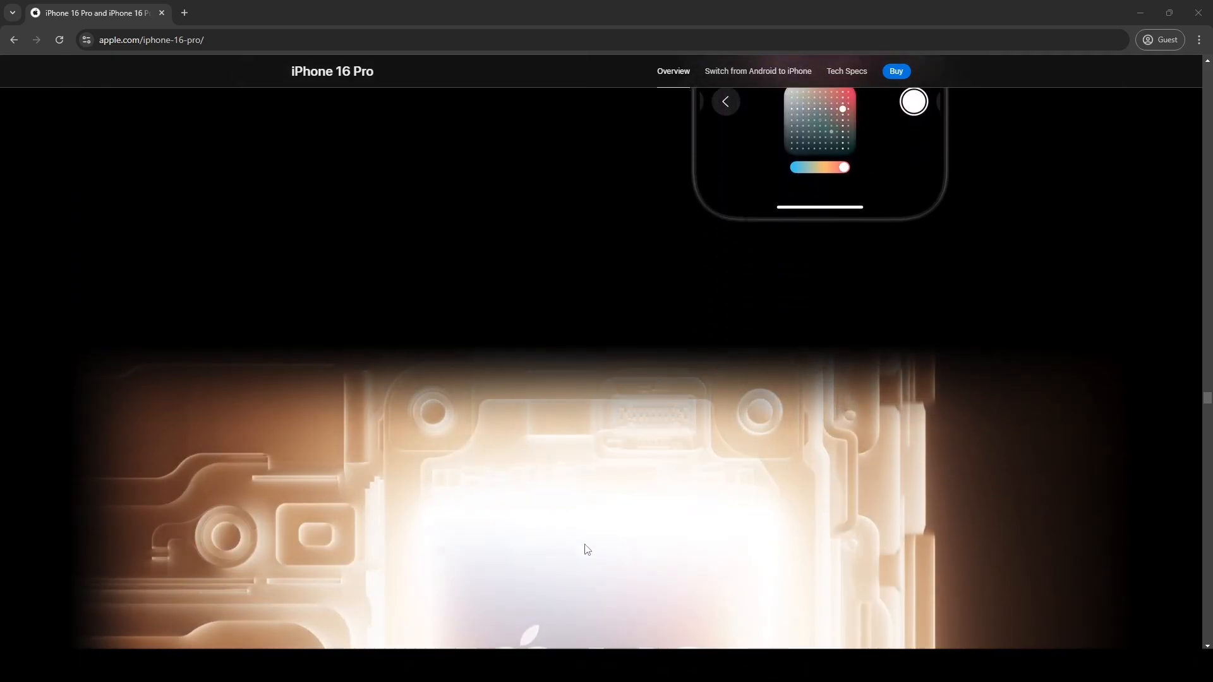
pyautogui.click(205, 13)
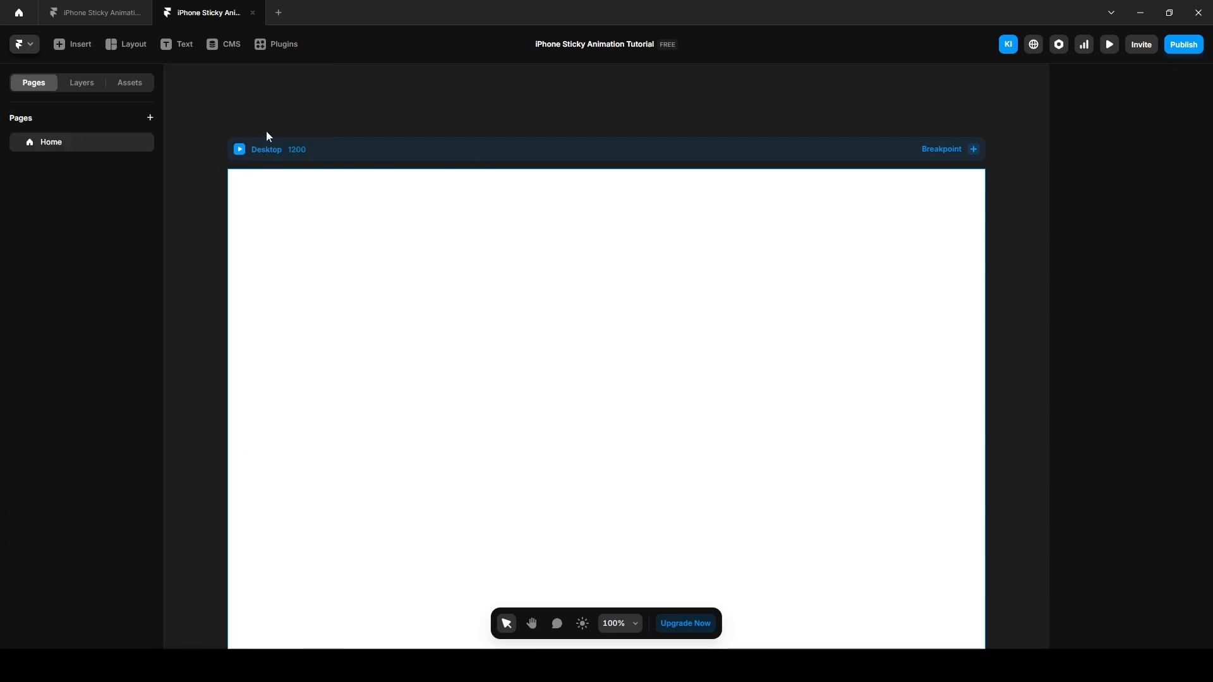
# Give the Desktop breakpoint a vertical stack layout and a black background fill.
pyautogui.click(81, 83)
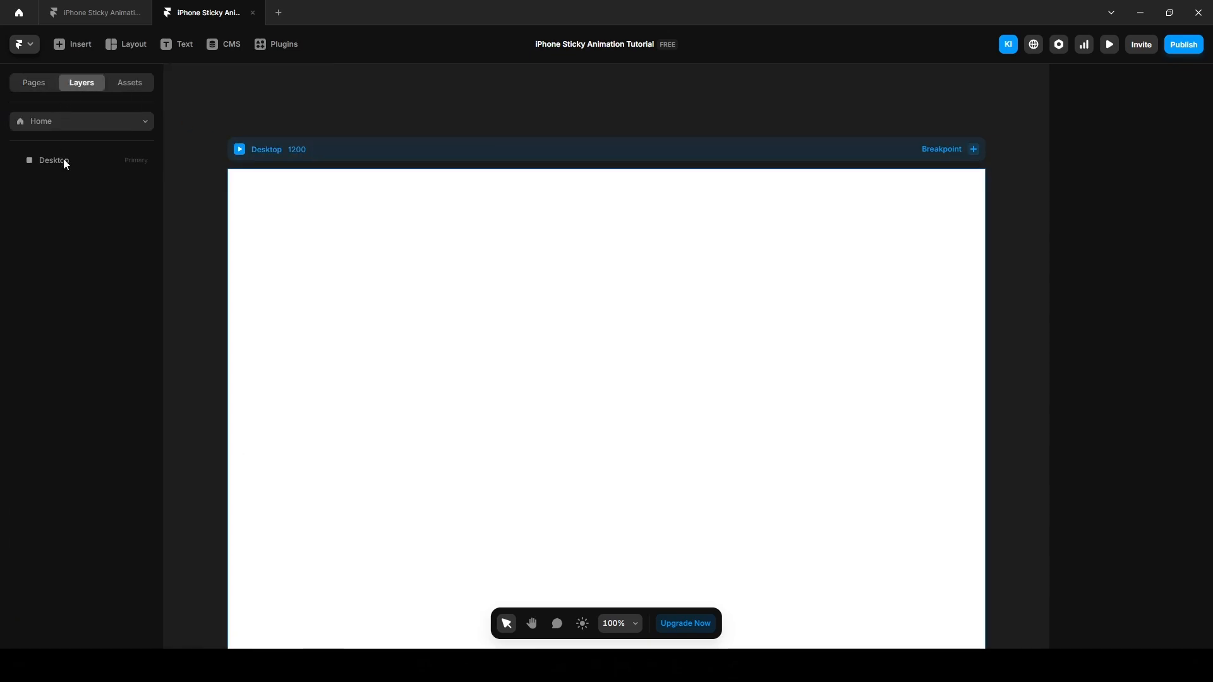
pyautogui.click(54, 161)
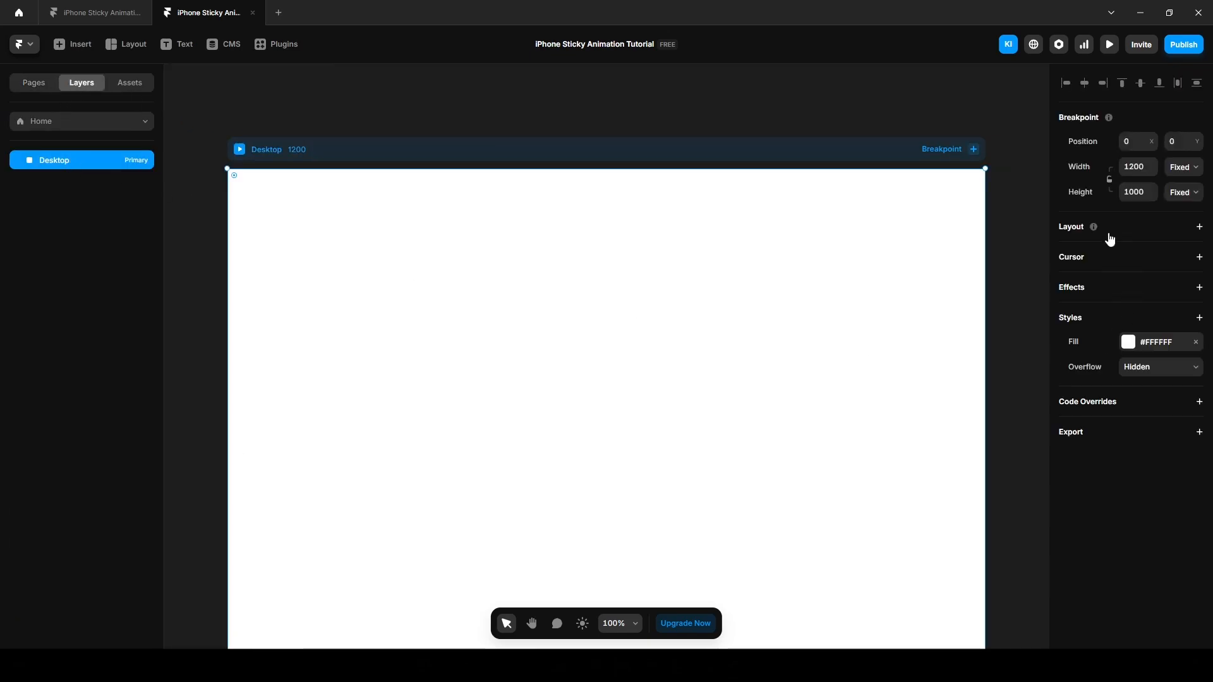
pyautogui.click(1199, 226)
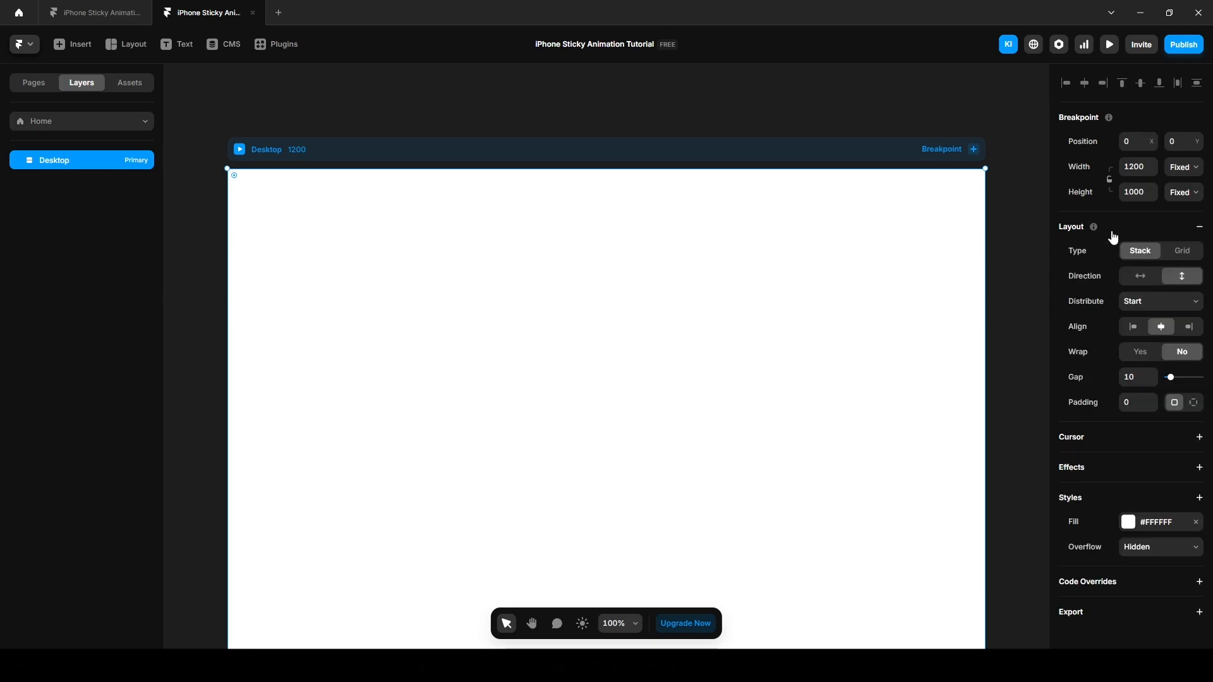
pyautogui.click(1161, 522)
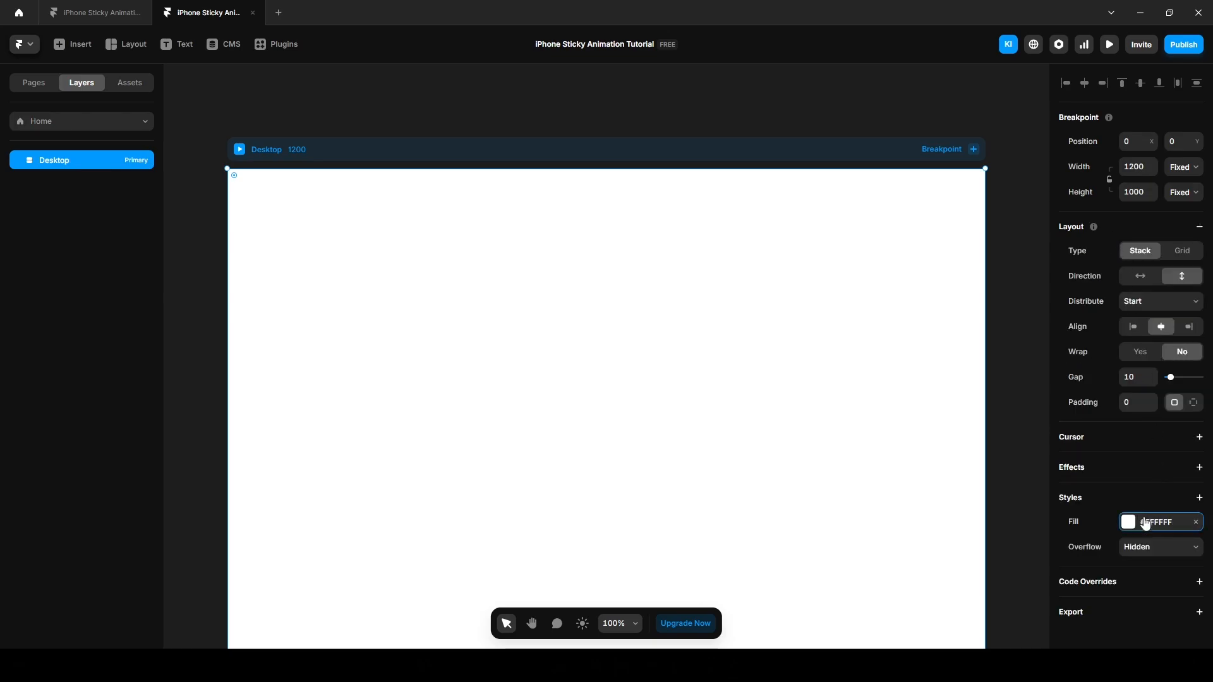
pyautogui.click(1128, 522)
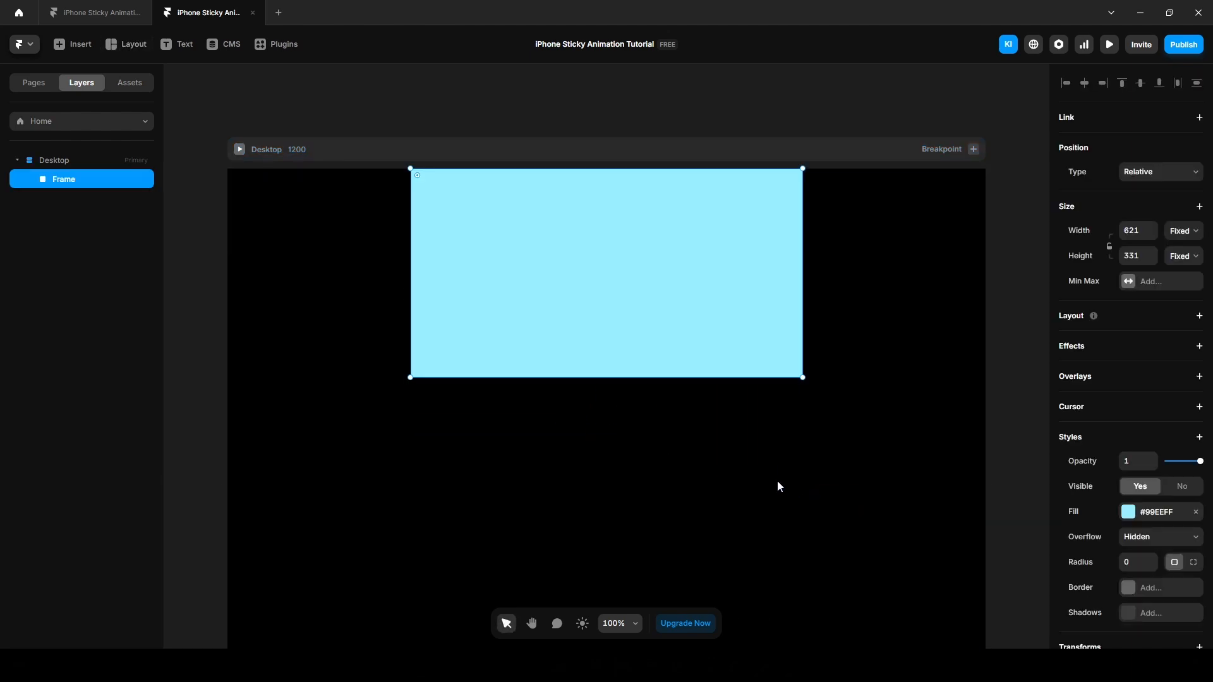
pyautogui.moveTo(481, 406)
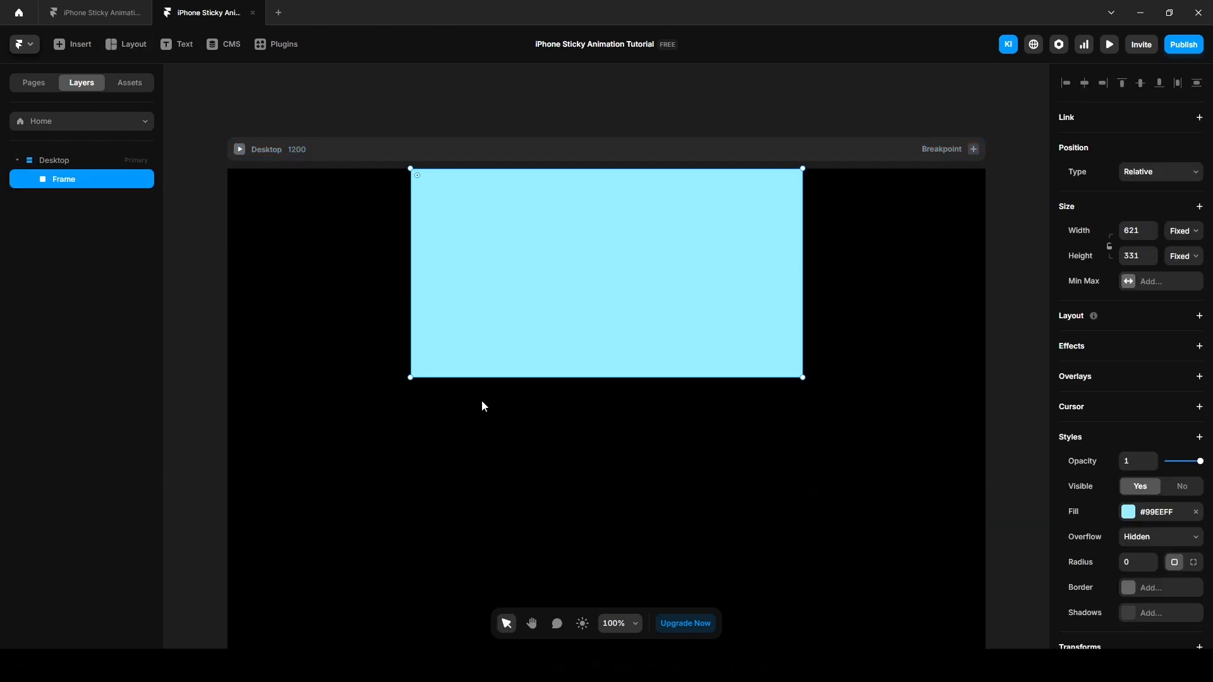
pyautogui.moveTo(369, 365)
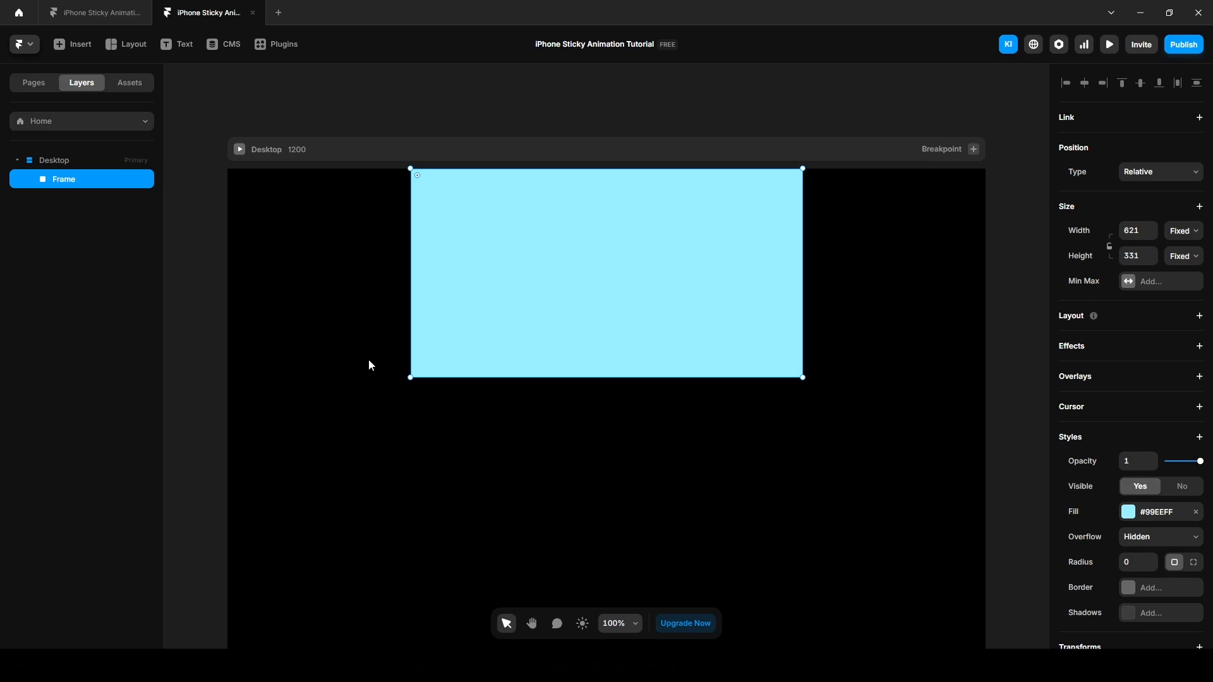
pyautogui.moveTo(61, 195)
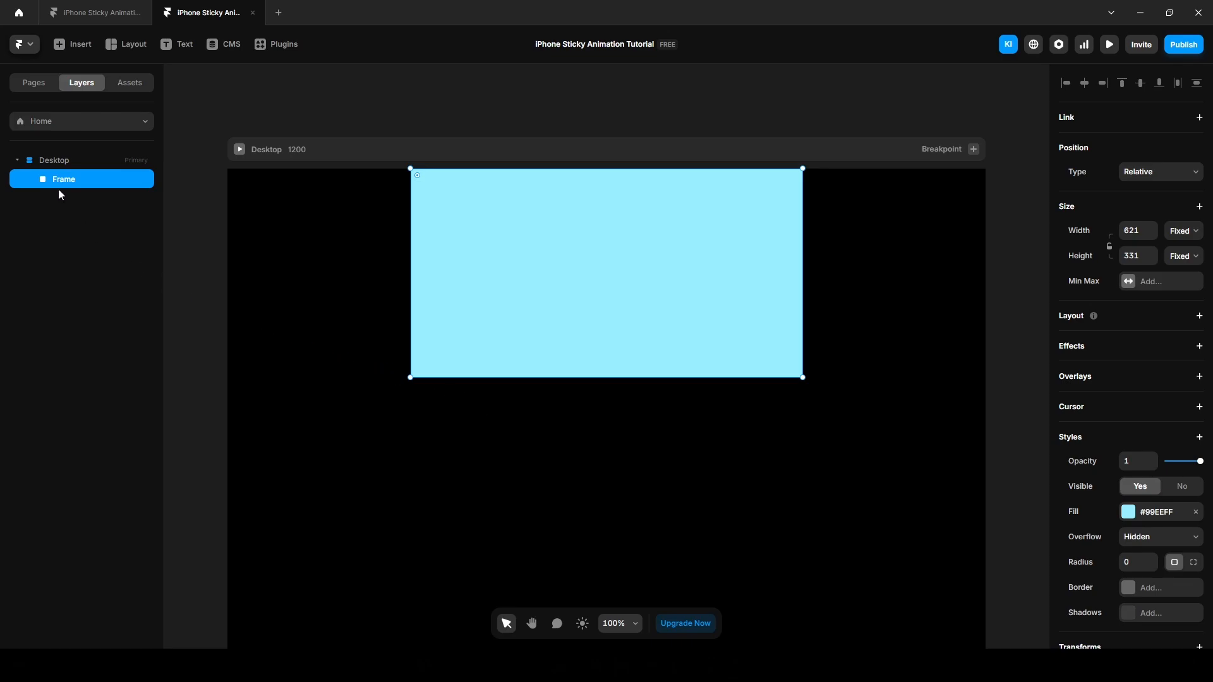
# Create a component named Images from the light blue frame.
pyautogui.rightClick(63, 178)
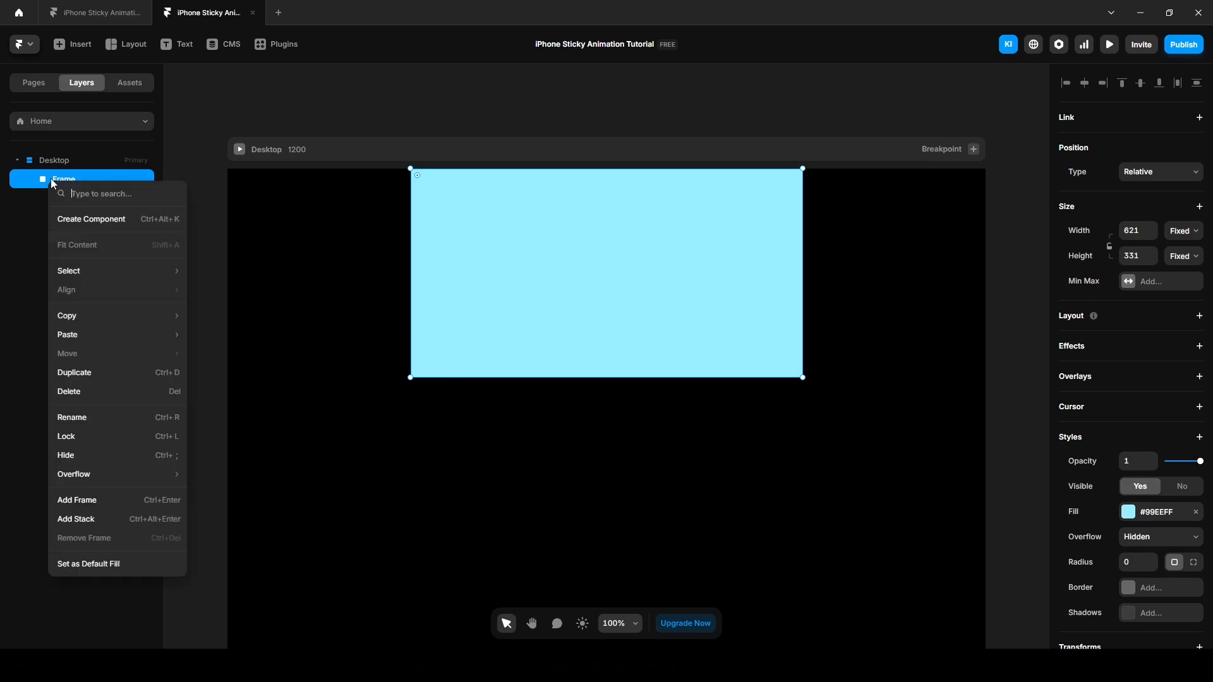
pyautogui.moveTo(93, 222)
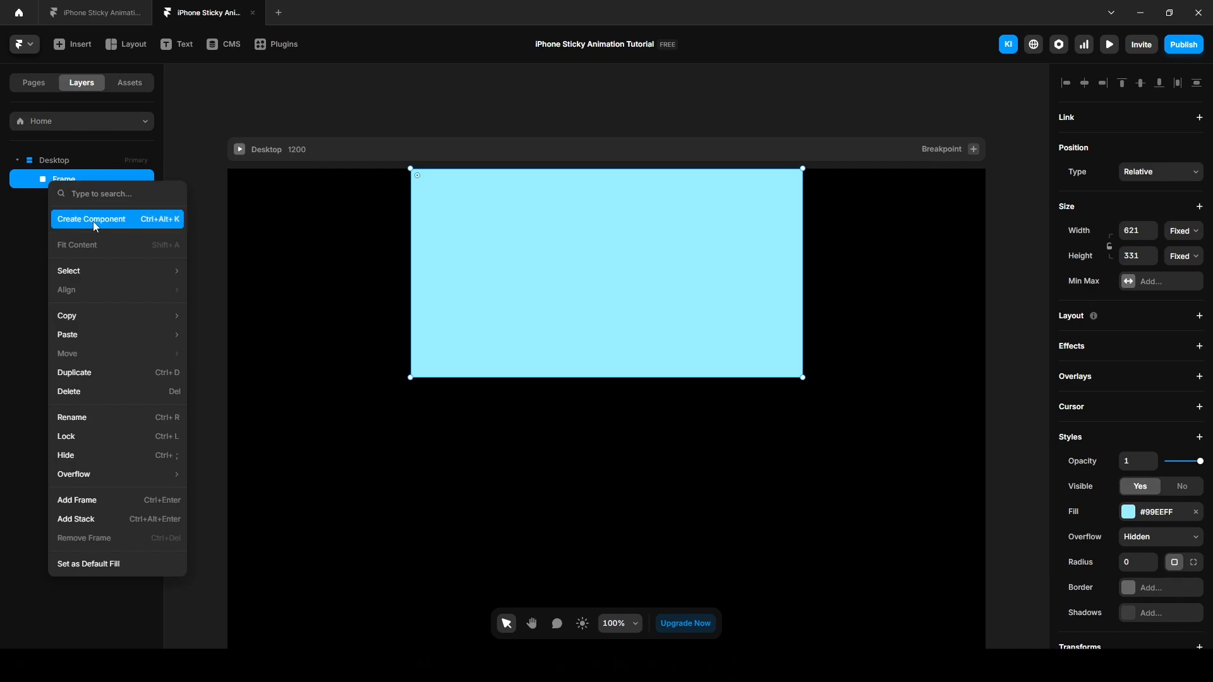
pyautogui.moveTo(163, 223)
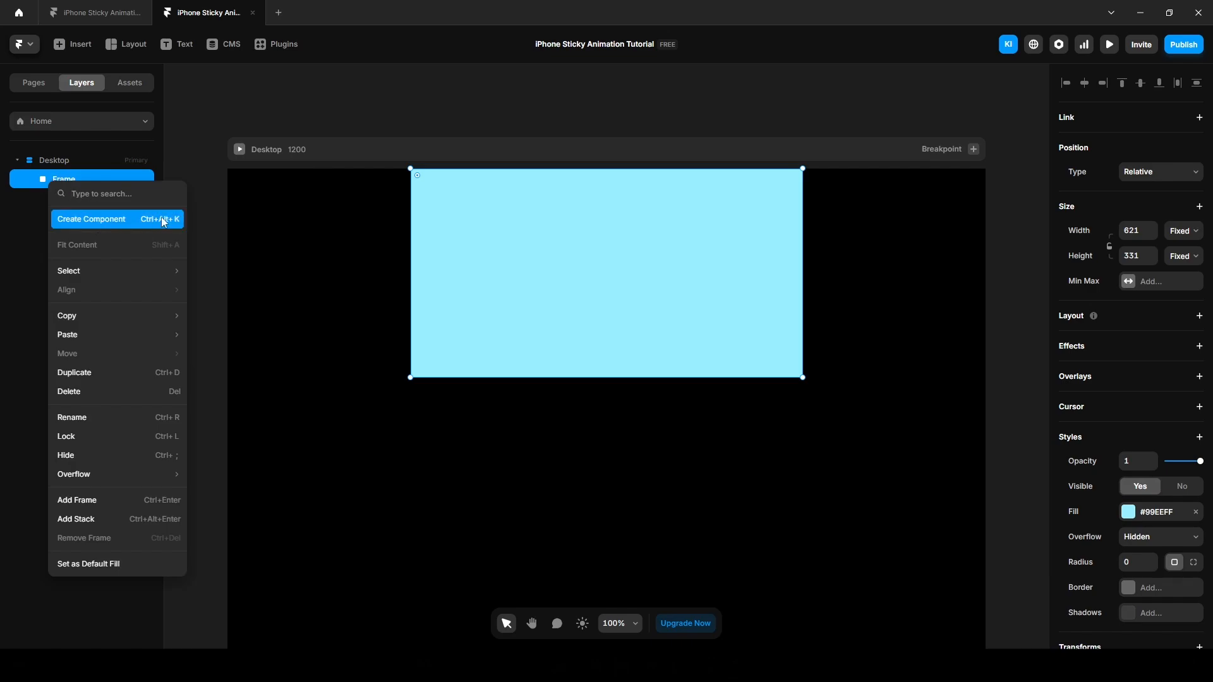
pyautogui.click(91, 218)
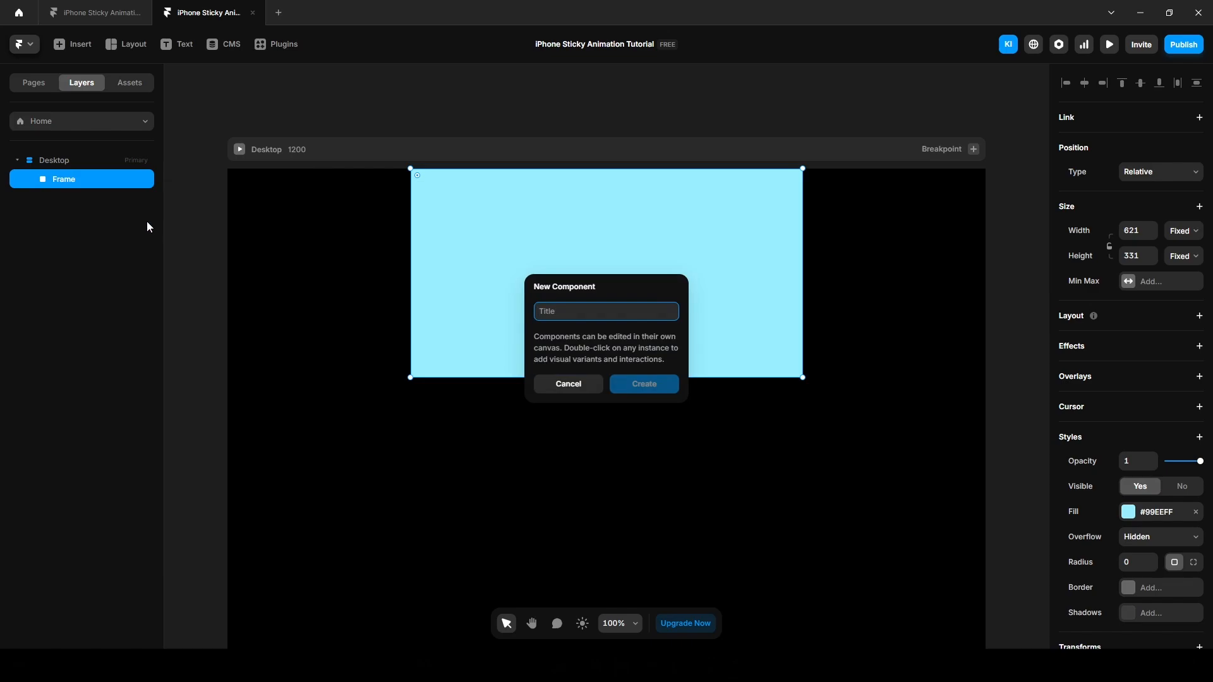
pyautogui.write('Imag')
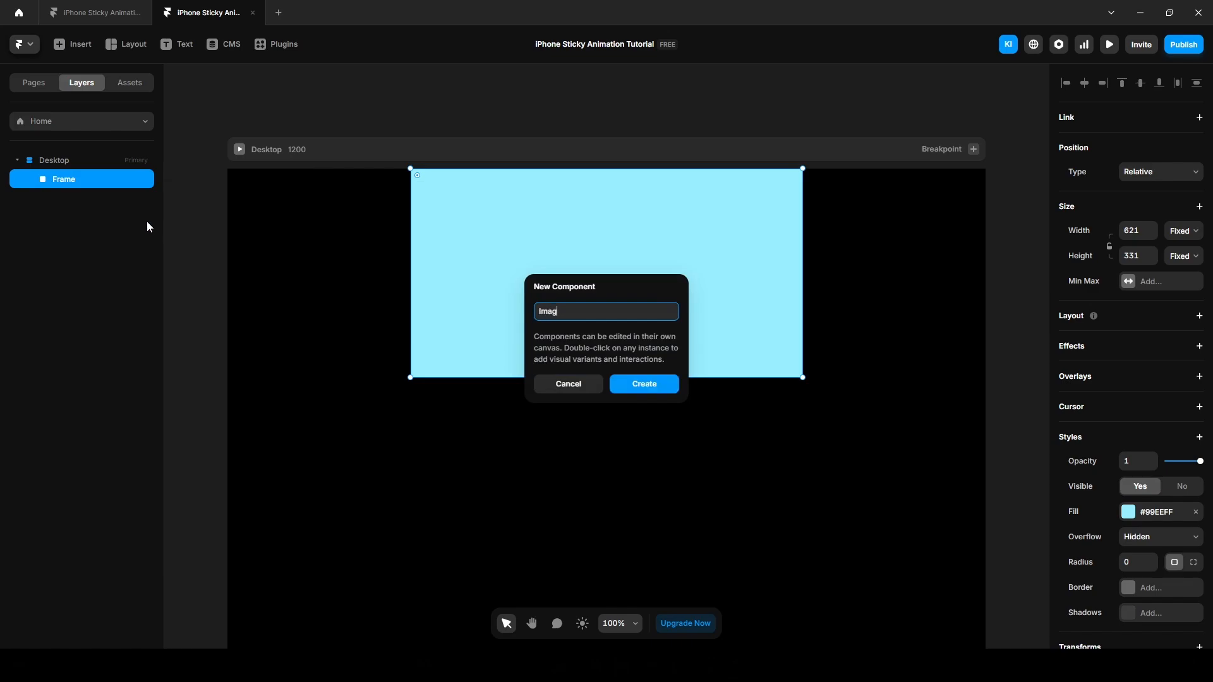
pyautogui.click(644, 385)
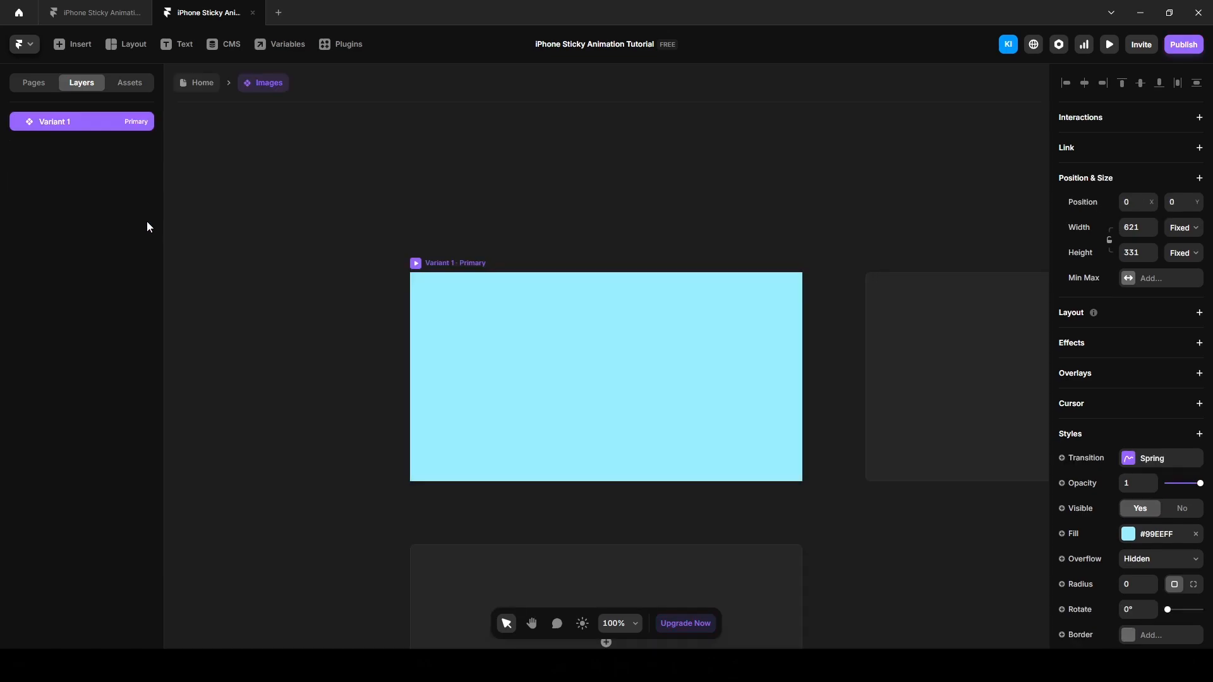
# Preview the finished iPhone Sticky Animation project live and scroll through its text sections.
pyautogui.click(605, 377)
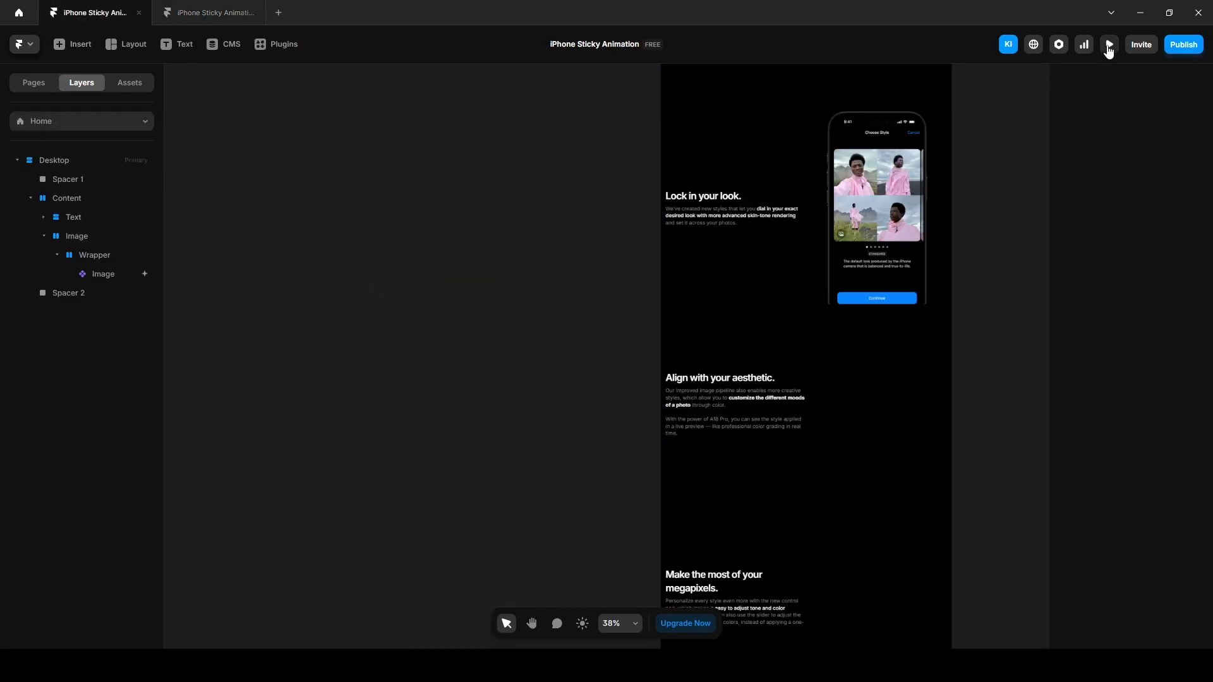
pyautogui.click(1109, 44)
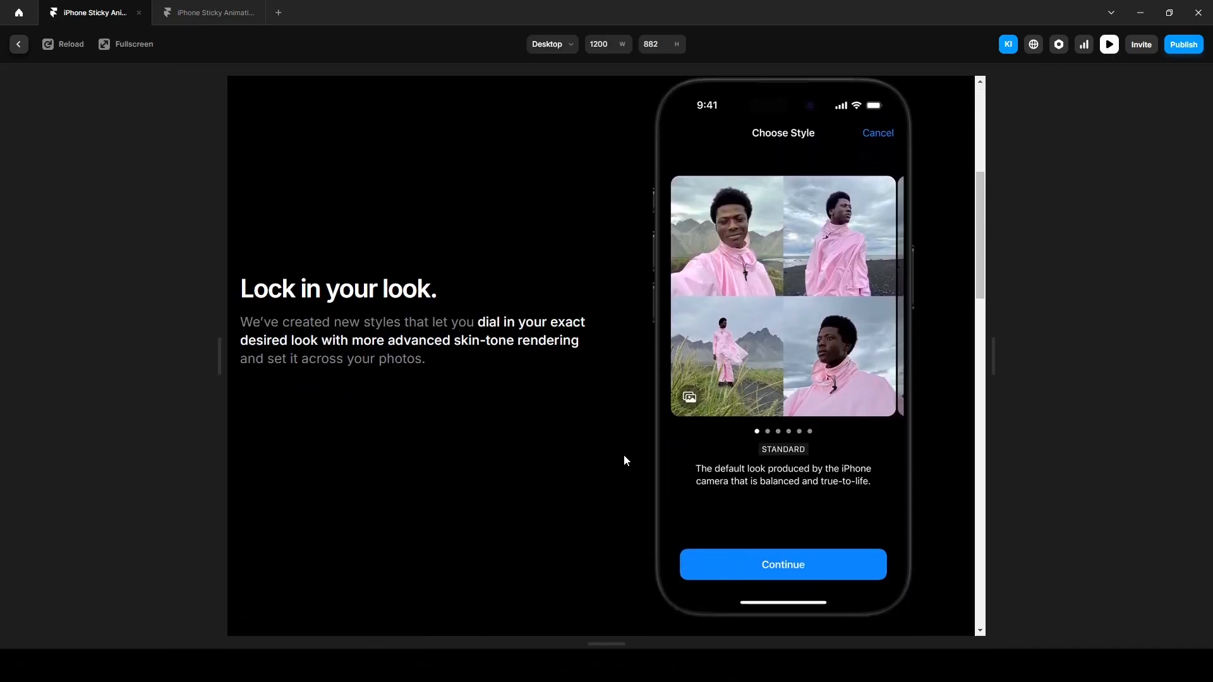
pyautogui.scroll(-3)
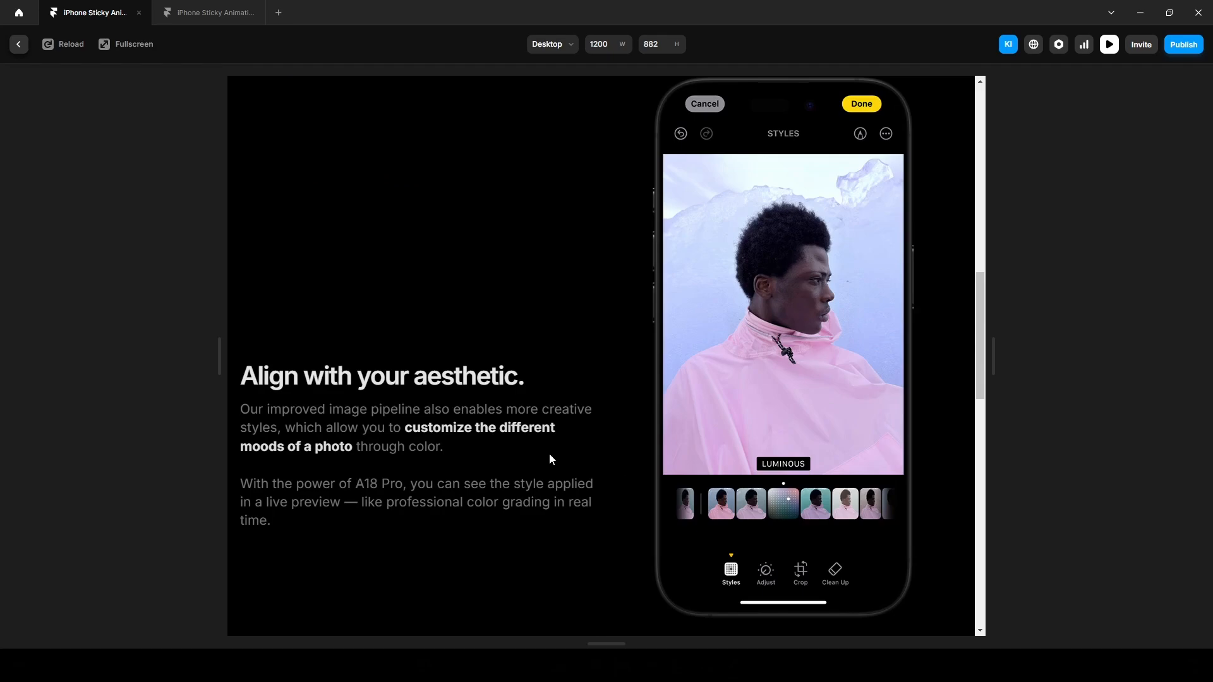
pyautogui.moveTo(609, 464)
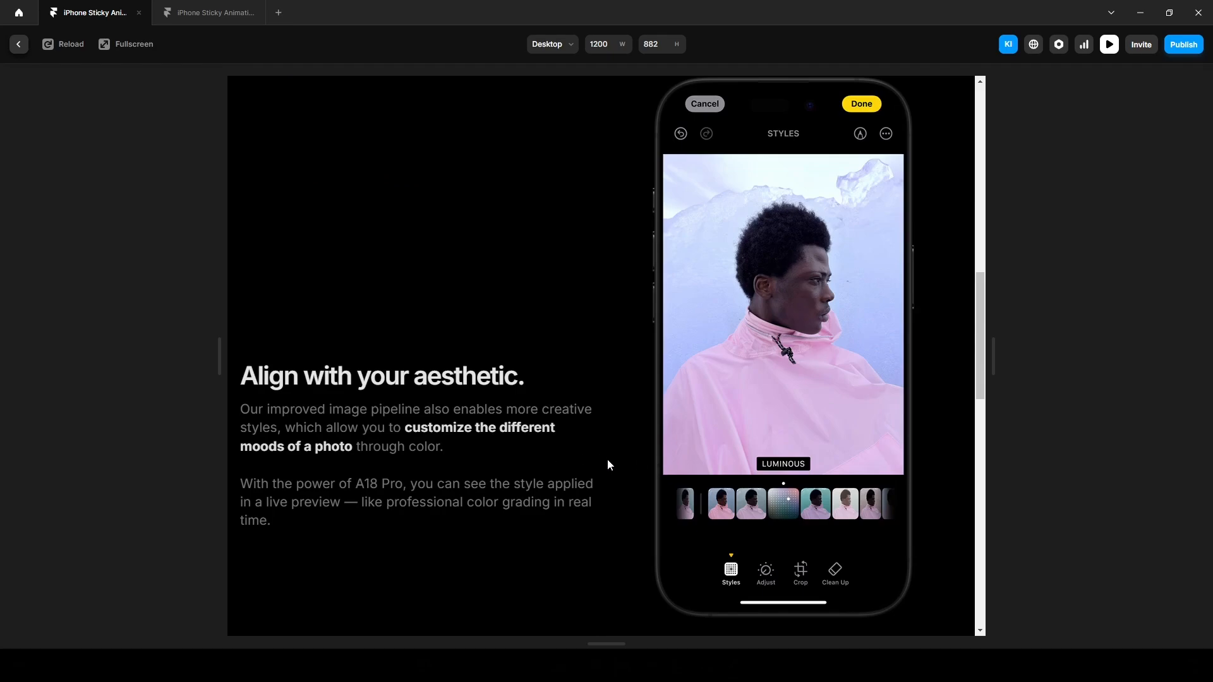
pyautogui.scroll(3)
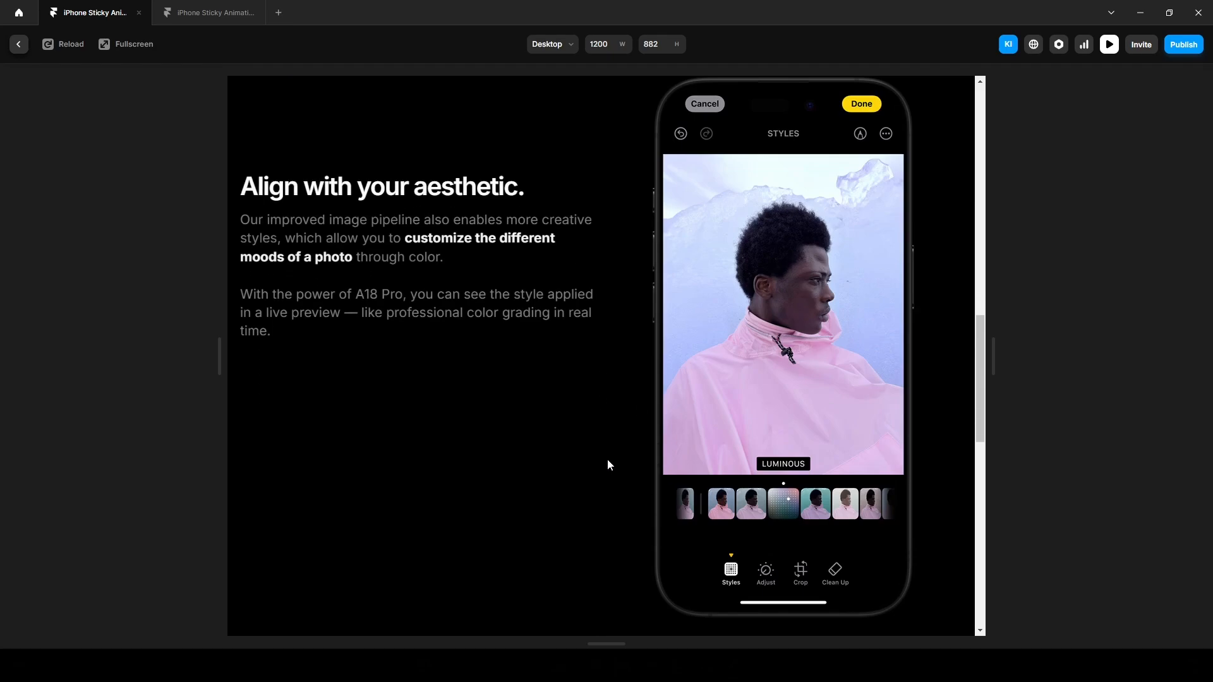
pyautogui.scroll(-3)
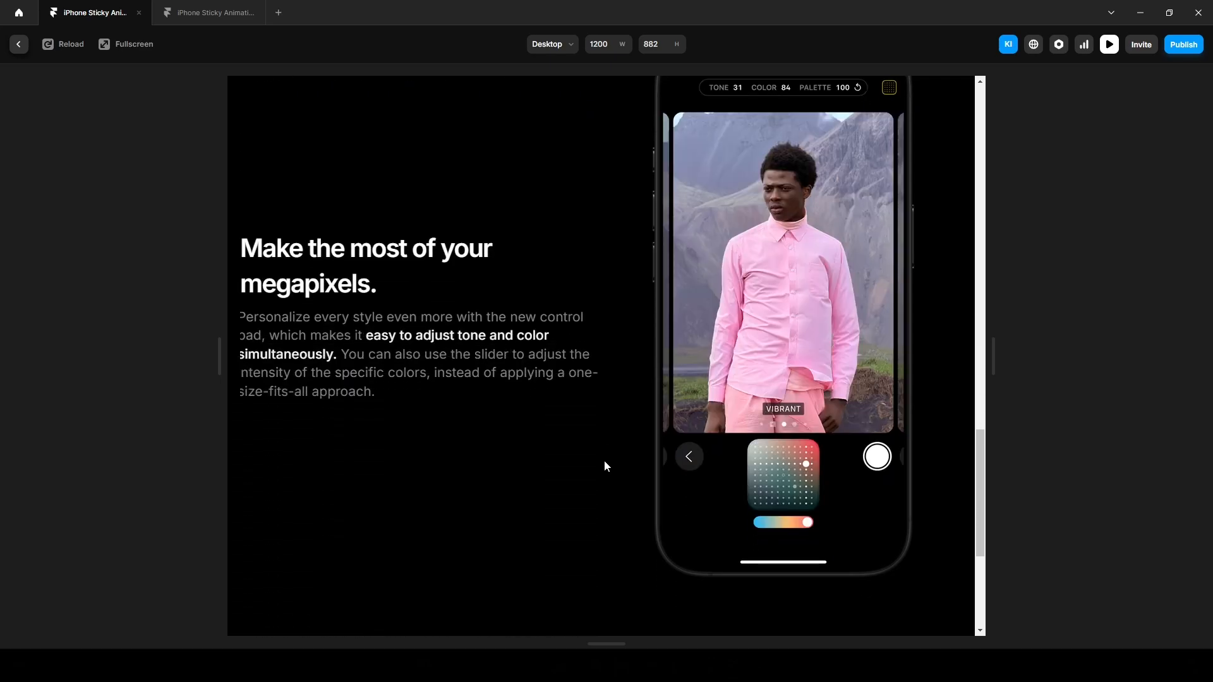
pyautogui.scroll(3)
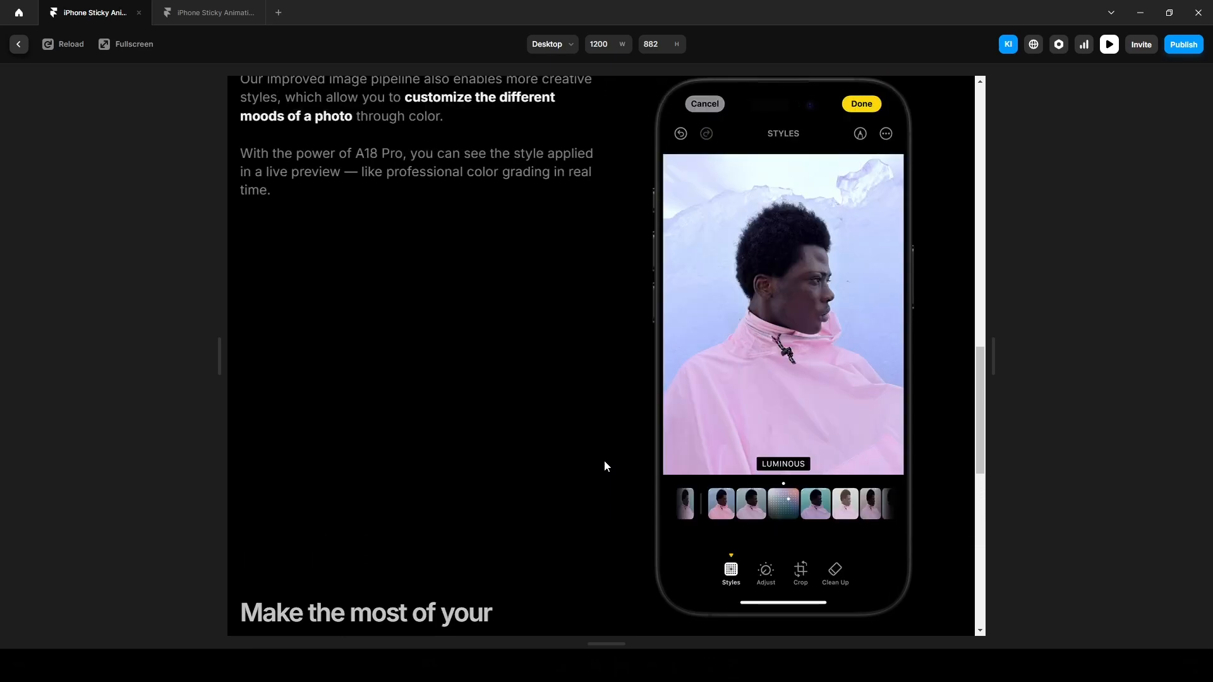
pyautogui.scroll(3)
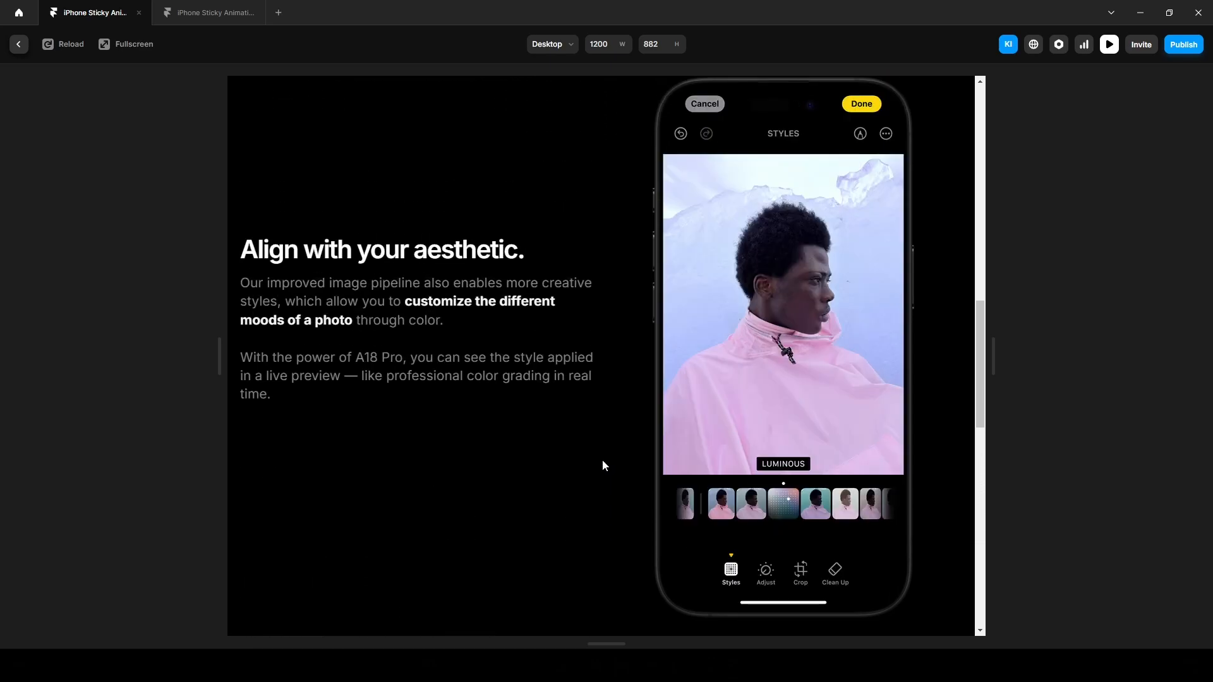
# Give the primary variant a stack layout with Fit width and height, and rename it 1.
pyautogui.click(207, 13)
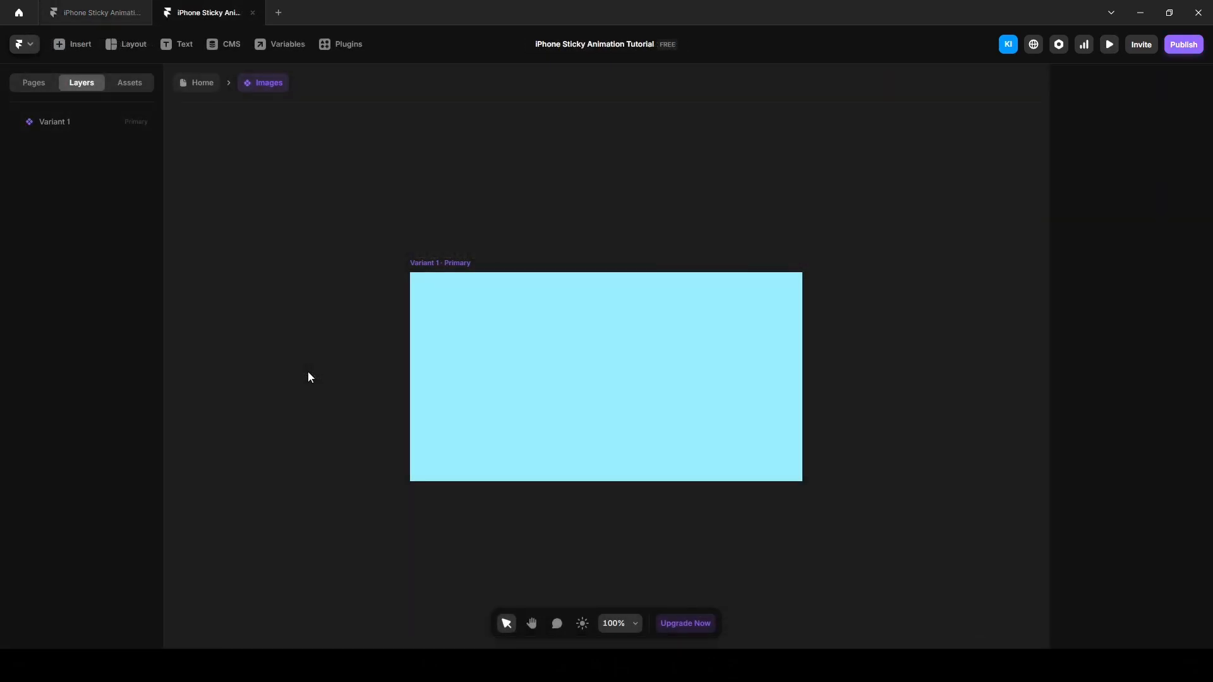
pyautogui.moveTo(653, 371)
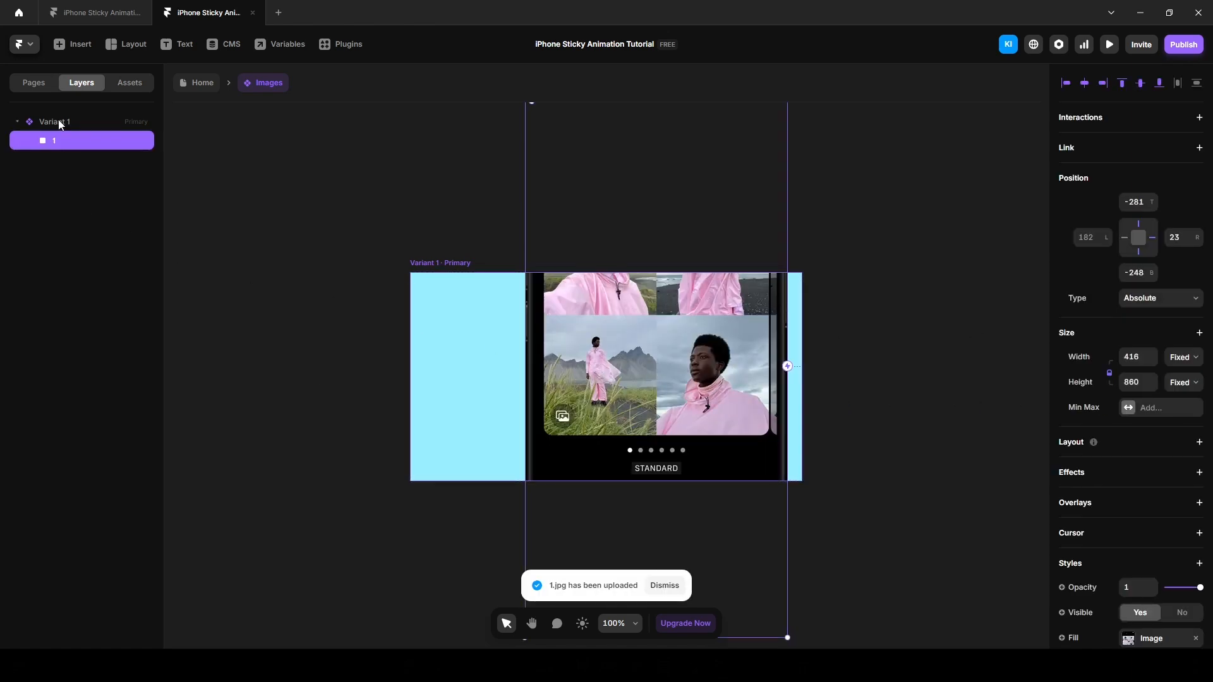
pyautogui.click(54, 121)
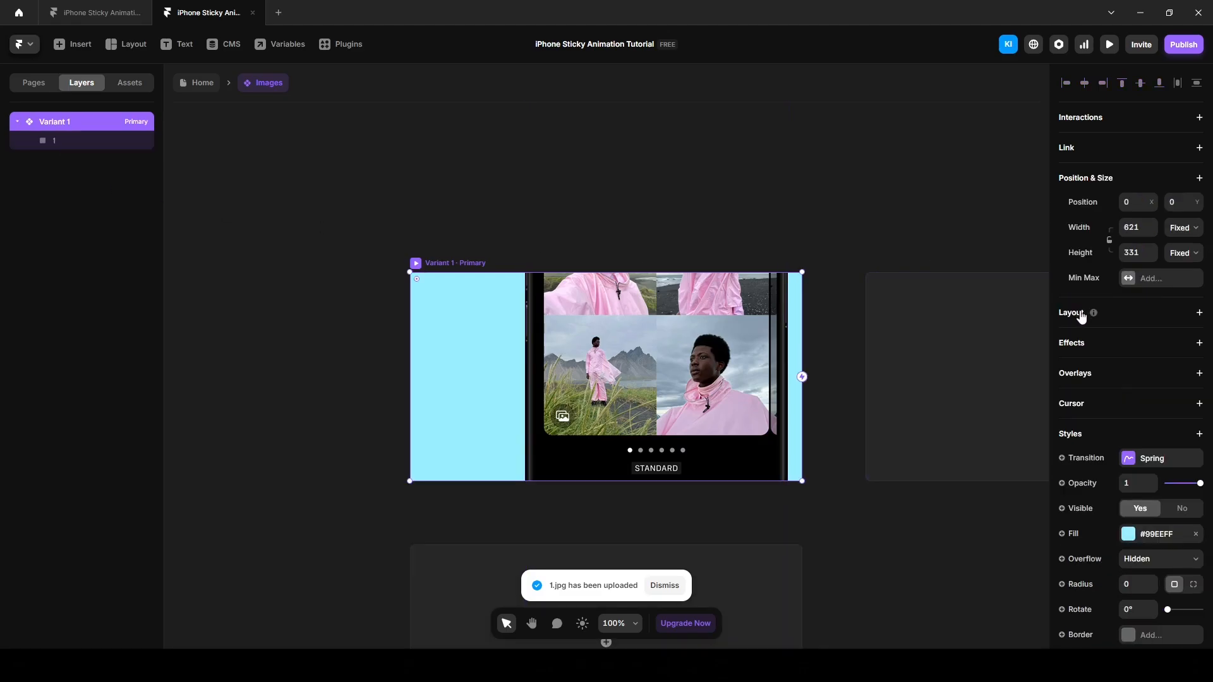
pyautogui.click(1199, 313)
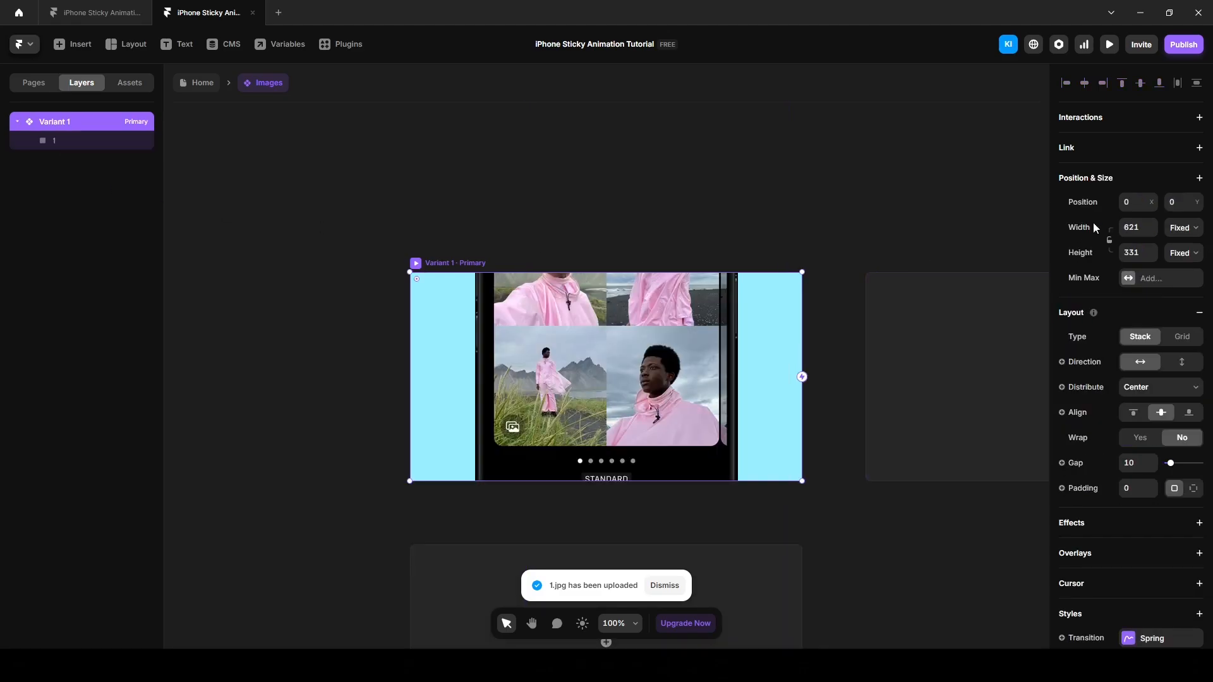
pyautogui.click(1183, 227)
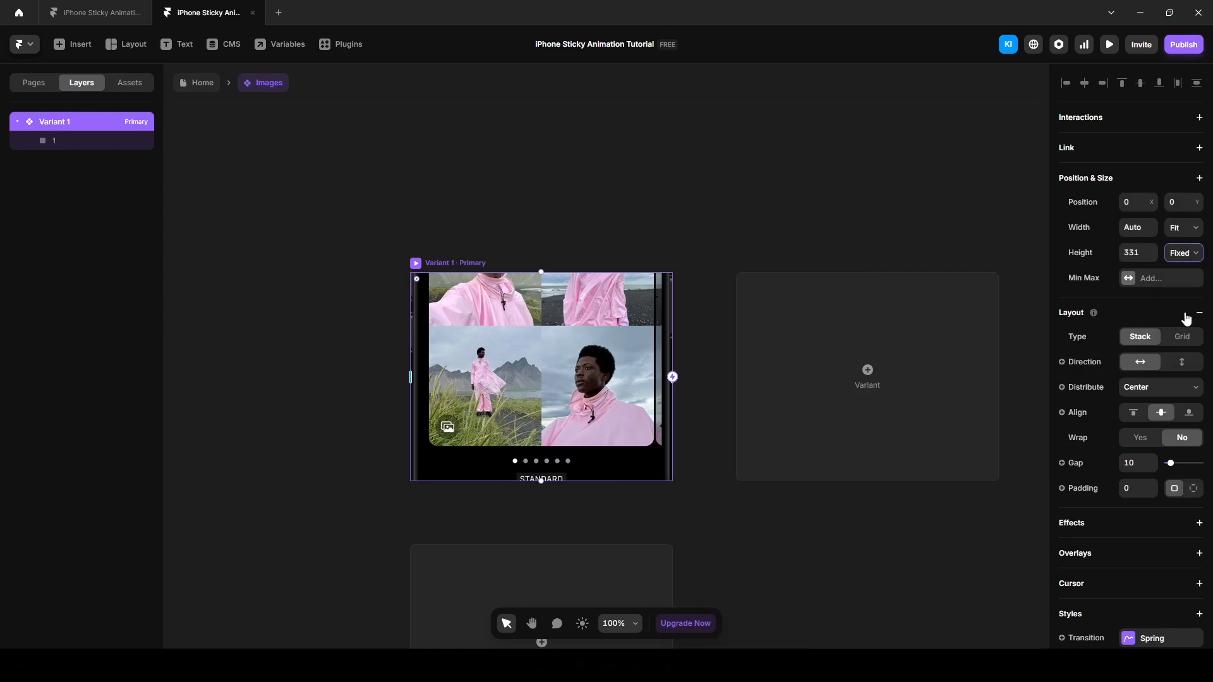
pyautogui.click(1183, 253)
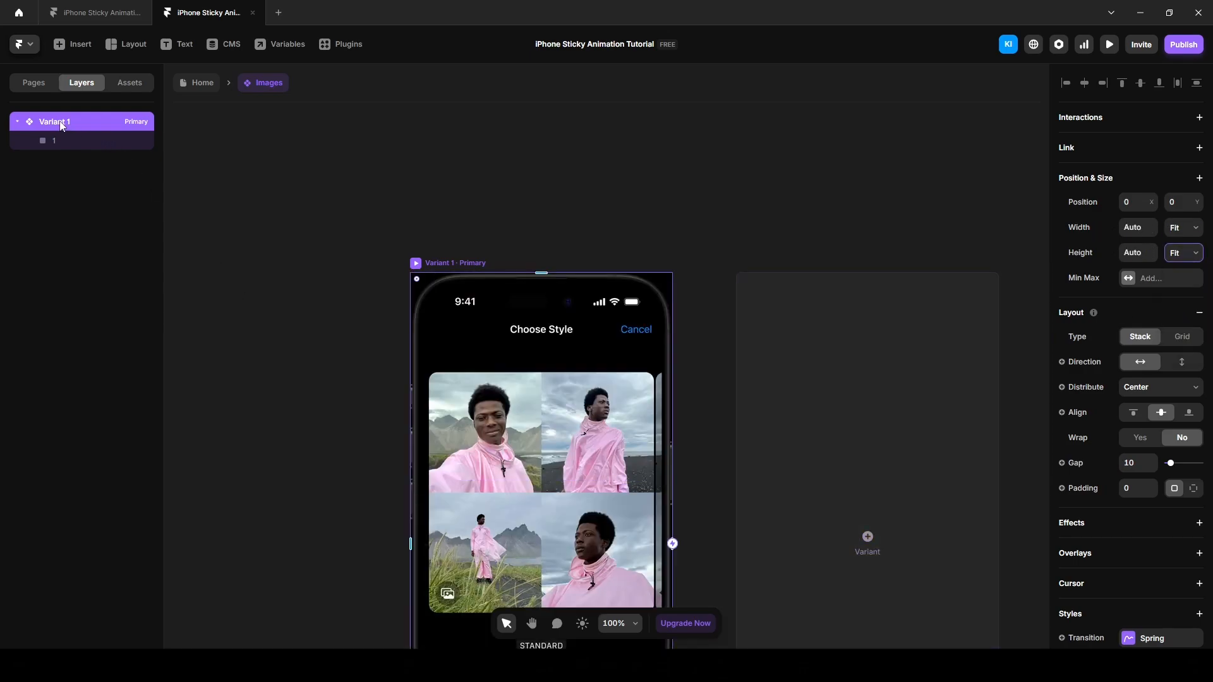
pyautogui.doubleClick(55, 121)
pyautogui.write('1')
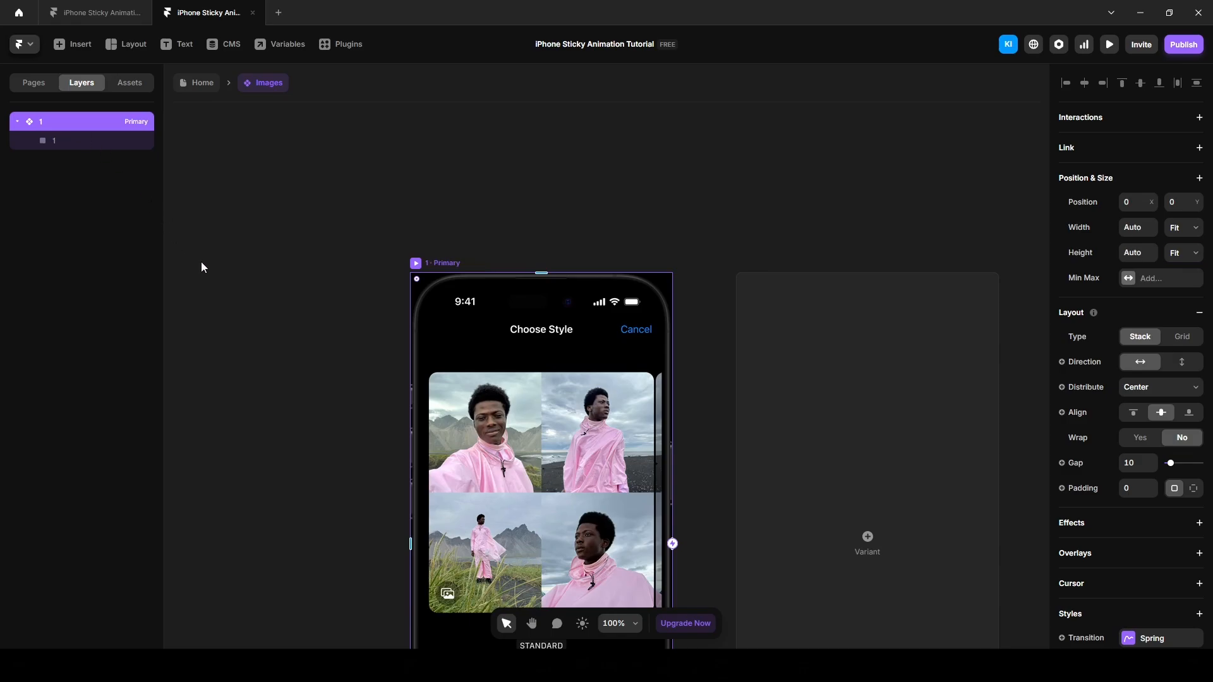
# Check the reference project's asset page with the phone screenshots.
pyautogui.click(93, 12)
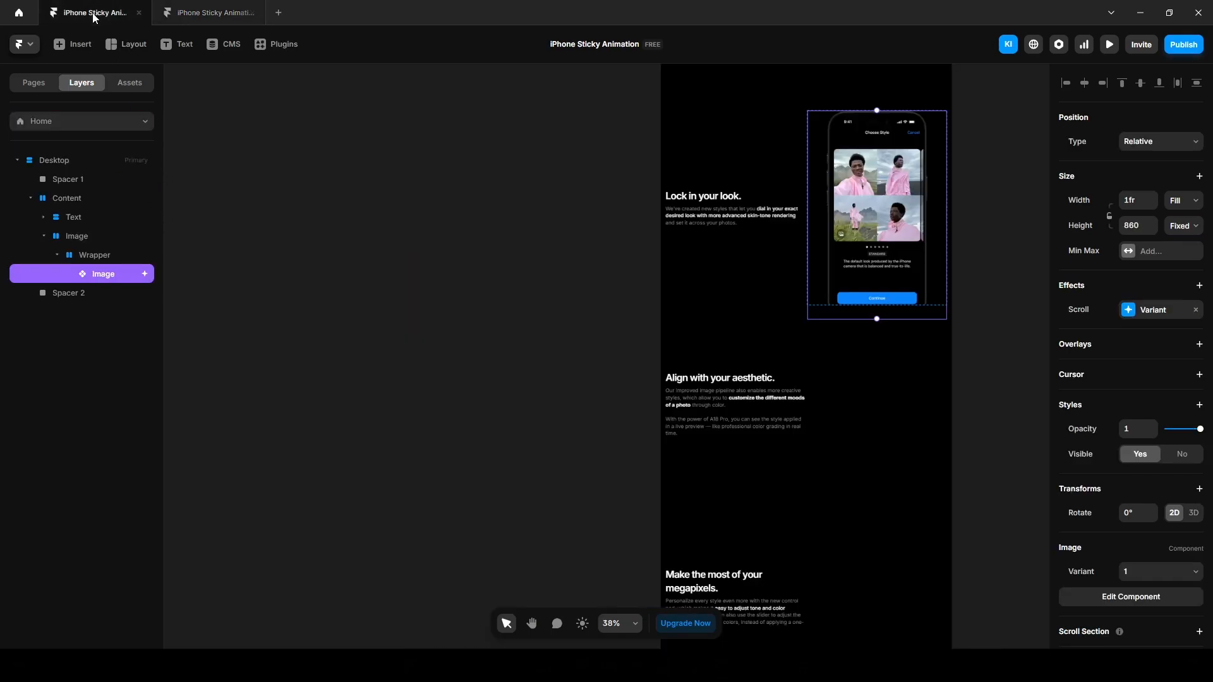
pyautogui.click(32, 83)
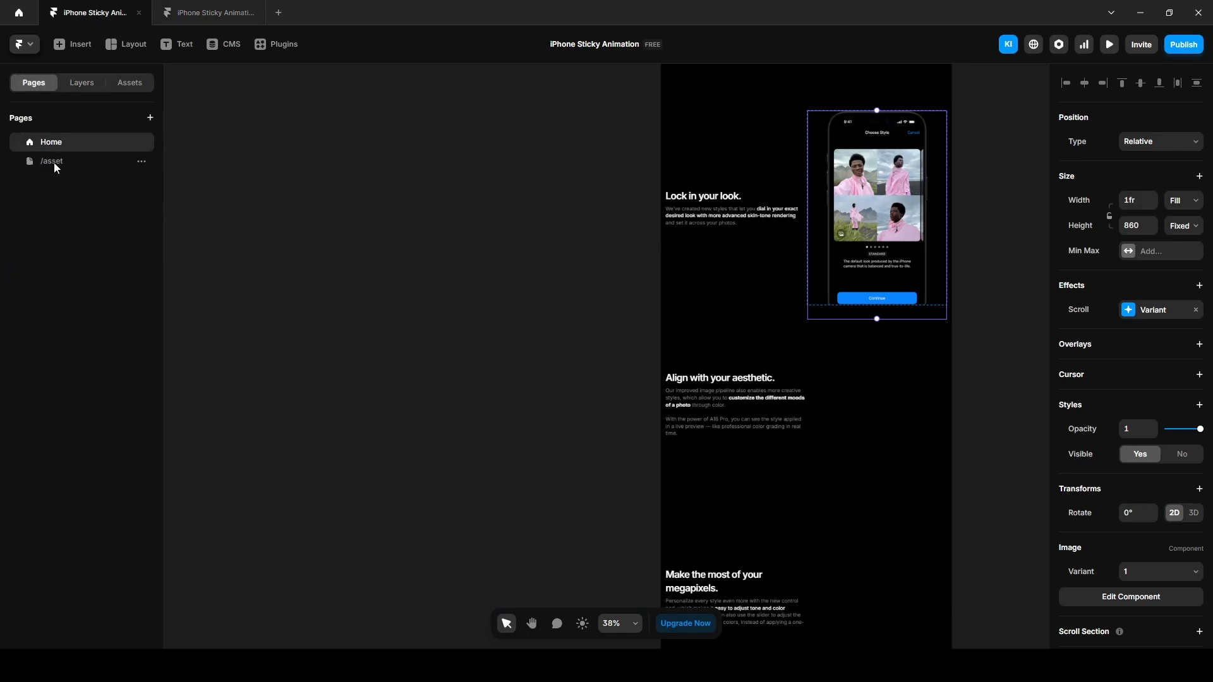
pyautogui.click(51, 161)
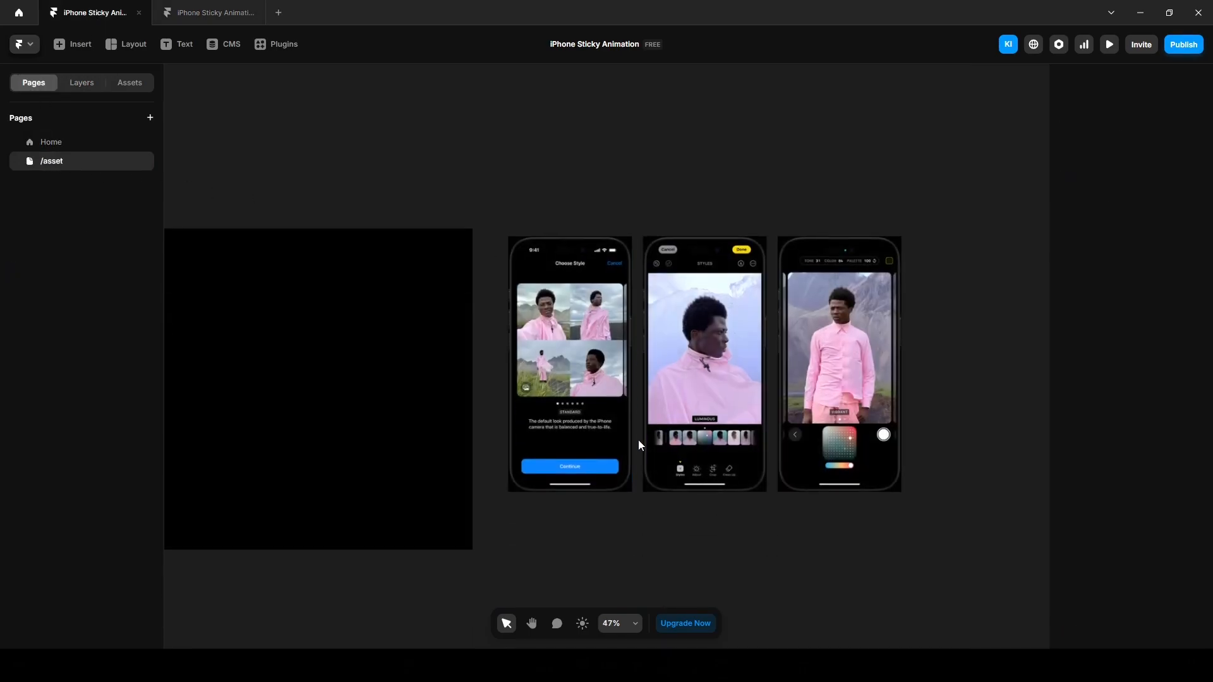
pyautogui.click(209, 12)
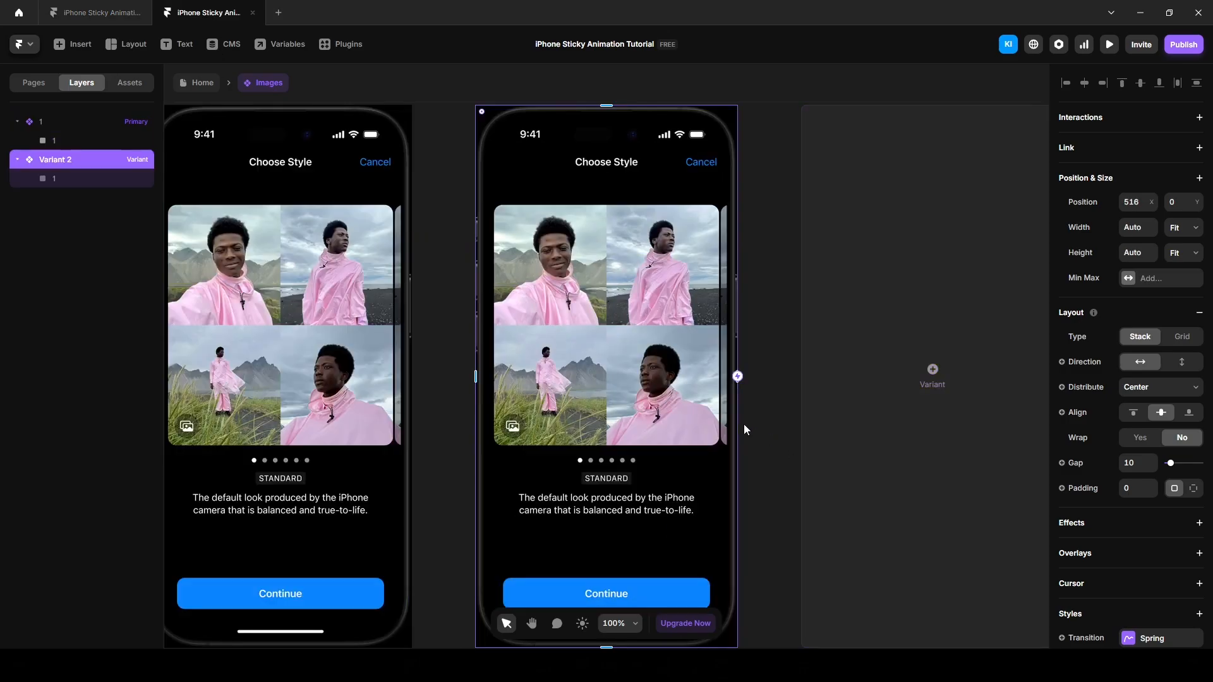
# Replace the image fills of Variant 2 and Variant 3 with 2.jpg and 3.jpg.
pyautogui.click(54, 178)
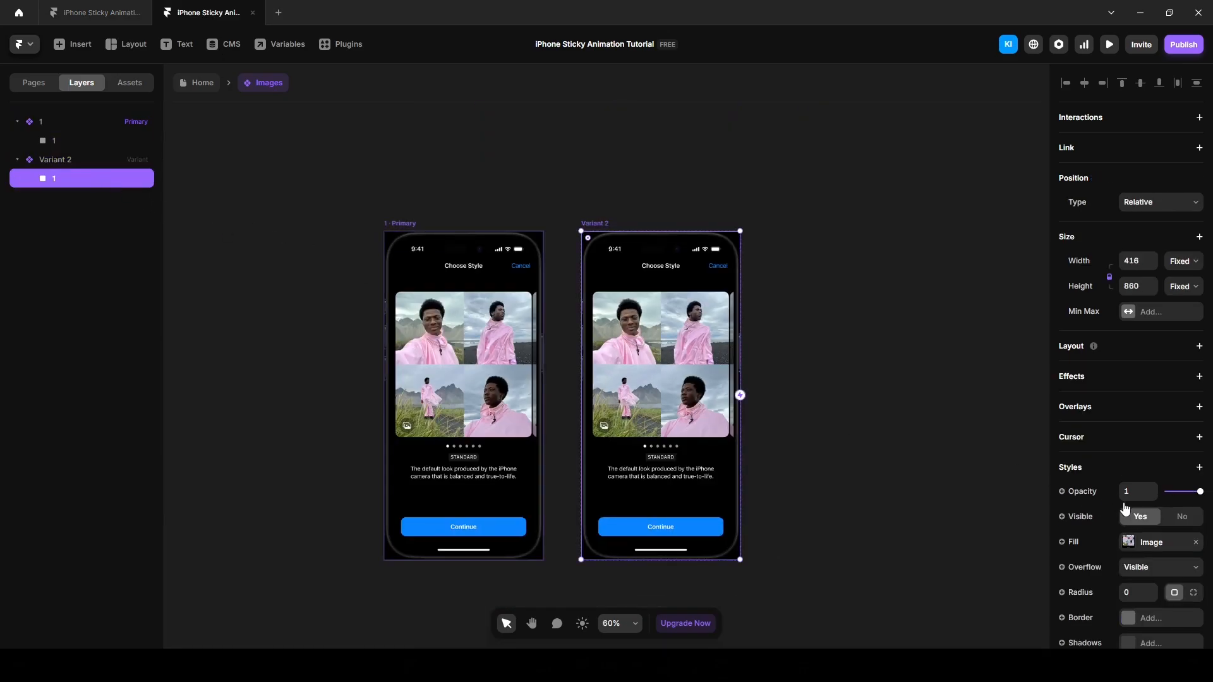
pyautogui.click(1141, 542)
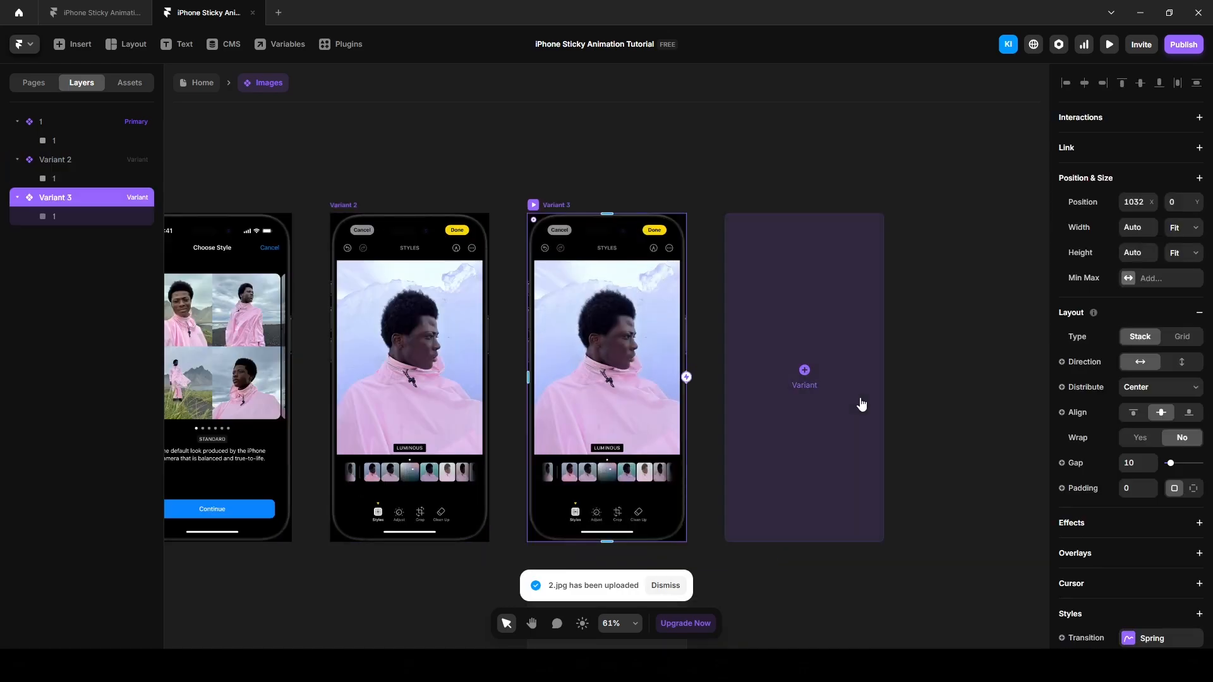
pyautogui.click(53, 216)
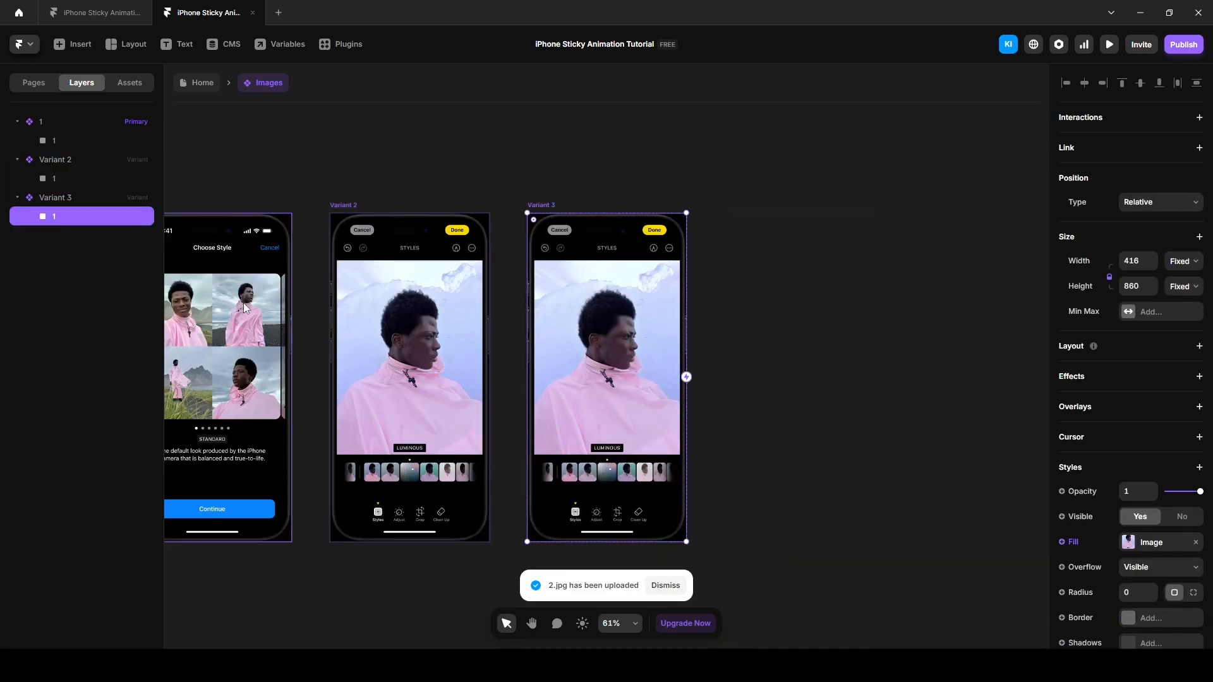
pyautogui.click(1160, 542)
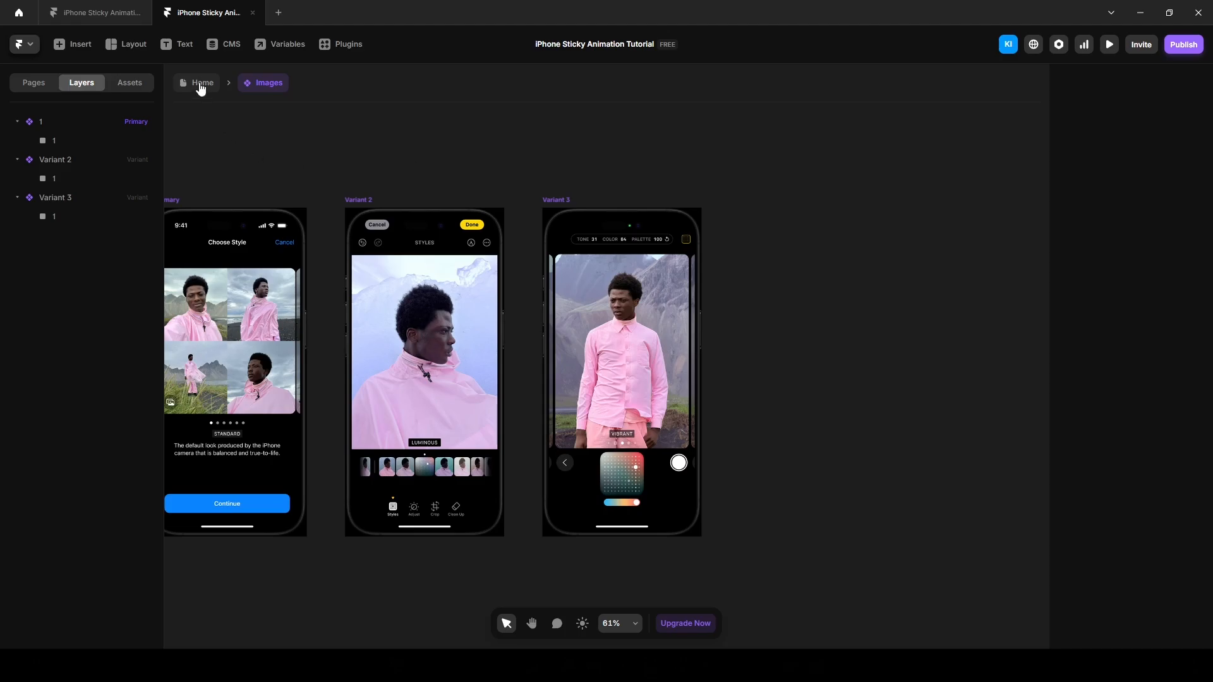
# On the Home page, set the Images component's width and height to Fit Content.
pyautogui.click(202, 83)
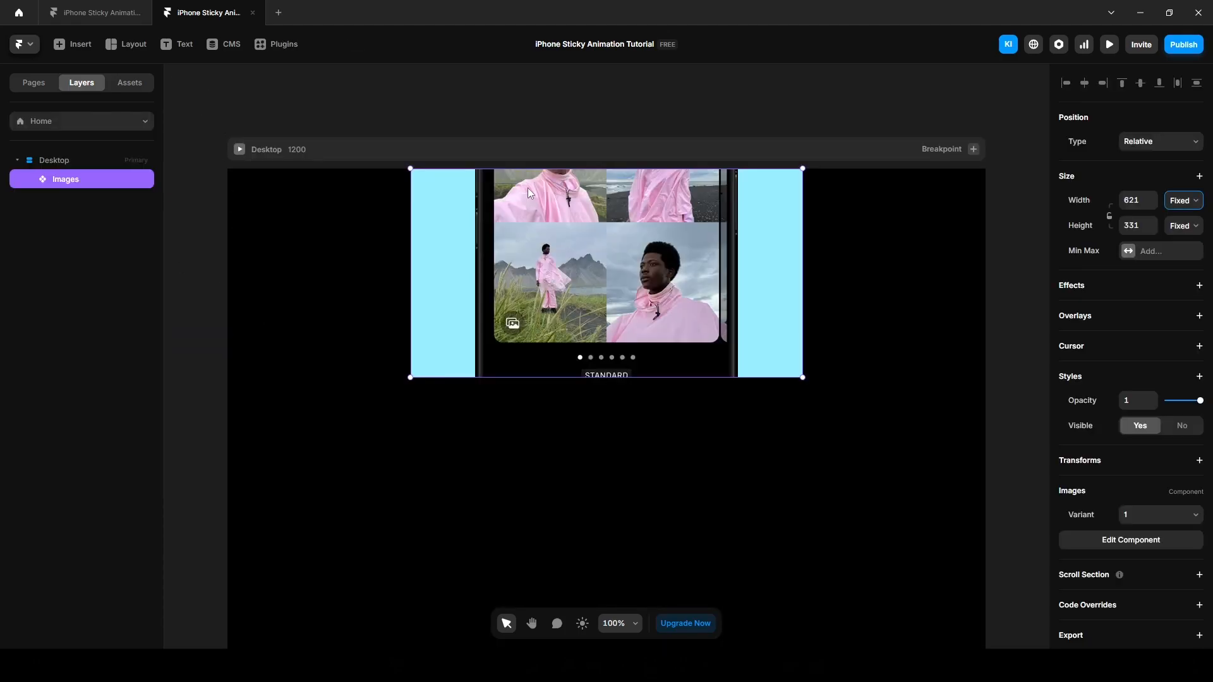
pyautogui.click(1182, 201)
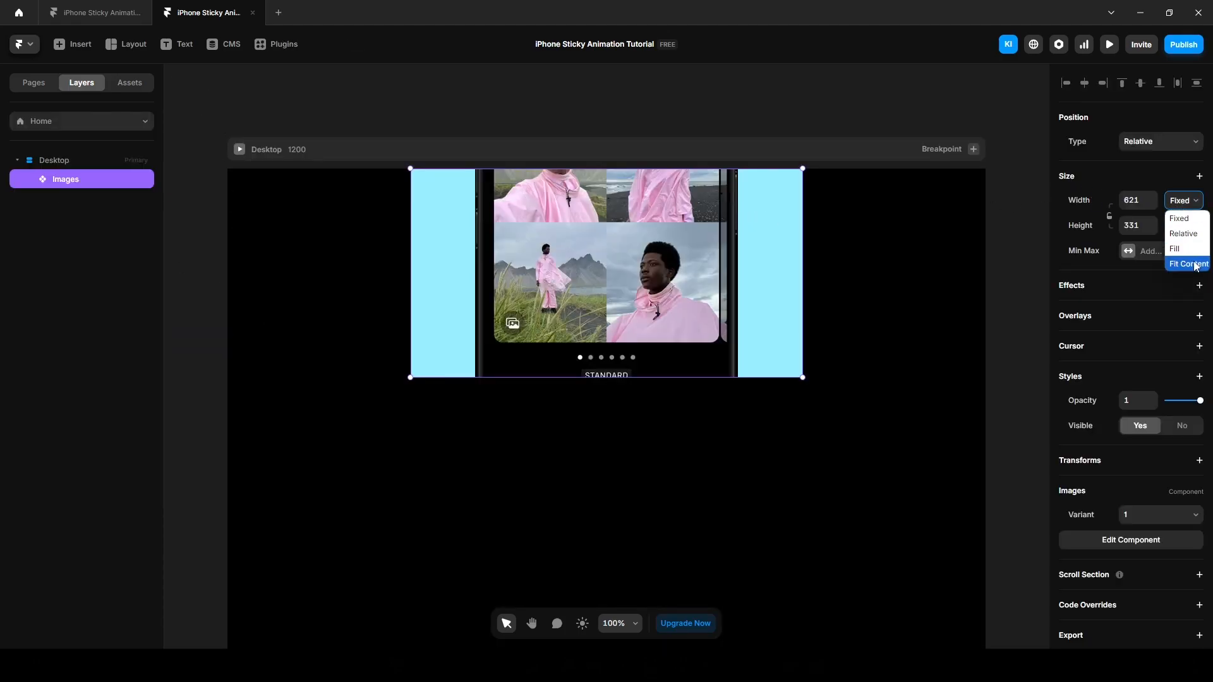
pyautogui.click(1188, 264)
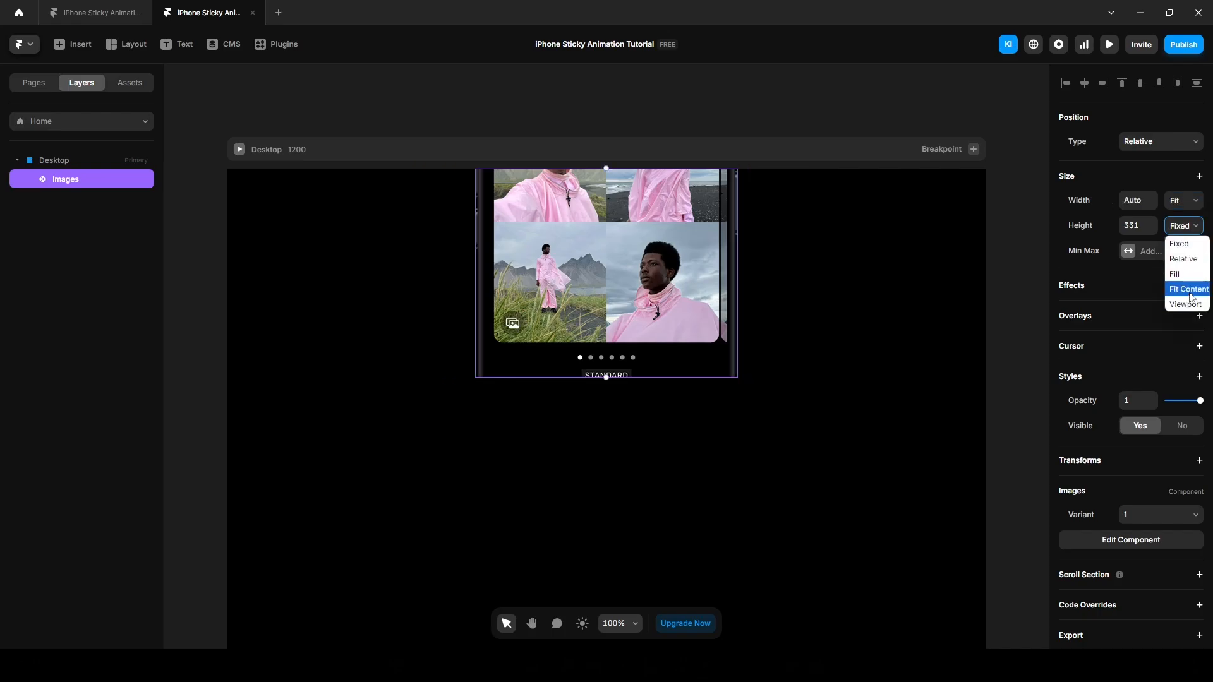
pyautogui.click(1187, 289)
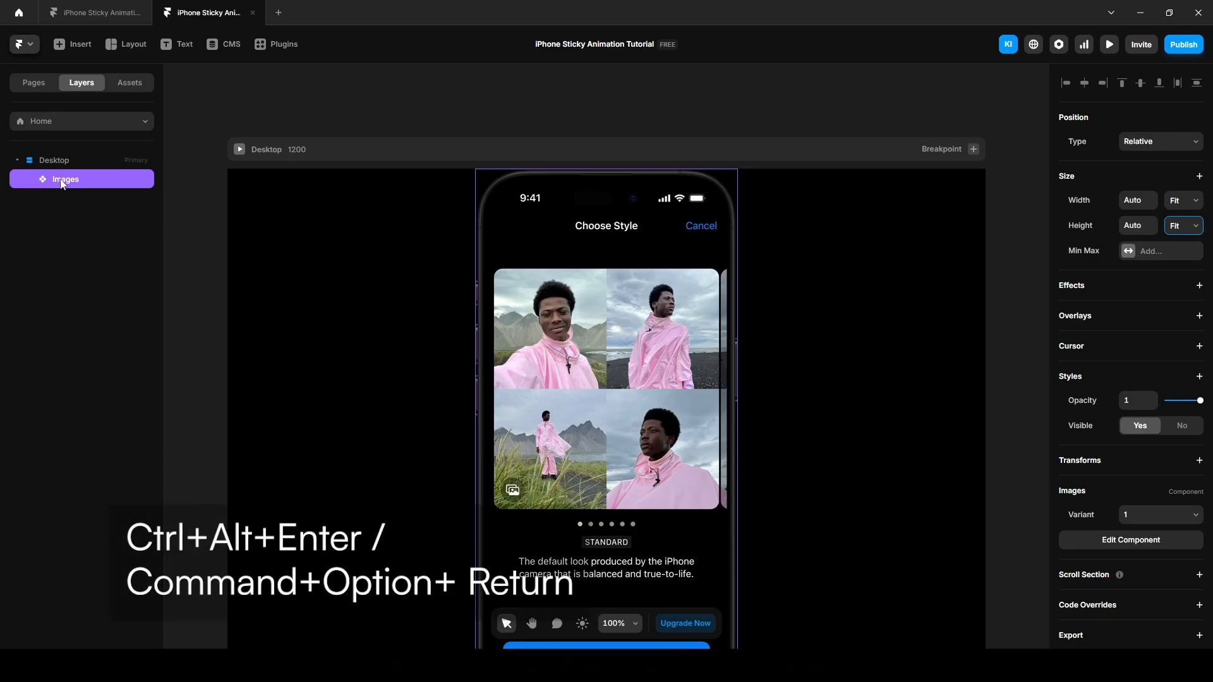
# Wrap the Images component in a stack and rename the stack Image.
pyautogui.press('ctrl+alt+Return')
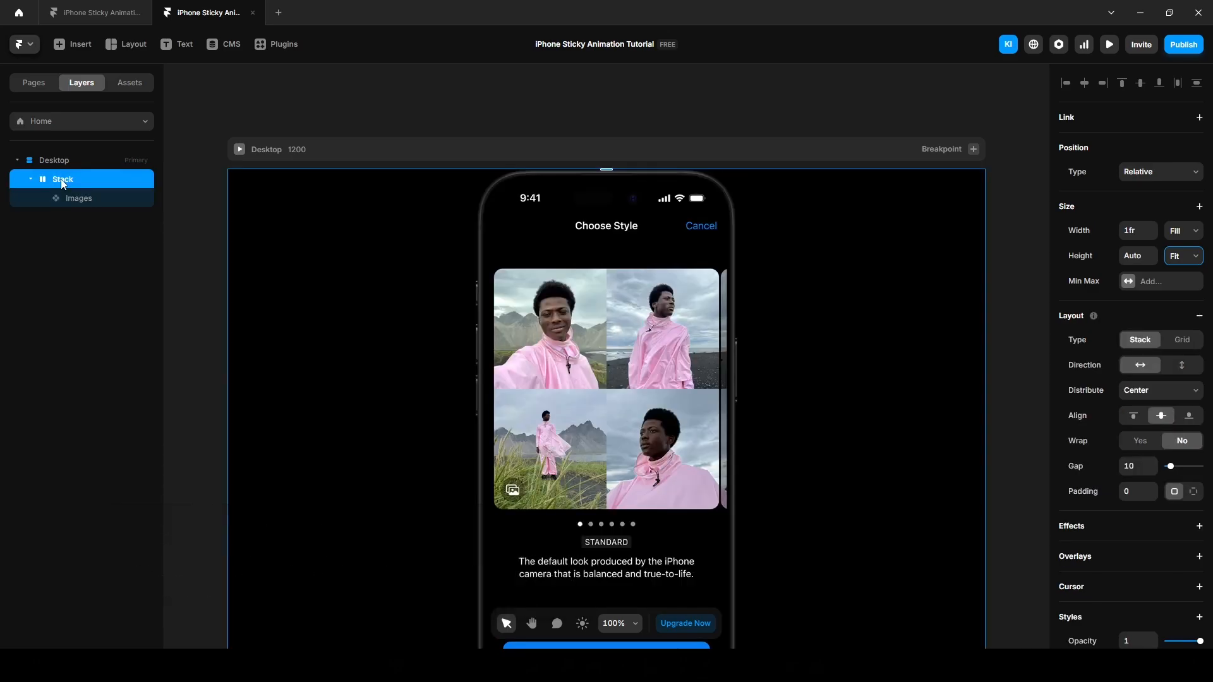
pyautogui.doubleClick(62, 178)
pyautogui.write('Image')
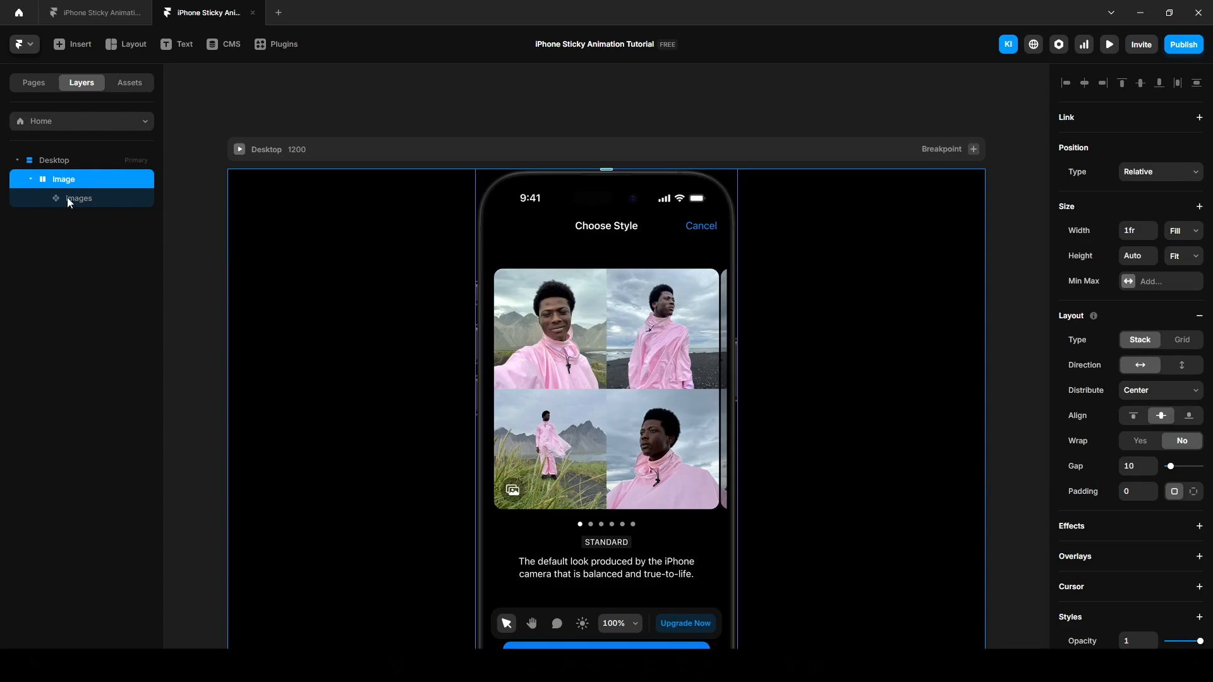
pyautogui.click(92, 13)
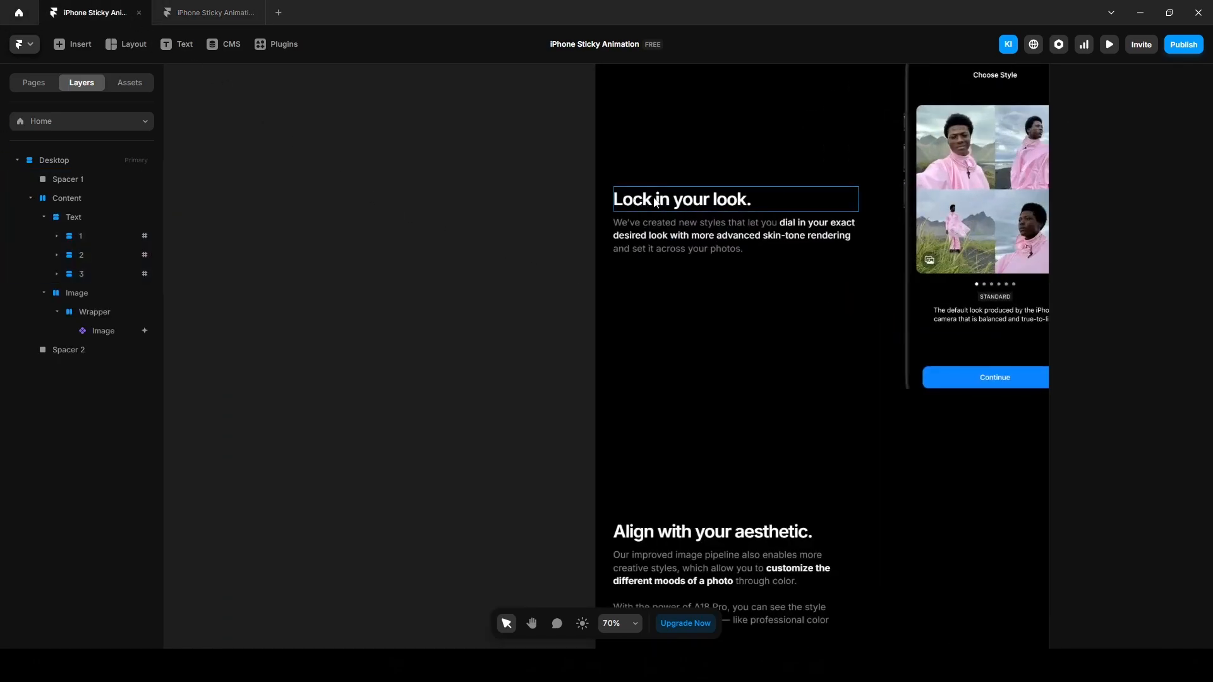
# Add a 'Lock in your look.' heading on Desktop in white #FFFFFF, size 40, Semibold.
pyautogui.click(206, 13)
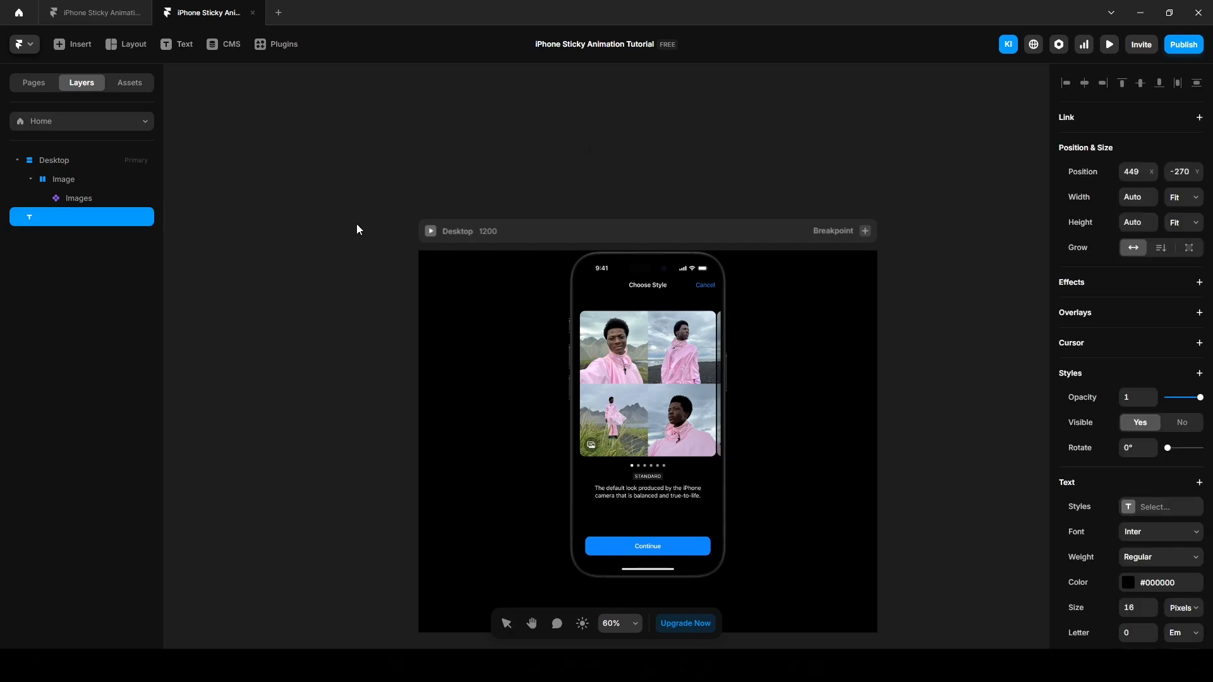
pyautogui.click(81, 216)
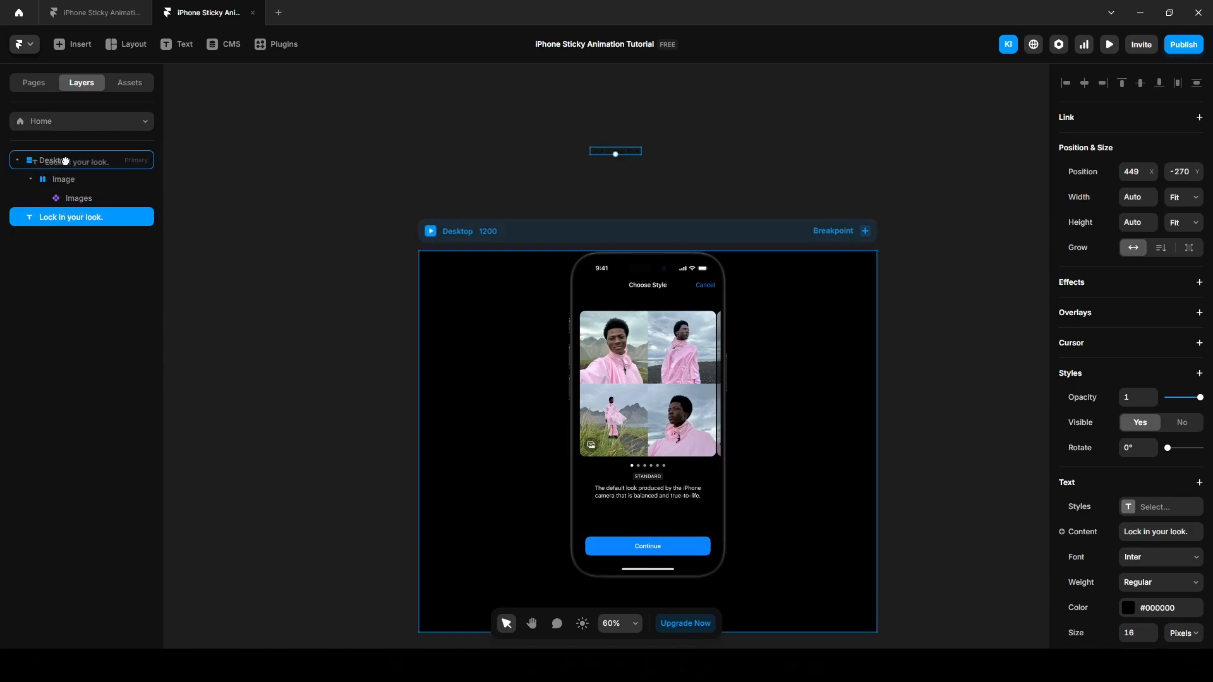
pyautogui.scroll(-3)
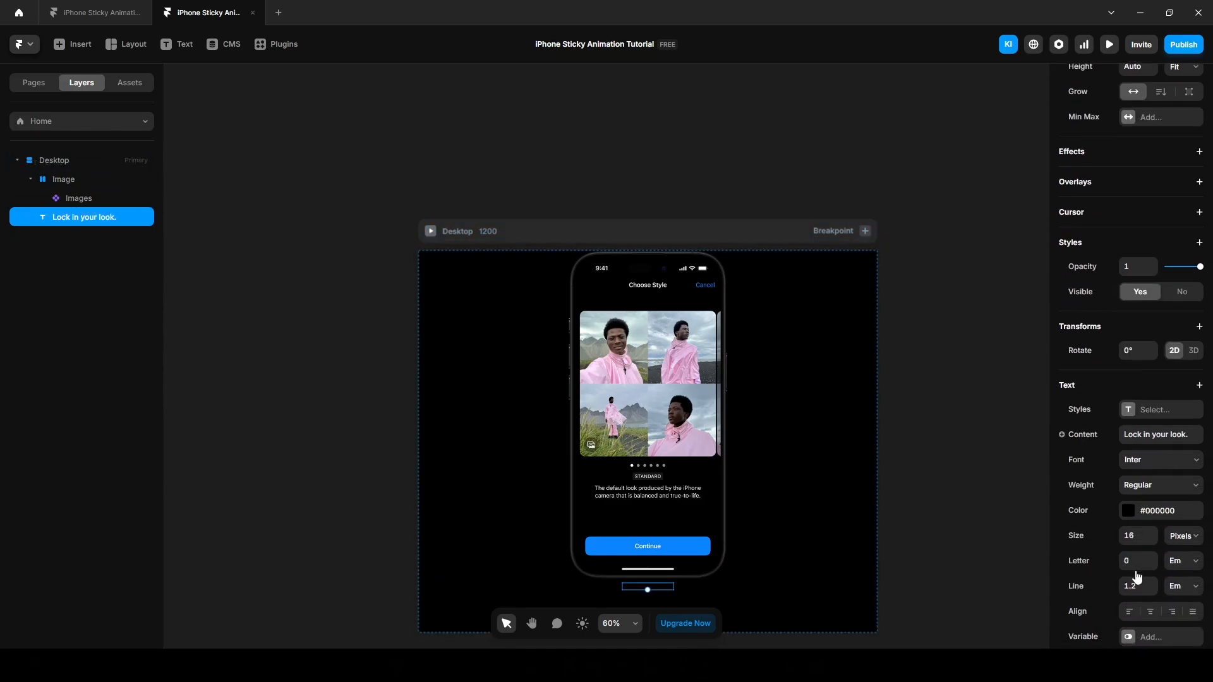
pyautogui.click(1129, 511)
pyautogui.write('40')
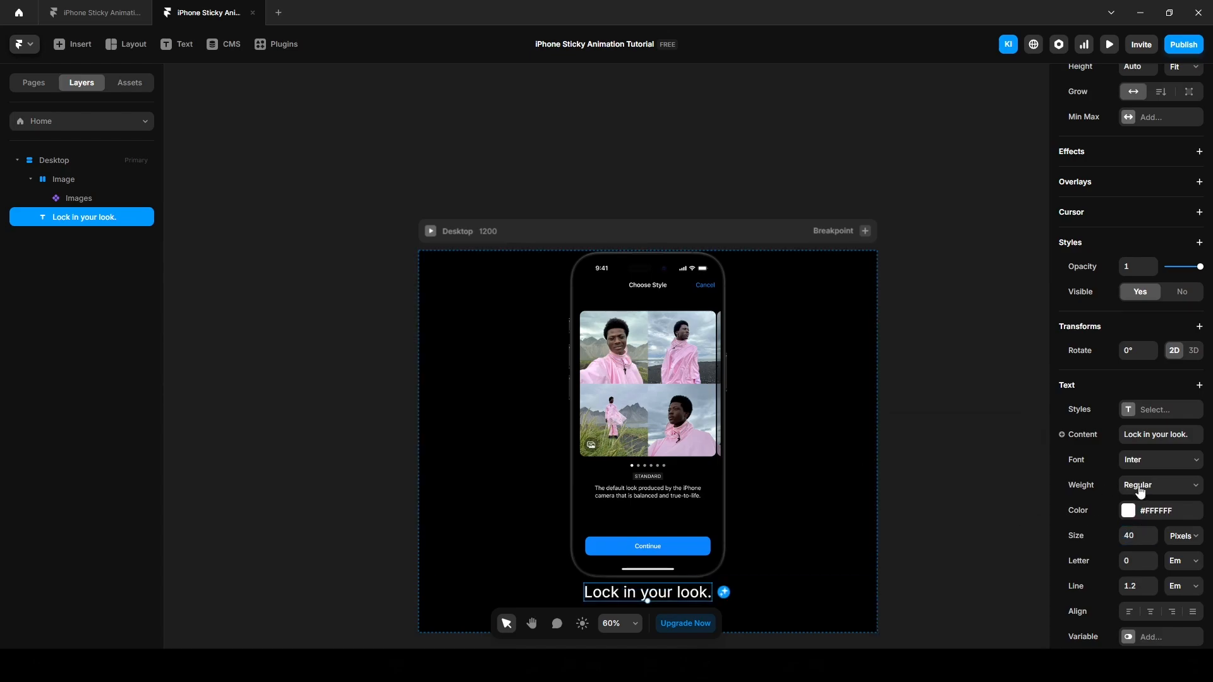
pyautogui.click(1160, 485)
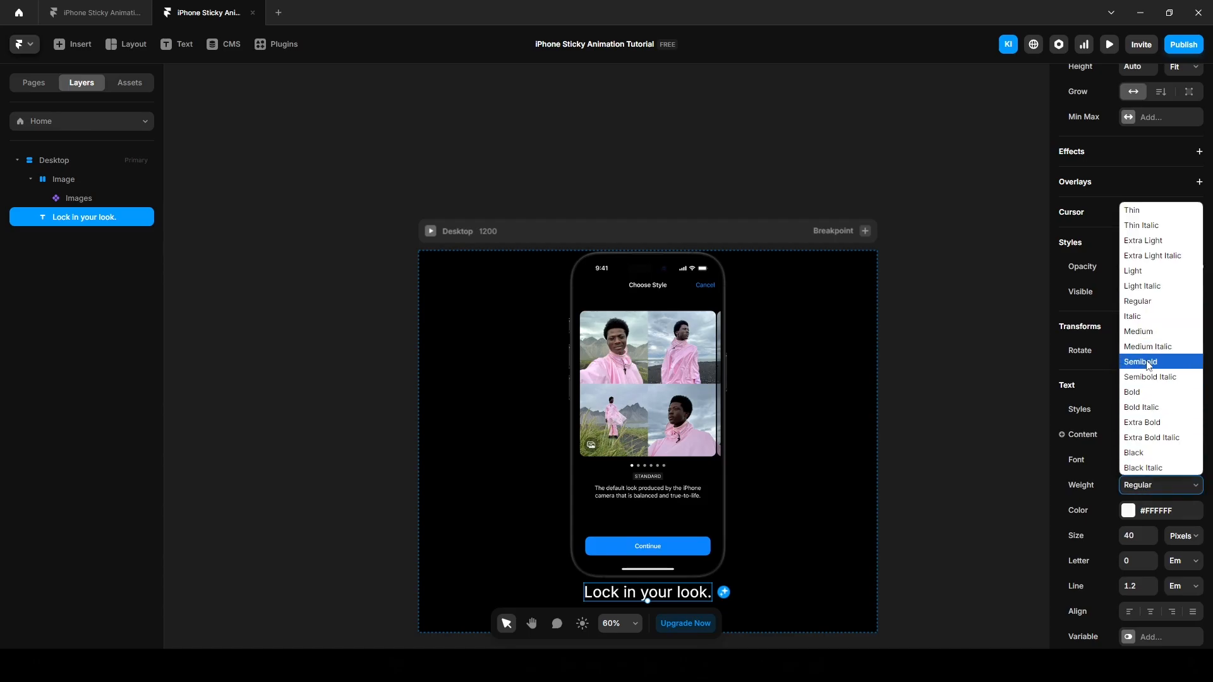
pyautogui.click(1140, 362)
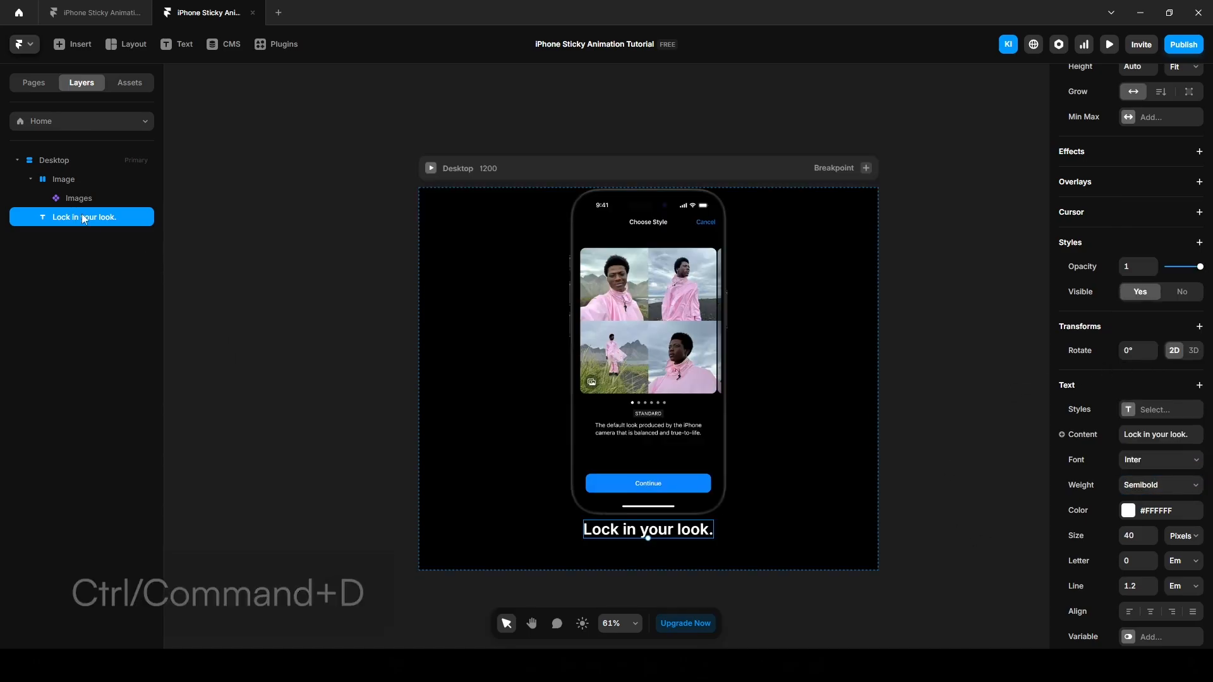
# Duplicate the heading into a 21 px description paragraph and set its font weight.
pyautogui.press('ctrl+d')
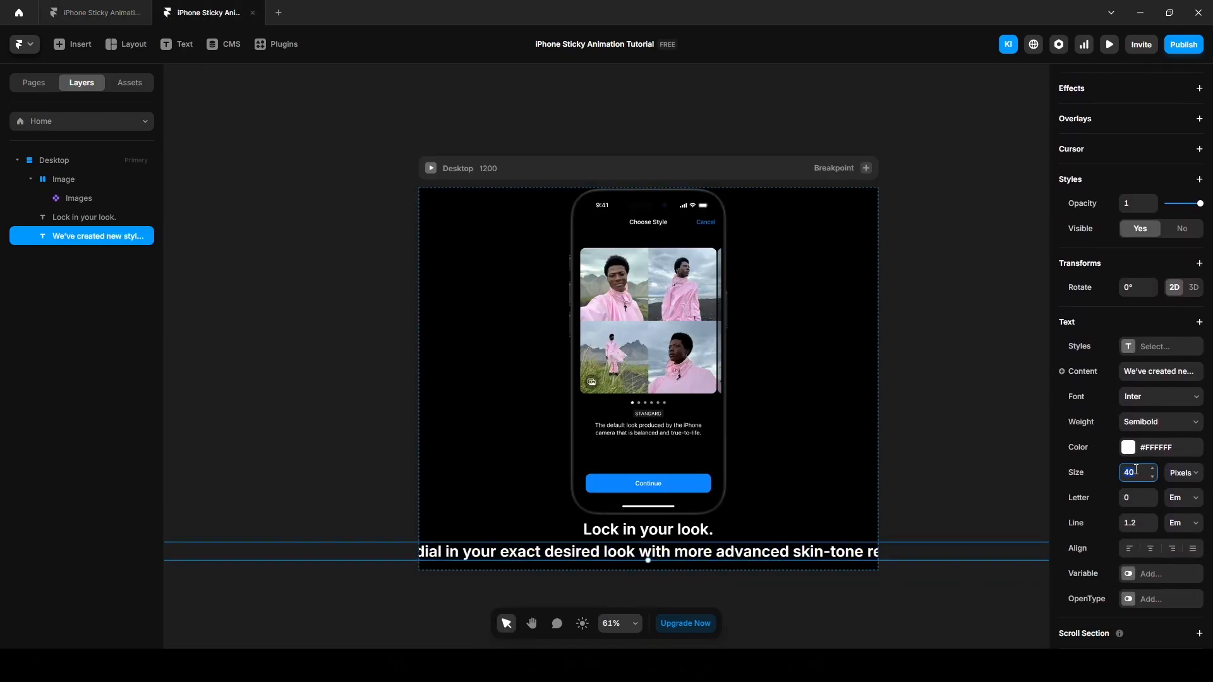
pyautogui.write('21')
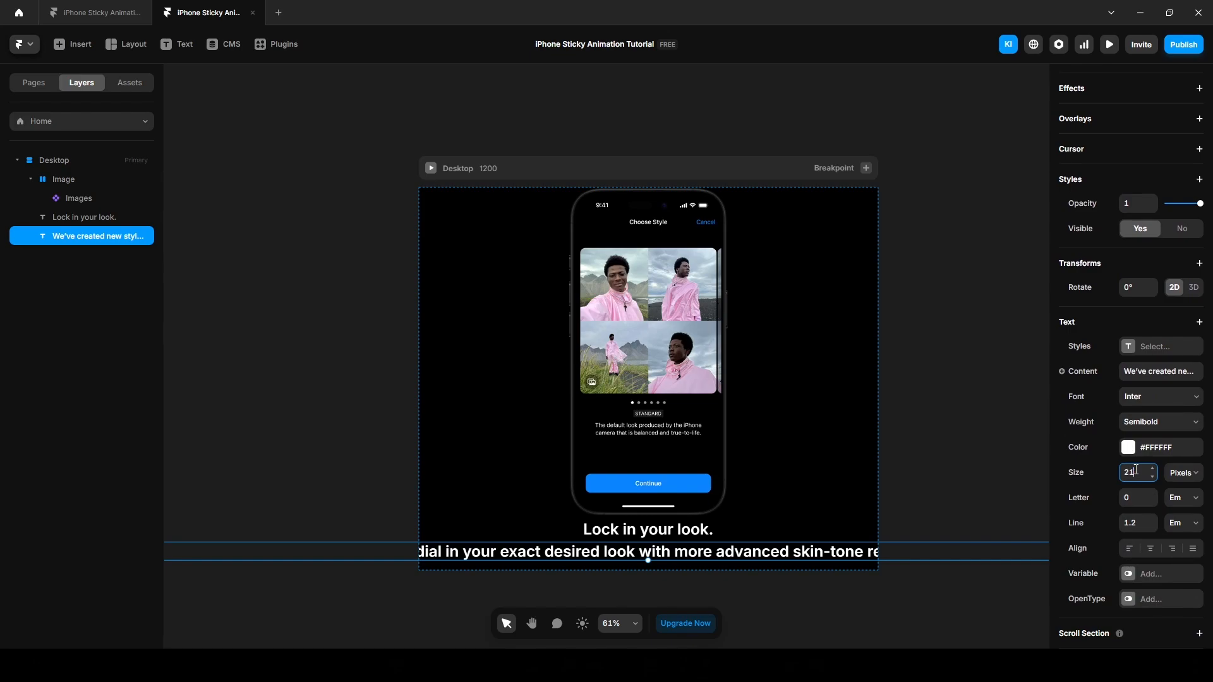
pyautogui.click(1161, 422)
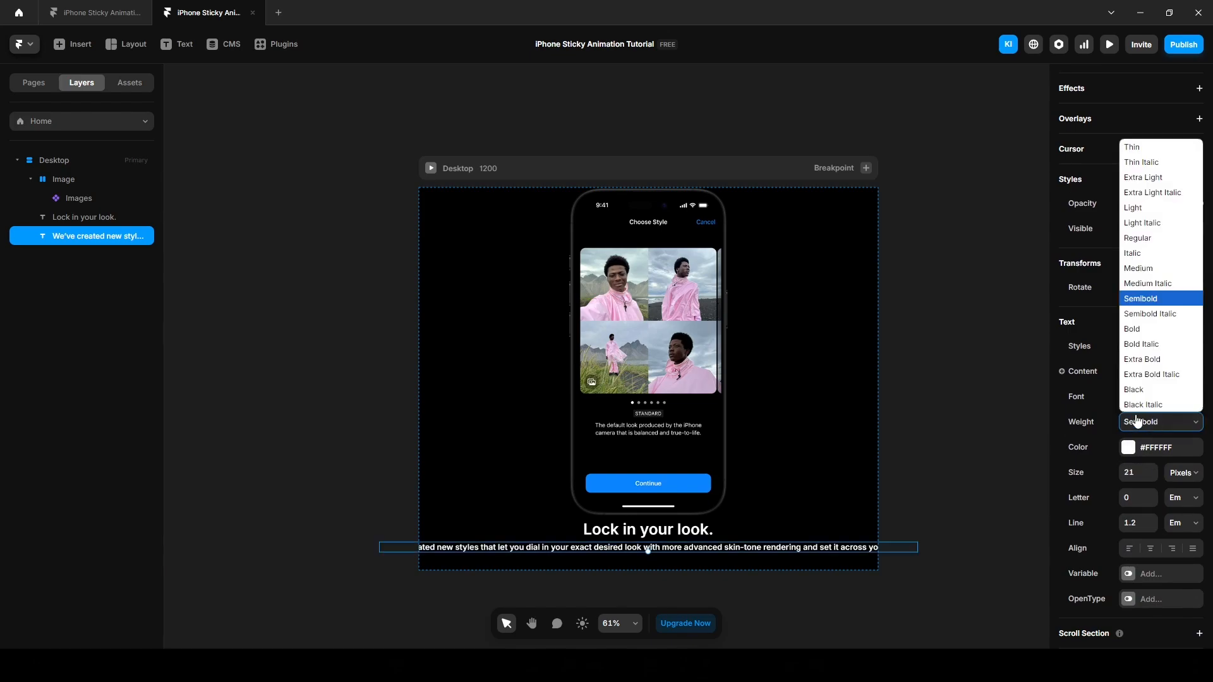
pyautogui.click(1137, 238)
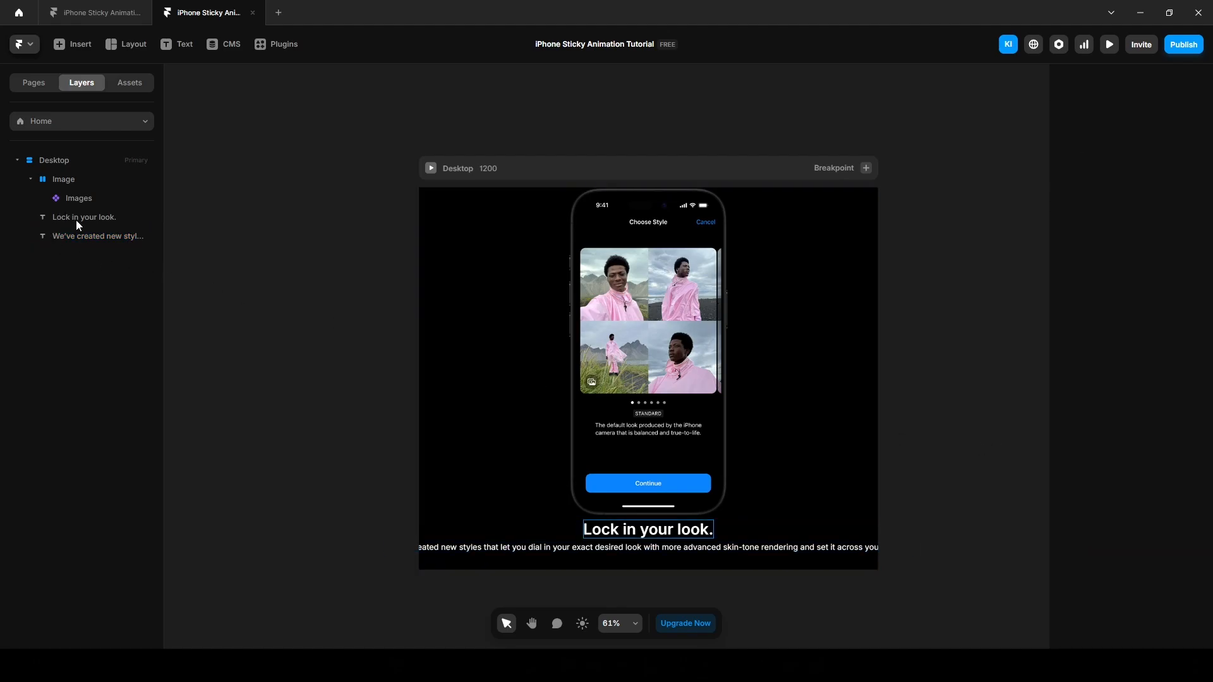
pyautogui.click(99, 237)
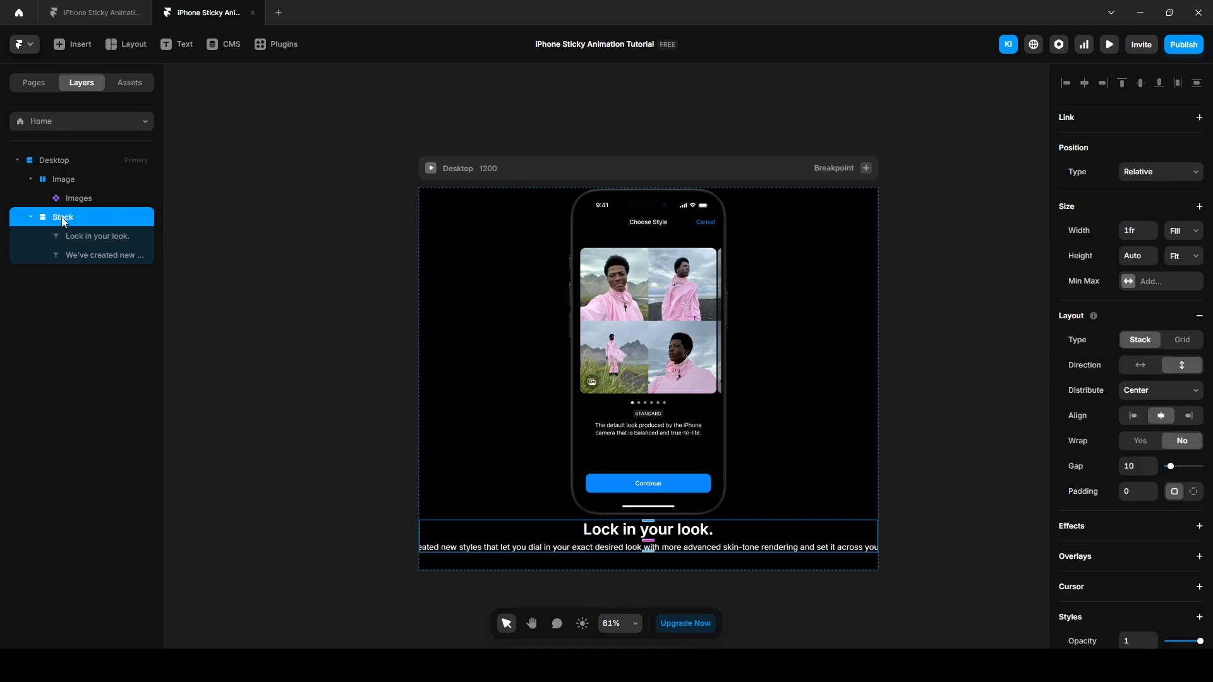
# Rename the stack Text and wrap it with Image in a horizontal Content stack.
pyautogui.doubleClick(63, 217)
pyautogui.write('Text')
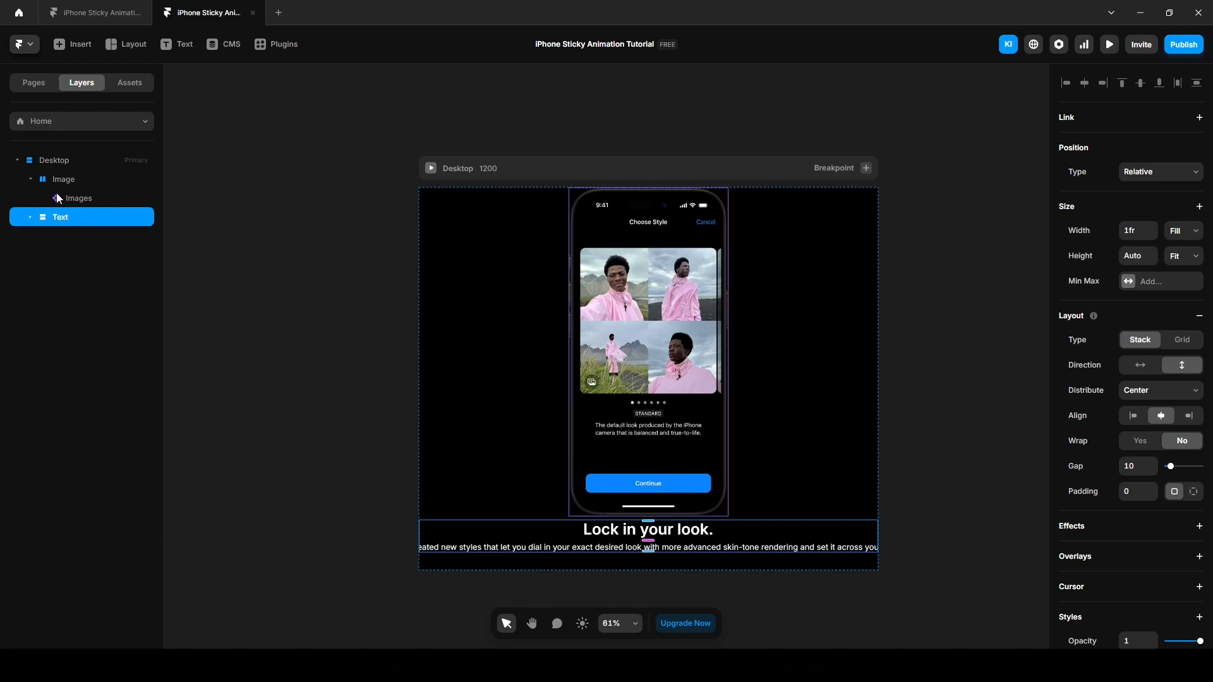
pyautogui.click(64, 178)
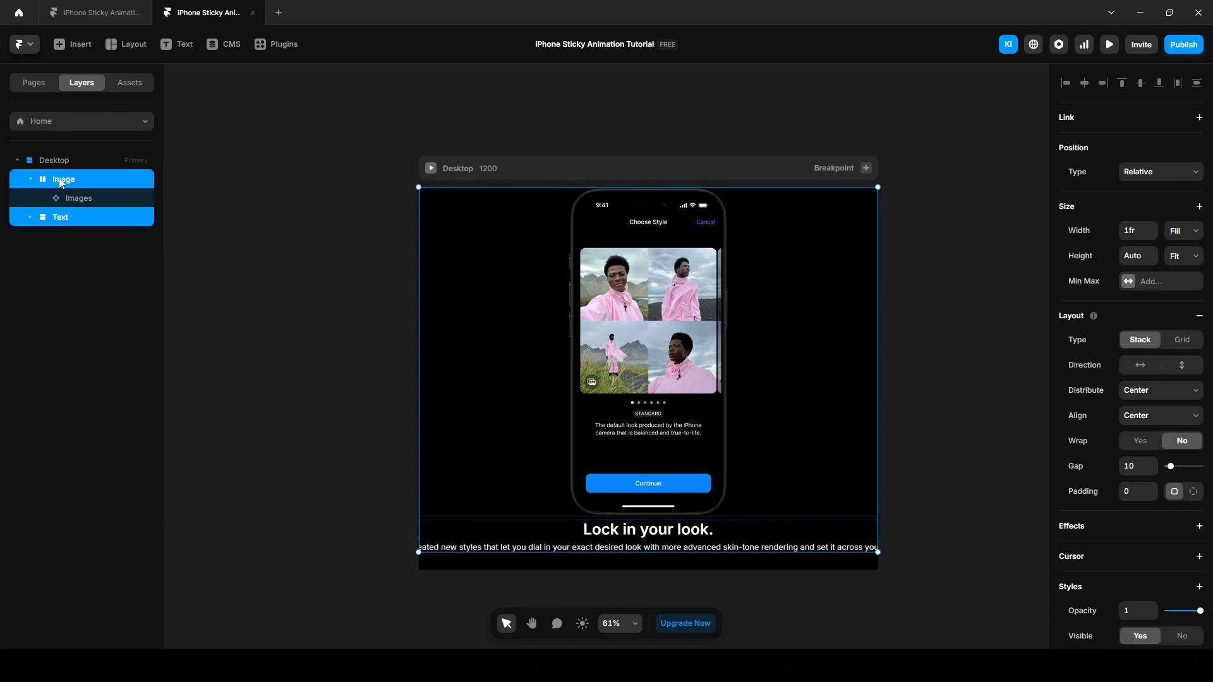
pyautogui.moveTo(21, 267)
pyautogui.write('Content')
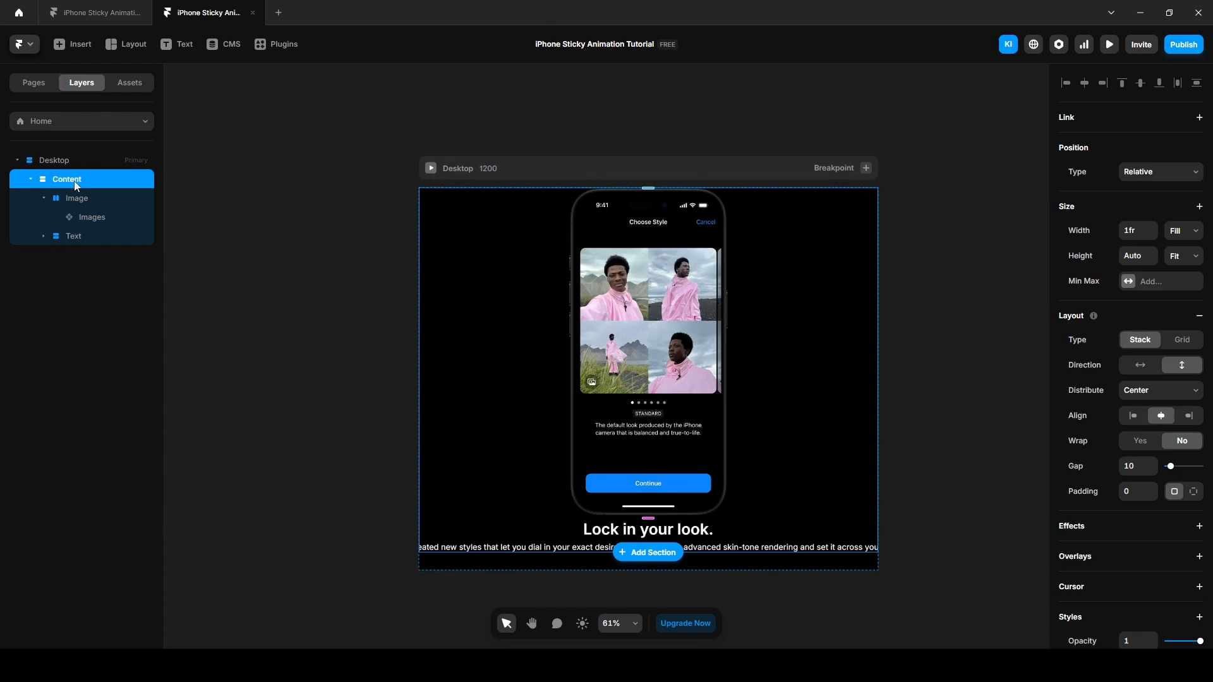
pyautogui.moveTo(1139, 364)
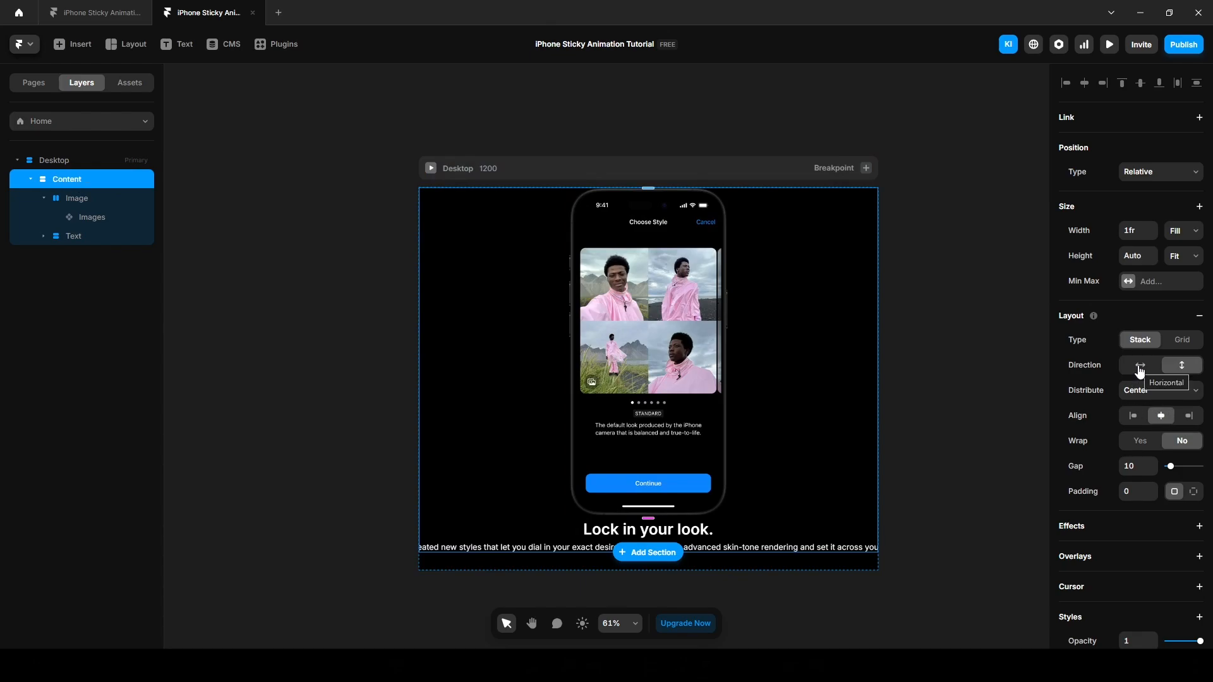
pyautogui.click(1138, 364)
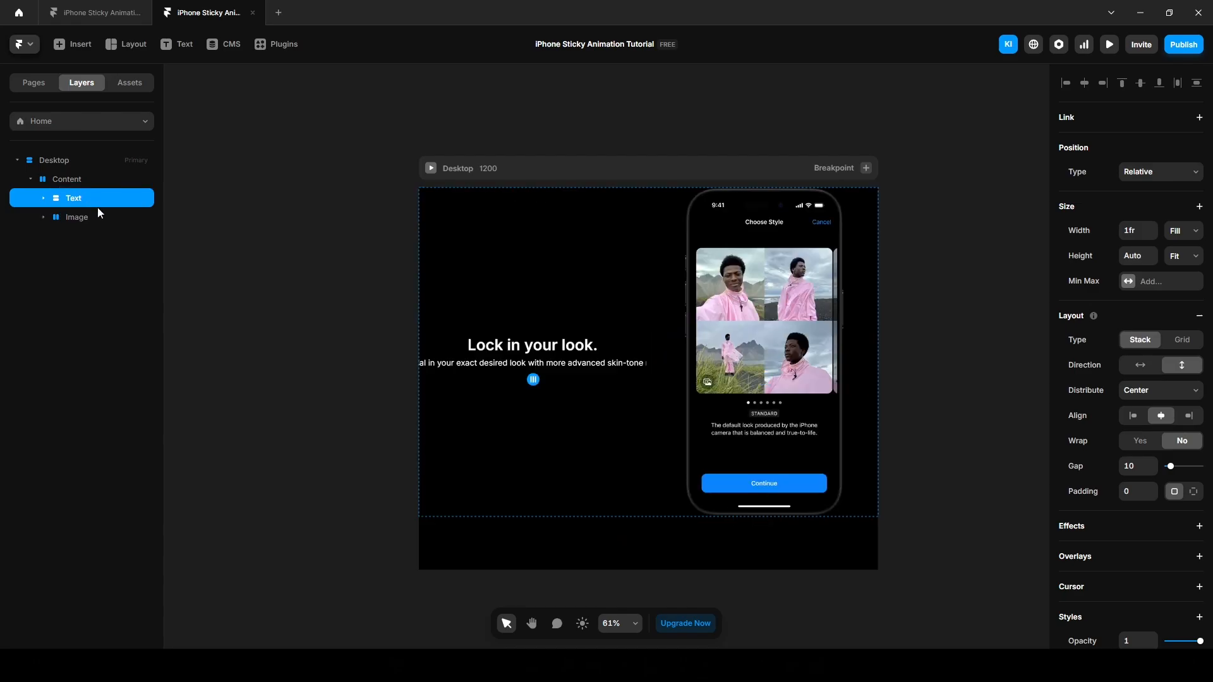
# Set the paragraph's width to Fill so it wraps across the Text column.
pyautogui.click(532, 362)
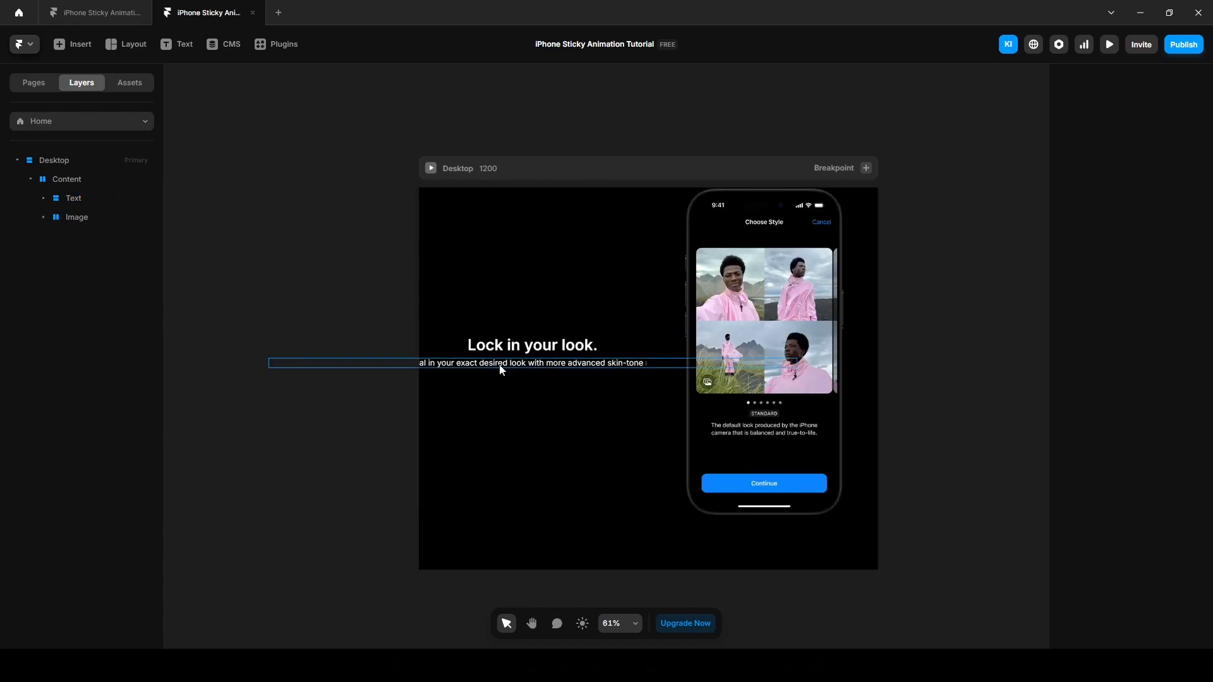
pyautogui.click(531, 363)
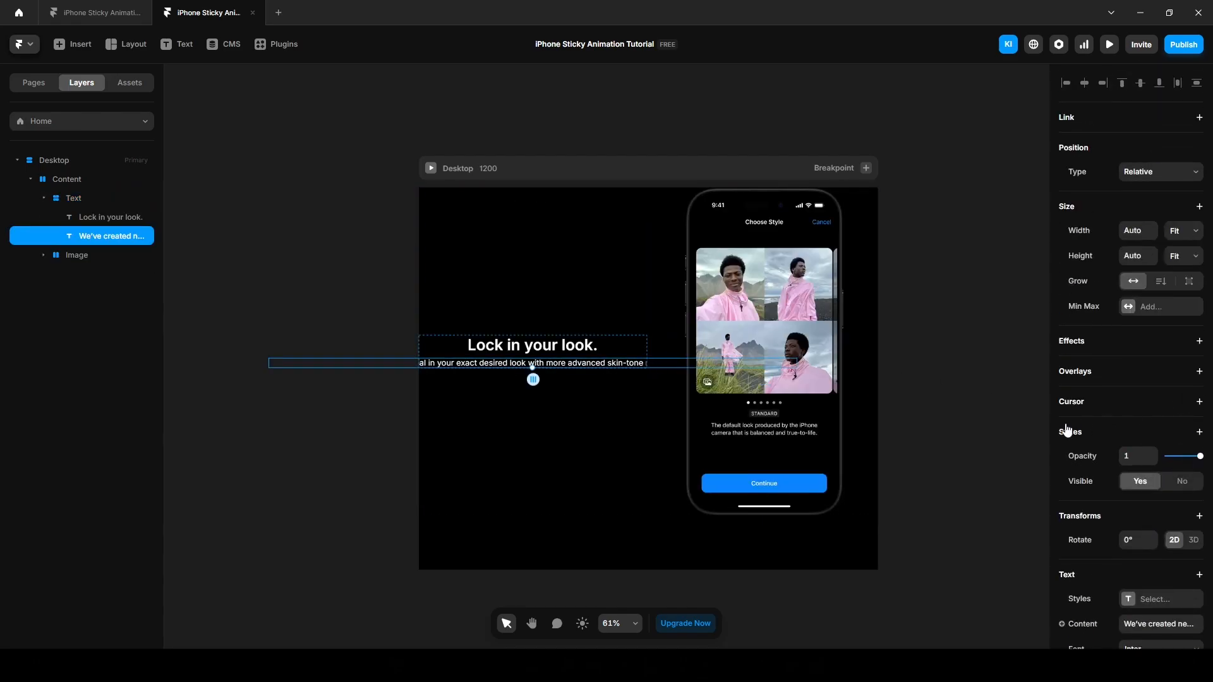
pyautogui.click(1182, 230)
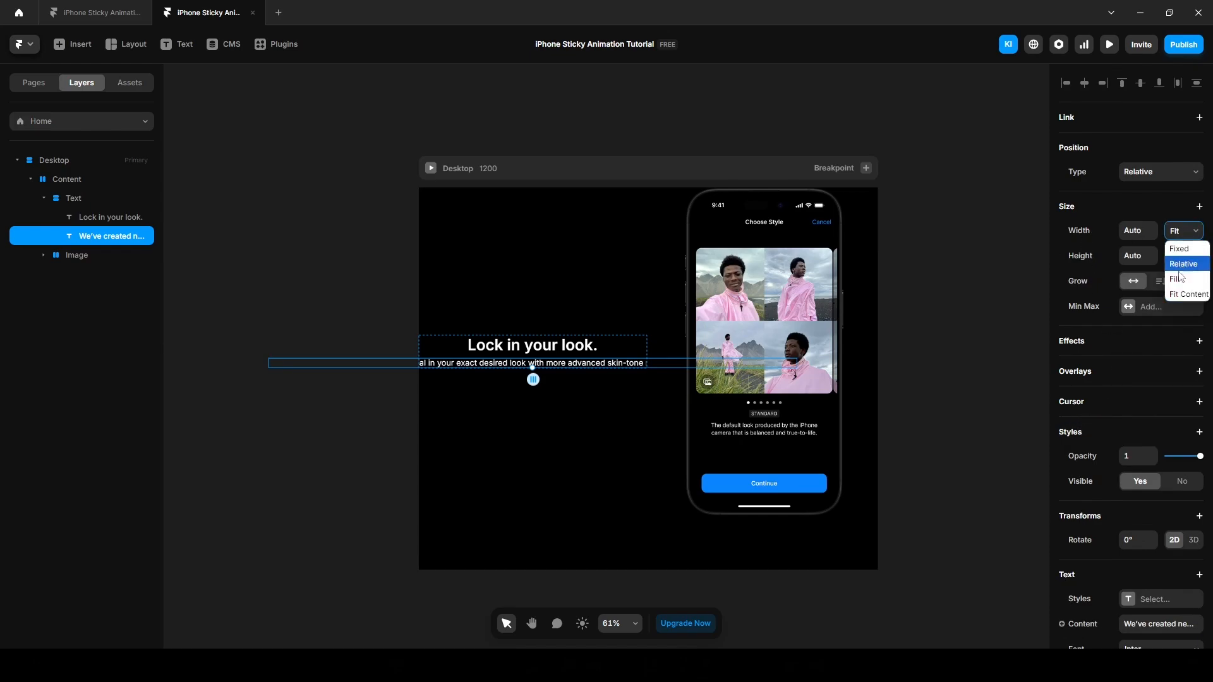
pyautogui.click(1179, 279)
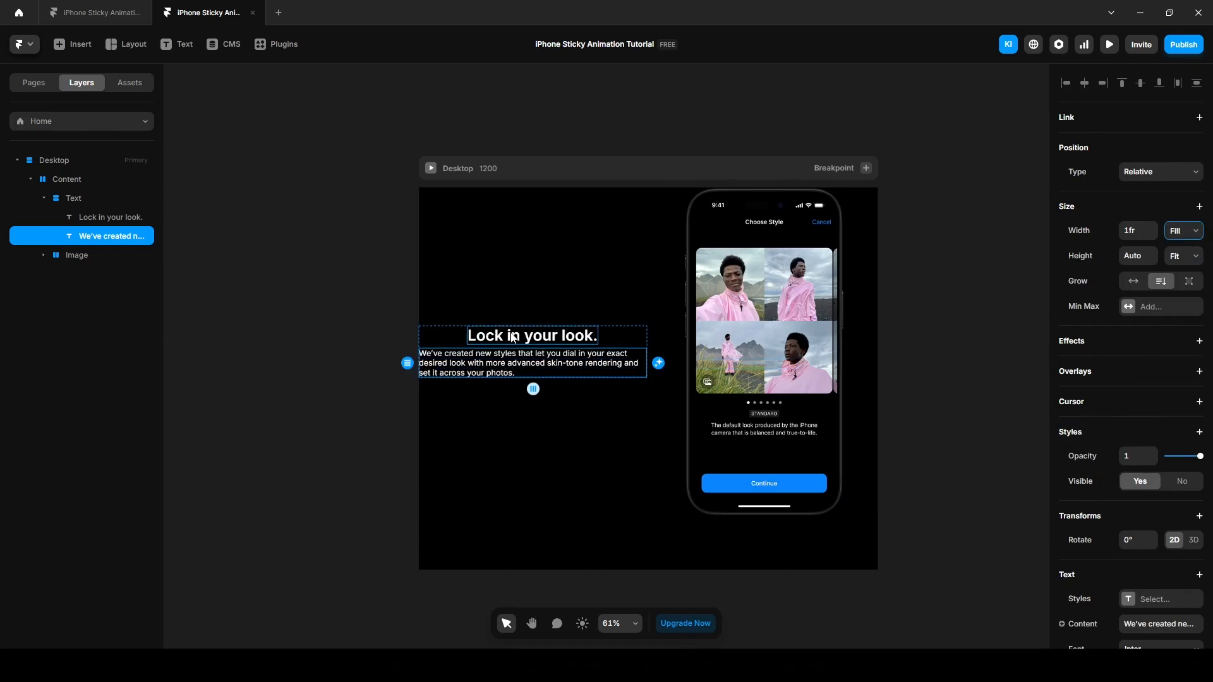
# Restyle the 'Lock in your look.' heading in the Text panel.
pyautogui.click(111, 216)
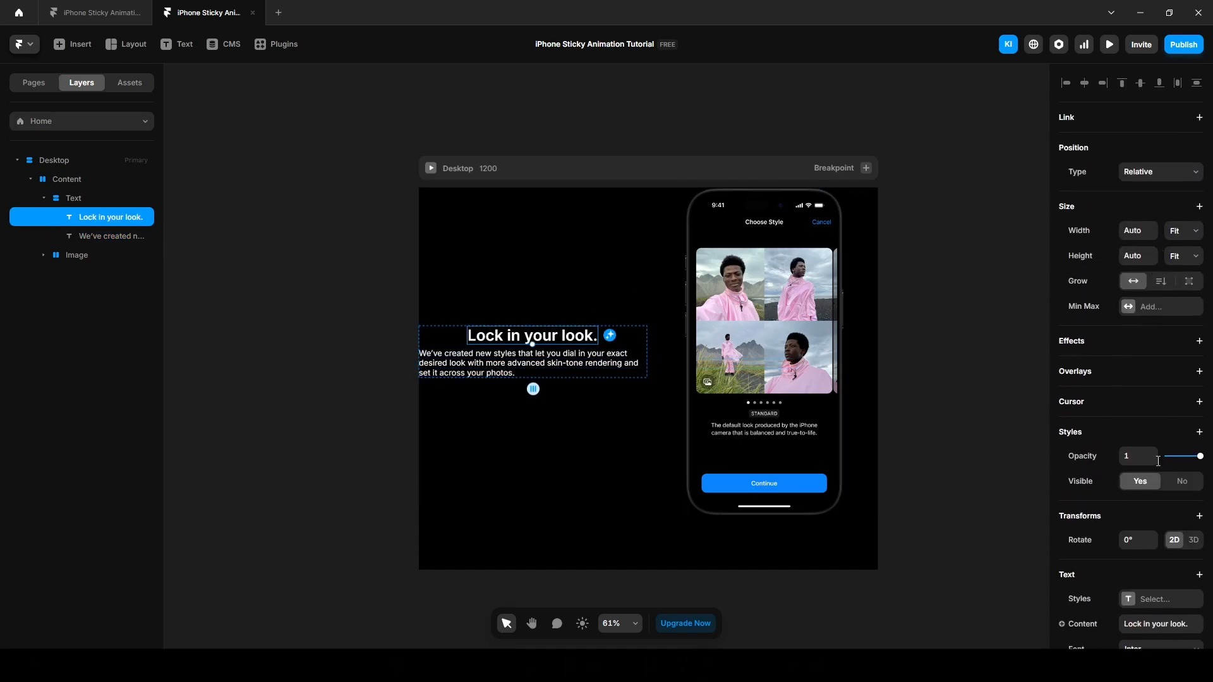
pyautogui.click(1159, 281)
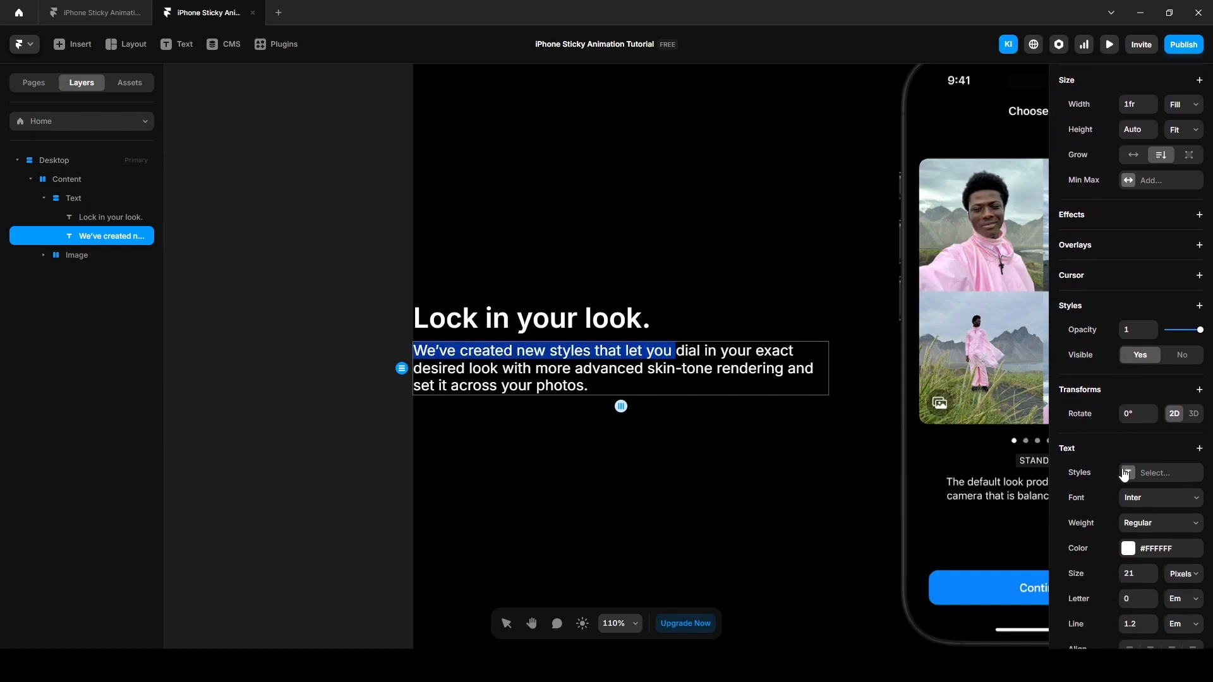
pyautogui.click(1129, 549)
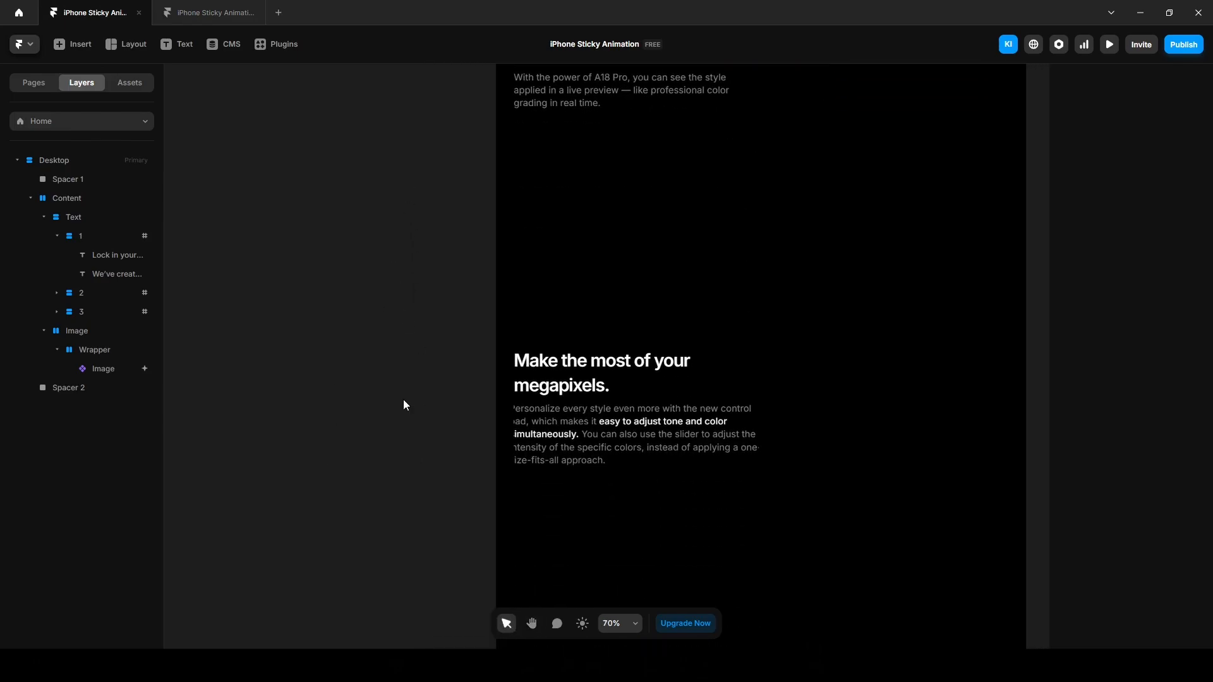
# Stack the heading and paragraph into a block named 1 with Viewport height.
pyautogui.click(207, 13)
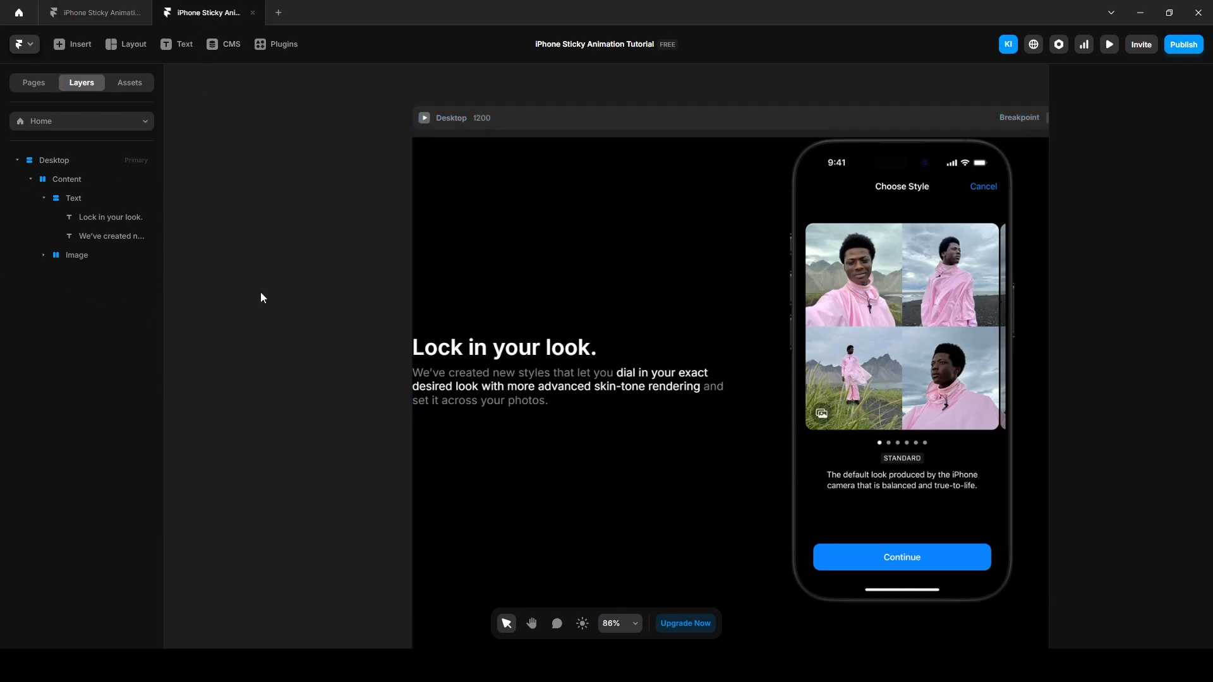
pyautogui.click(112, 217)
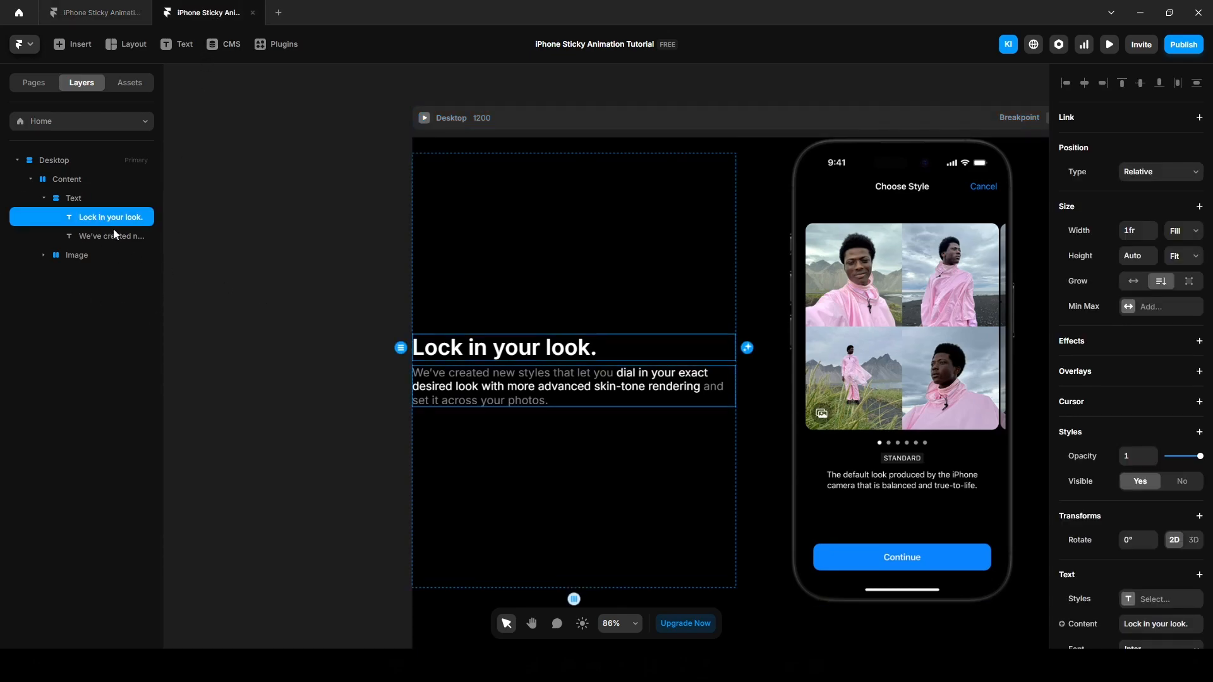
pyautogui.click(112, 236)
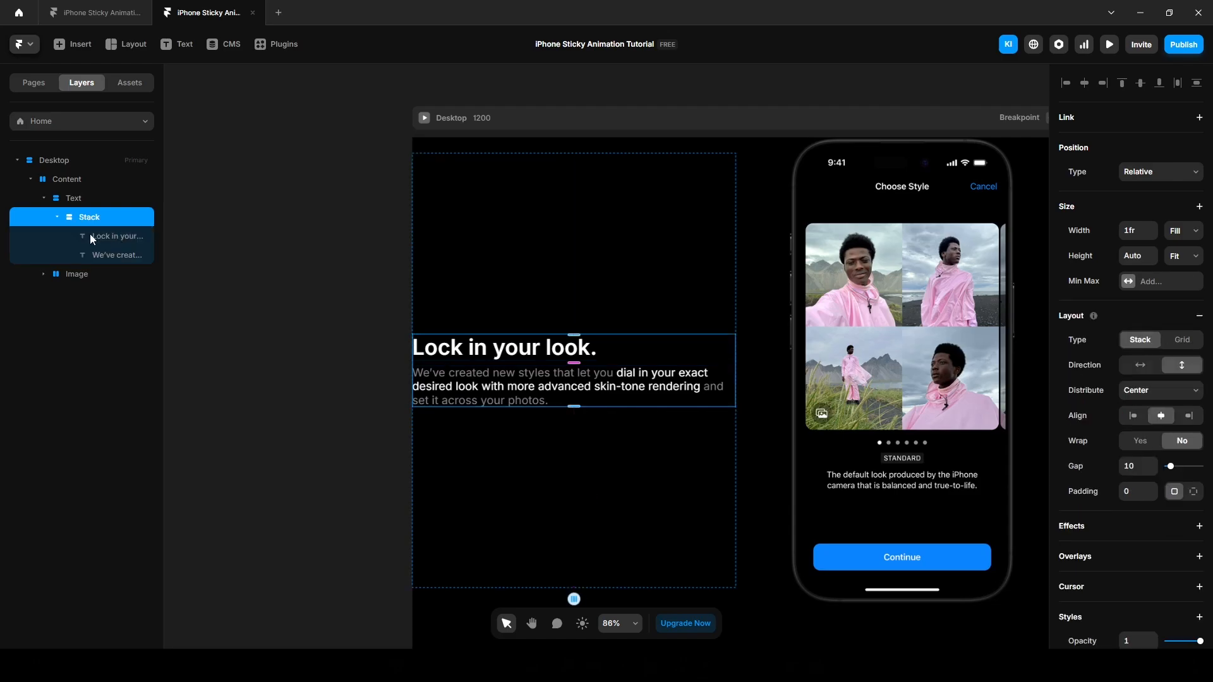
pyautogui.doubleClick(89, 216)
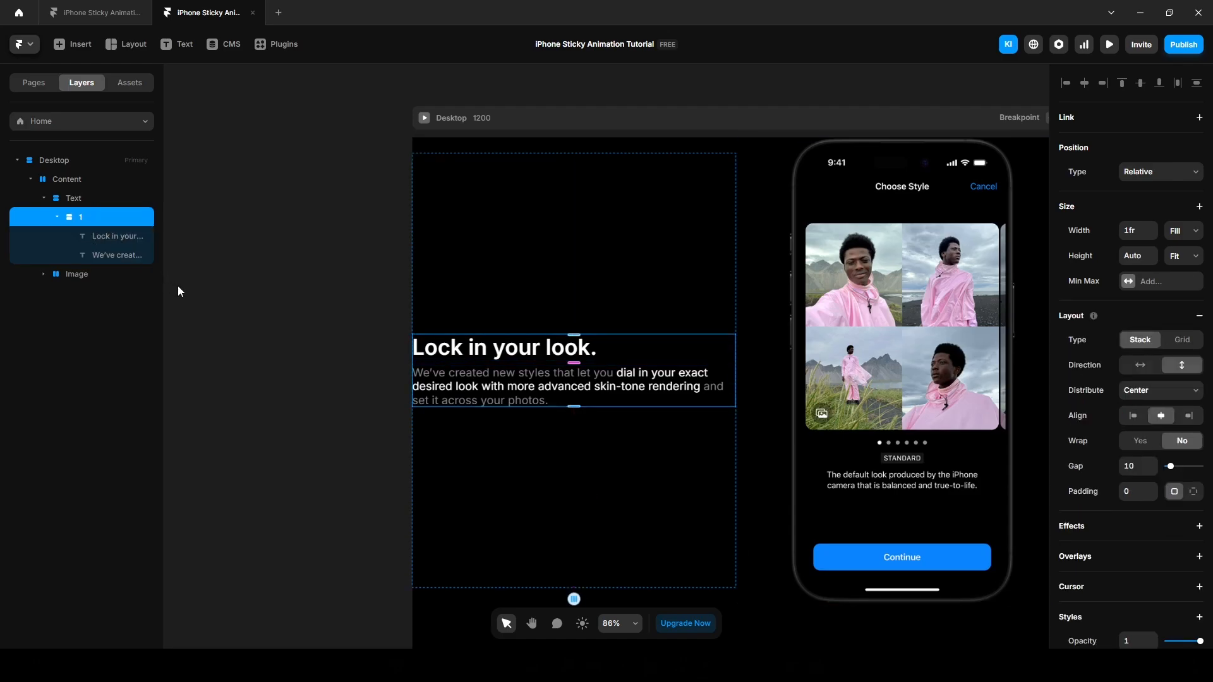
pyautogui.click(1182, 255)
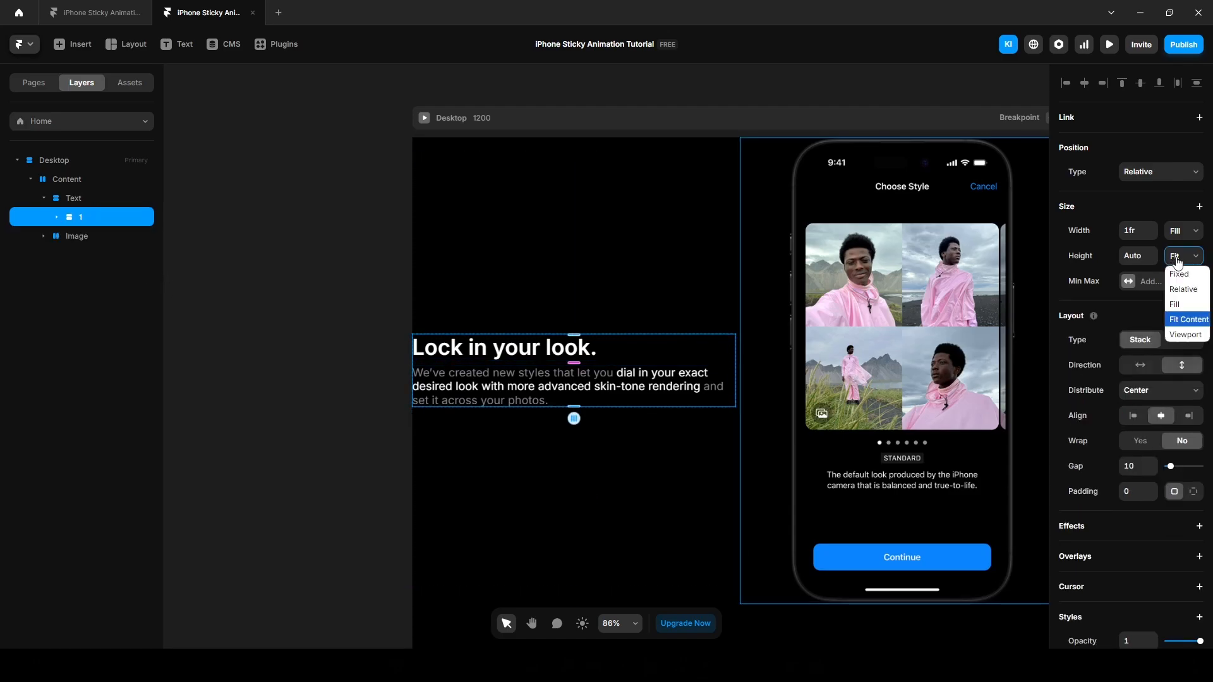
pyautogui.click(1187, 333)
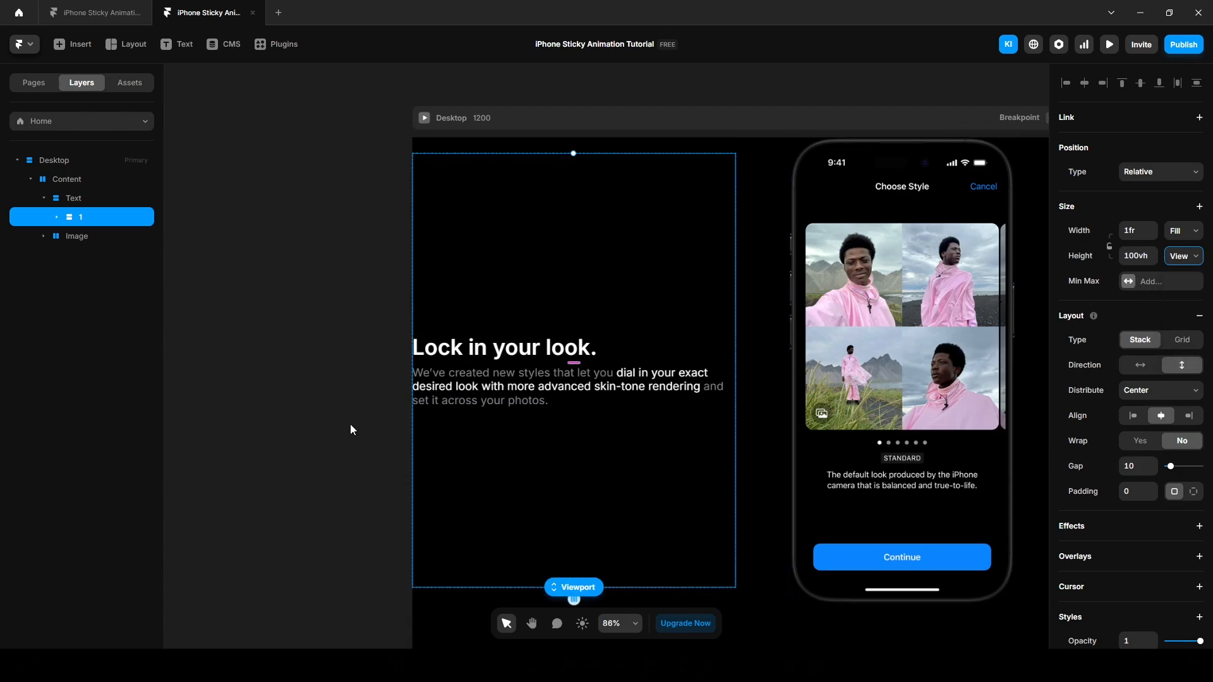
pyautogui.moveTo(329, 496)
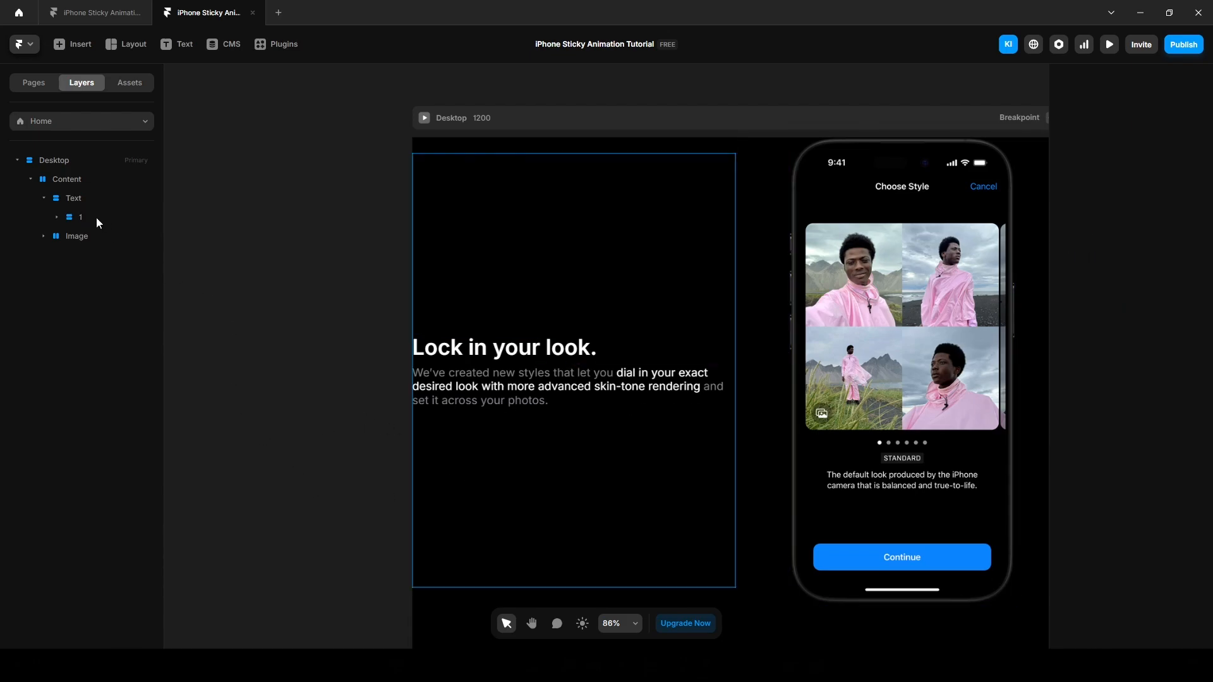
# Duplicate block 1 twice to get three stacked copies.
pyautogui.click(80, 217)
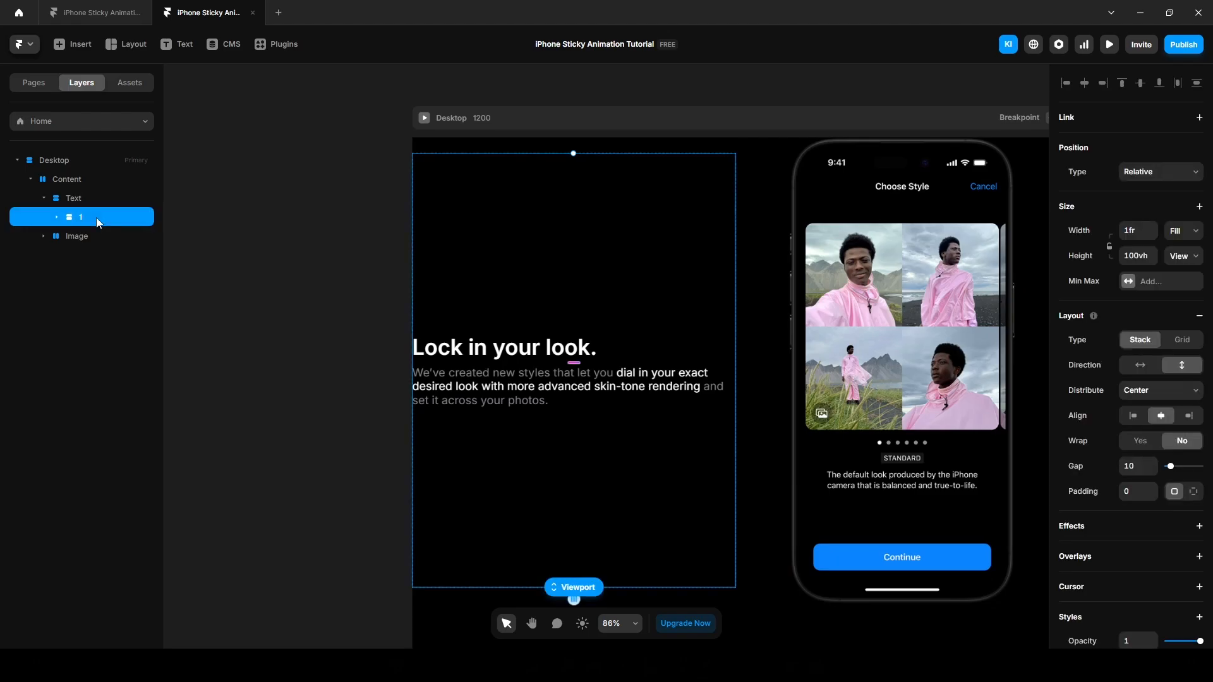
pyautogui.press('Ctrl+d')
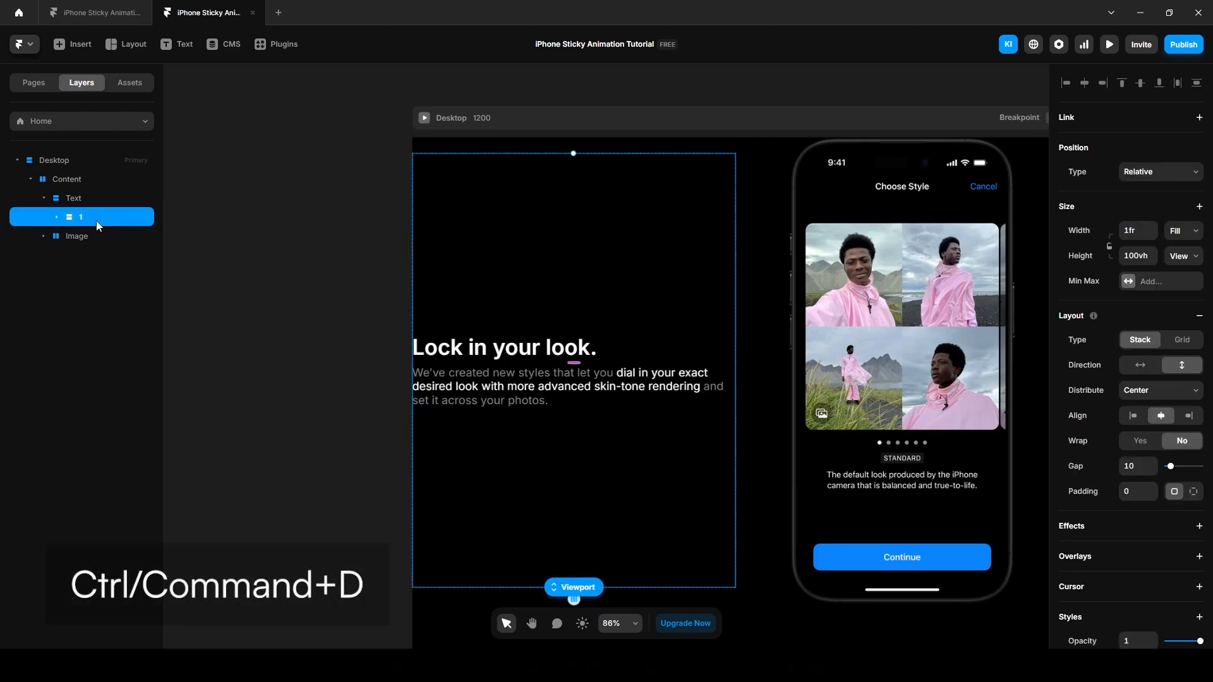
pyautogui.press('ctrl+d')
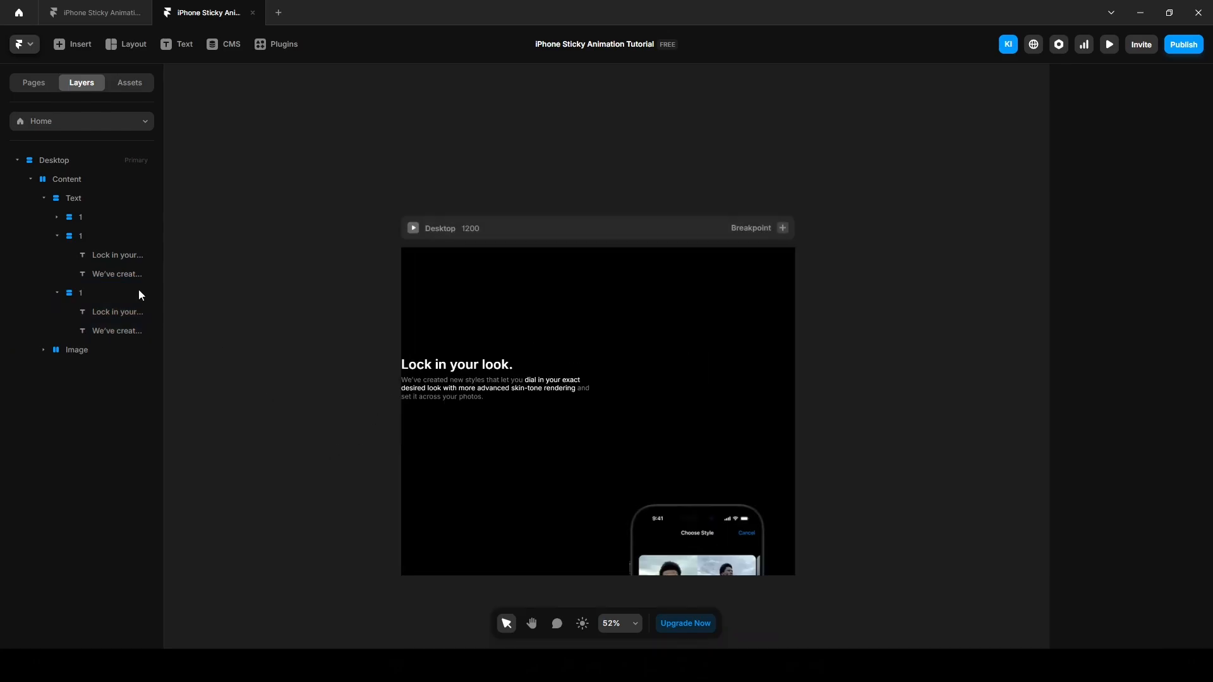
# Set the Desktop frame's height to Fit so the page grows with its content.
pyautogui.click(67, 178)
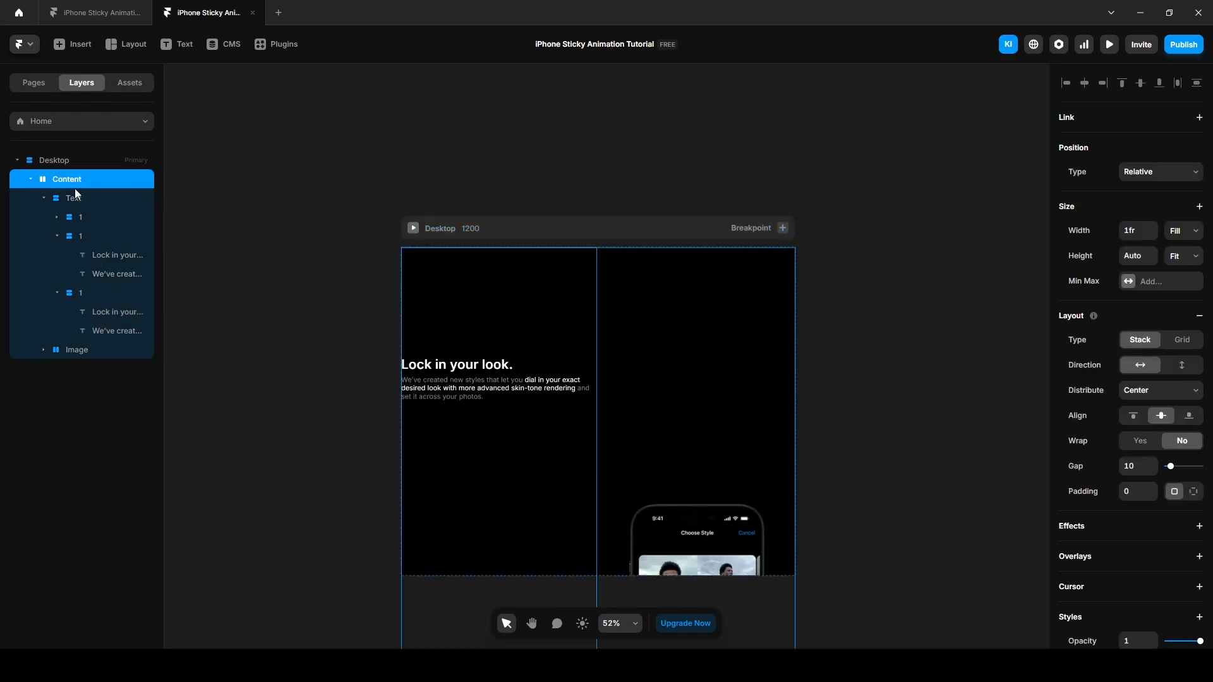
pyautogui.click(54, 161)
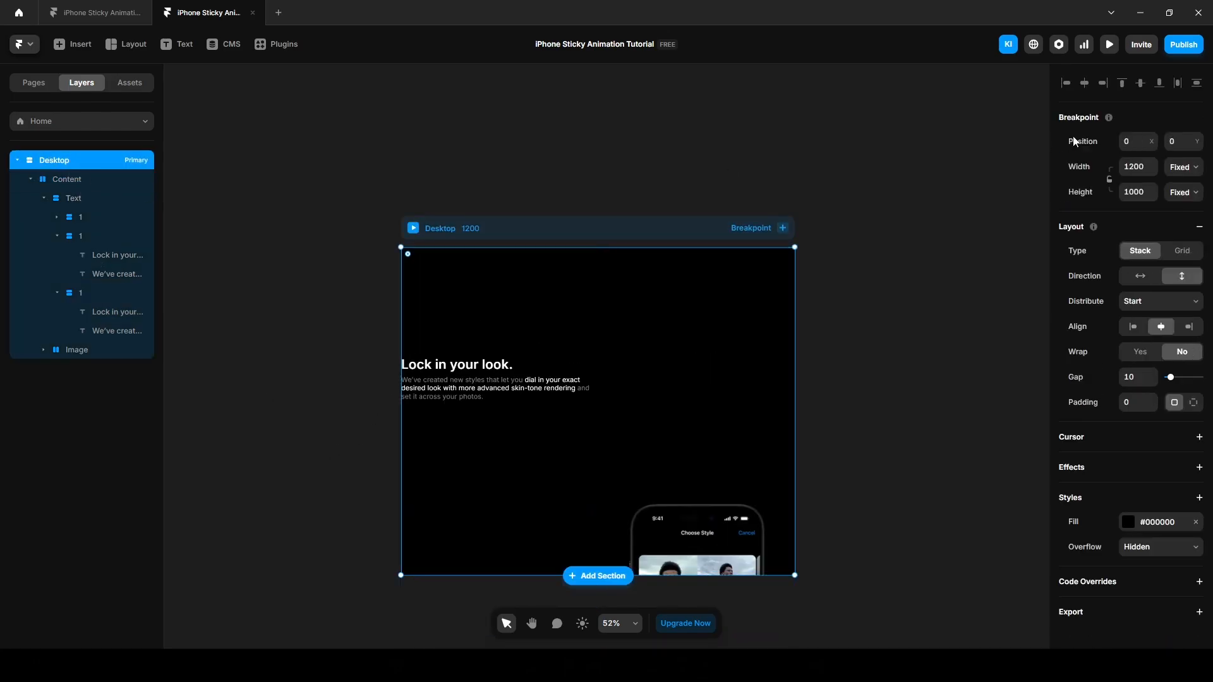
pyautogui.click(1182, 192)
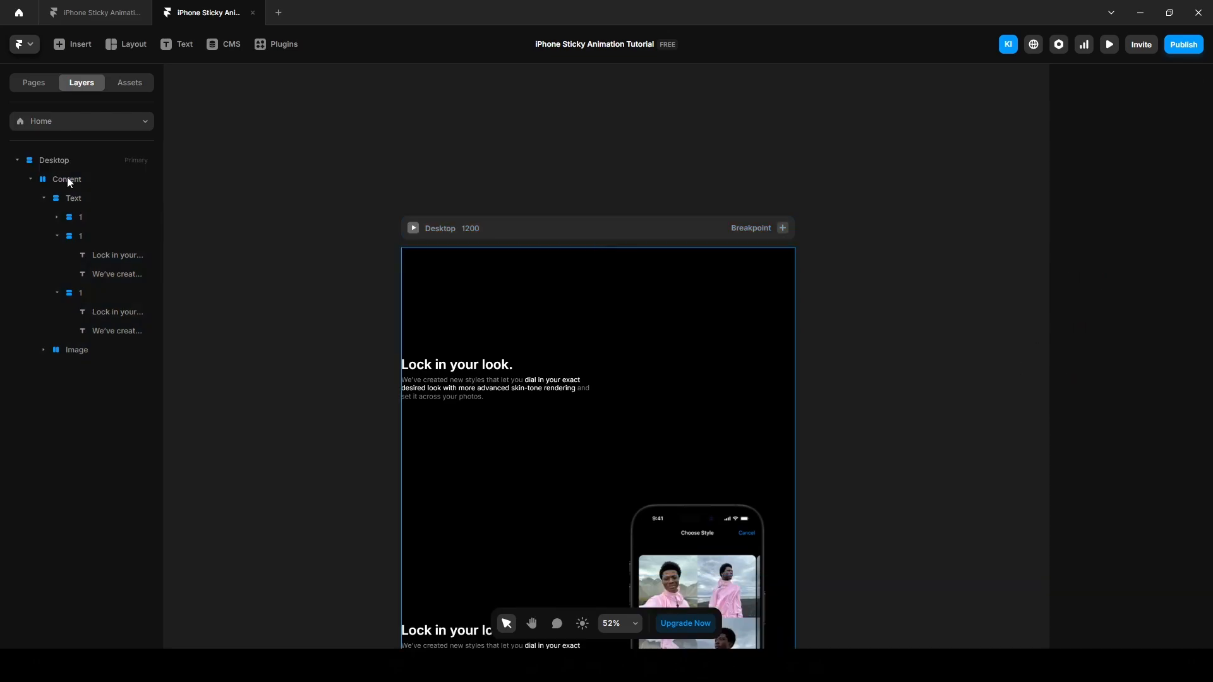
pyautogui.click(67, 178)
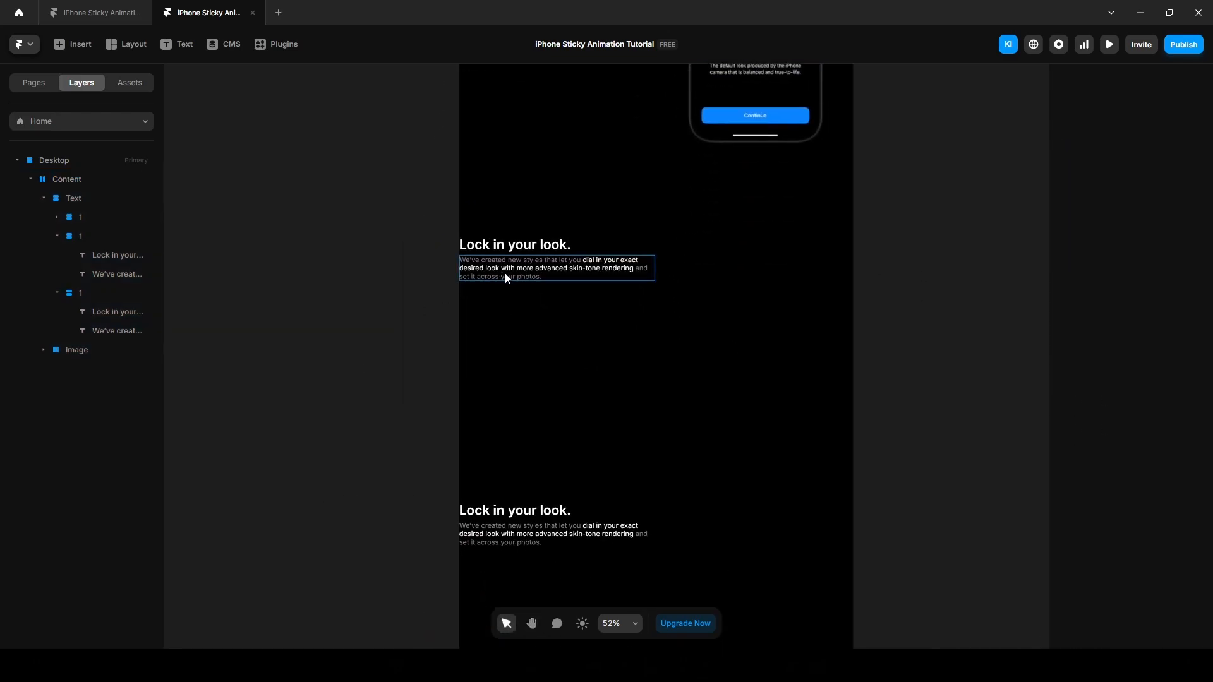
pyautogui.click(117, 255)
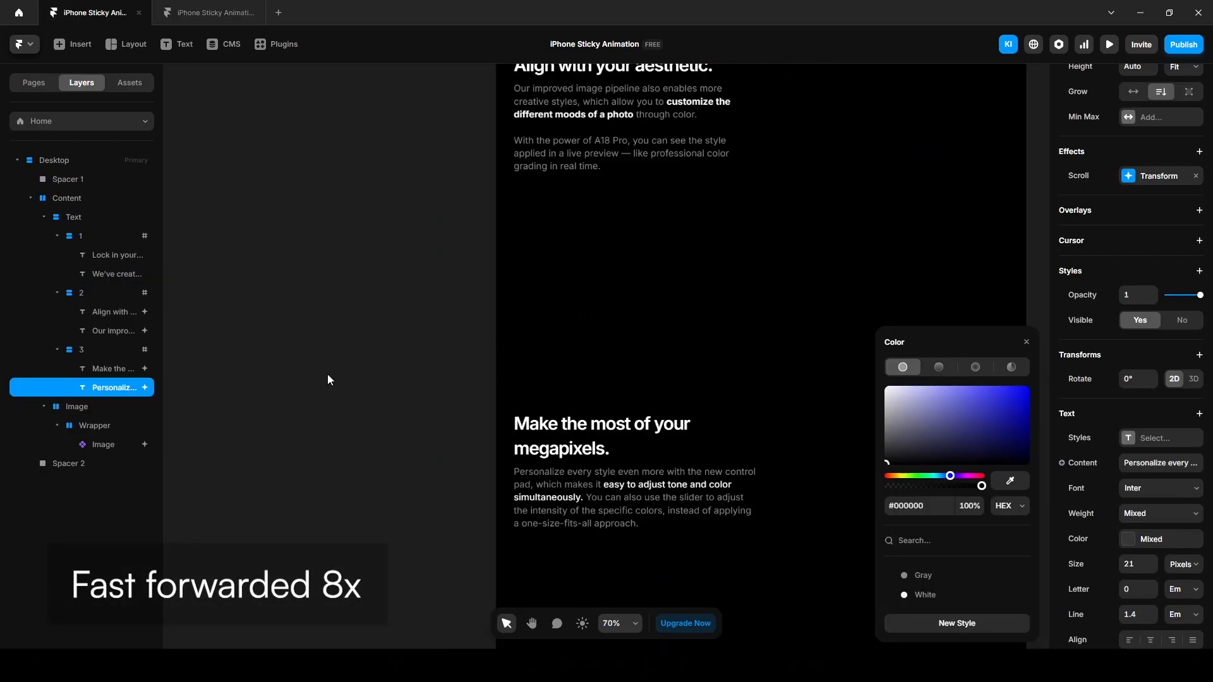
# Replace the copied blocks' copy with 'Align with your aesthetic.' and rename the stacks 1, 2, 3.
pyautogui.click(208, 13)
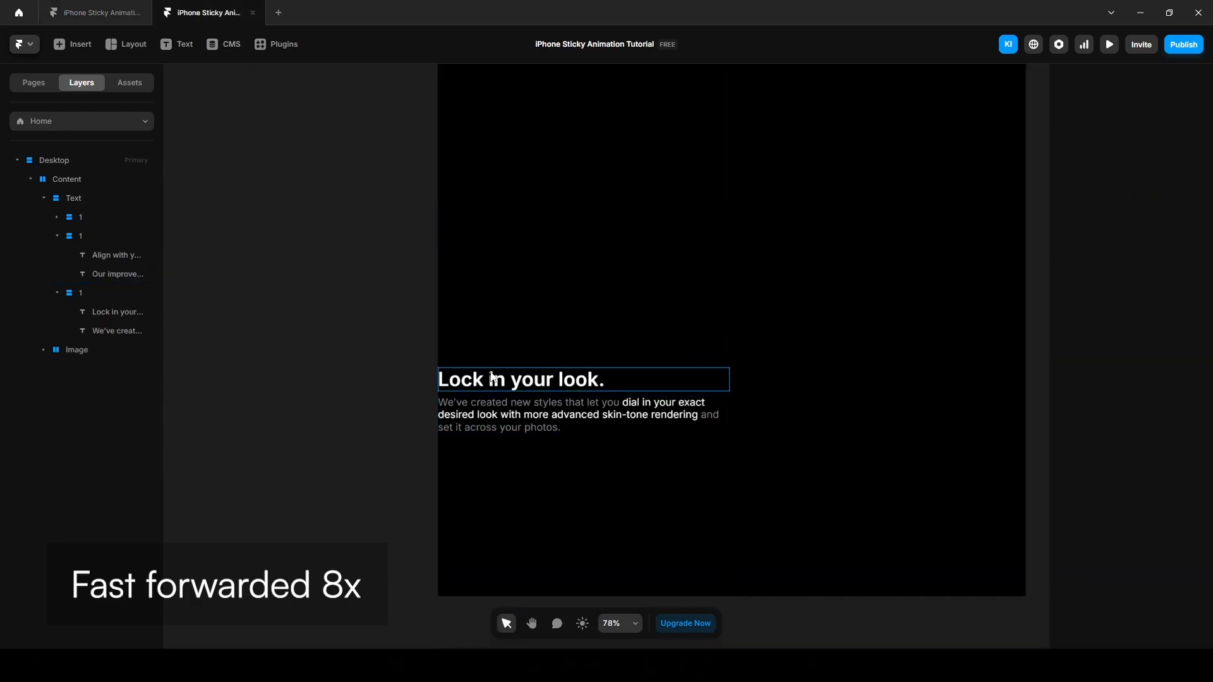
pyautogui.click(109, 330)
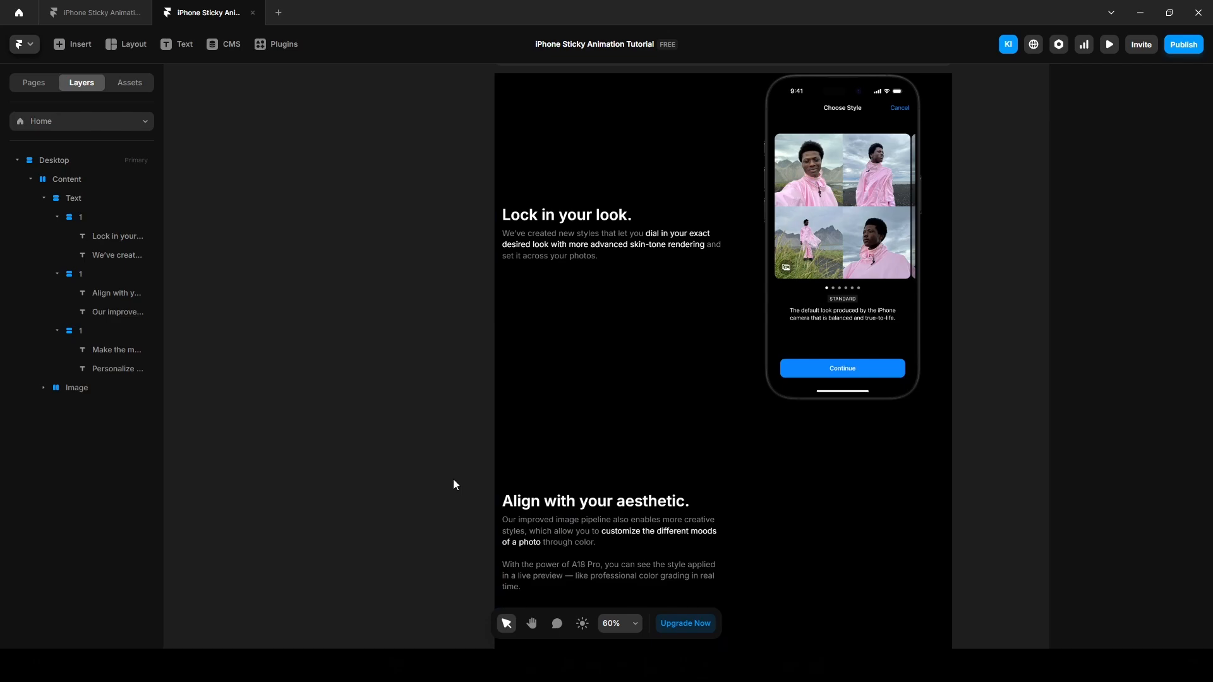
pyautogui.click(43, 388)
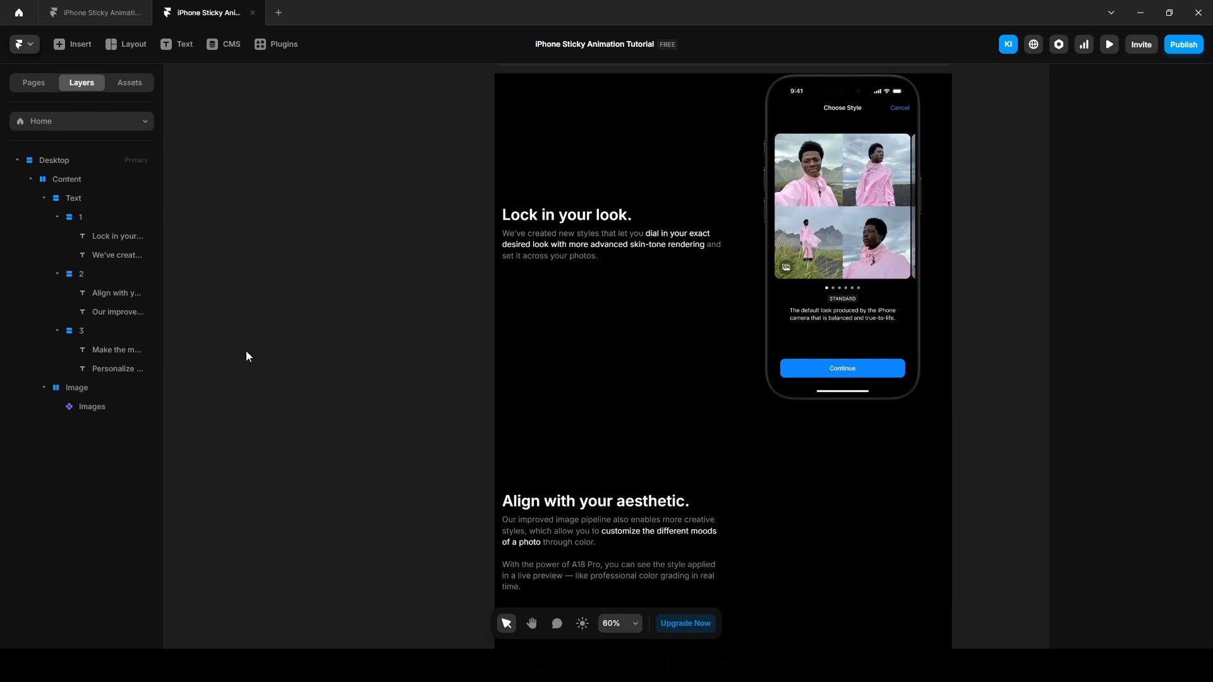
# Check the scroll section names on blocks 1 and 2.
pyautogui.click(81, 217)
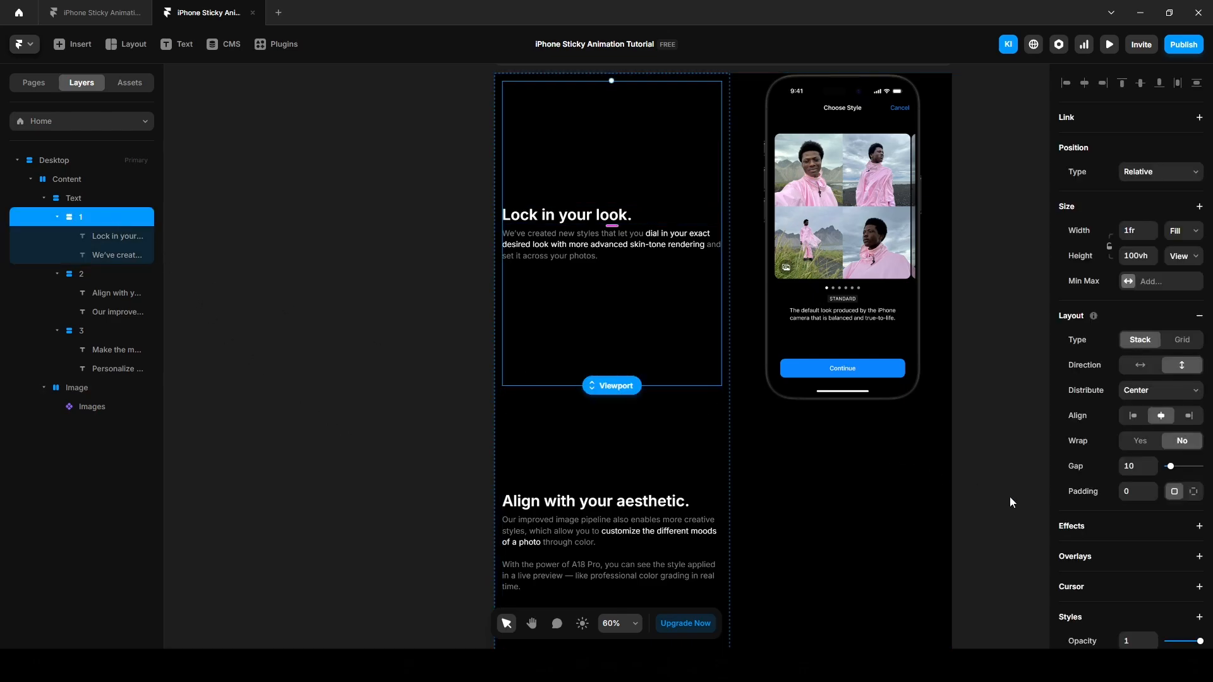
pyautogui.scroll(-3)
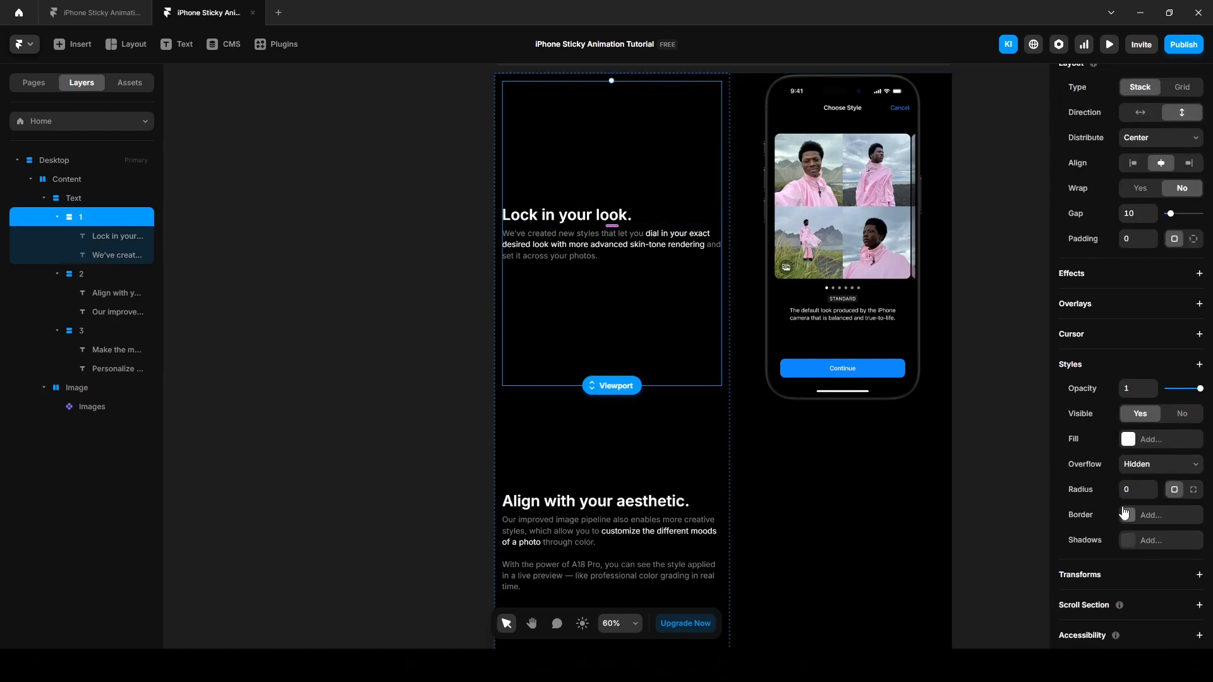
pyautogui.scroll(-3)
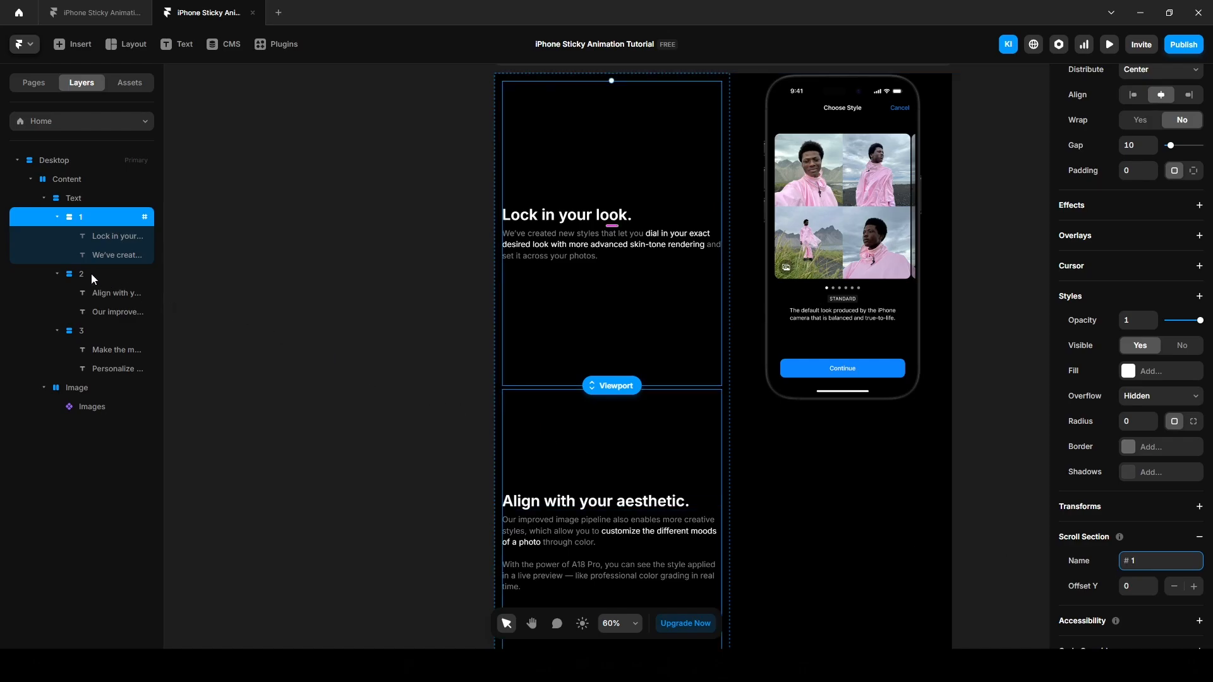
pyautogui.click(81, 274)
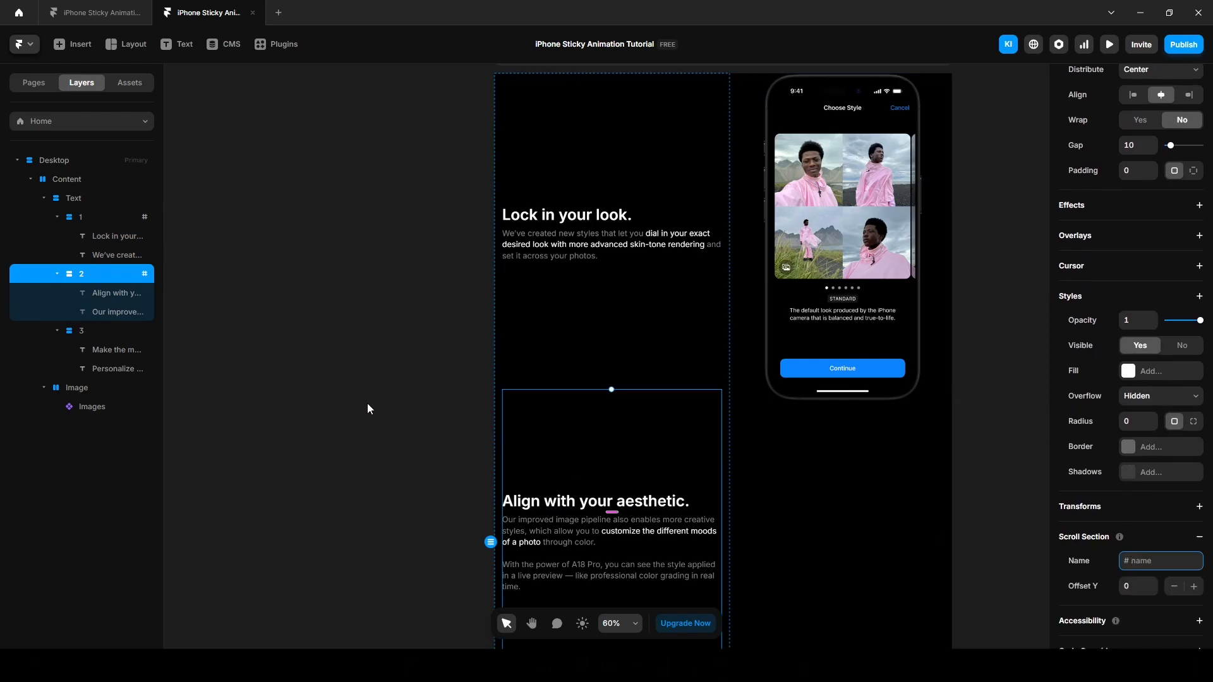
# Give block 3 the scroll section name 3.
pyautogui.click(80, 330)
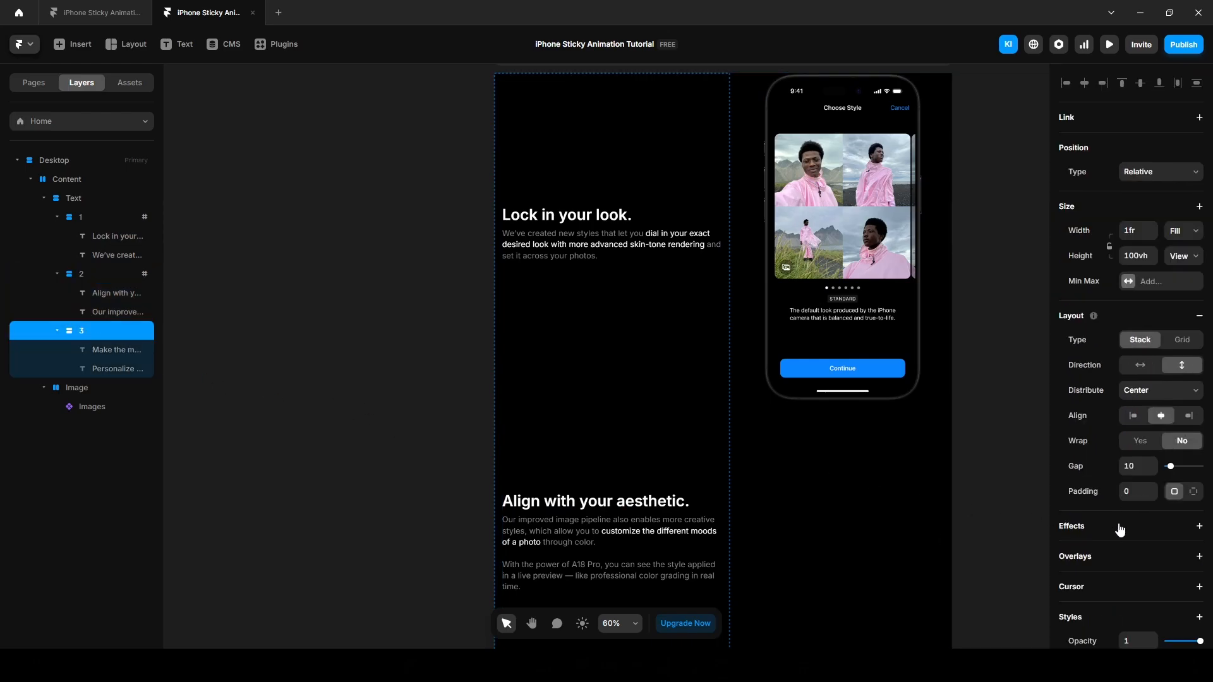
pyautogui.scroll(-3)
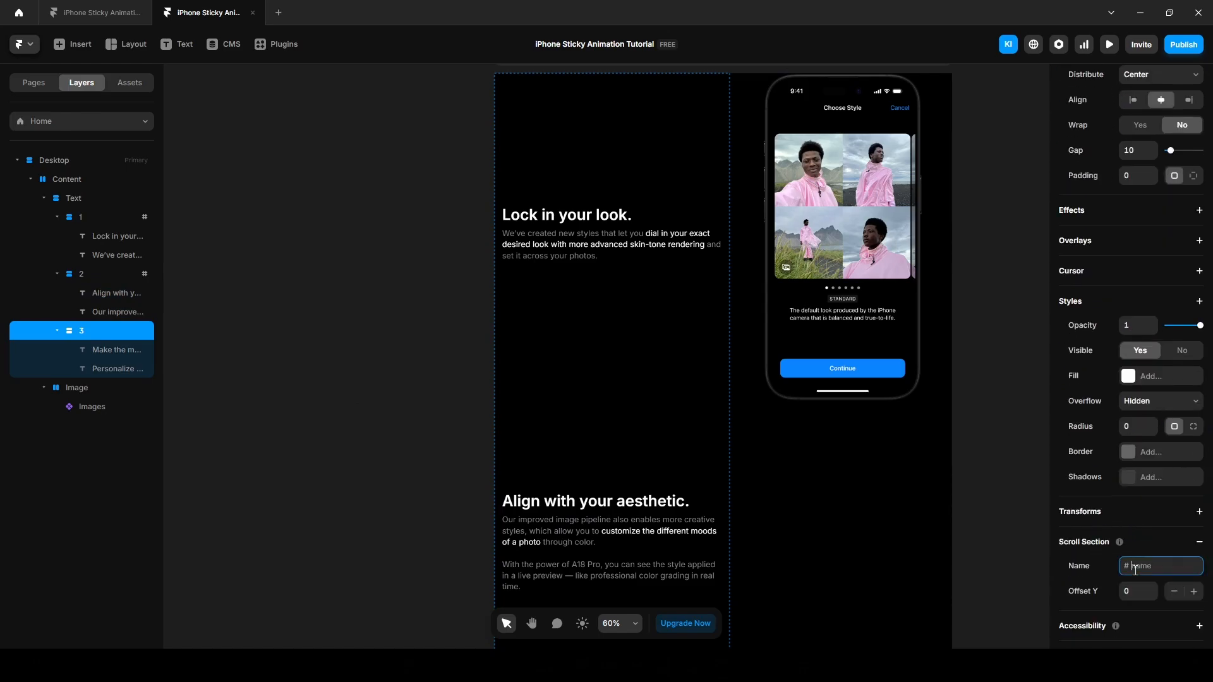
pyautogui.write('3')
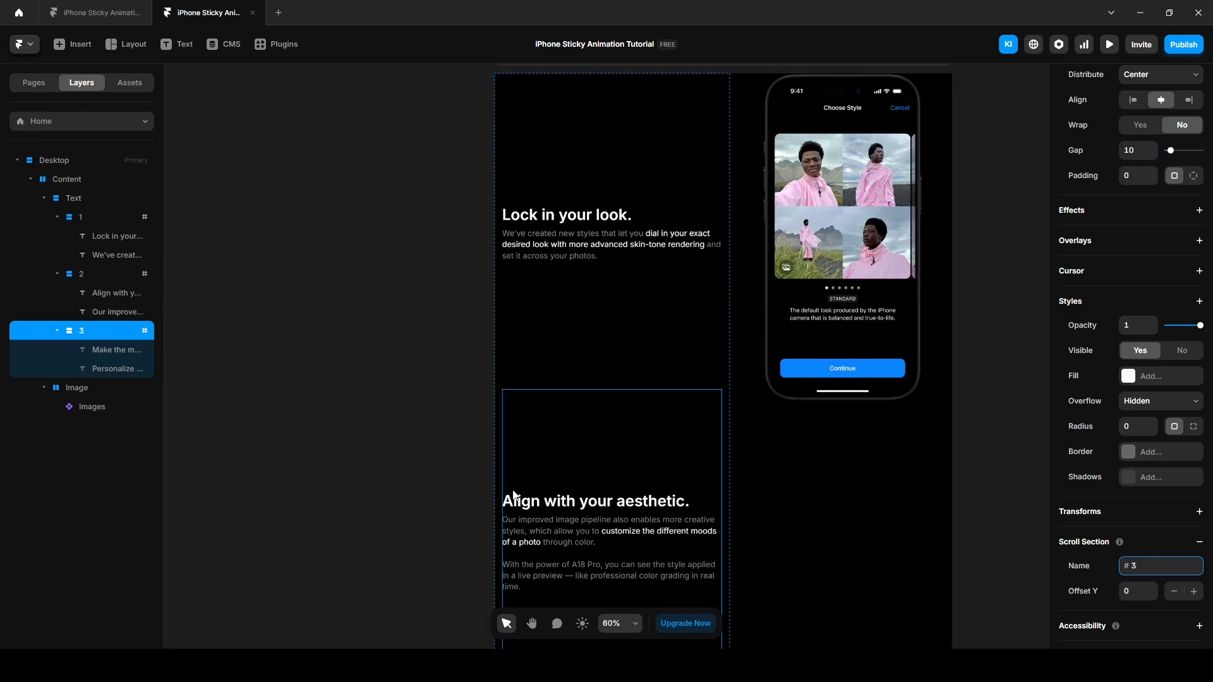
pyautogui.click(91, 406)
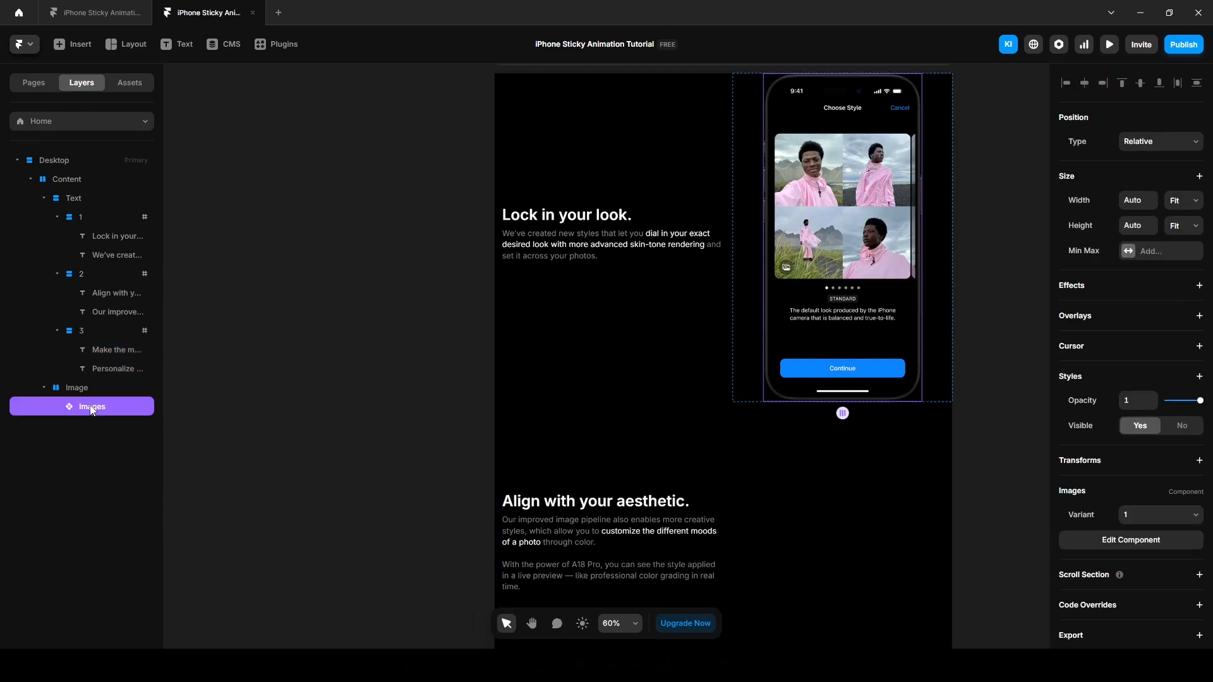
# Add a Scroll Variant effect to Images triggered by Section in View at viewport middle.
pyautogui.click(1200, 284)
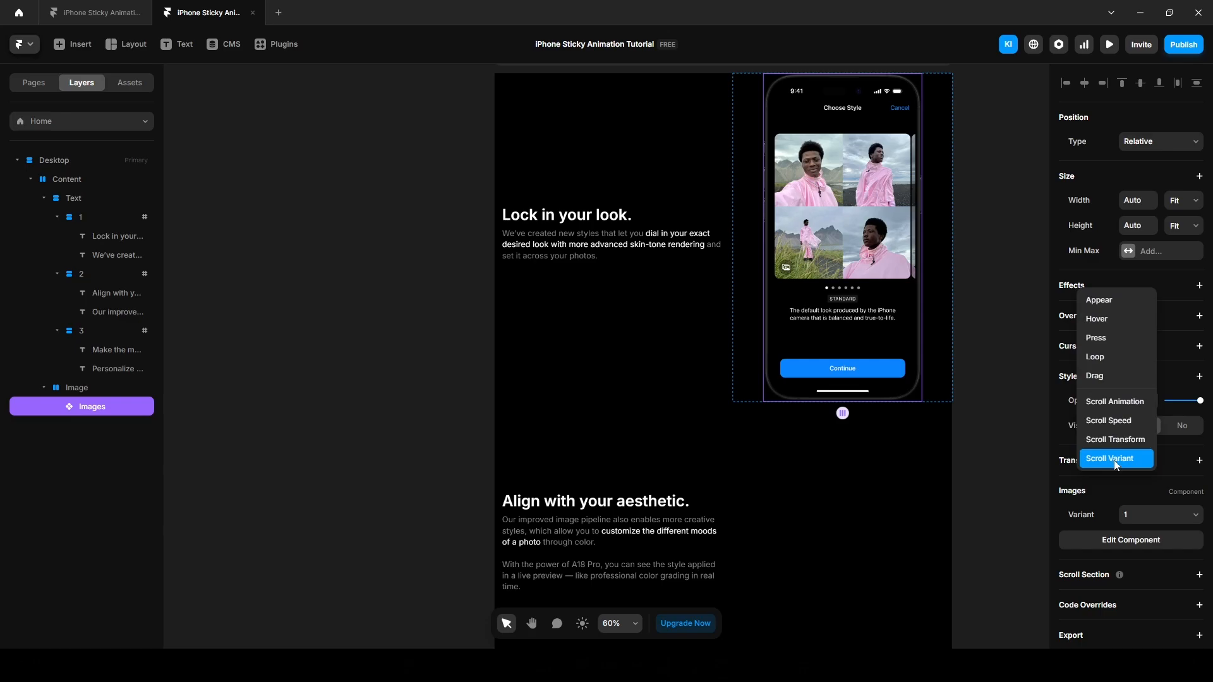
pyautogui.click(1111, 457)
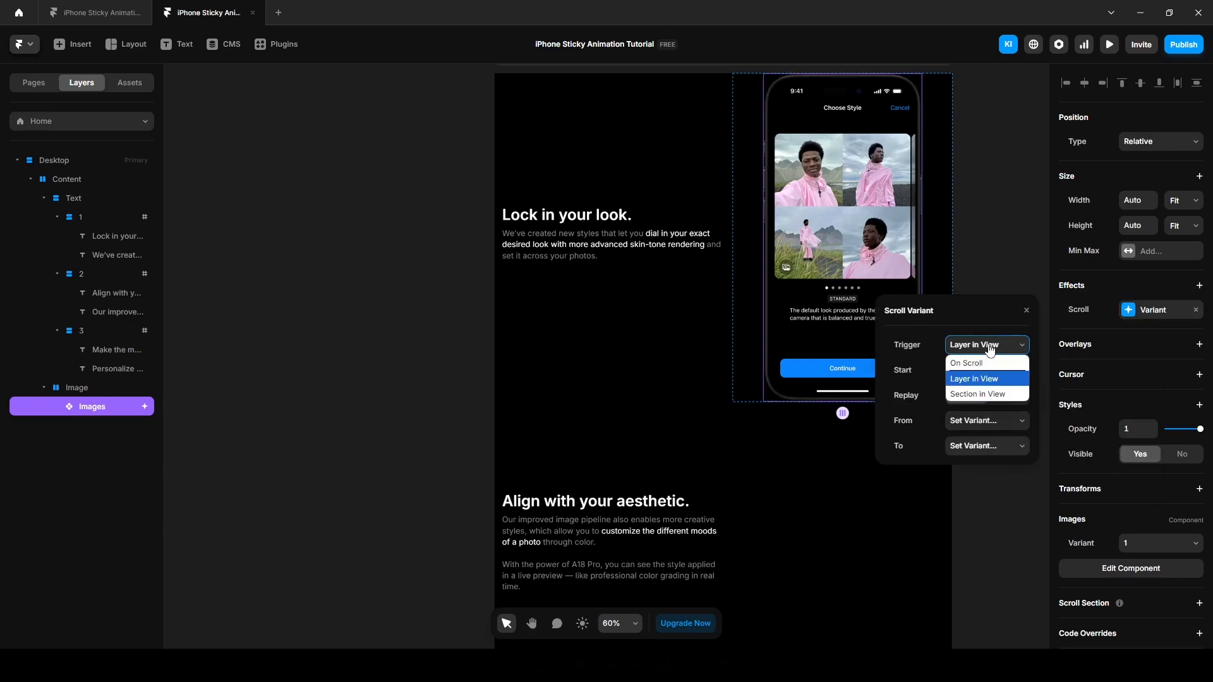
pyautogui.click(977, 394)
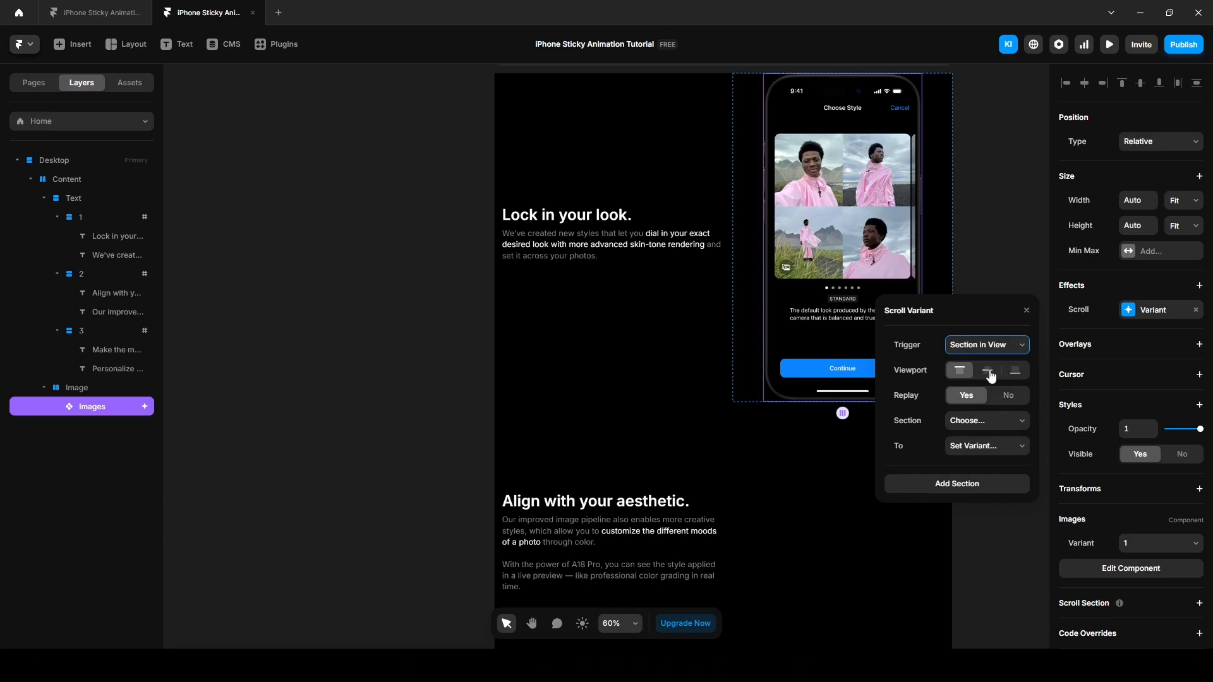
pyautogui.click(987, 370)
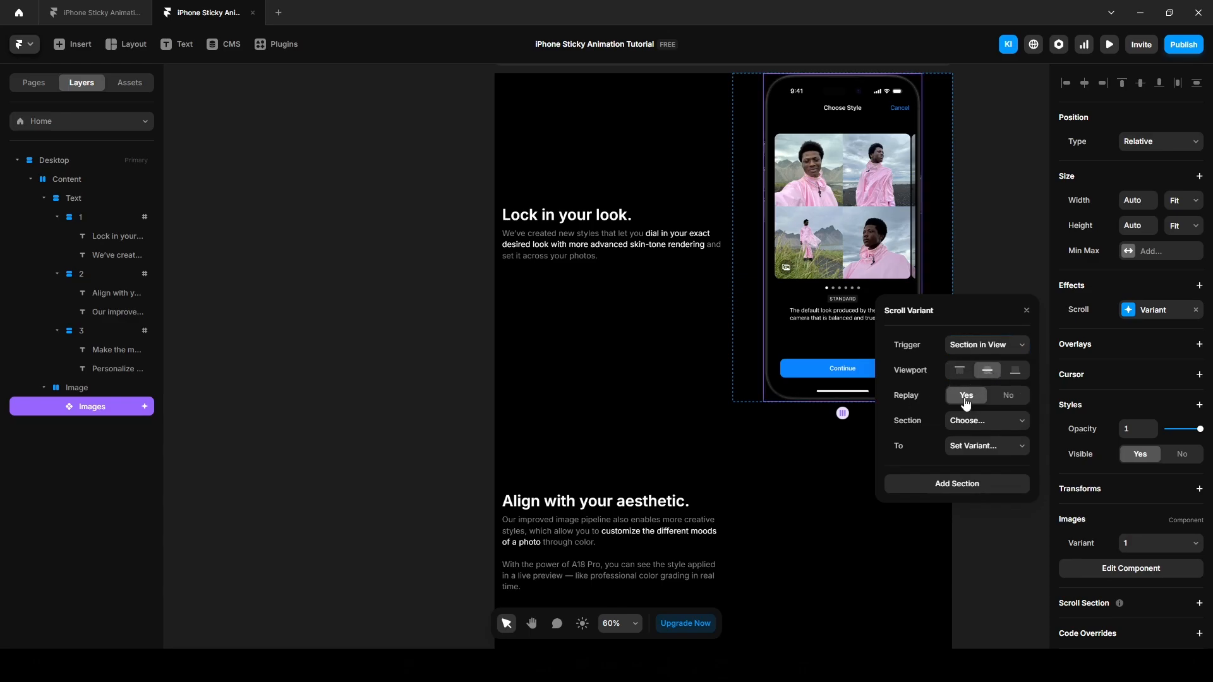
pyautogui.moveTo(988, 426)
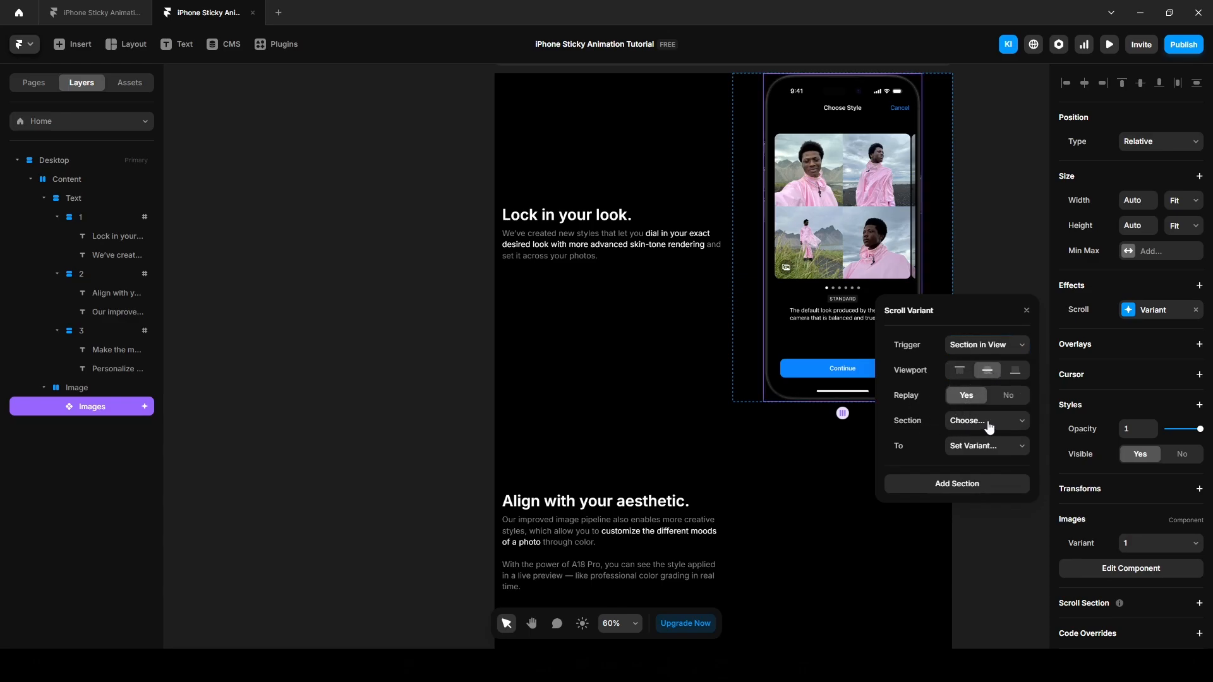
# Map section #1 to variant 1 in the scroll effect.
pyautogui.click(985, 419)
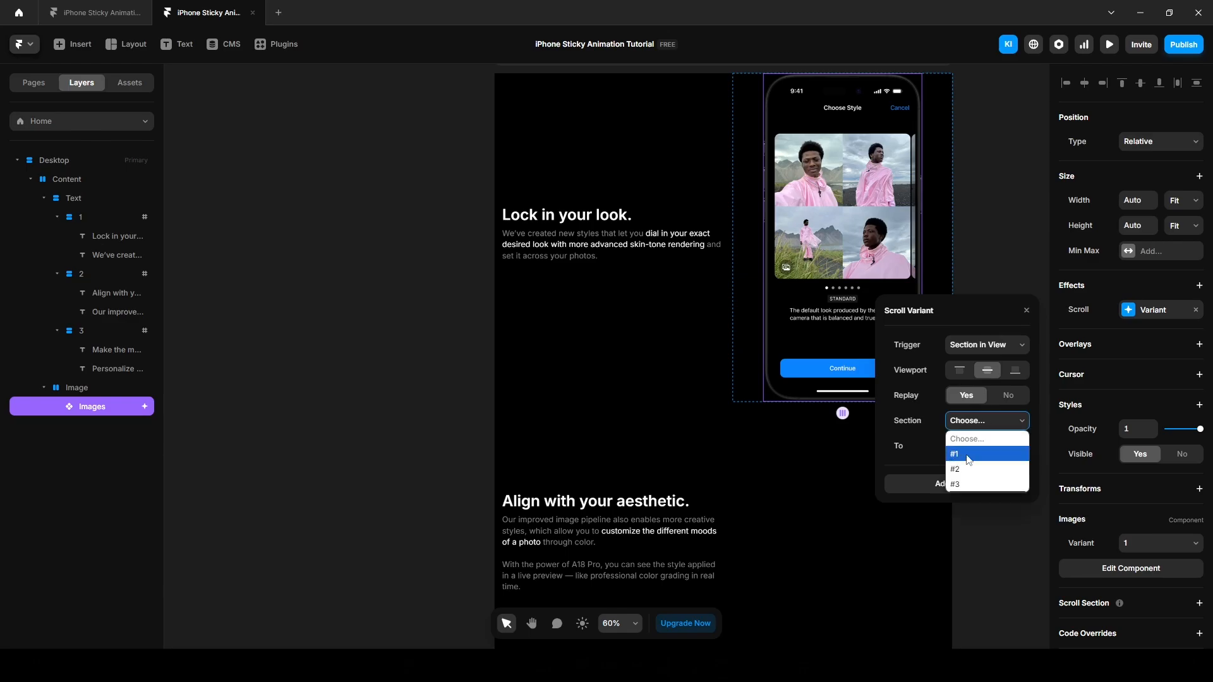
pyautogui.click(956, 455)
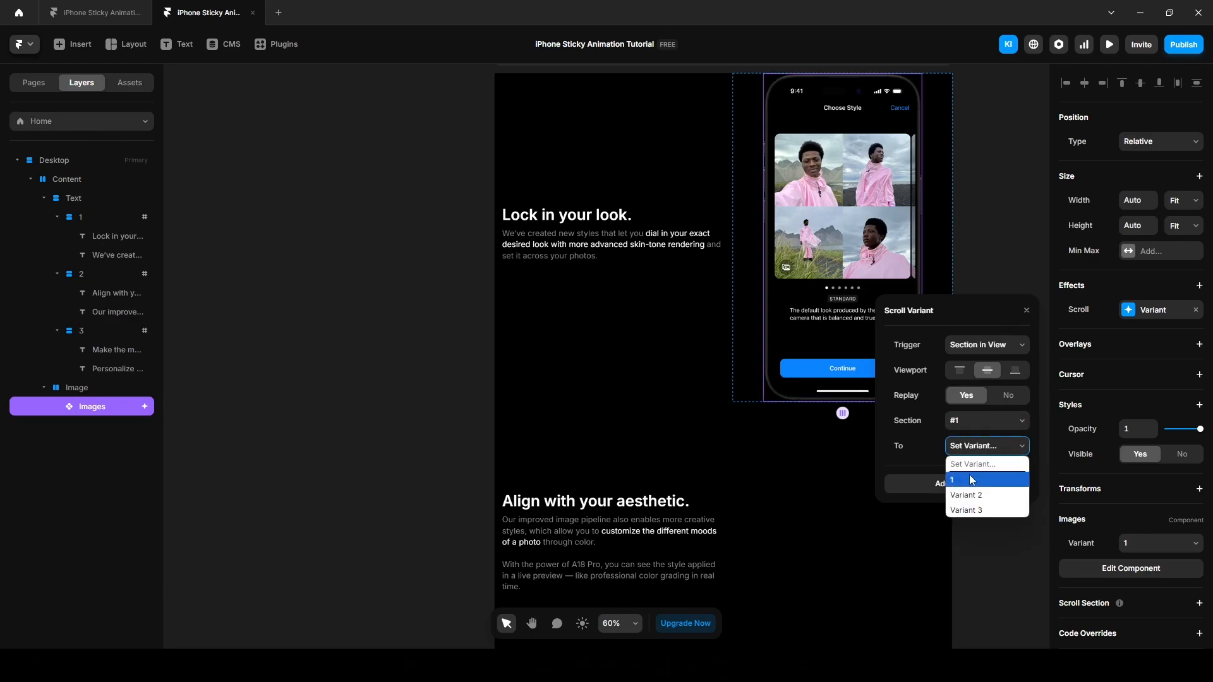
pyautogui.click(952, 479)
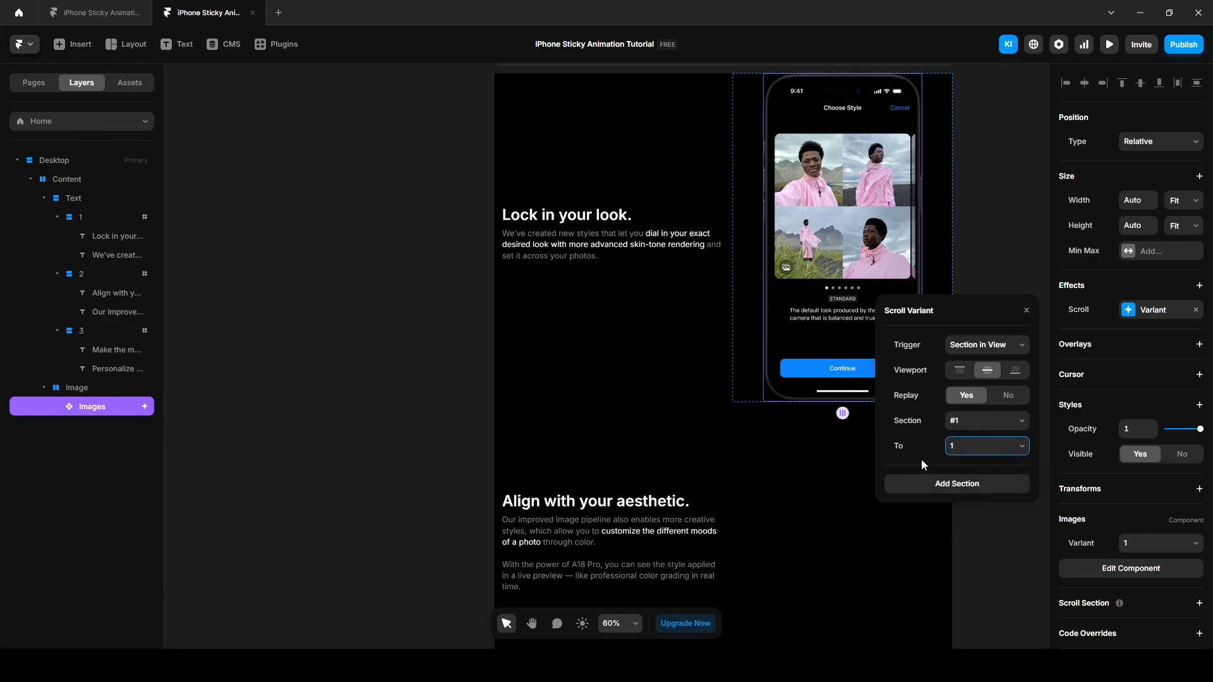
pyautogui.moveTo(820, 242)
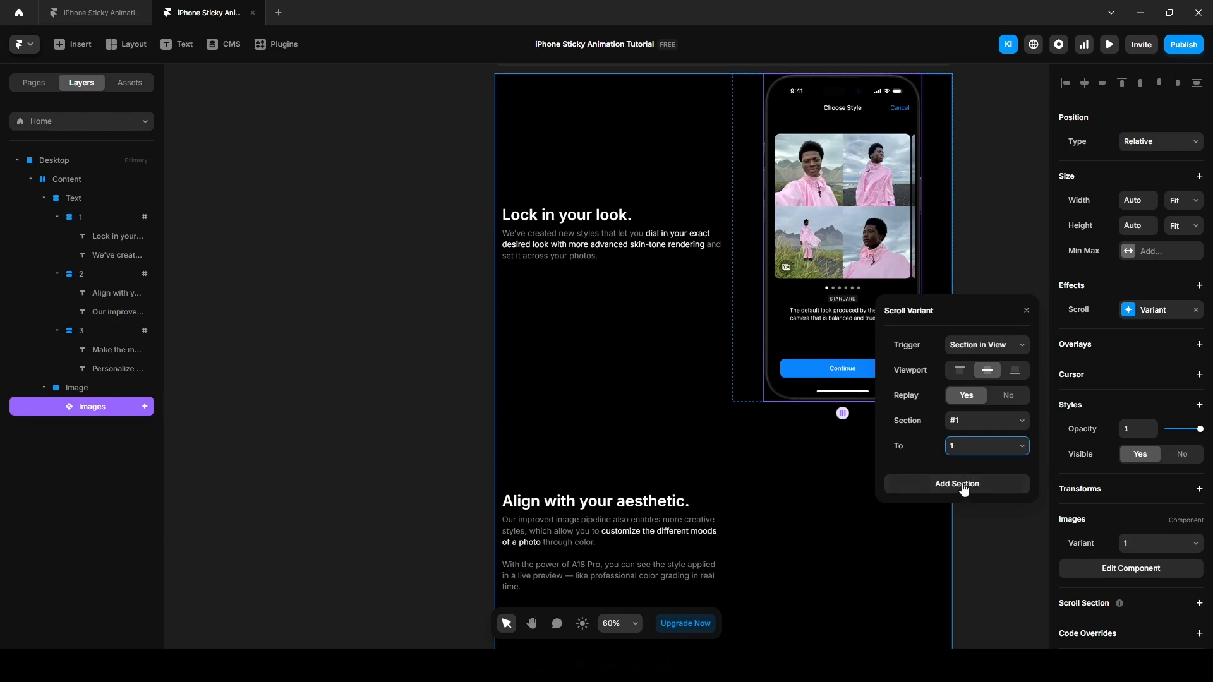
# Add a second section rule targeting section #2.
pyautogui.click(956, 484)
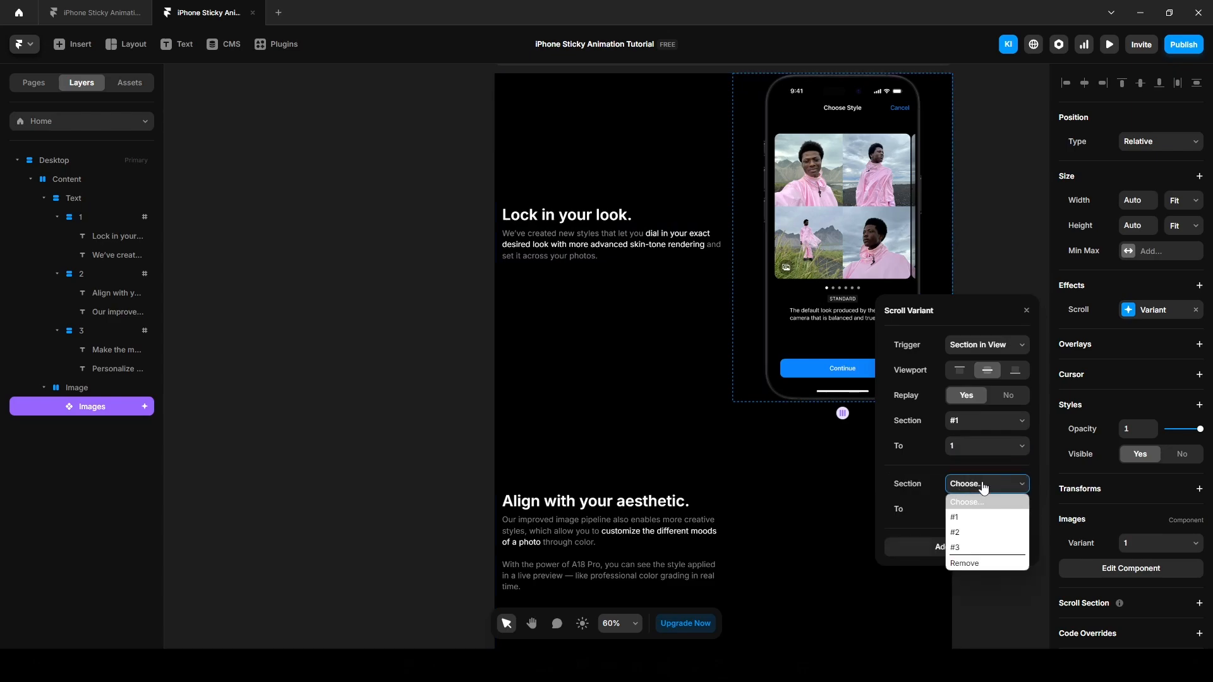
pyautogui.click(955, 532)
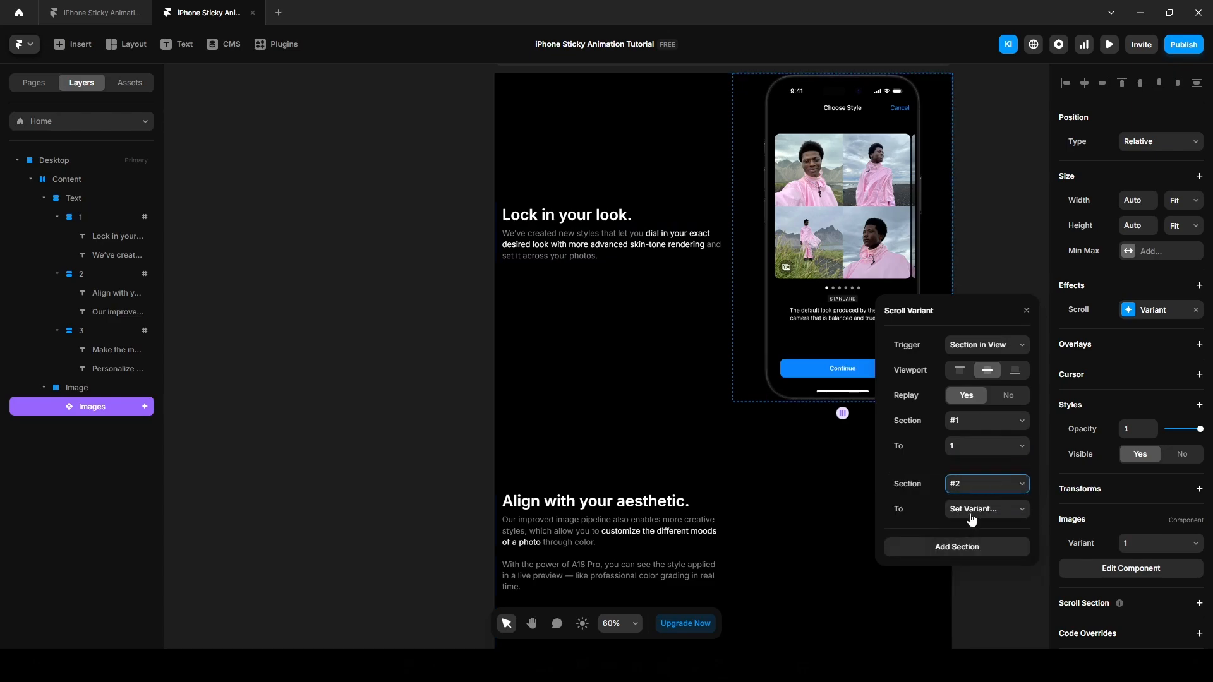
pyautogui.click(983, 508)
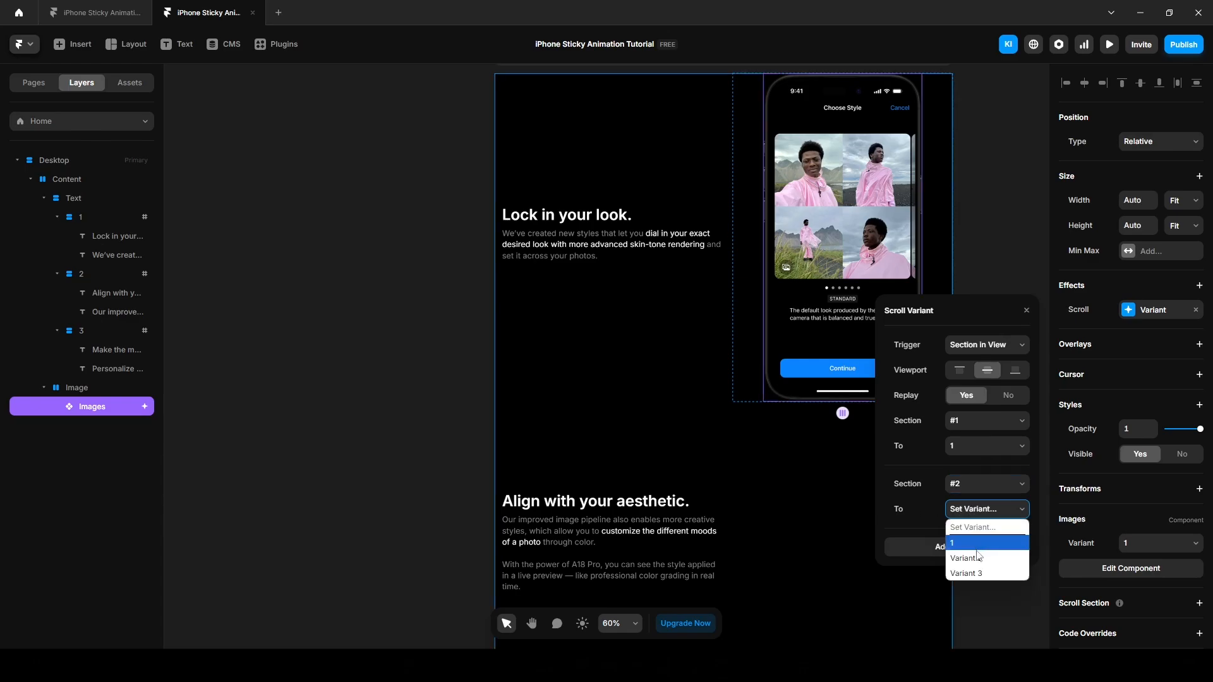
pyautogui.moveTo(925, 503)
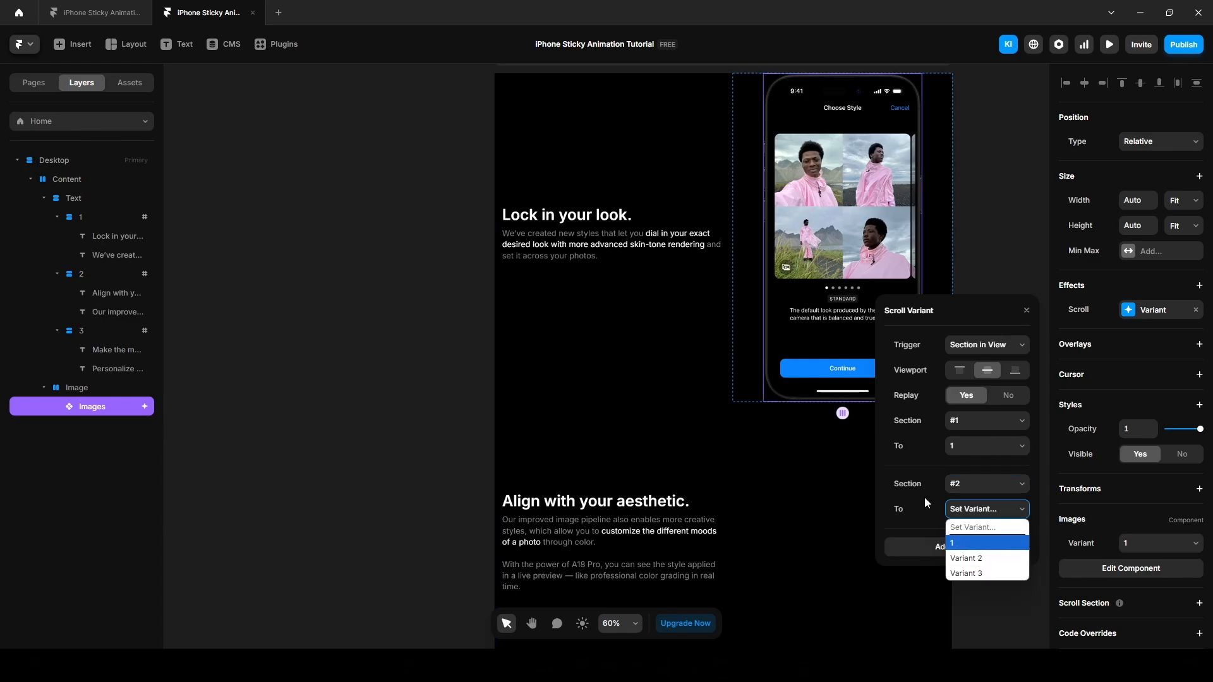
pyautogui.moveTo(803, 228)
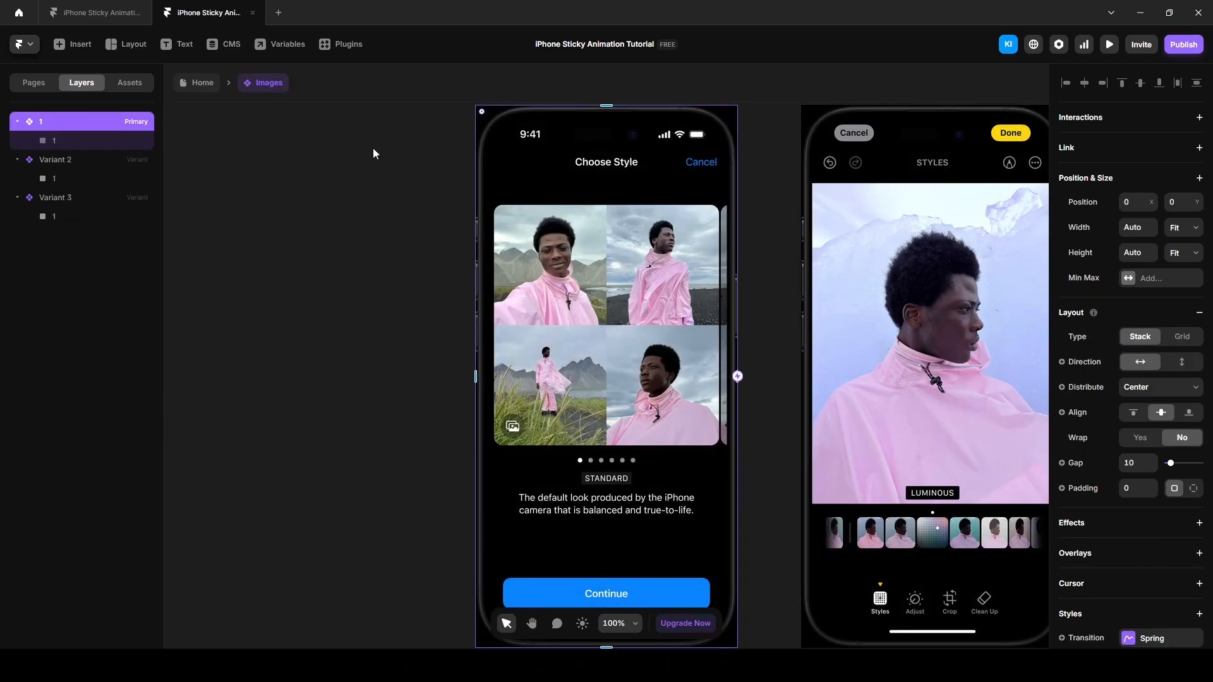
# Rename the Images component's Variant 2 in its Layers panel.
pyautogui.click(54, 159)
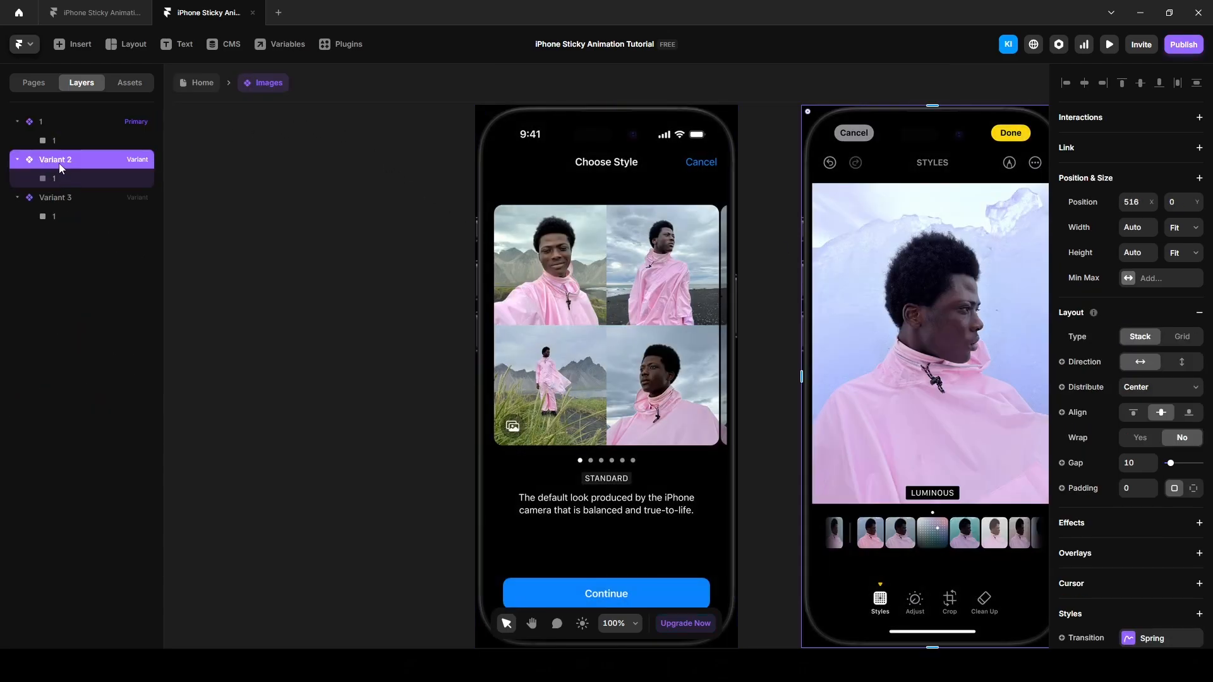
pyautogui.doubleClick(55, 197)
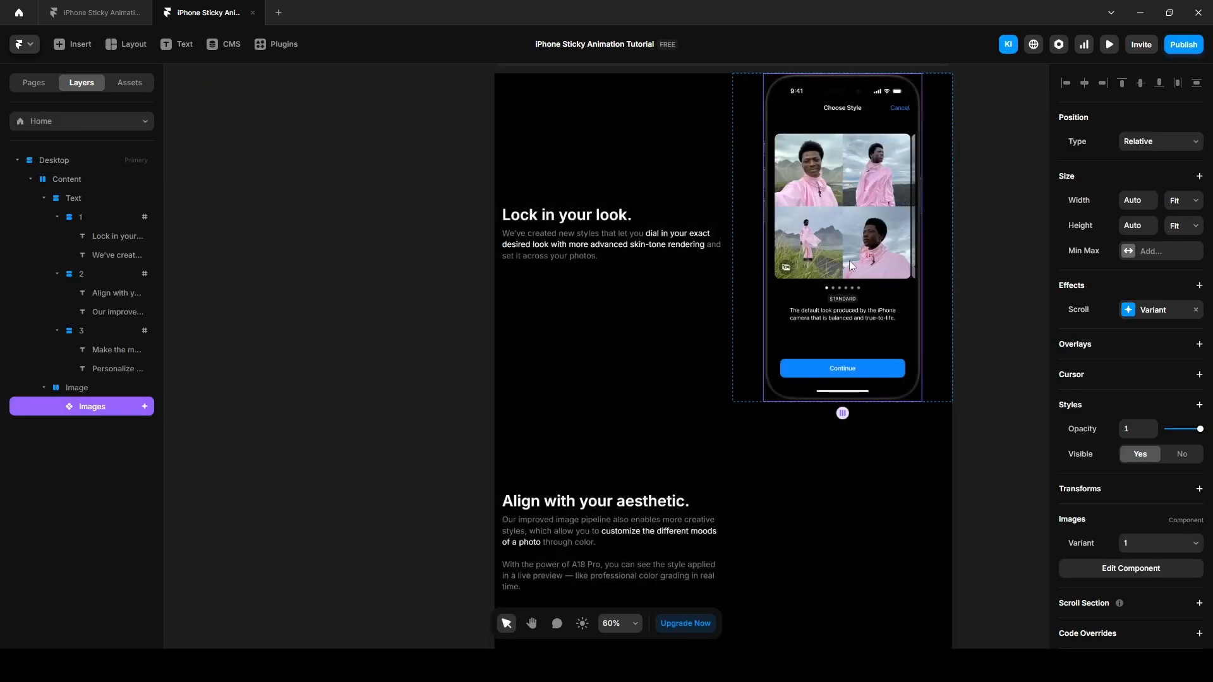
# Map section #2 to variant 2 and add a third rule for section #3.
pyautogui.click(1152, 310)
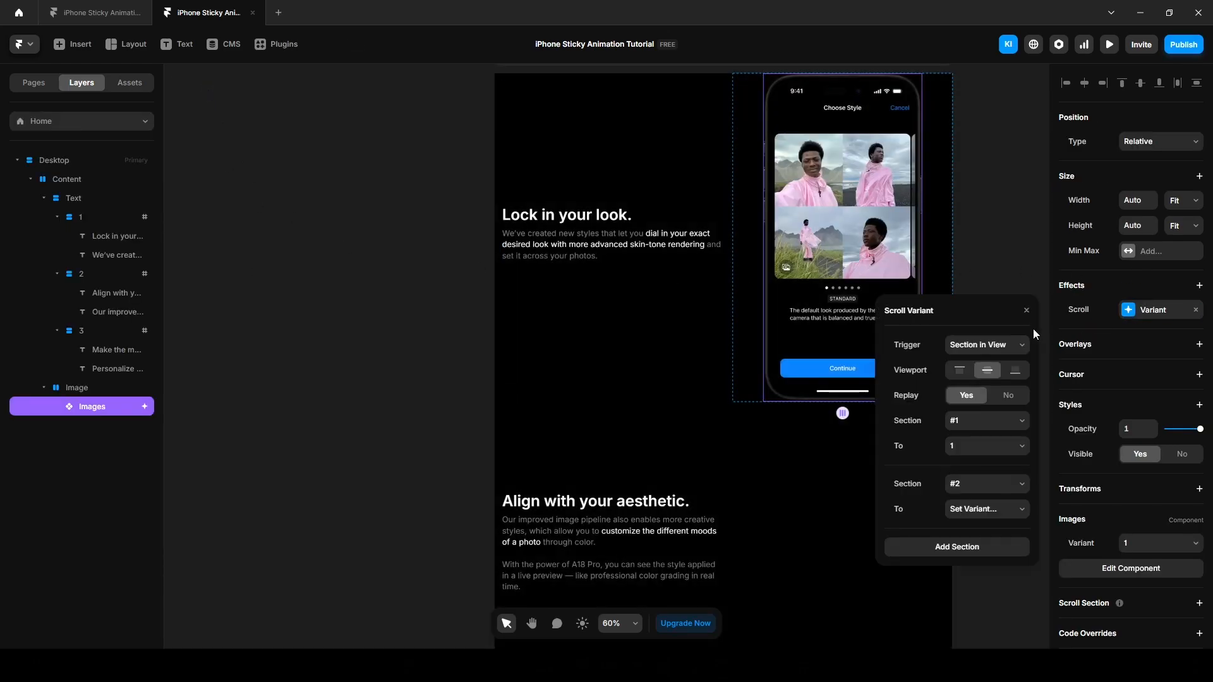
pyautogui.moveTo(964, 517)
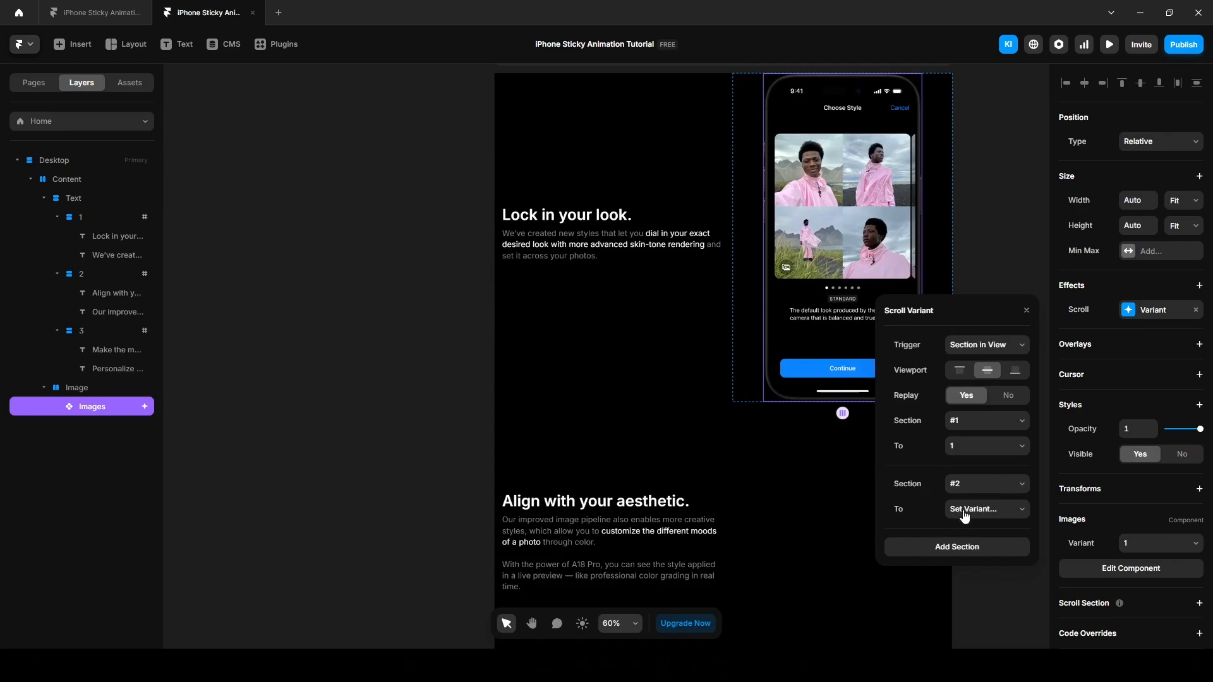
pyautogui.click(987, 509)
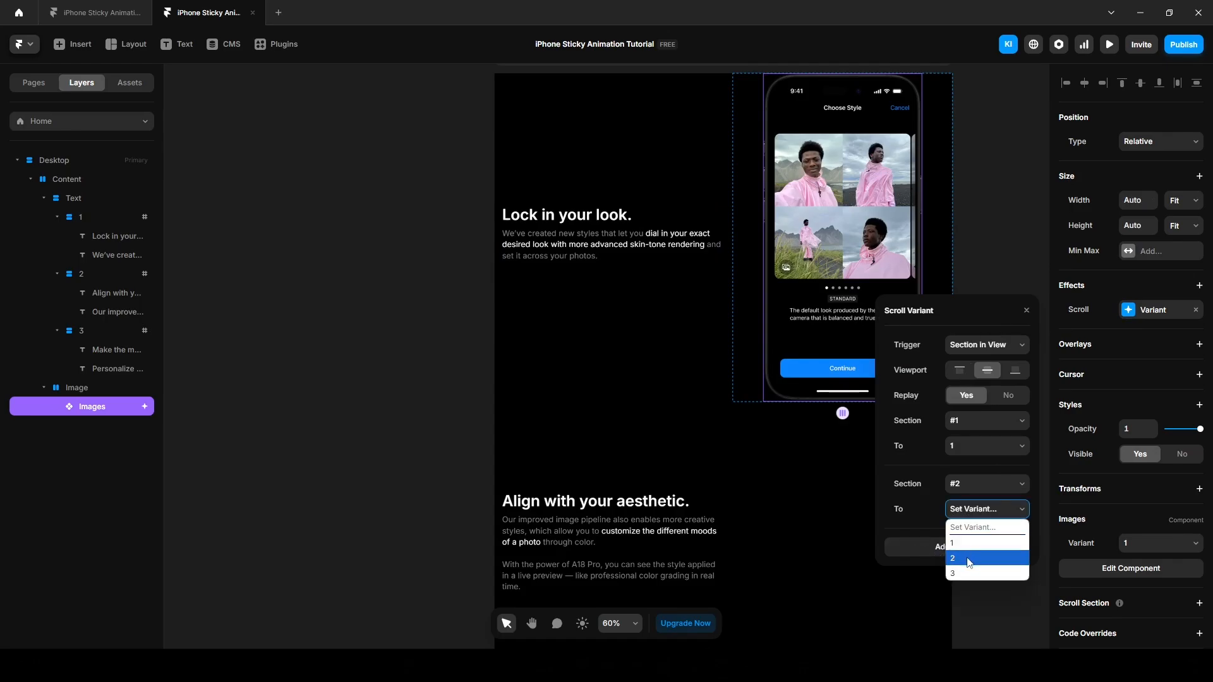
pyautogui.moveTo(966, 565)
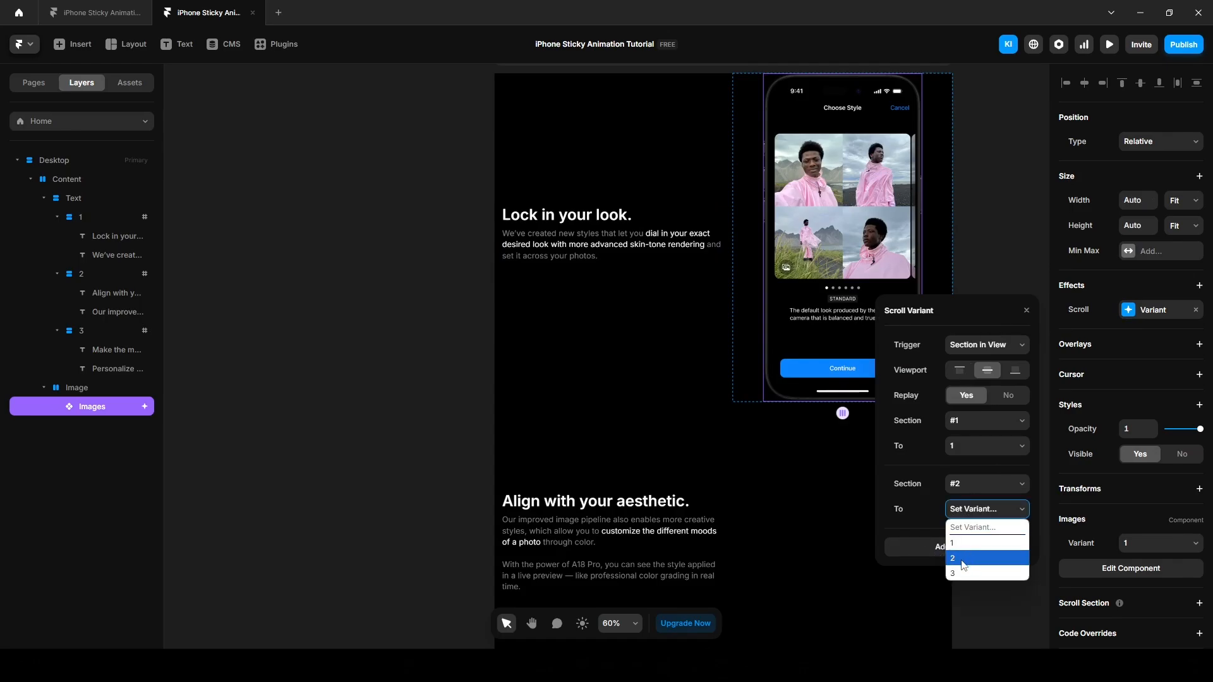
pyautogui.click(953, 558)
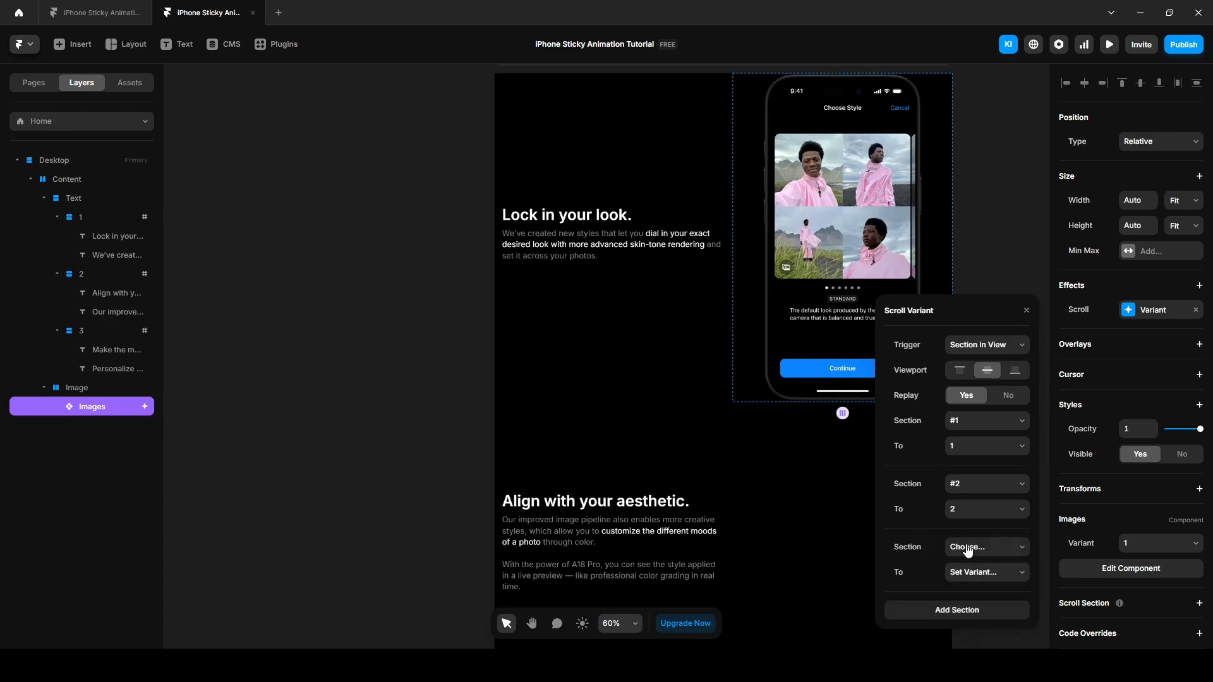
pyautogui.click(986, 547)
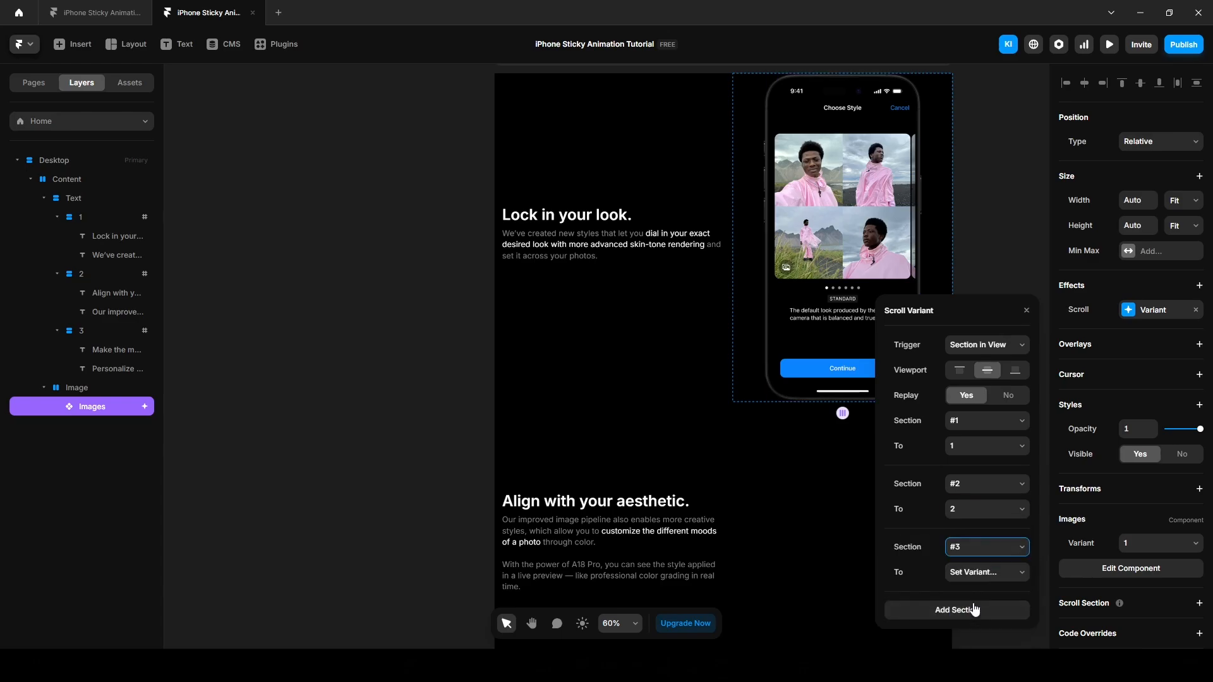
pyautogui.click(986, 572)
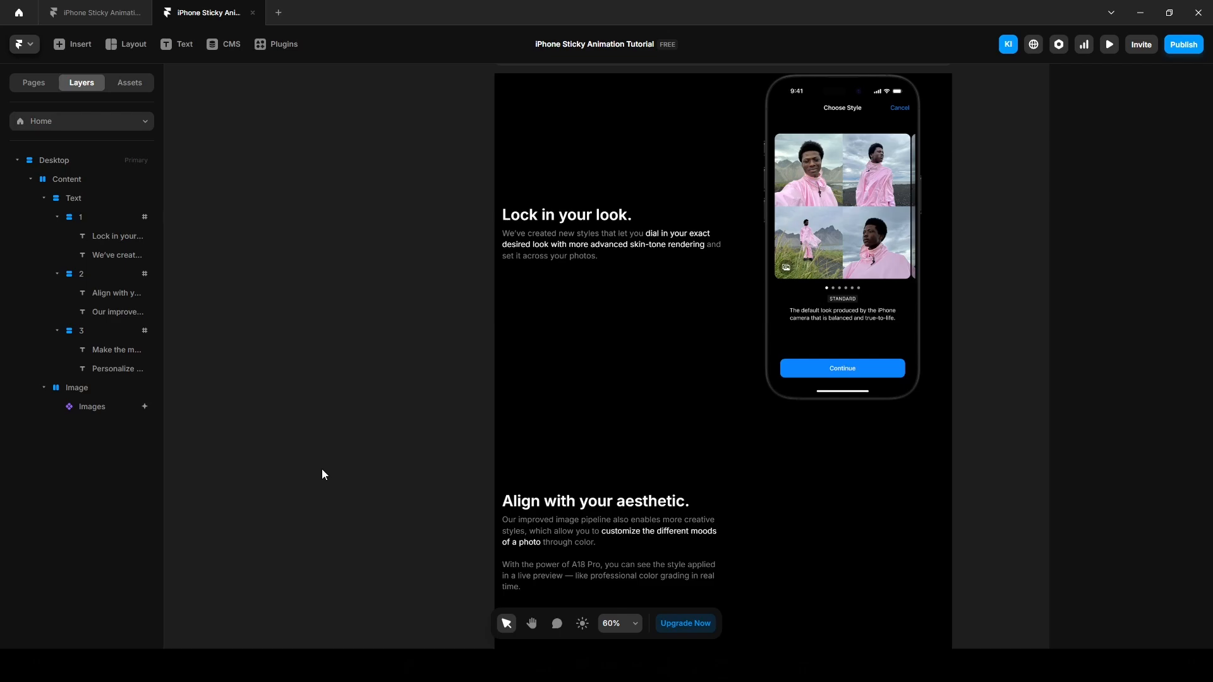
pyautogui.moveTo(335, 351)
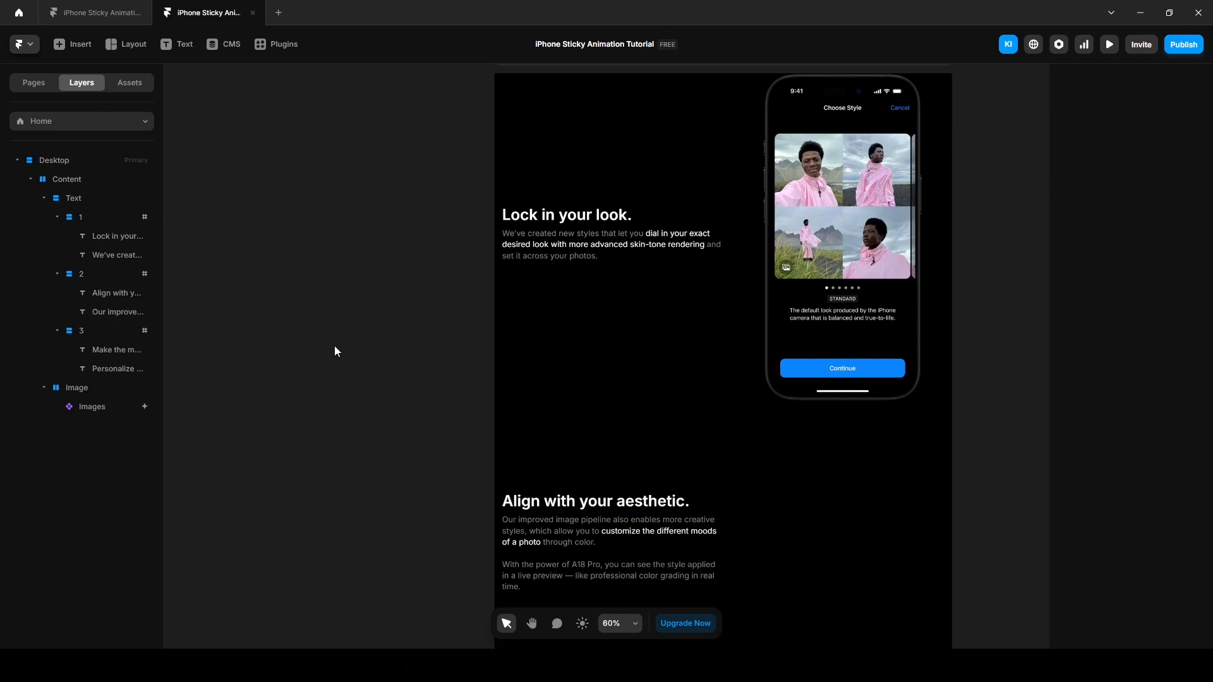
pyautogui.moveTo(433, 369)
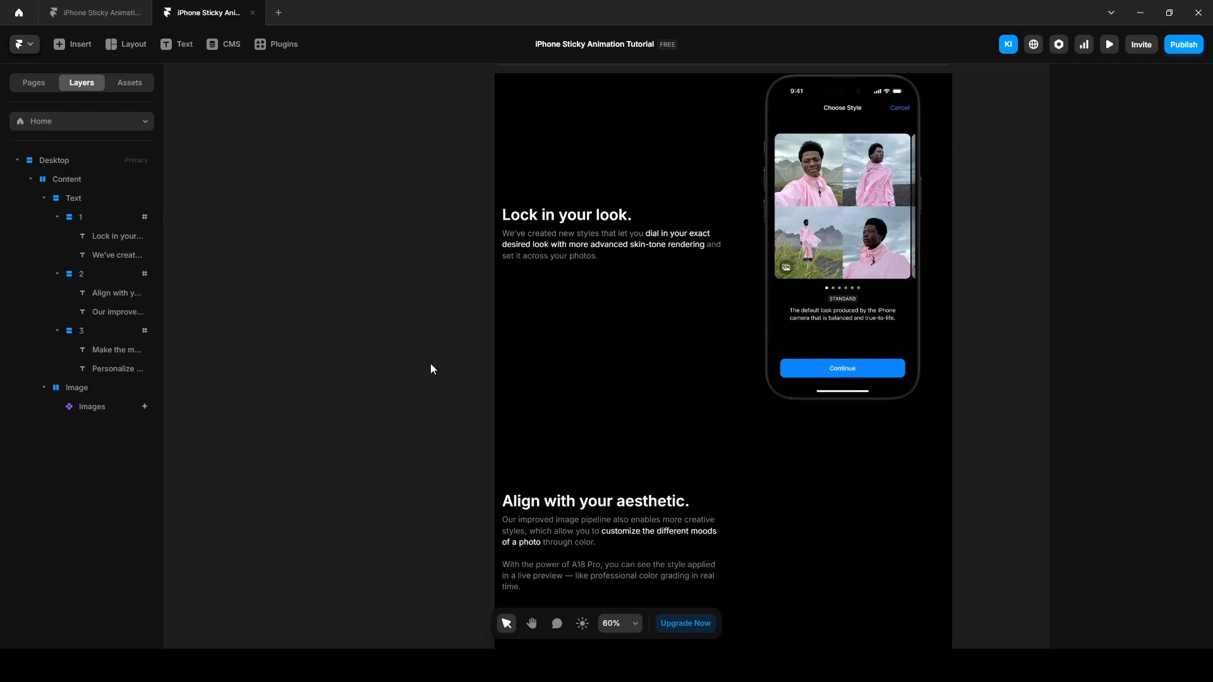
pyautogui.click(1109, 45)
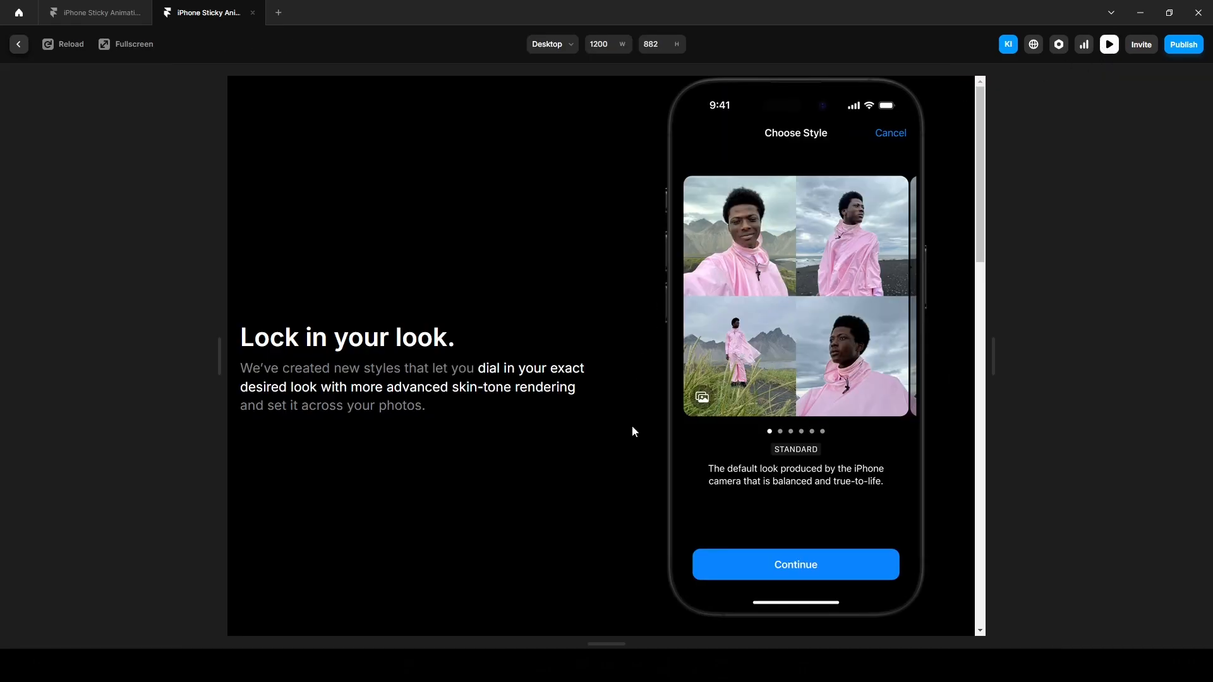
pyautogui.scroll(-3)
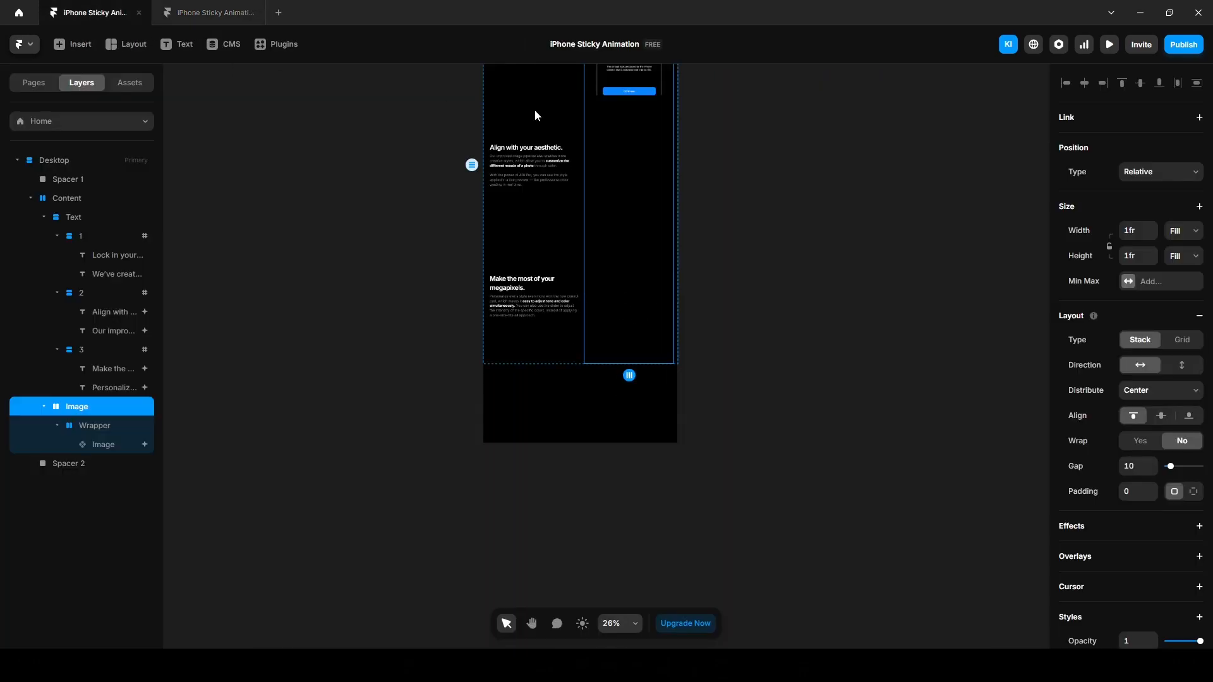
pyautogui.click(1109, 44)
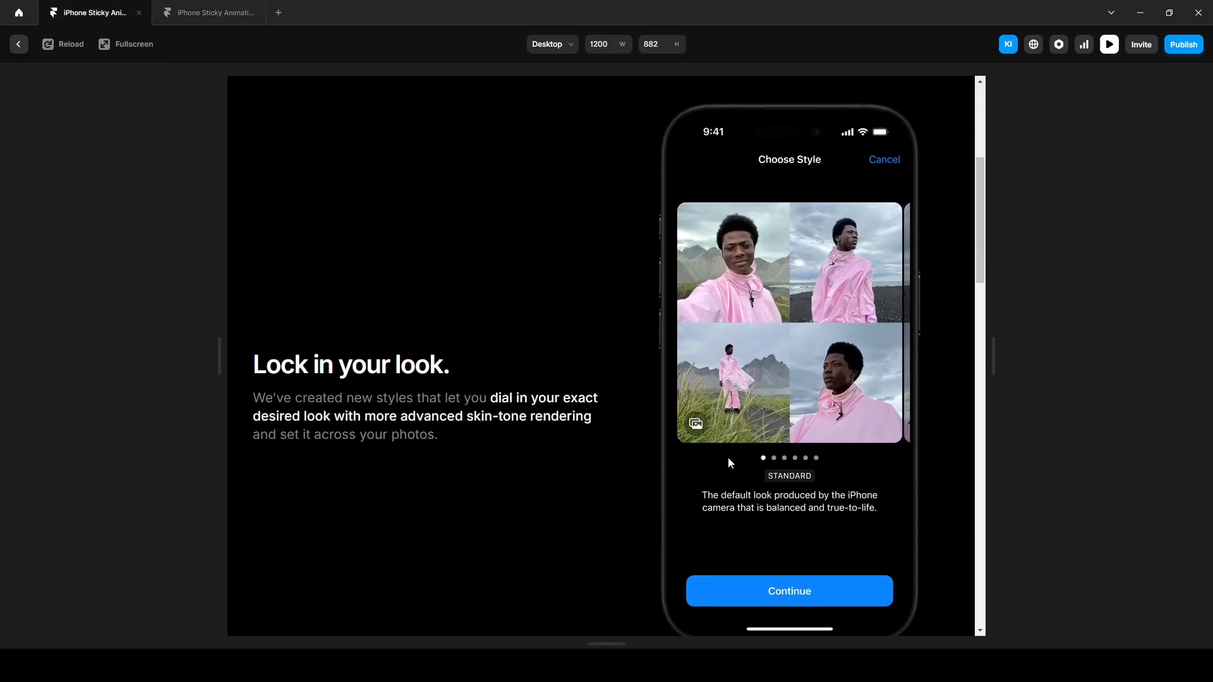
pyautogui.scroll(-3)
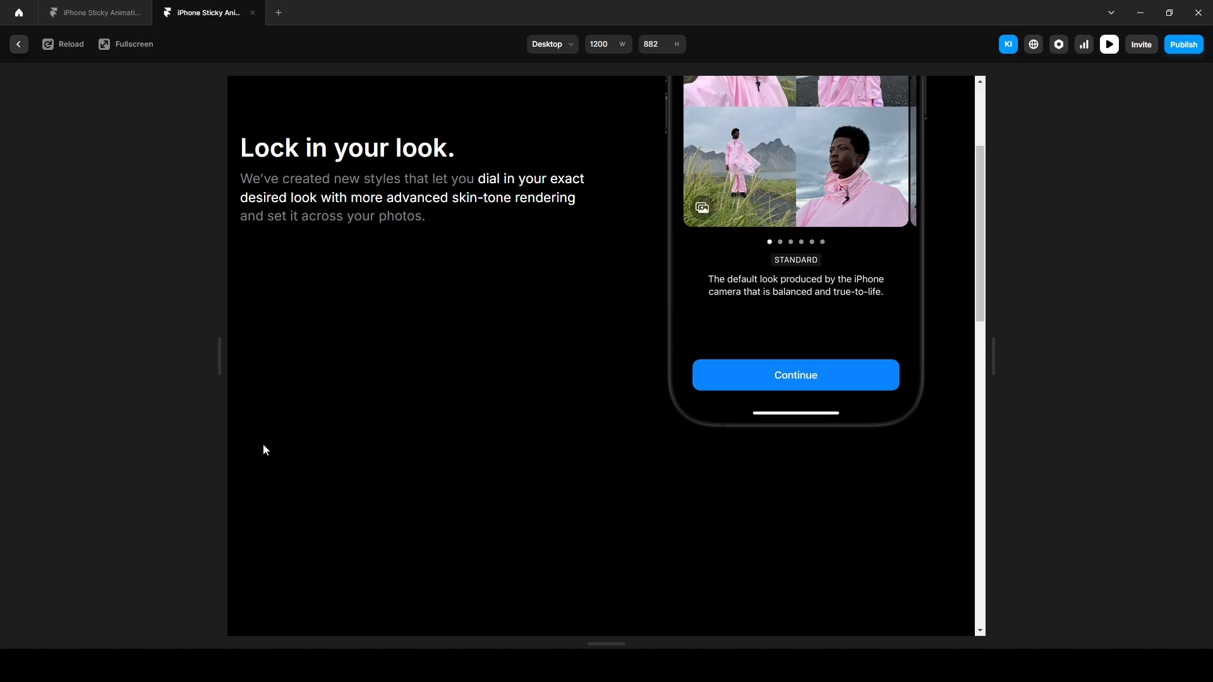
pyautogui.moveTo(23, 60)
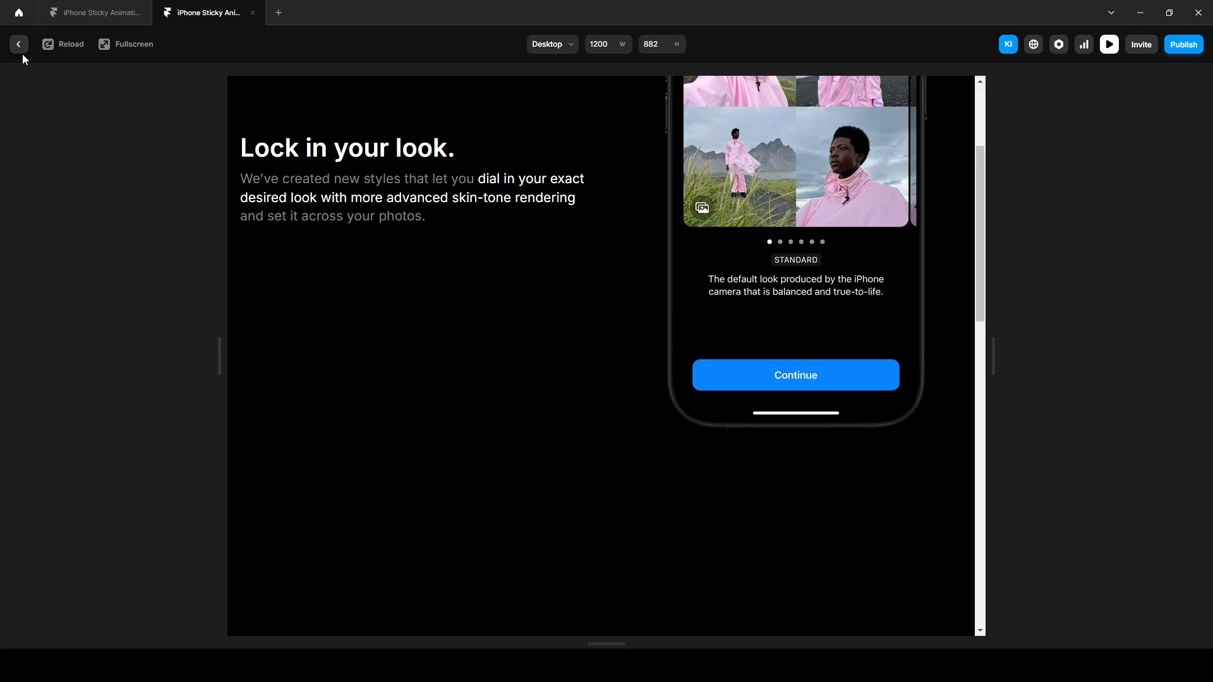
# Wrap Images in a stack named Wrapper and set its position to Sticky.
pyautogui.click(17, 45)
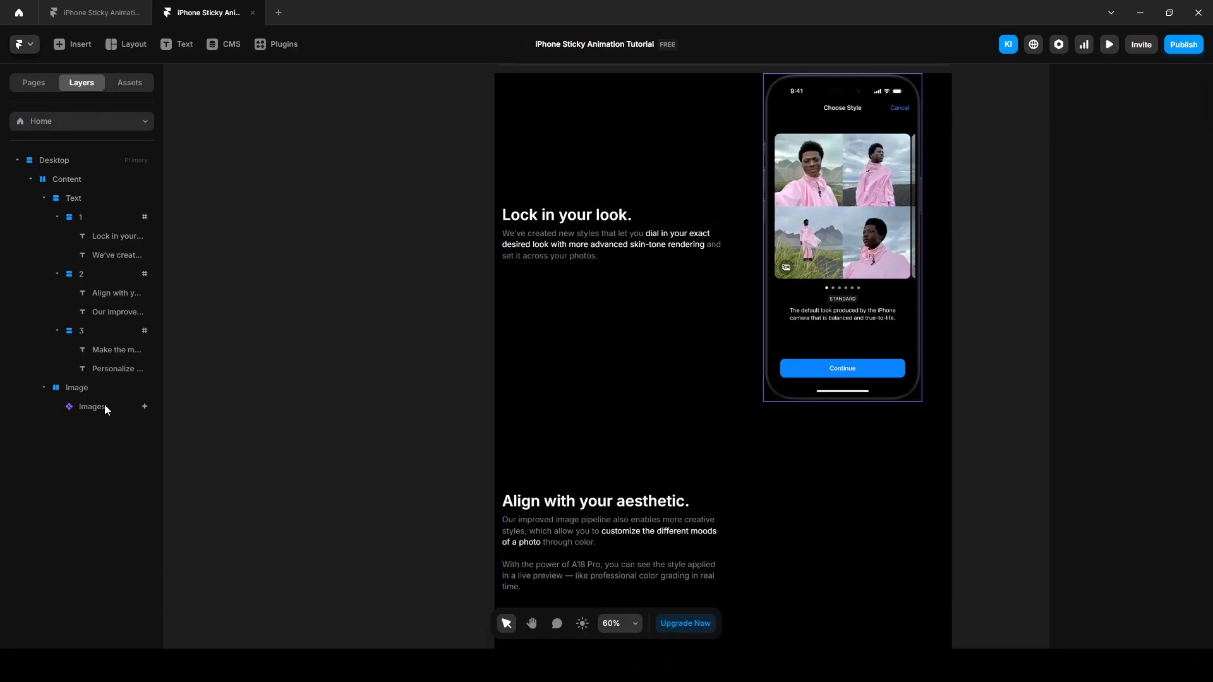
pyautogui.click(91, 406)
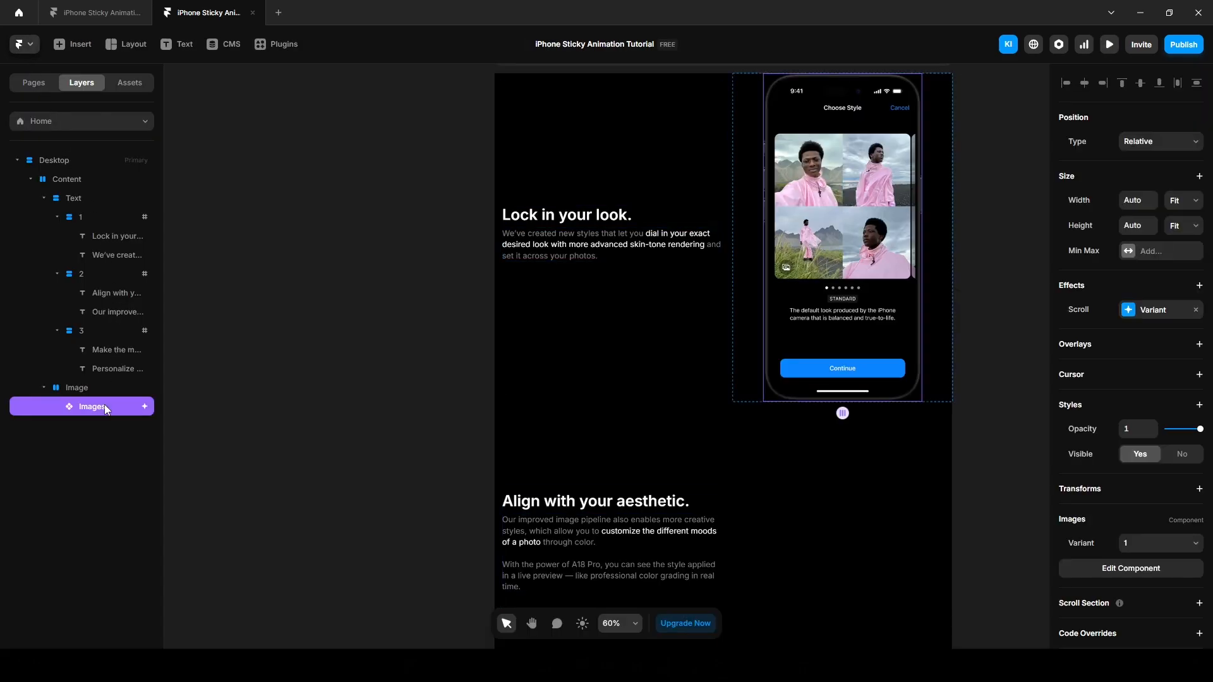
pyautogui.click(91, 406)
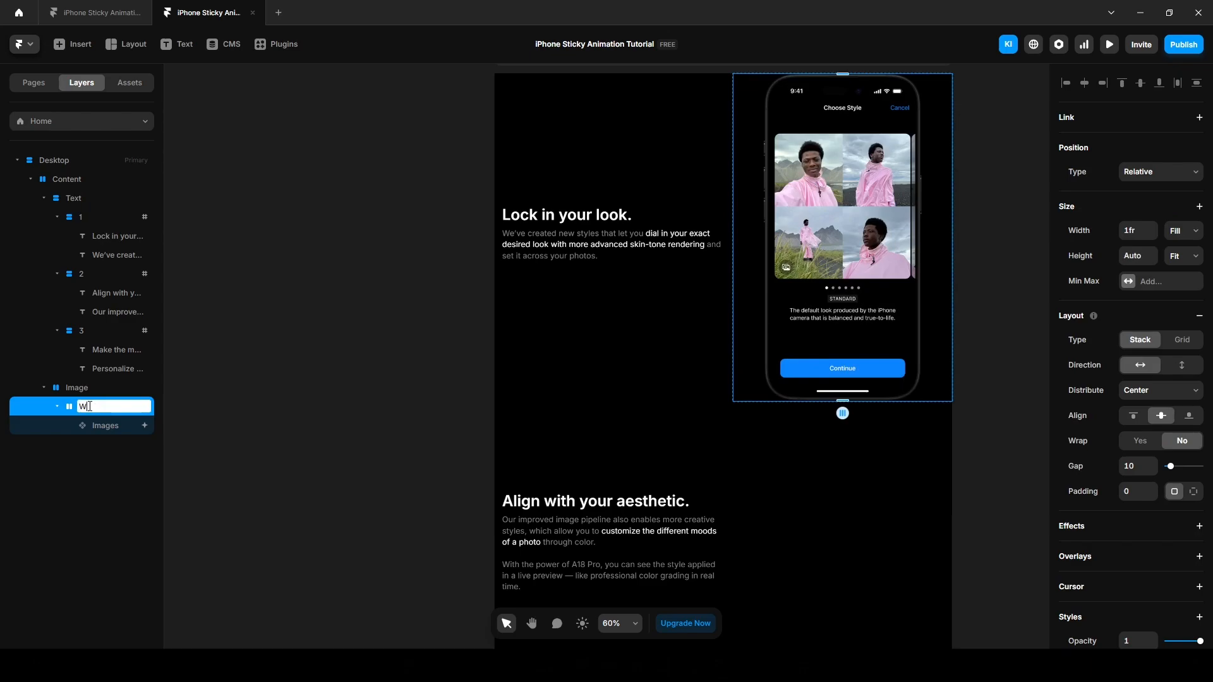
pyautogui.write('Wrapper')
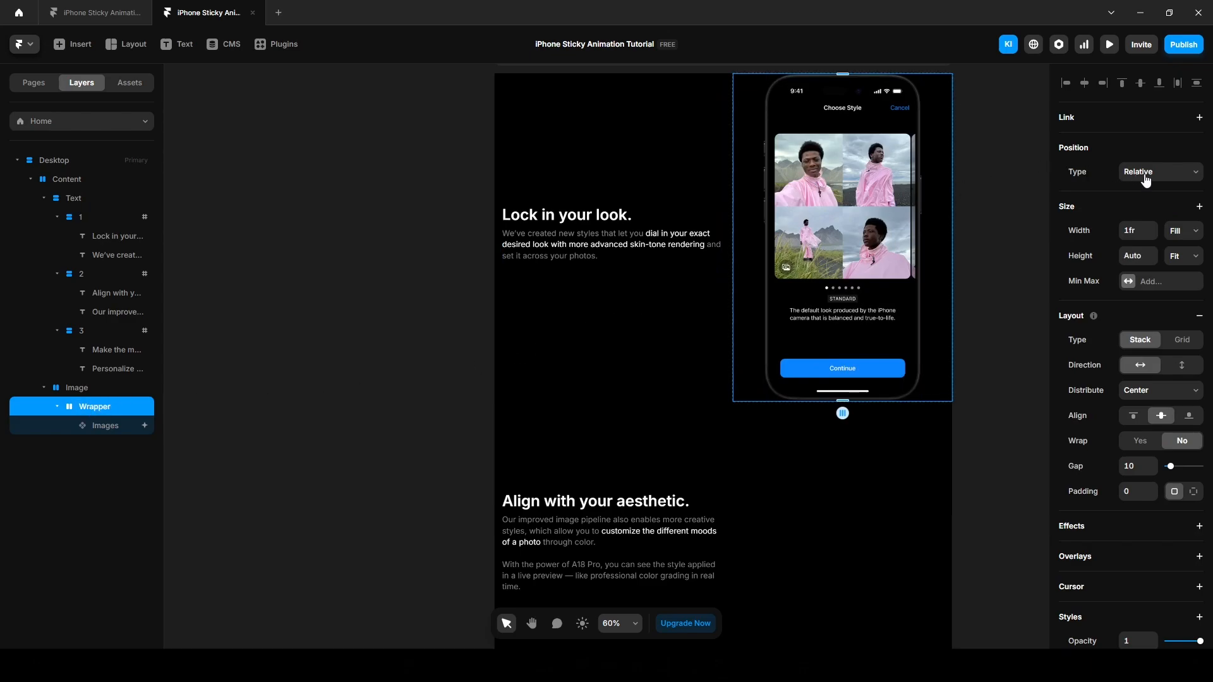
pyautogui.click(1159, 171)
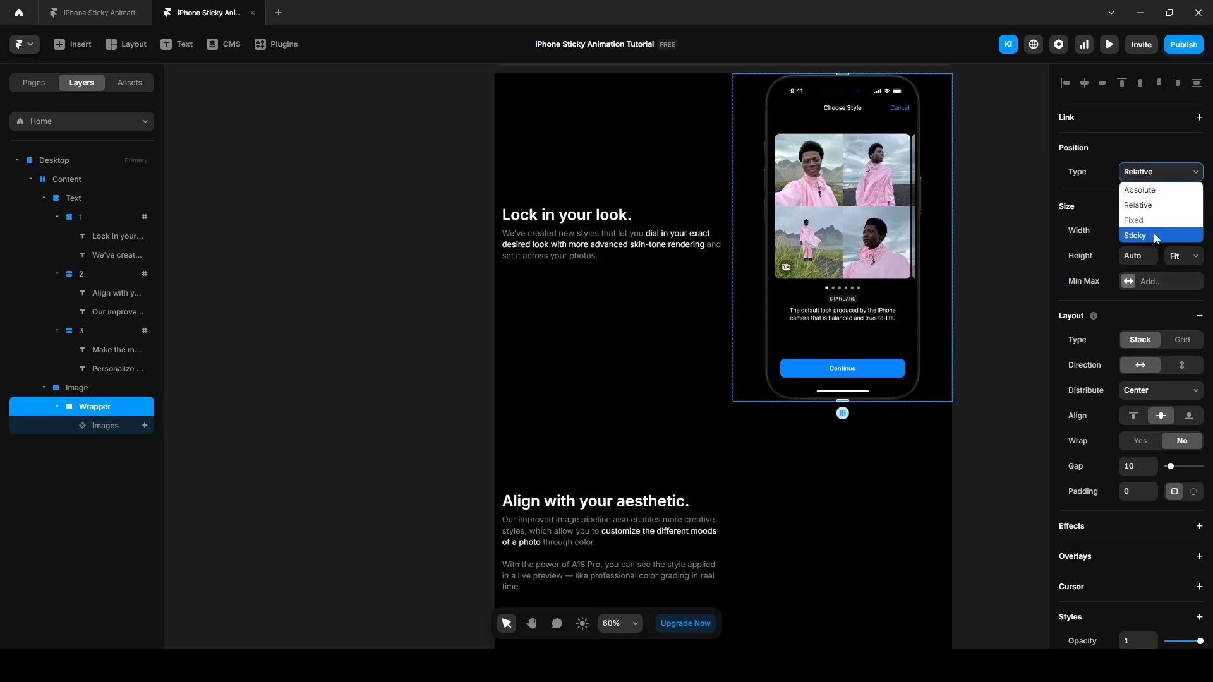
pyautogui.click(1137, 236)
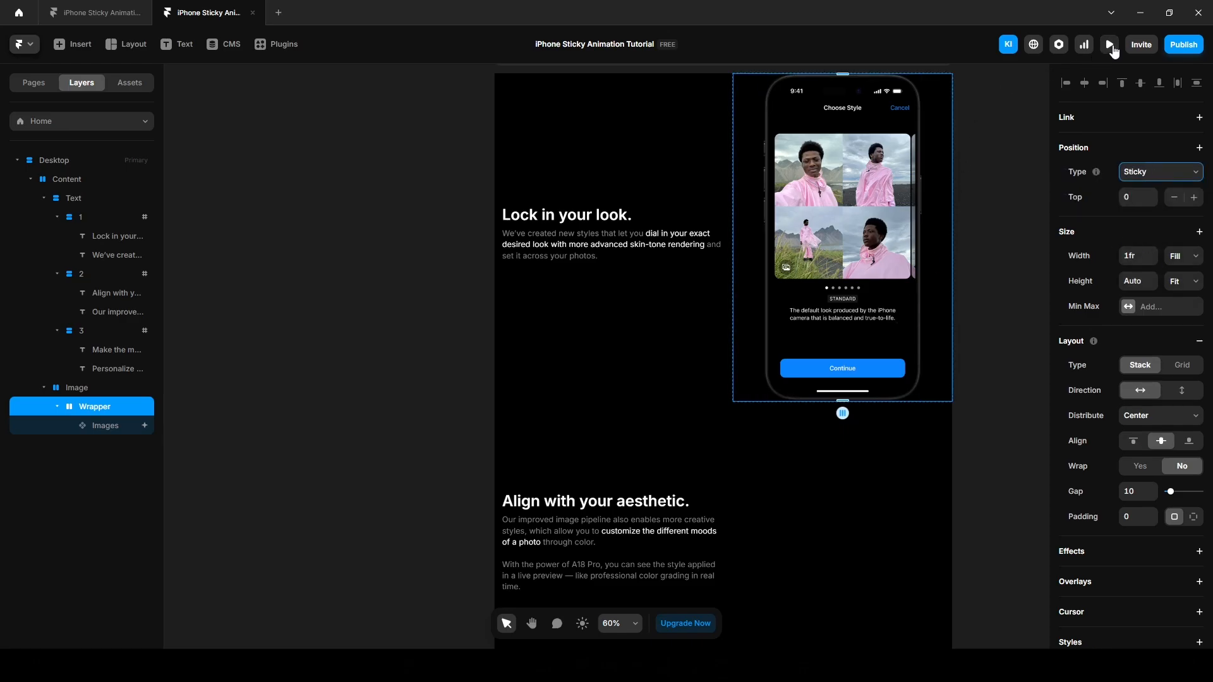
pyautogui.click(1108, 44)
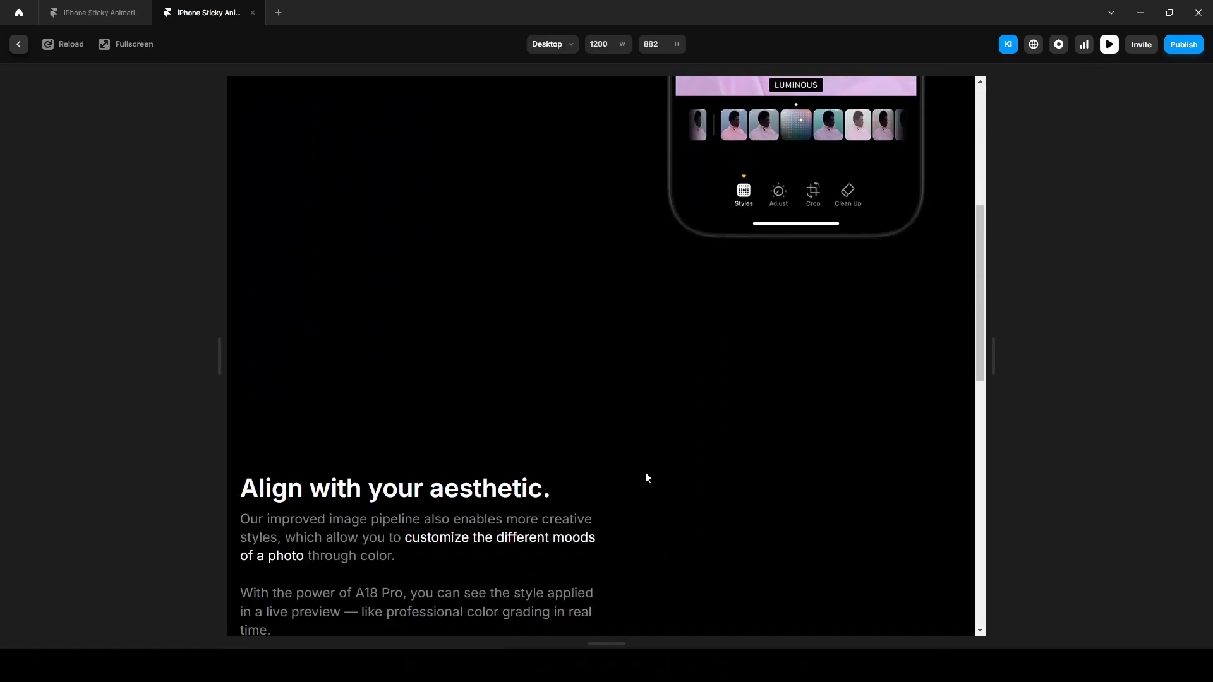
pyautogui.moveTo(633, 481)
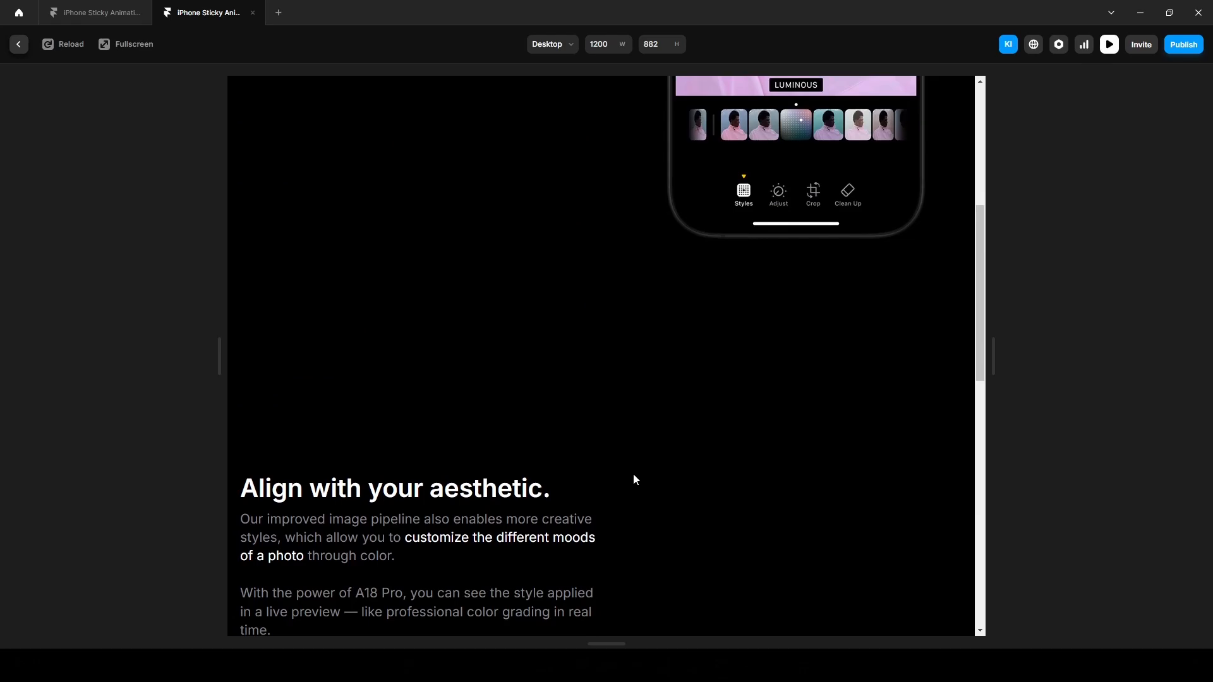
pyautogui.moveTo(19, 44)
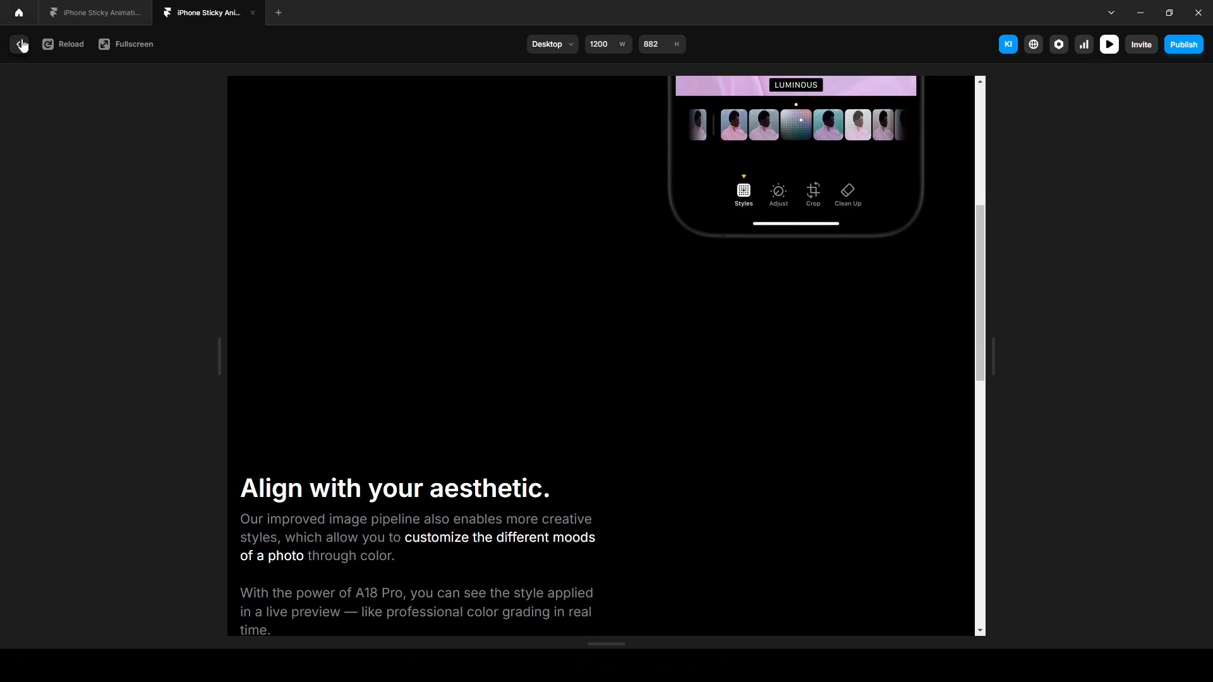
pyautogui.click(21, 44)
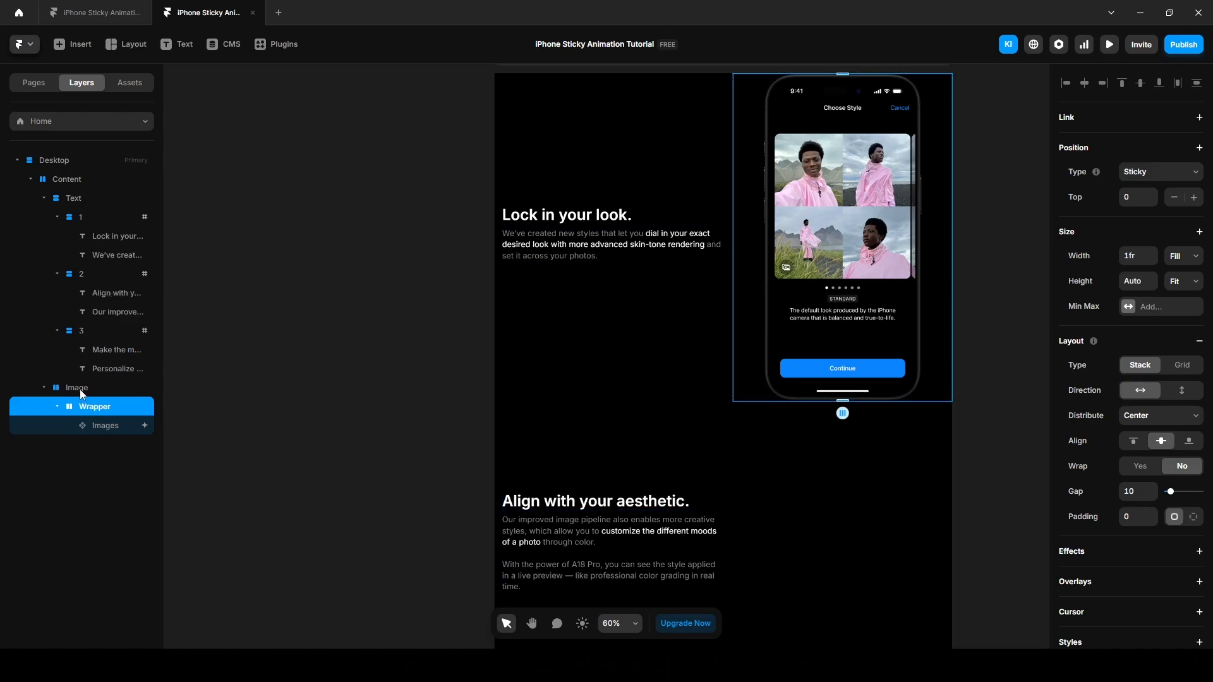
# Change the Image container's Overflow from Hidden to Visible.
pyautogui.click(77, 388)
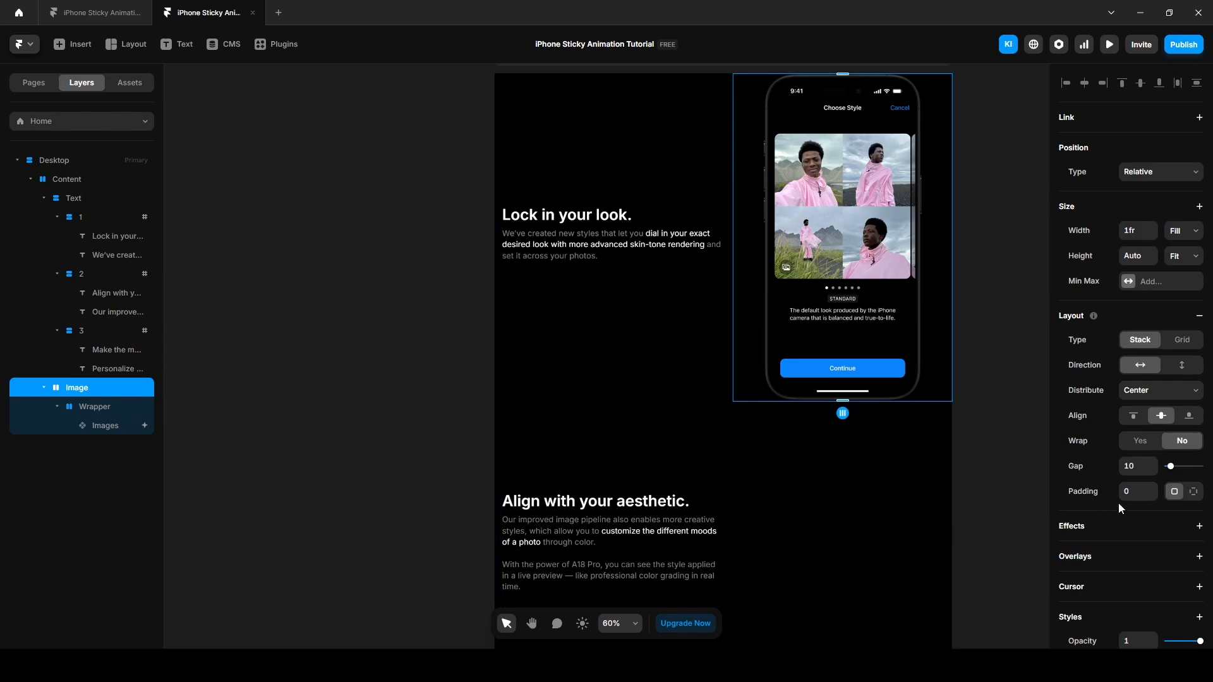
pyautogui.scroll(-3)
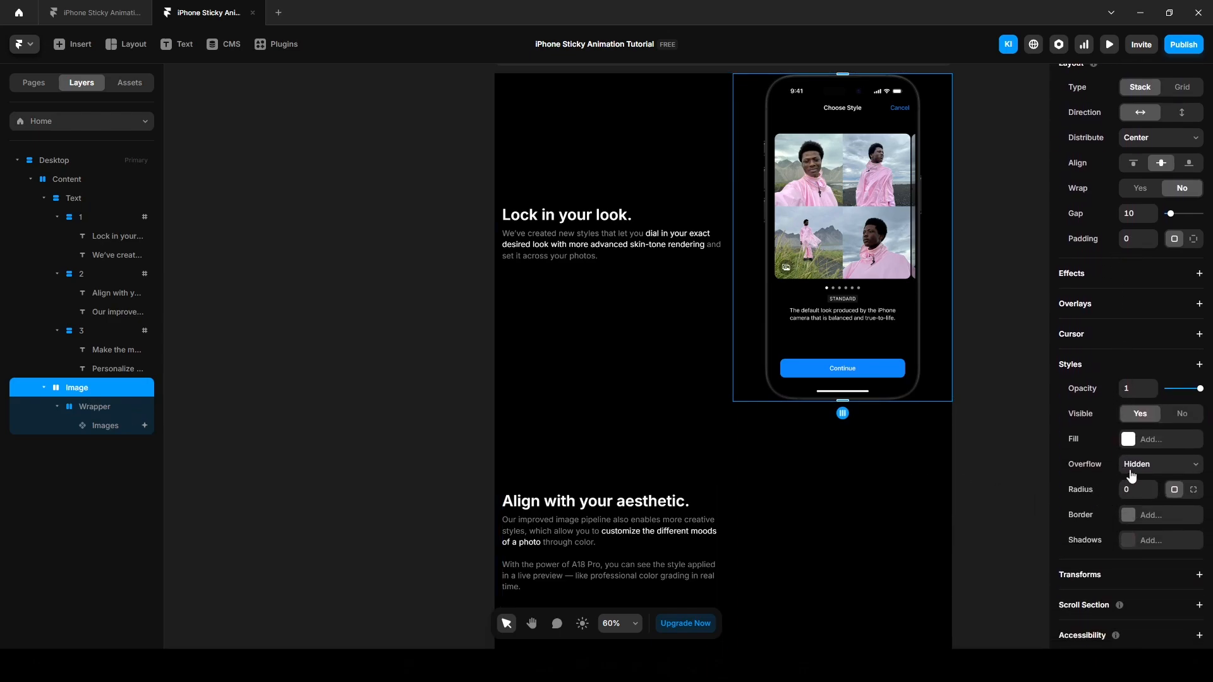
pyautogui.click(1161, 464)
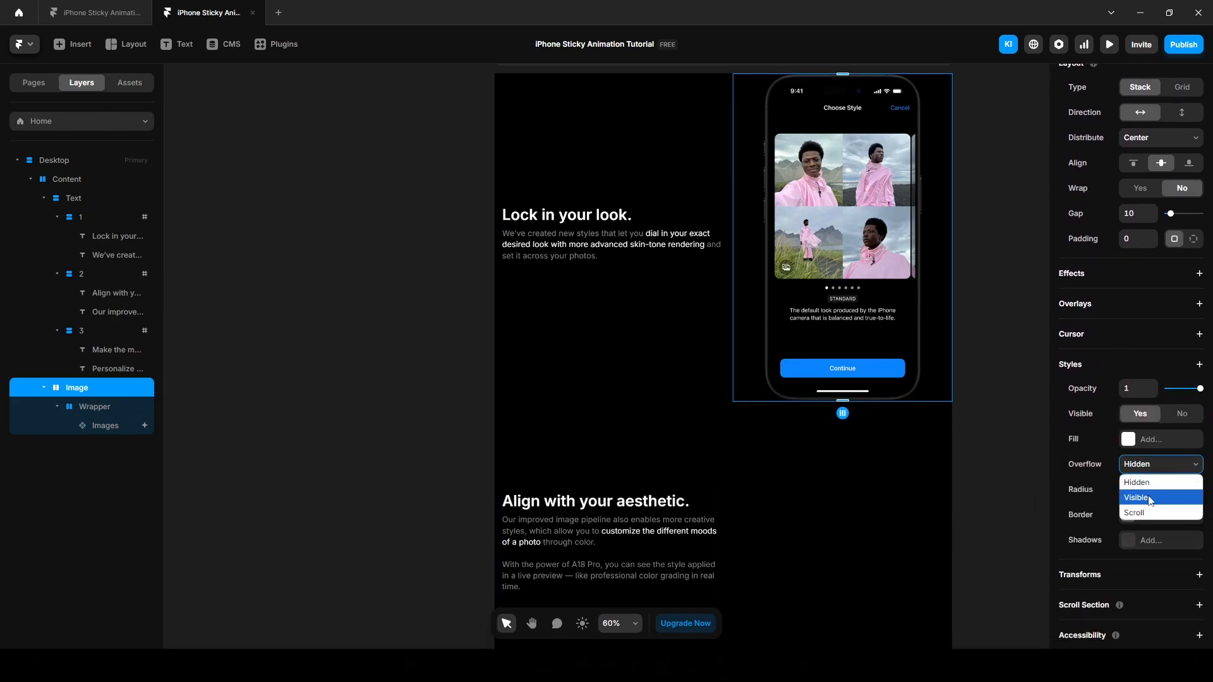
pyautogui.click(1136, 498)
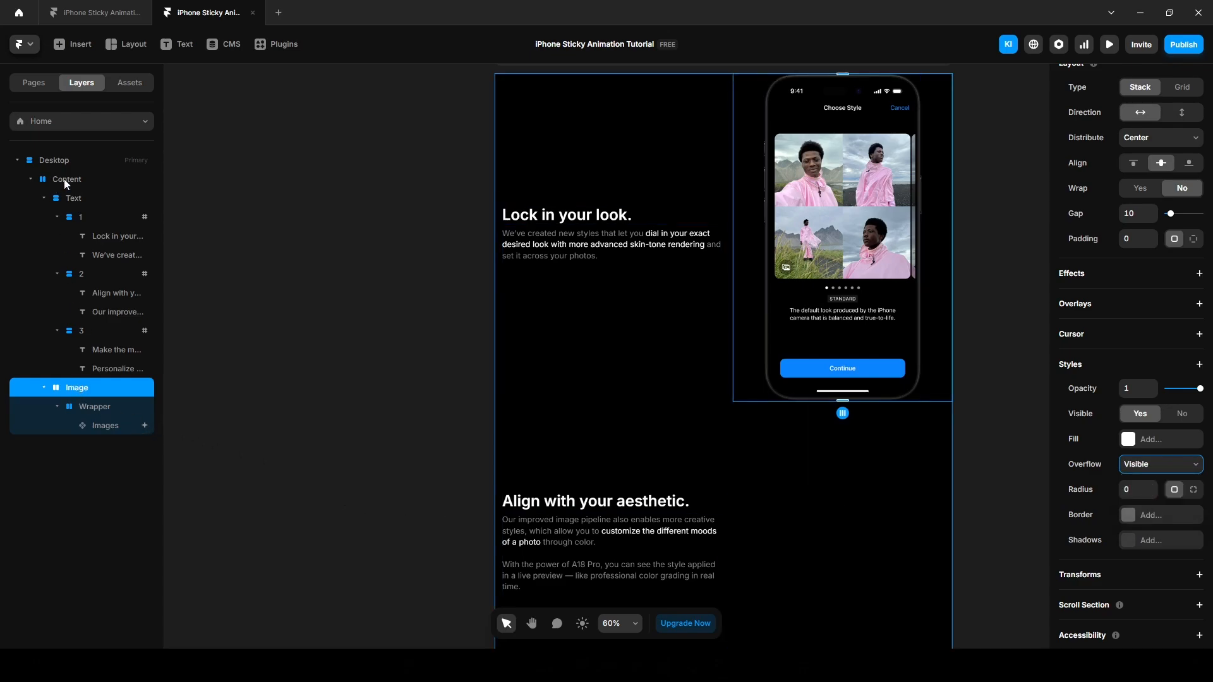
pyautogui.moveTo(69, 180)
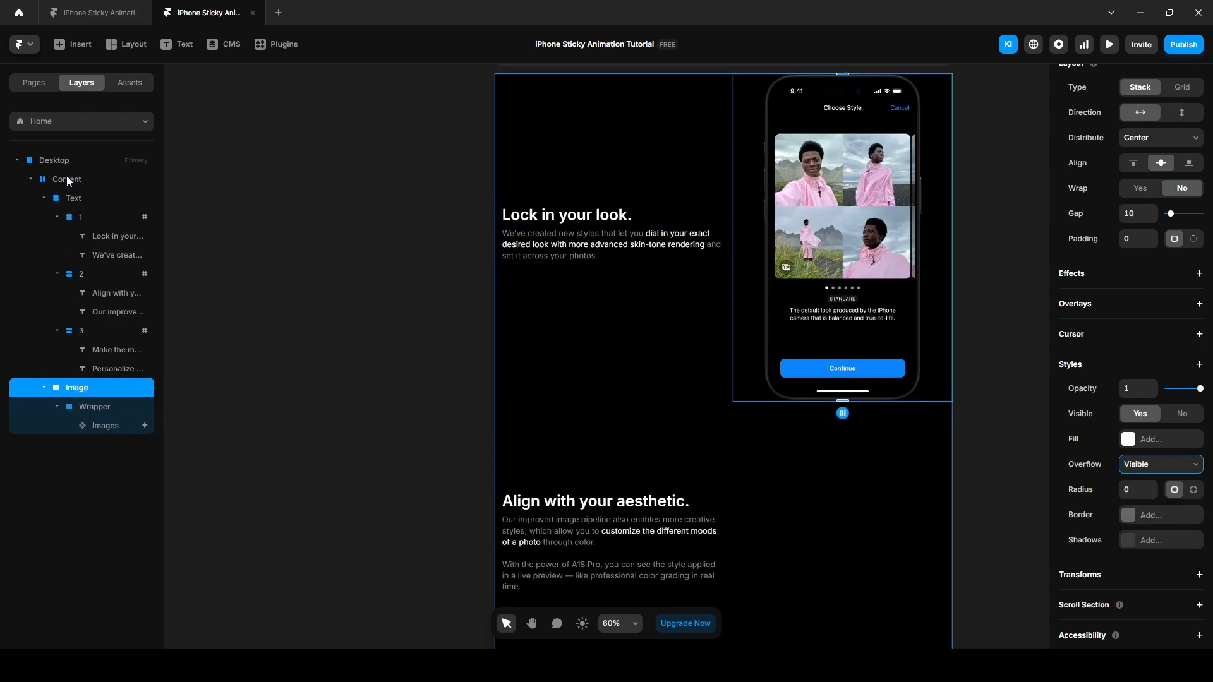
pyautogui.moveTo(62, 163)
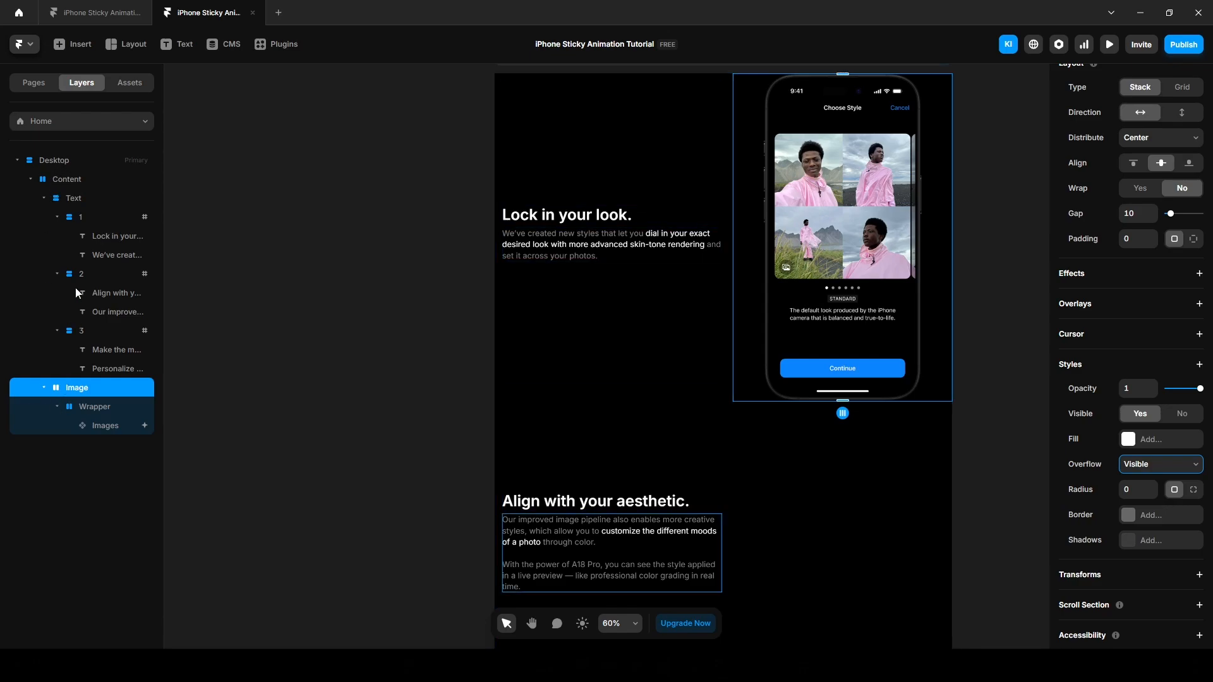
# Inspect the Content and Desktop frames' overflow, leaving them clipped.
pyautogui.click(65, 178)
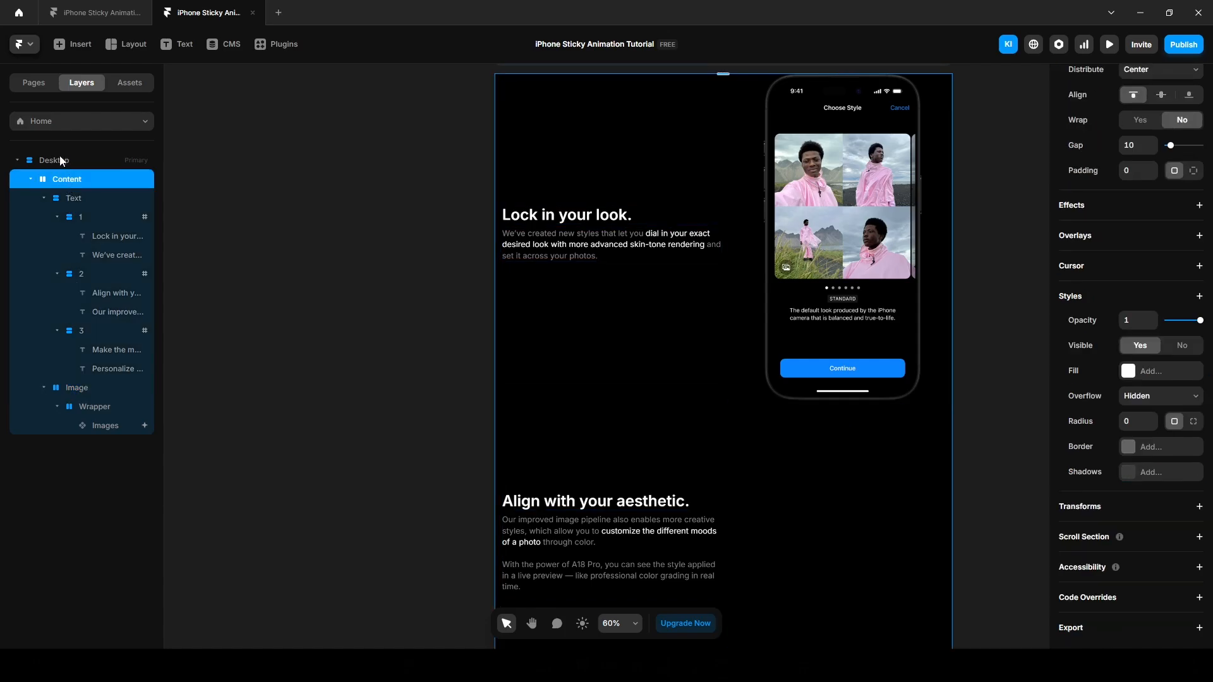
pyautogui.click(55, 161)
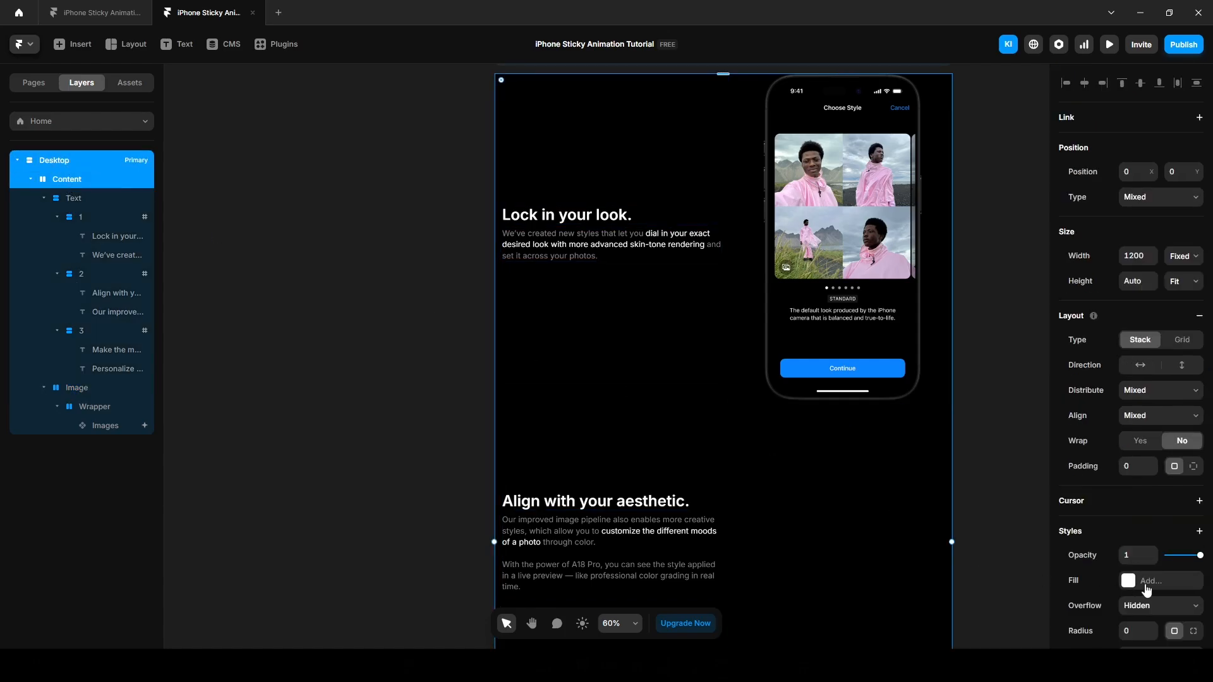
pyautogui.click(1159, 606)
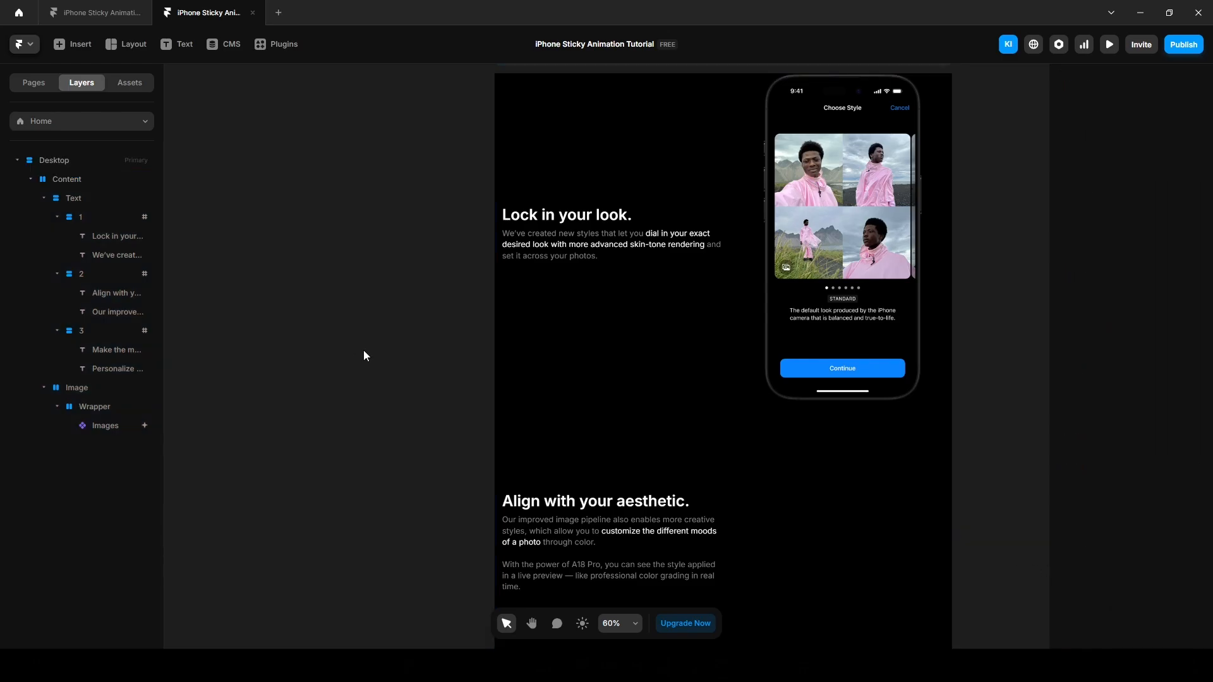
pyautogui.moveTo(1110, 45)
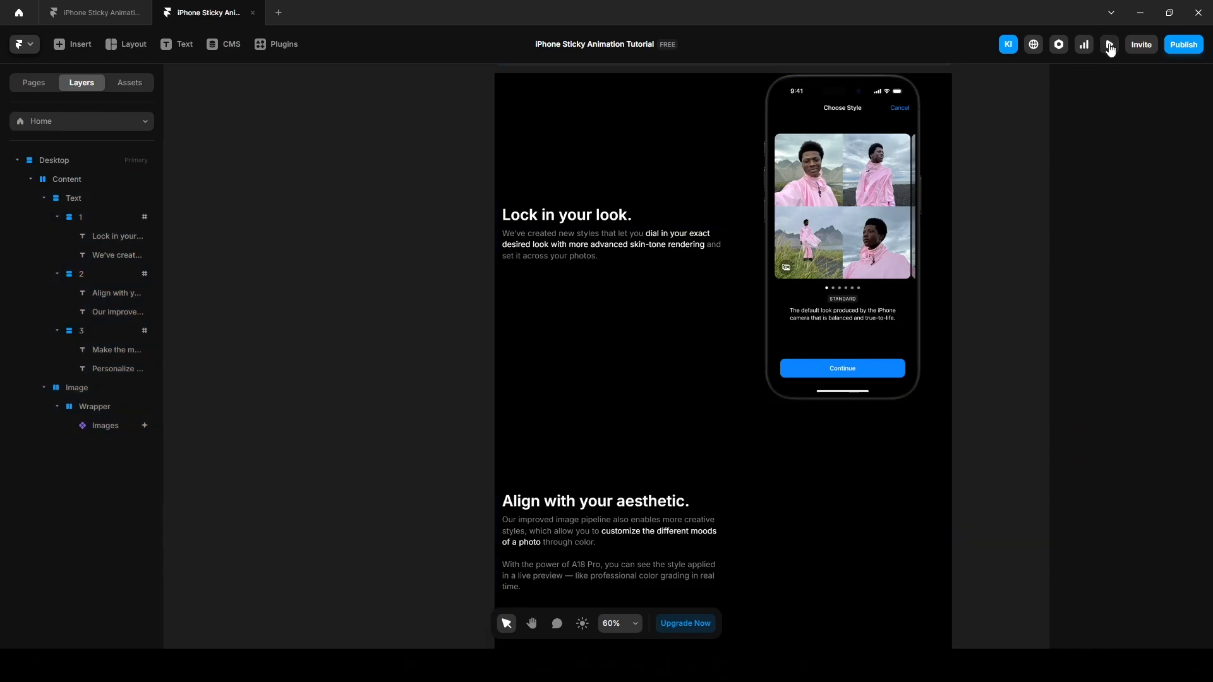
pyautogui.click(1109, 44)
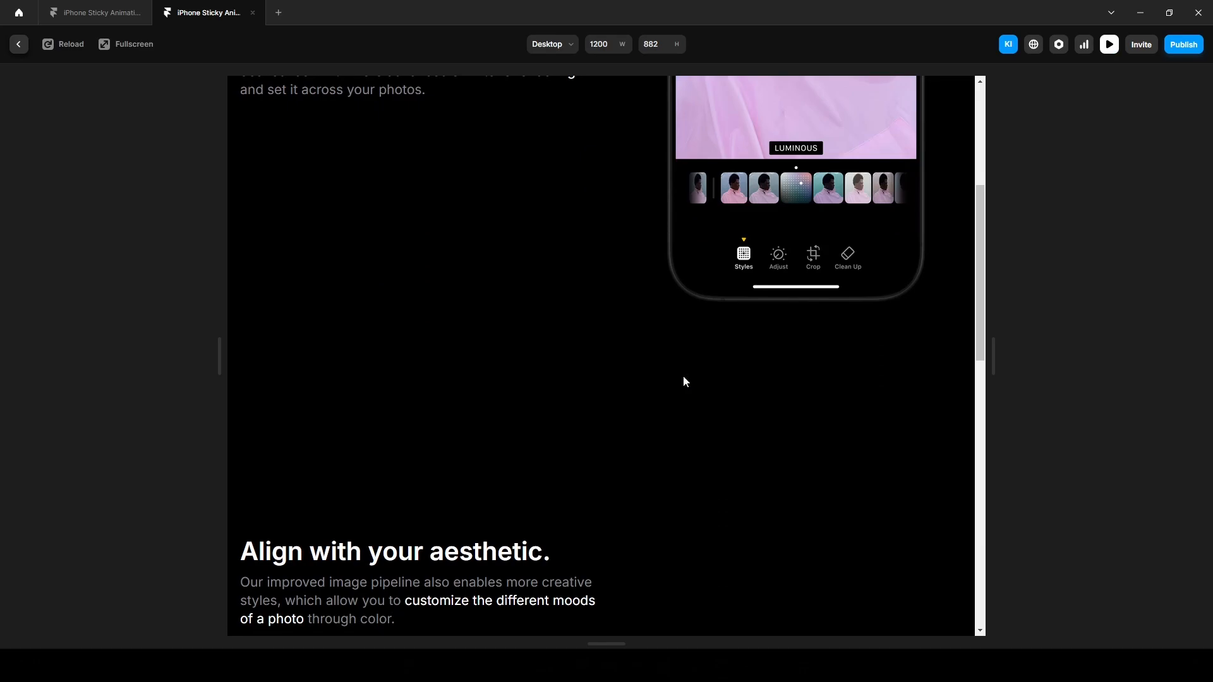
pyautogui.moveTo(657, 444)
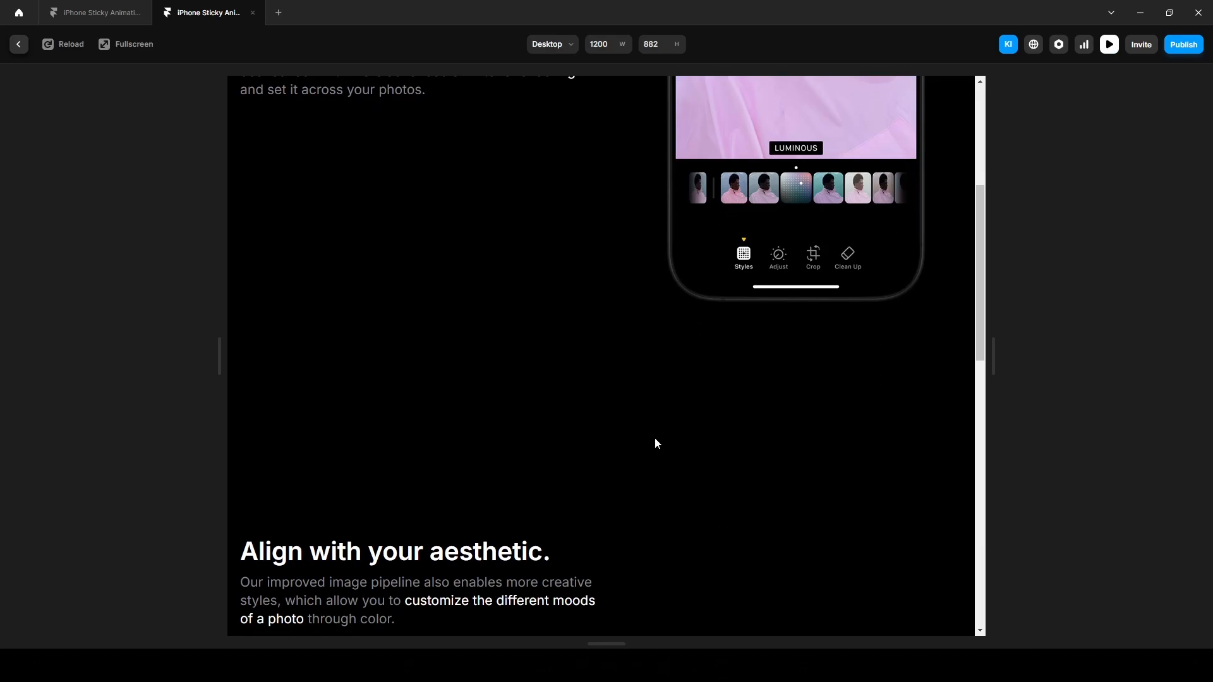
pyautogui.scroll(3)
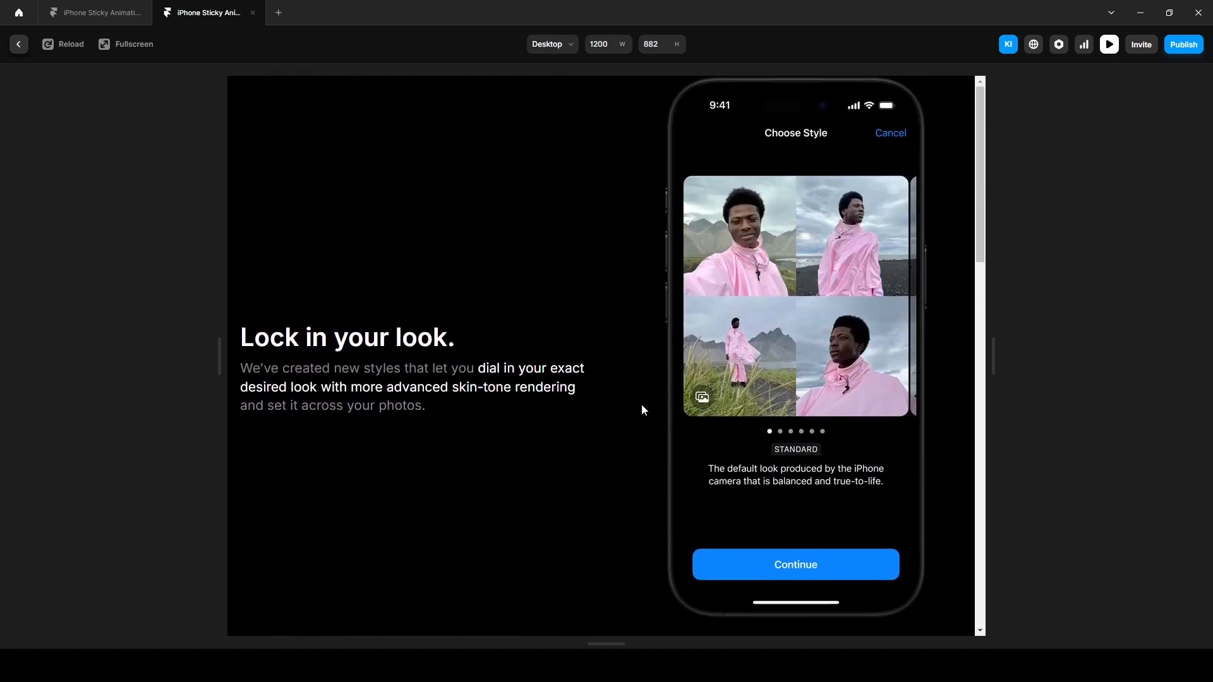
pyautogui.moveTo(618, 481)
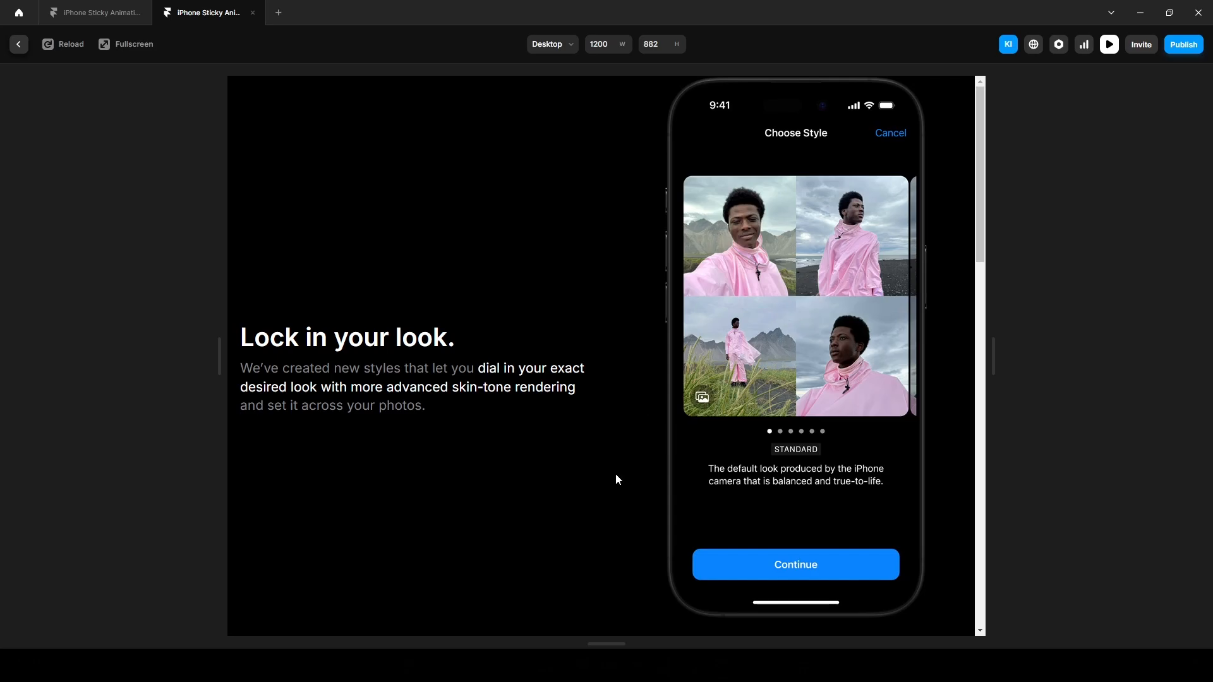
pyautogui.scroll(-3)
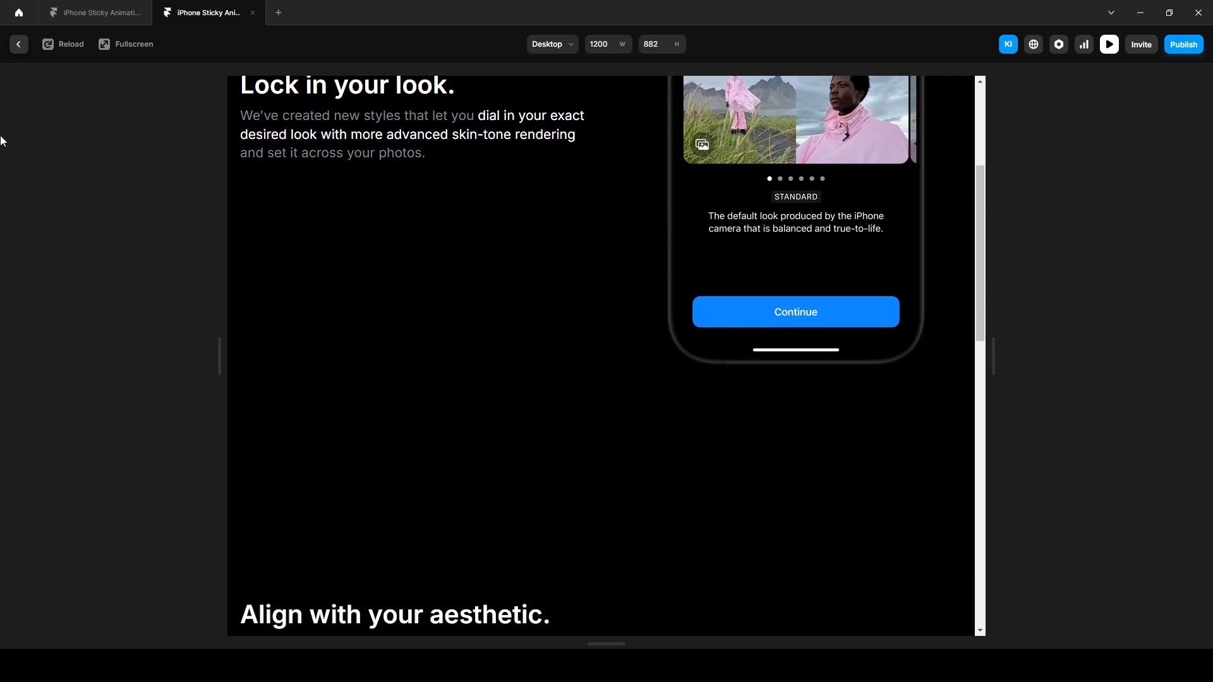
pyautogui.click(19, 45)
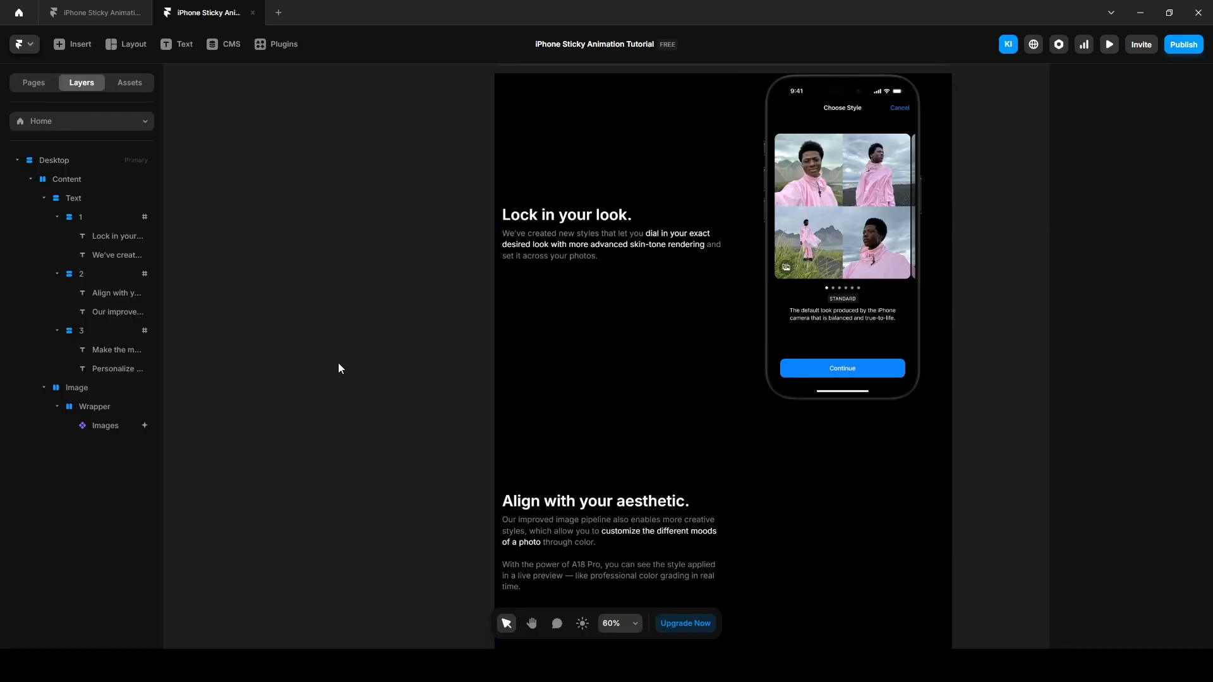
# Select the Image stack beneath the Text stack in the Layers panel to edit its layout.
pyautogui.scroll(-3)
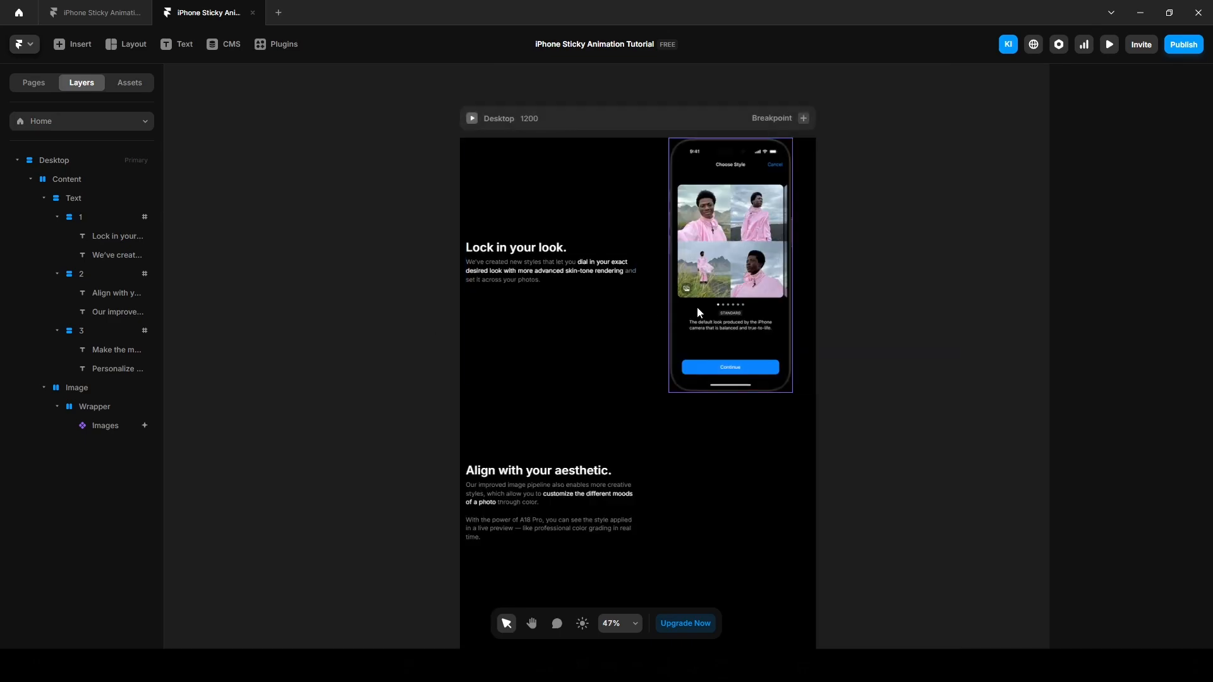
pyautogui.moveTo(733, 364)
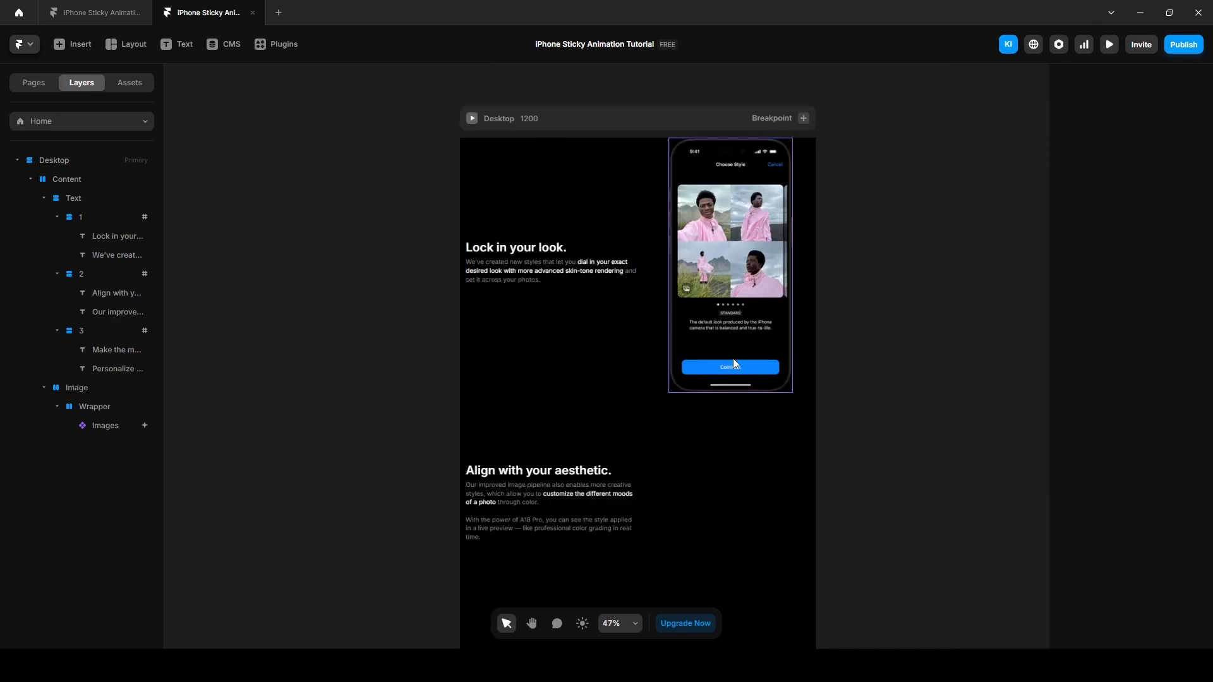
pyautogui.click(73, 199)
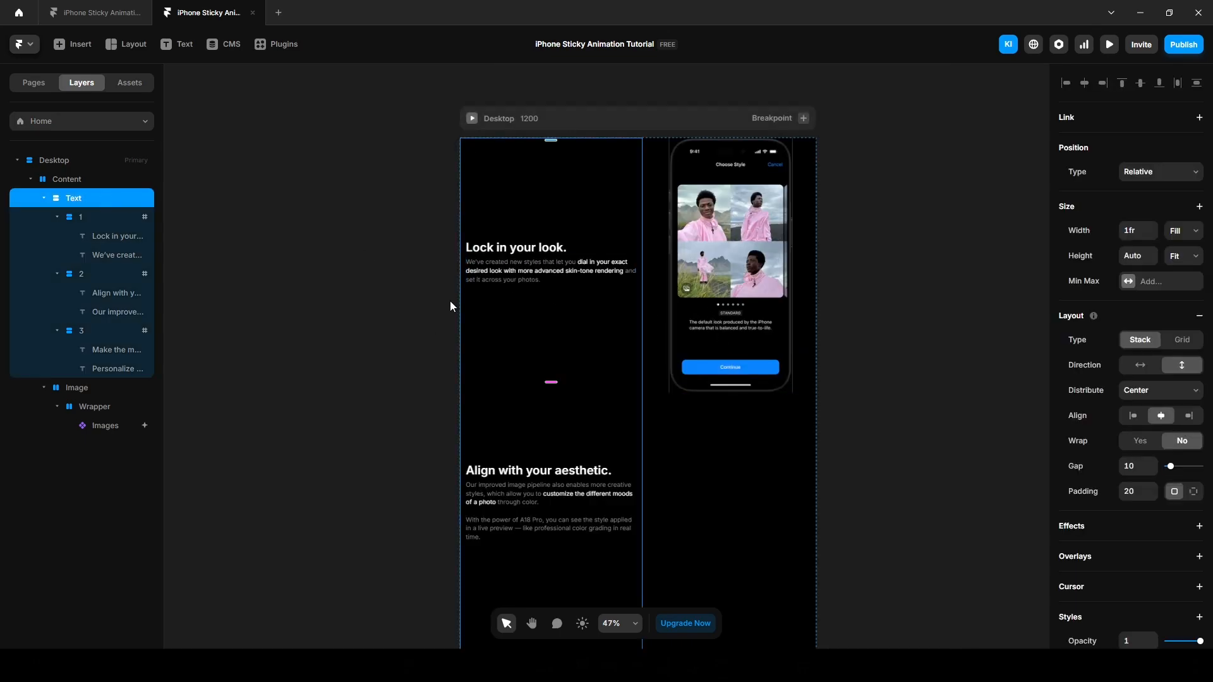
pyautogui.scroll(-3)
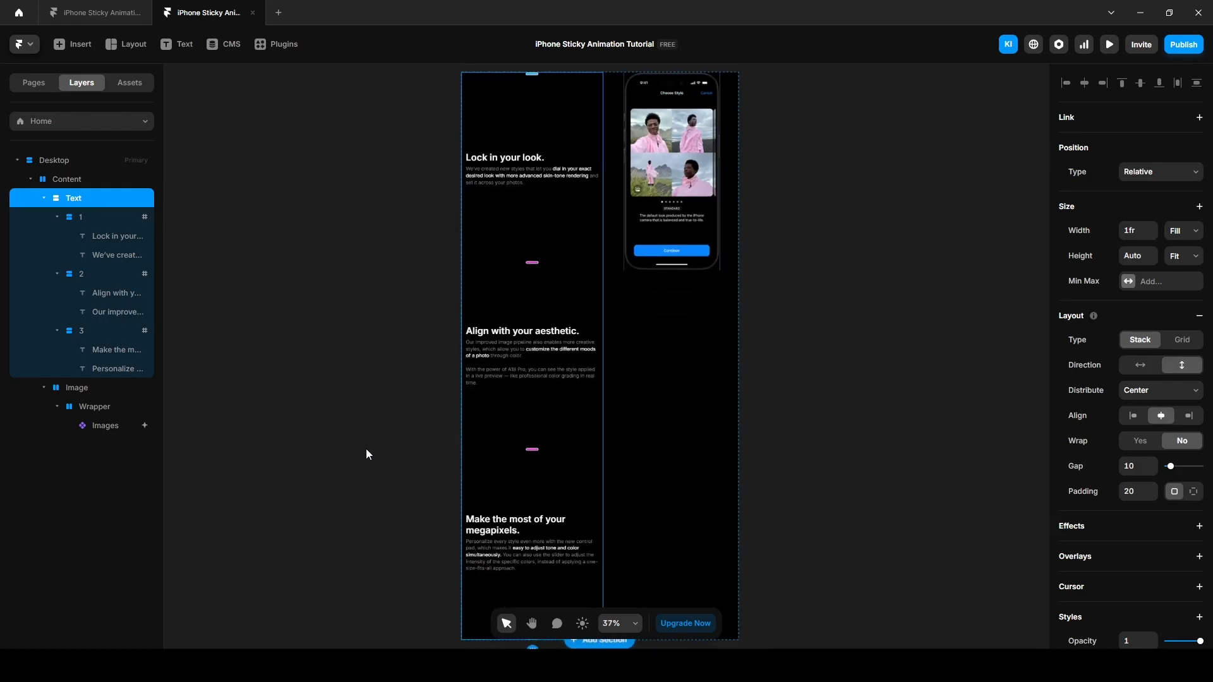
pyautogui.scroll(-3)
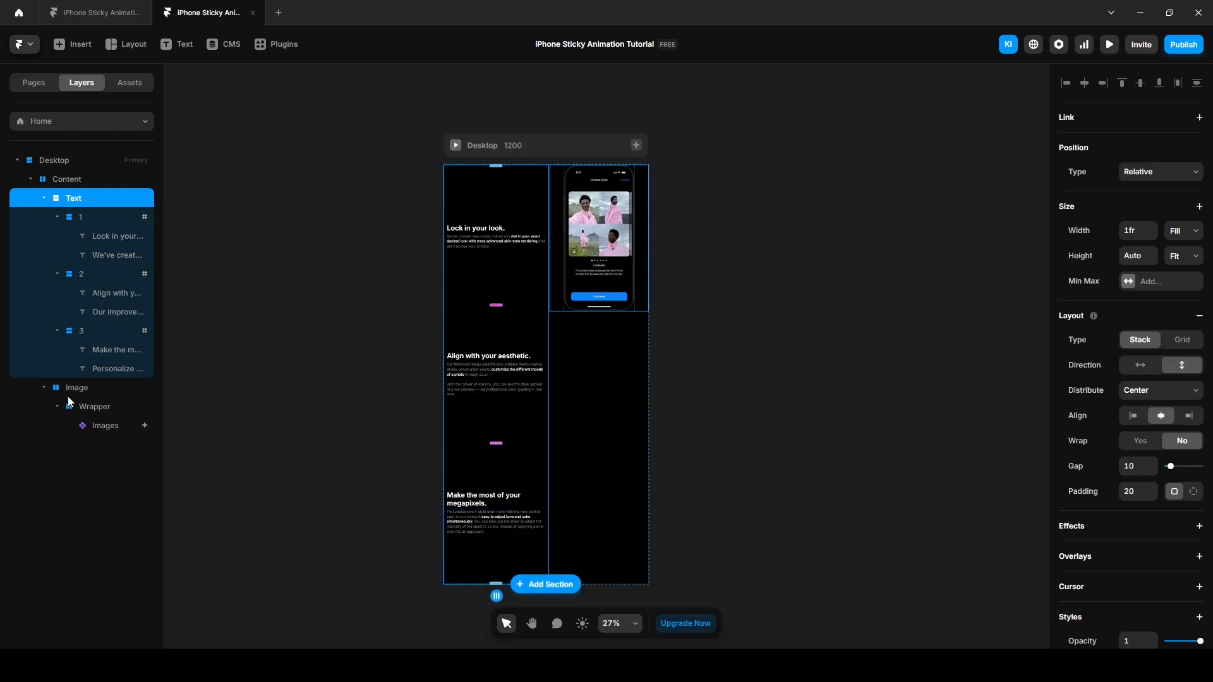
pyautogui.click(76, 390)
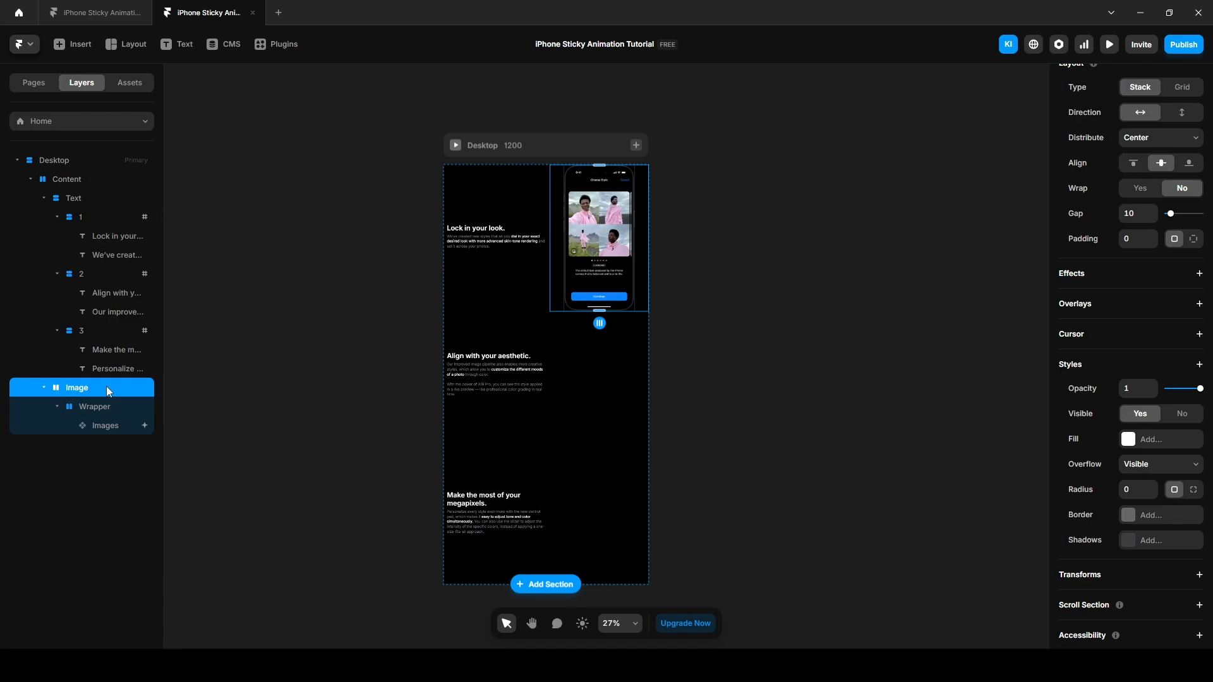
pyautogui.moveTo(113, 381)
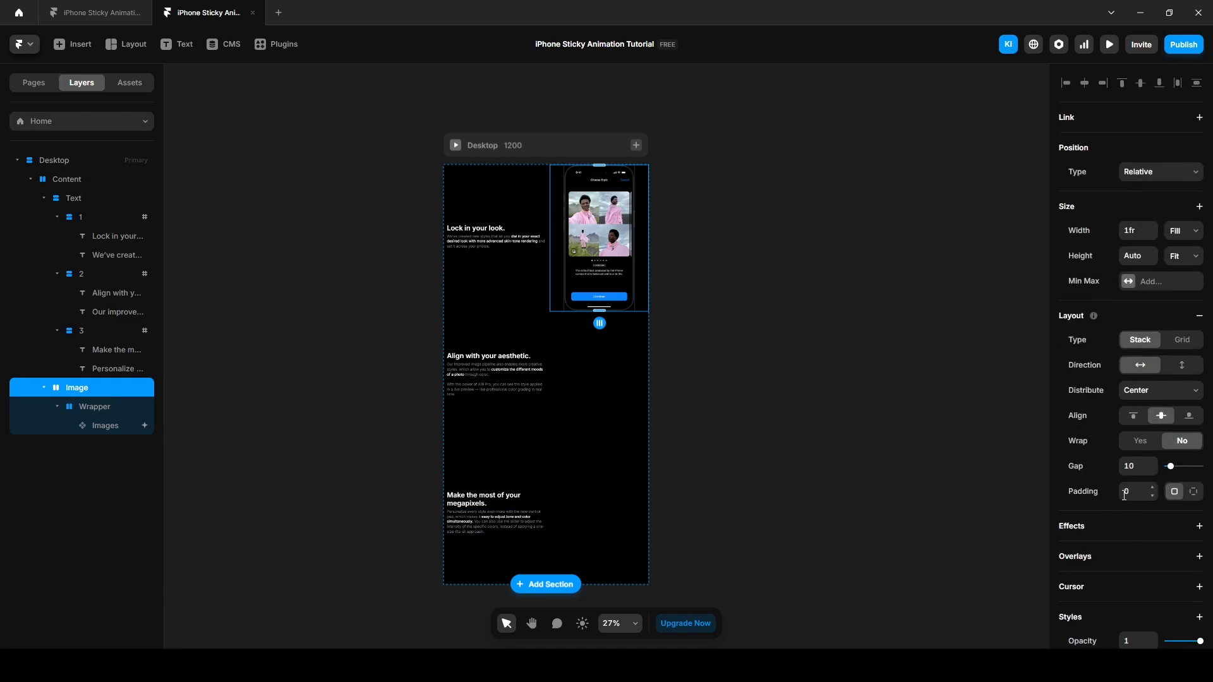
# Set the Image stack's height to Fill (1fr) and align the iPhone to its top.
pyautogui.click(1182, 255)
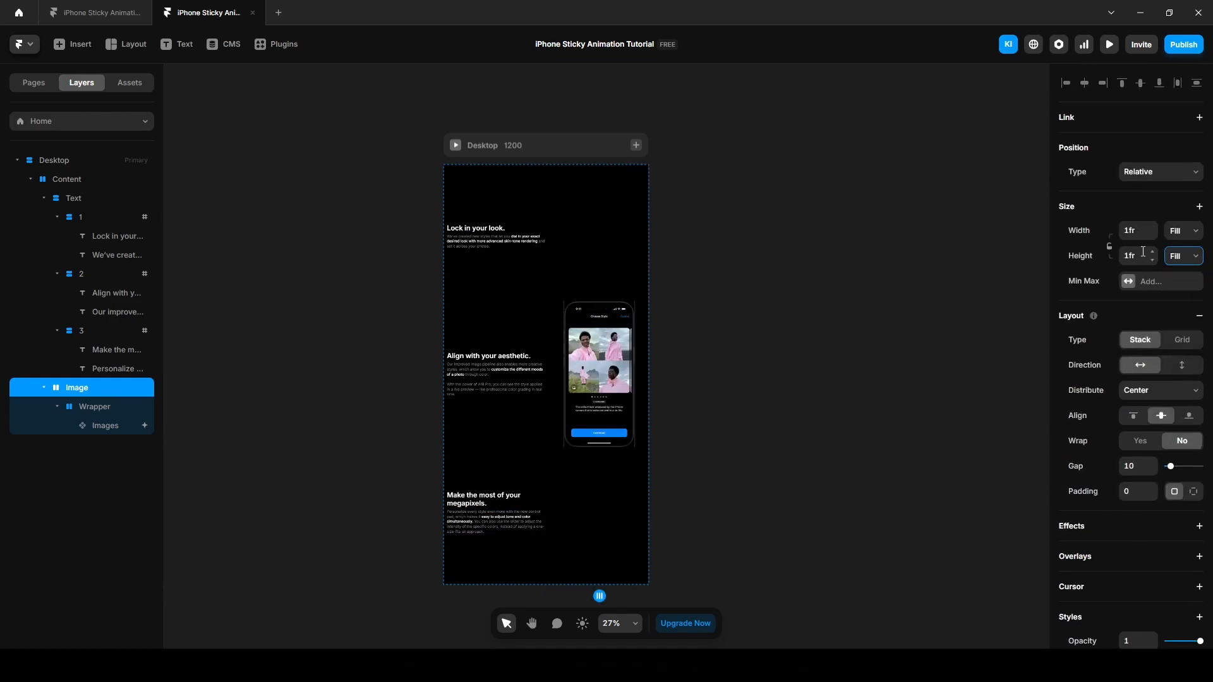
pyautogui.click(598, 364)
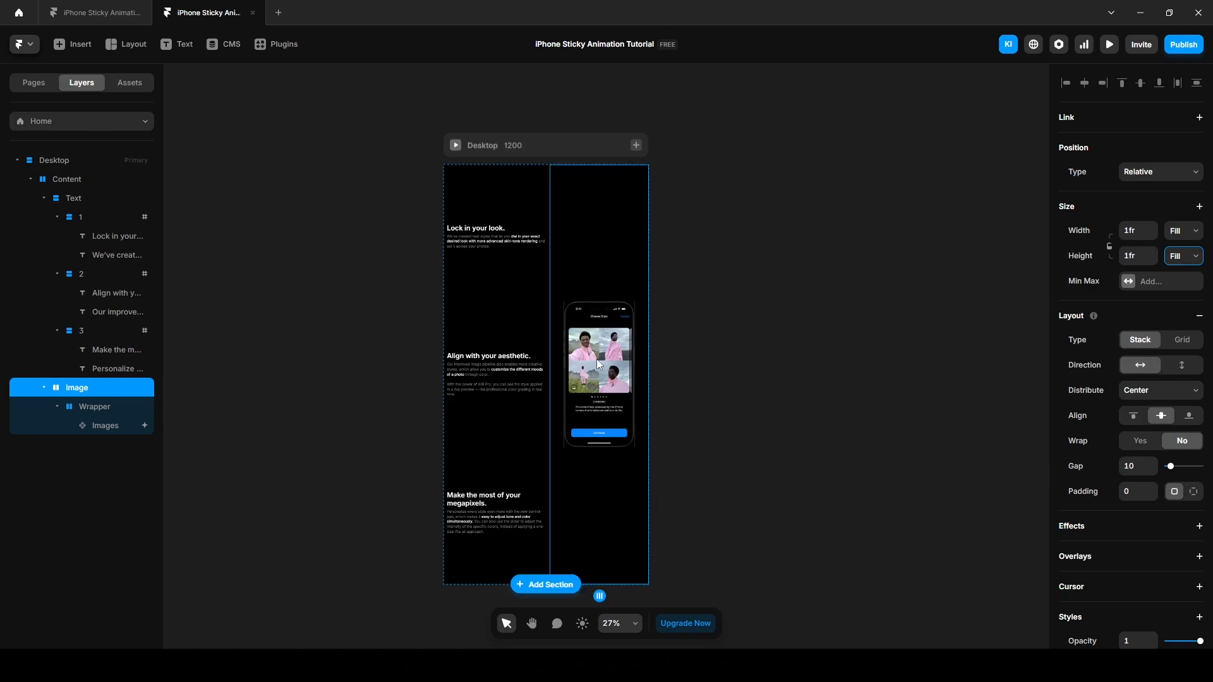
pyautogui.moveTo(566, 388)
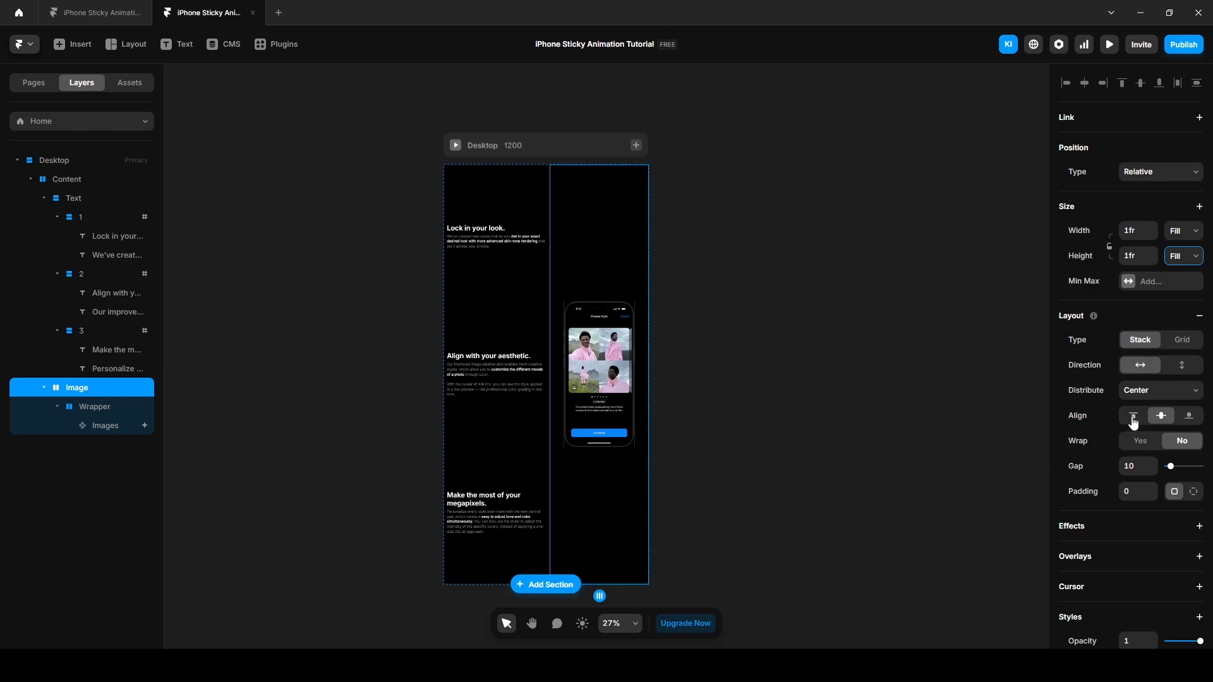
pyautogui.click(1132, 415)
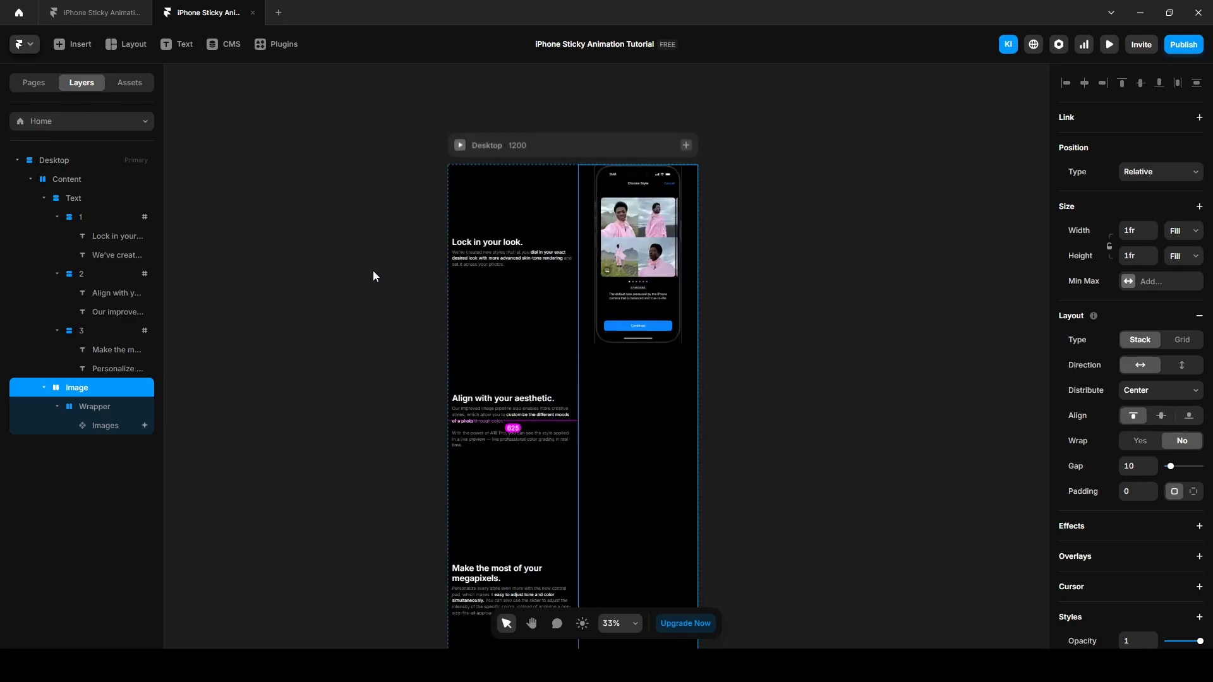
pyautogui.click(1108, 44)
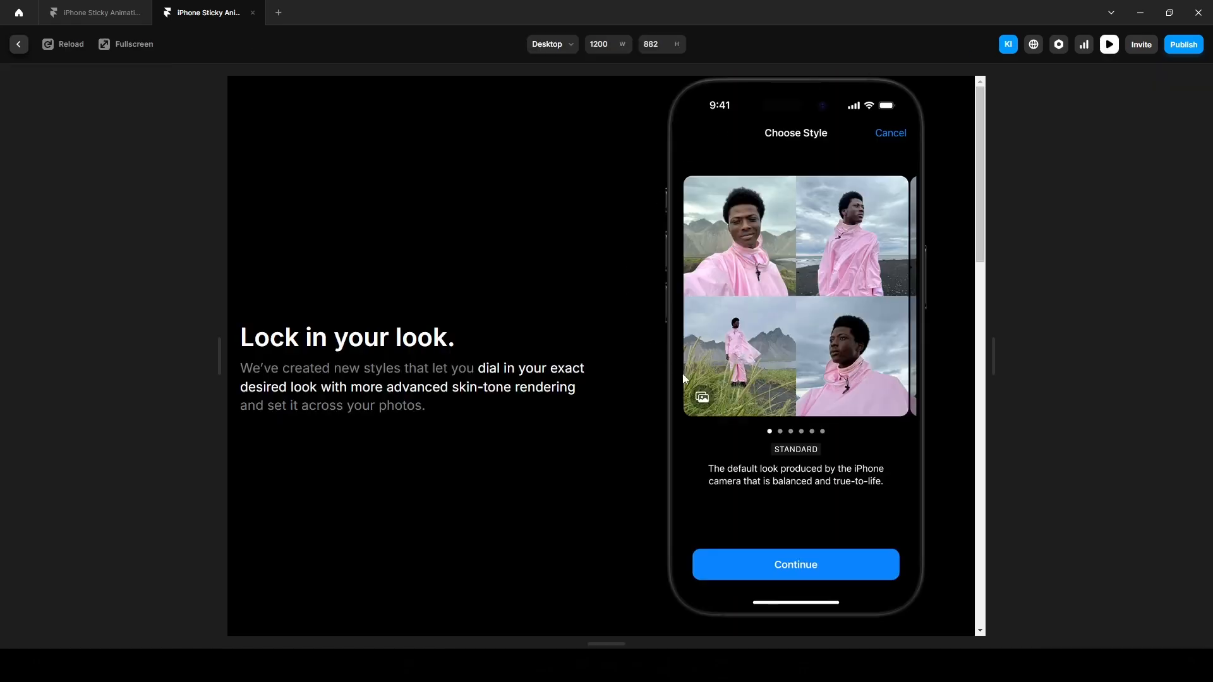
pyautogui.scroll(-3)
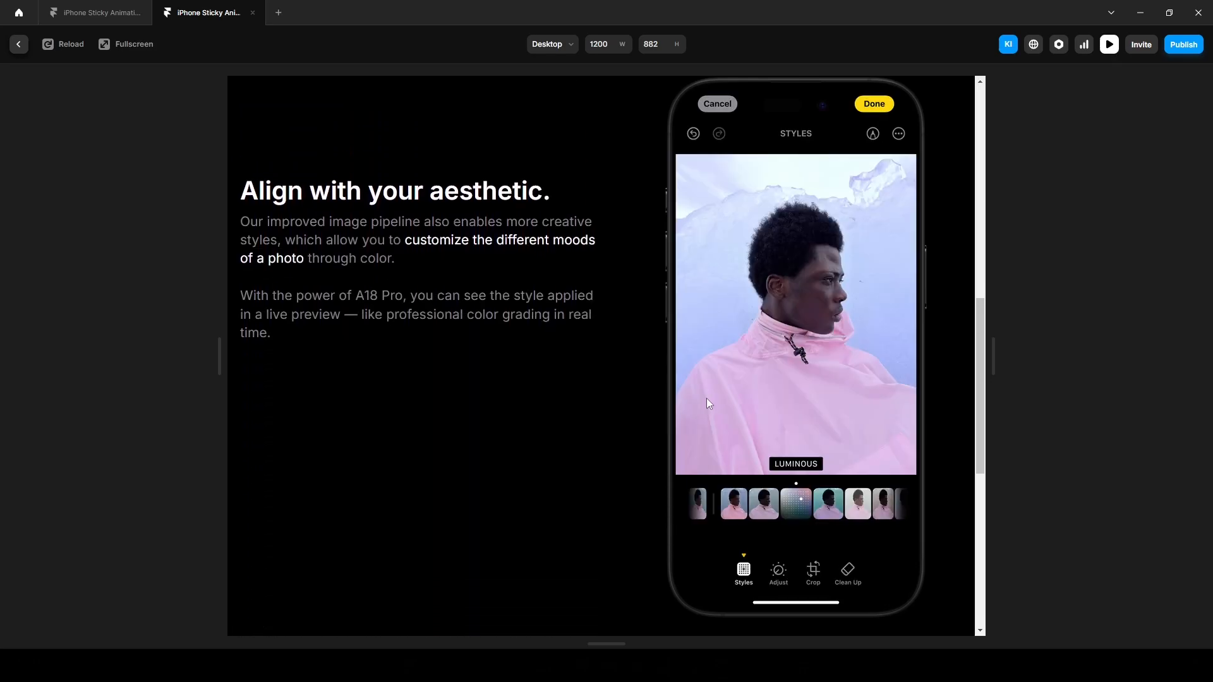
pyautogui.scroll(-3)
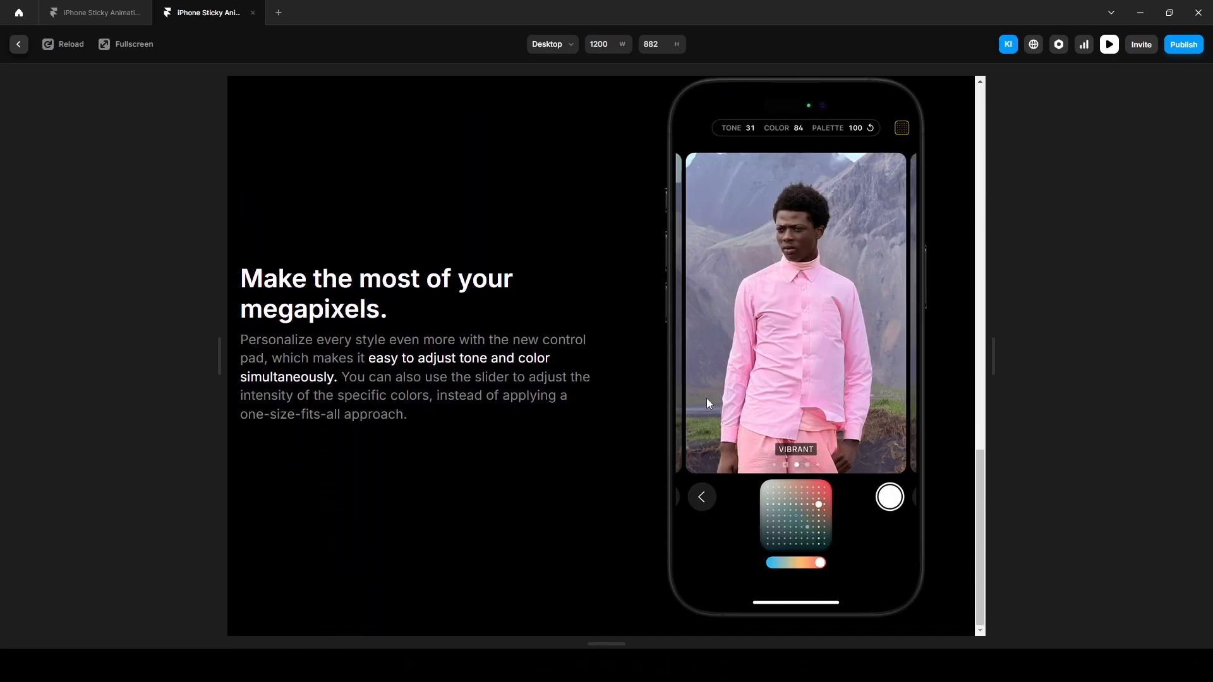
pyautogui.scroll(-3)
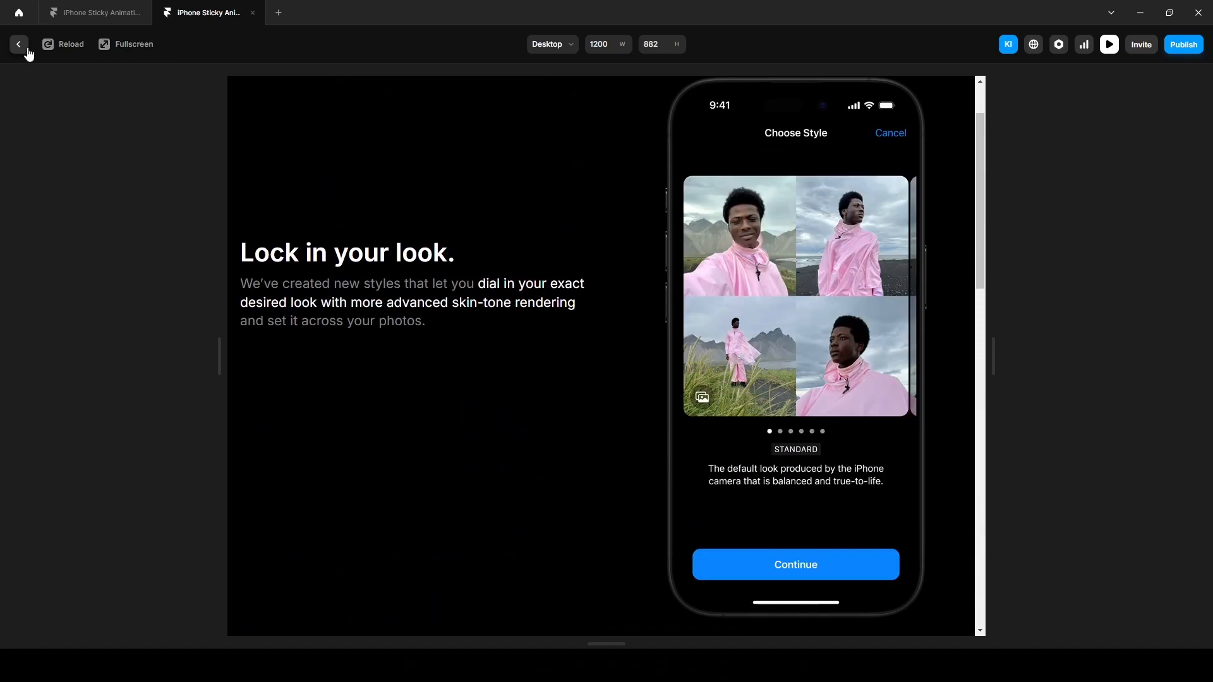
pyautogui.click(17, 44)
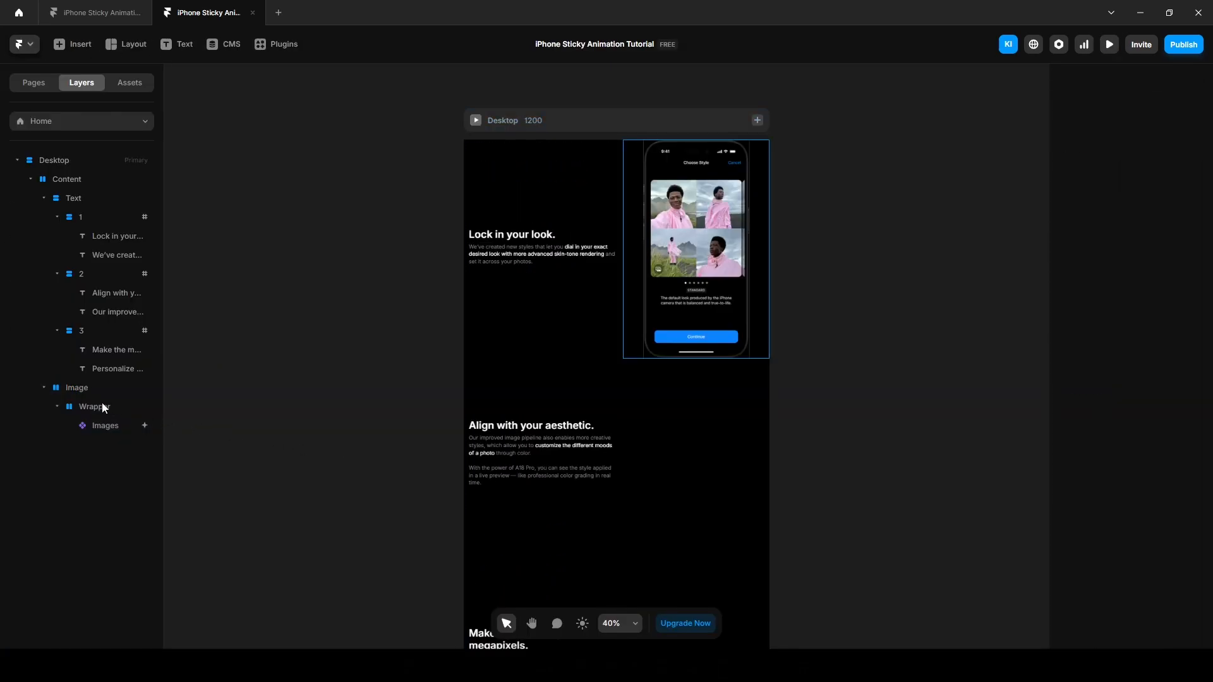
# Set the Wrapper's height to 100vh and preview the page to test the sticky iPhone.
pyautogui.click(95, 406)
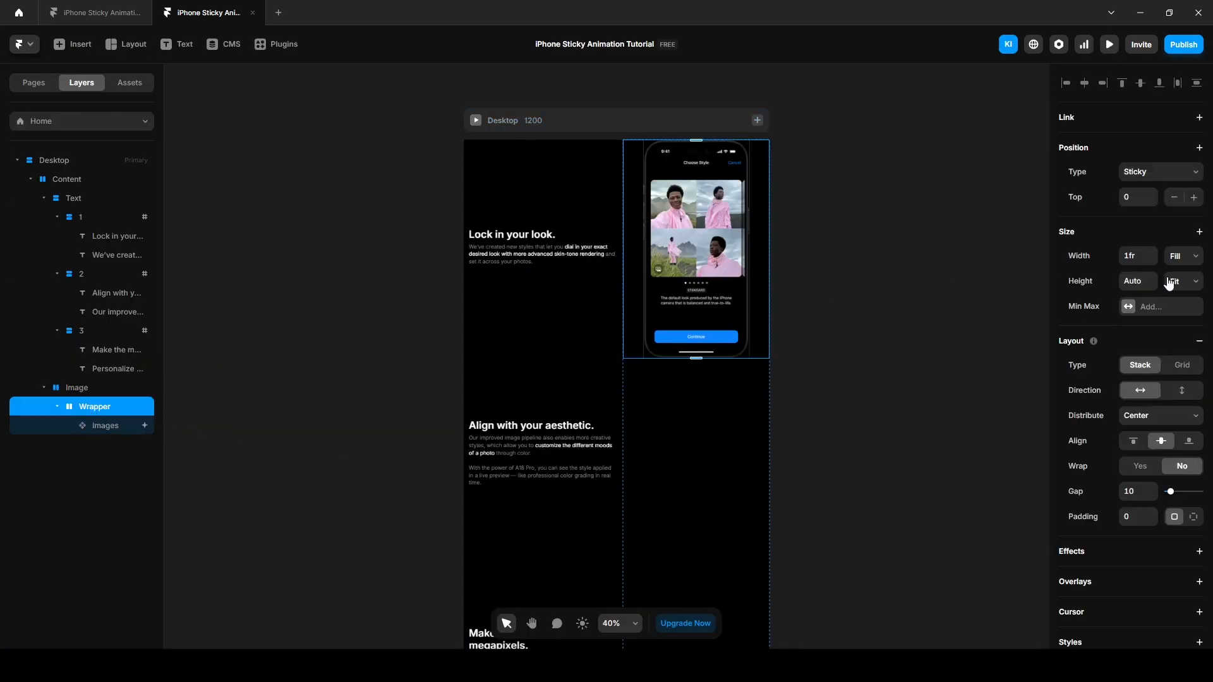
pyautogui.click(1182, 280)
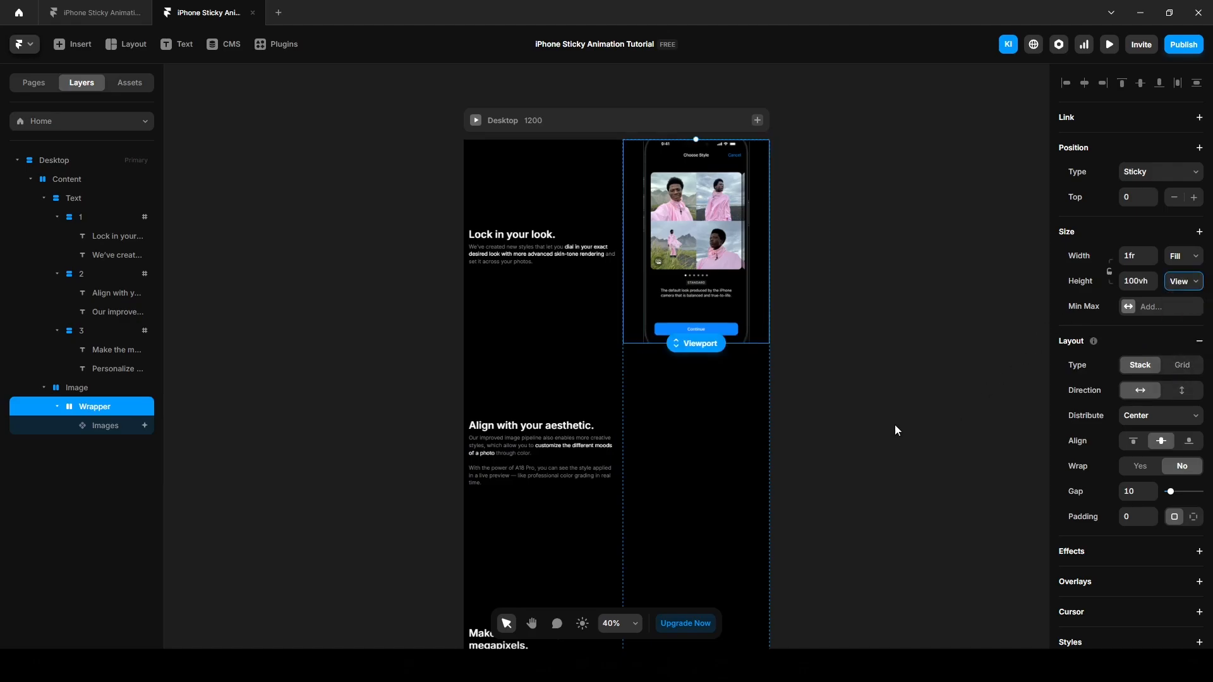
pyautogui.moveTo(1114, 54)
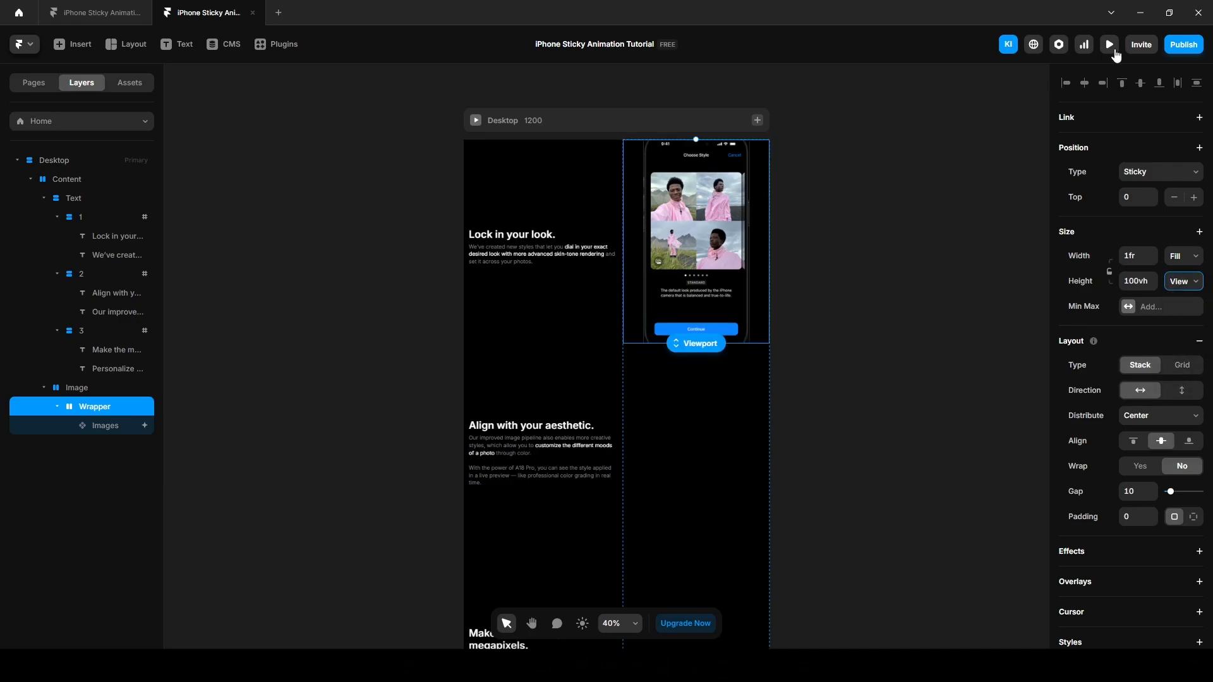
pyautogui.click(1108, 44)
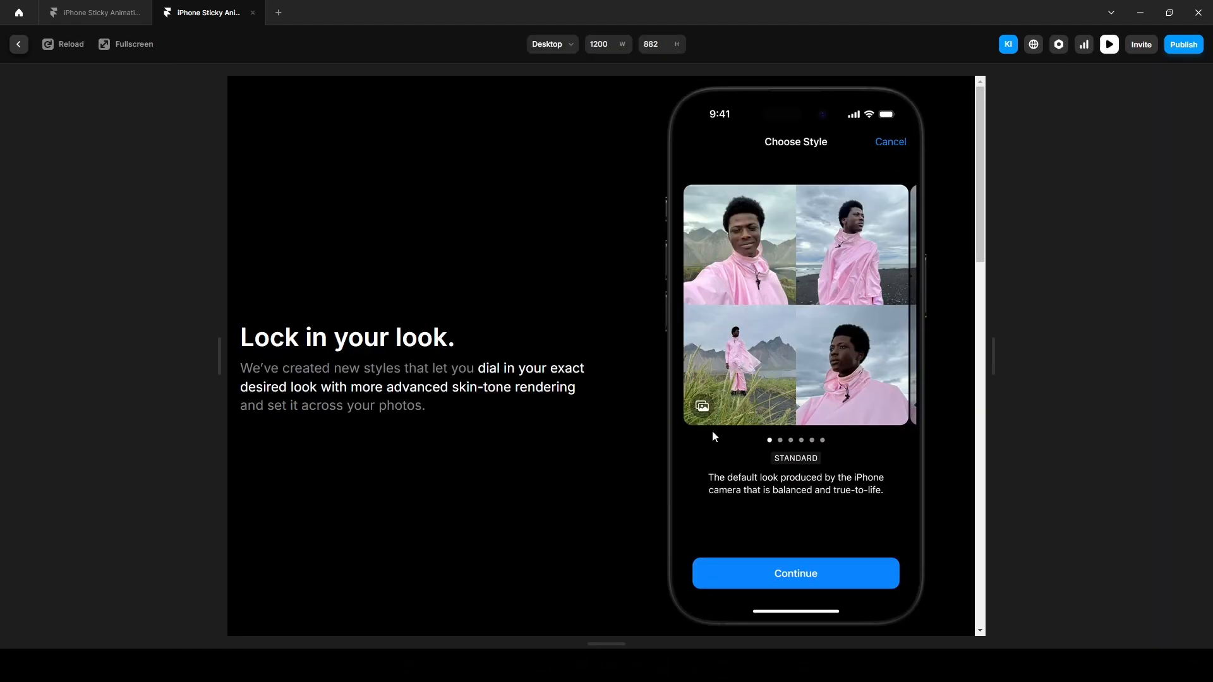
pyautogui.scroll(-3)
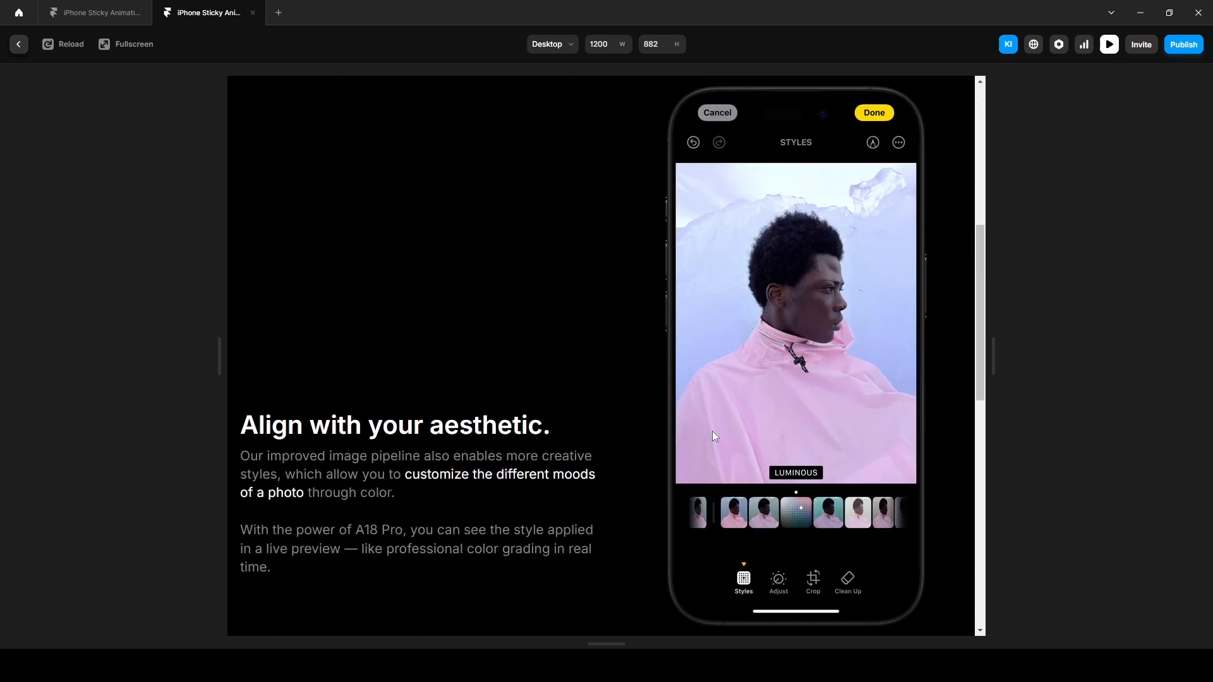
pyautogui.scroll(-3)
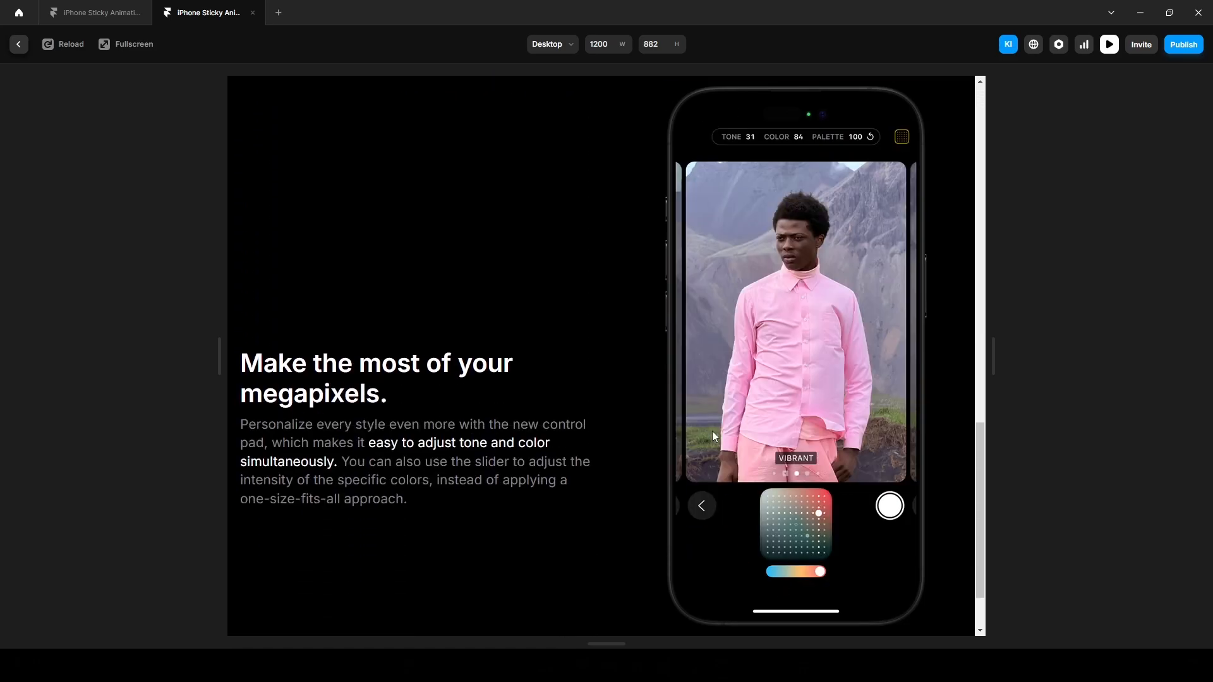
pyautogui.moveTo(122, 135)
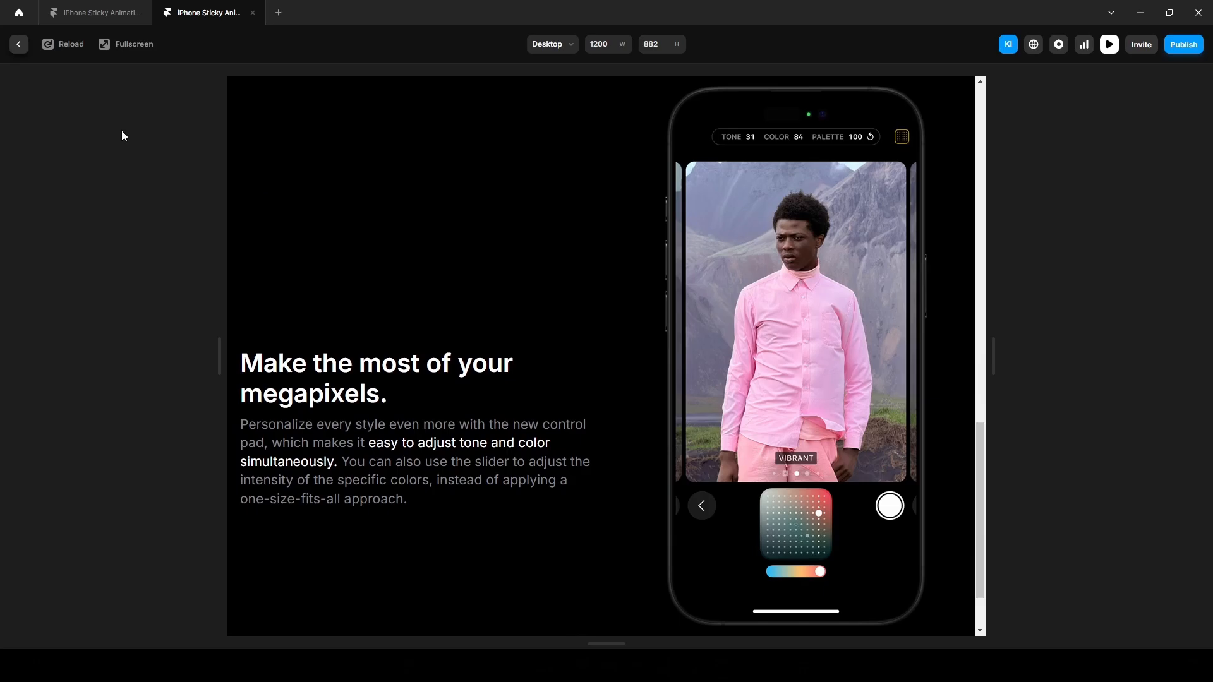
pyautogui.scroll(3)
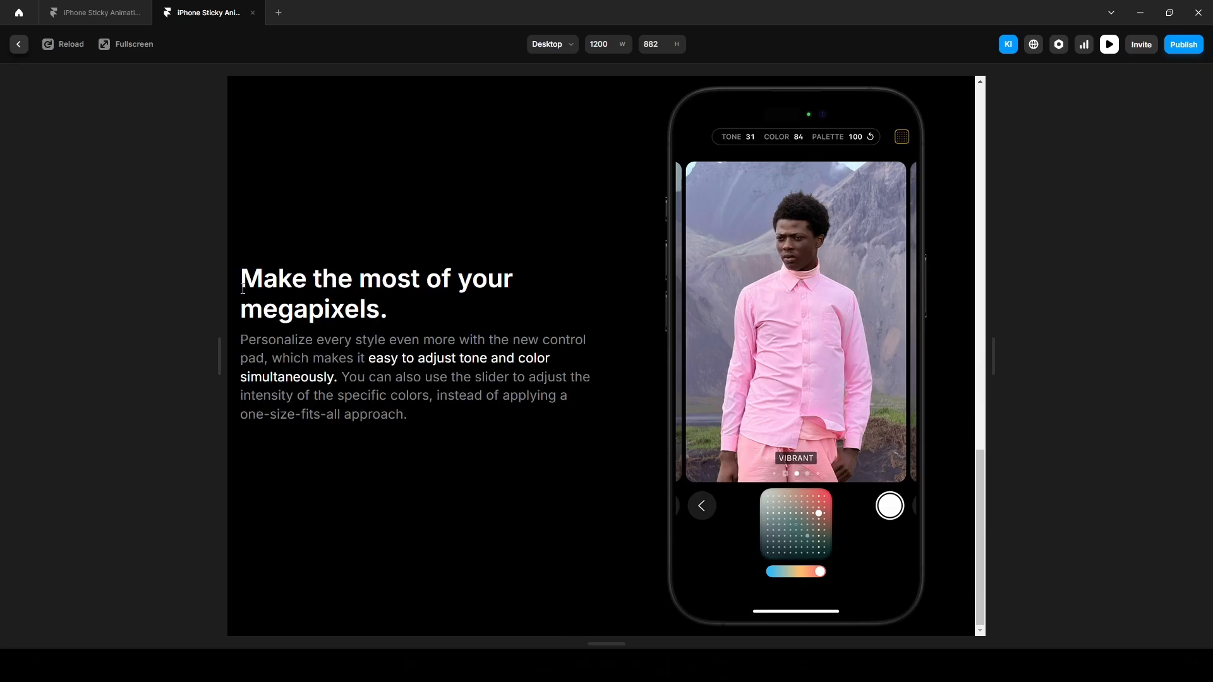
pyautogui.moveTo(216, 230)
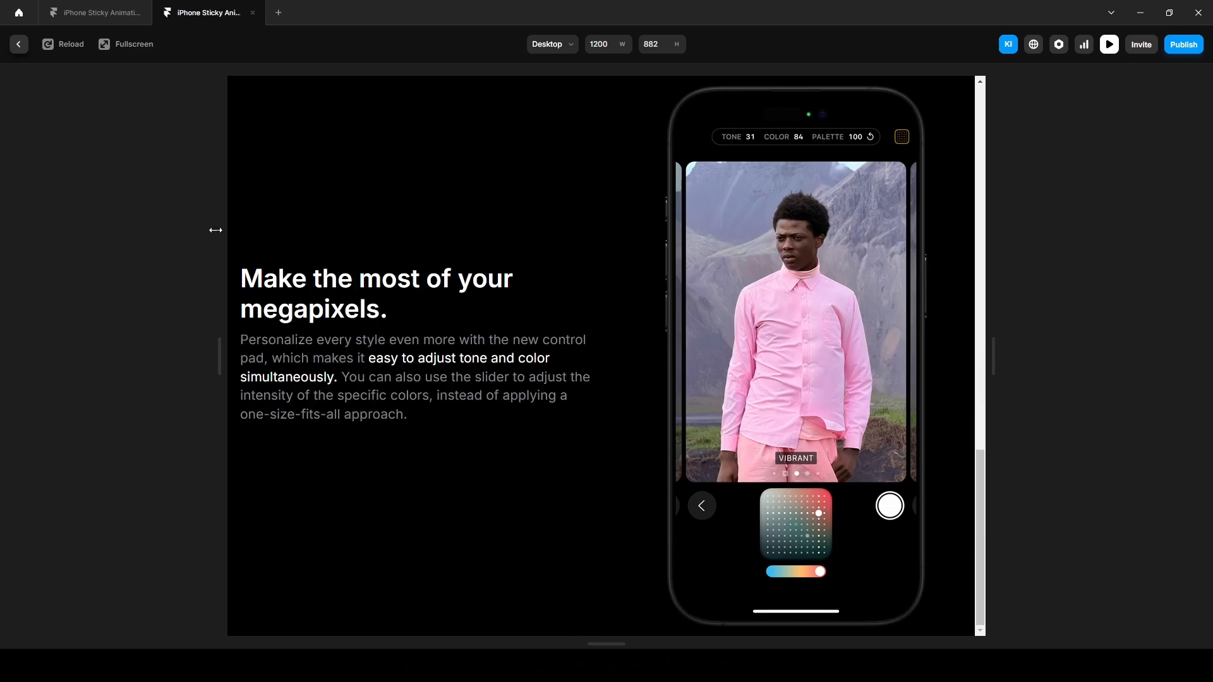
# Switch to the finished project and preview its scrolling effect for comparison.
pyautogui.click(92, 12)
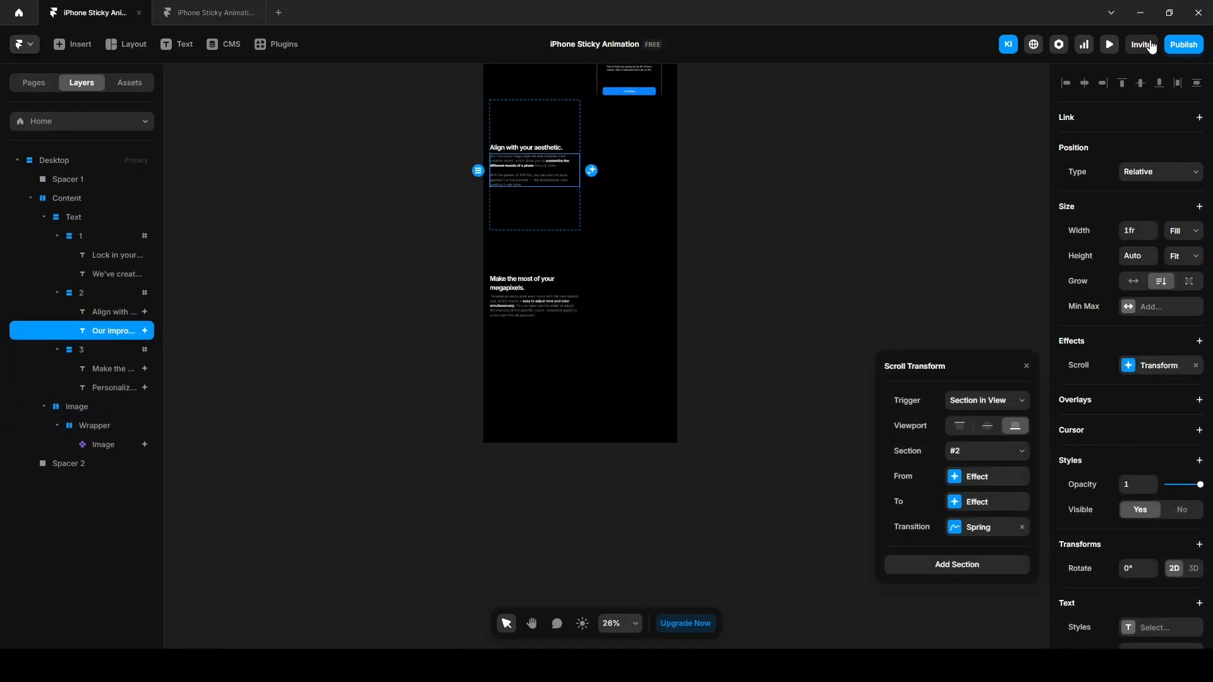
pyautogui.click(1108, 44)
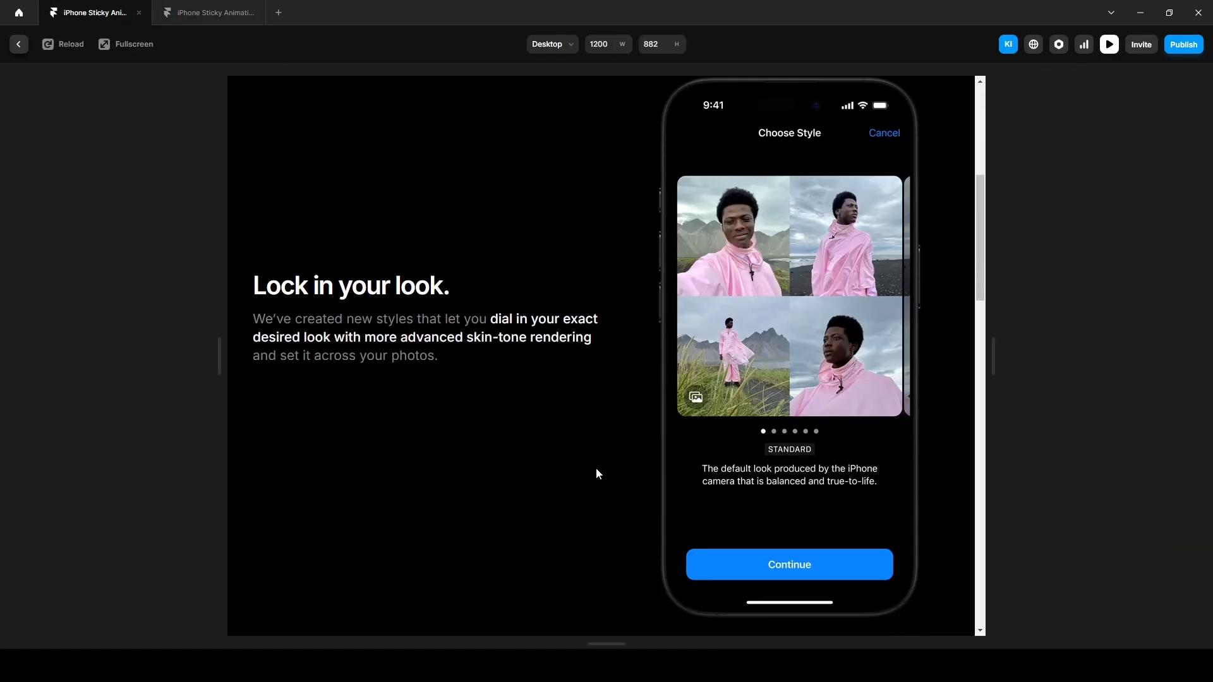
pyautogui.scroll(-3)
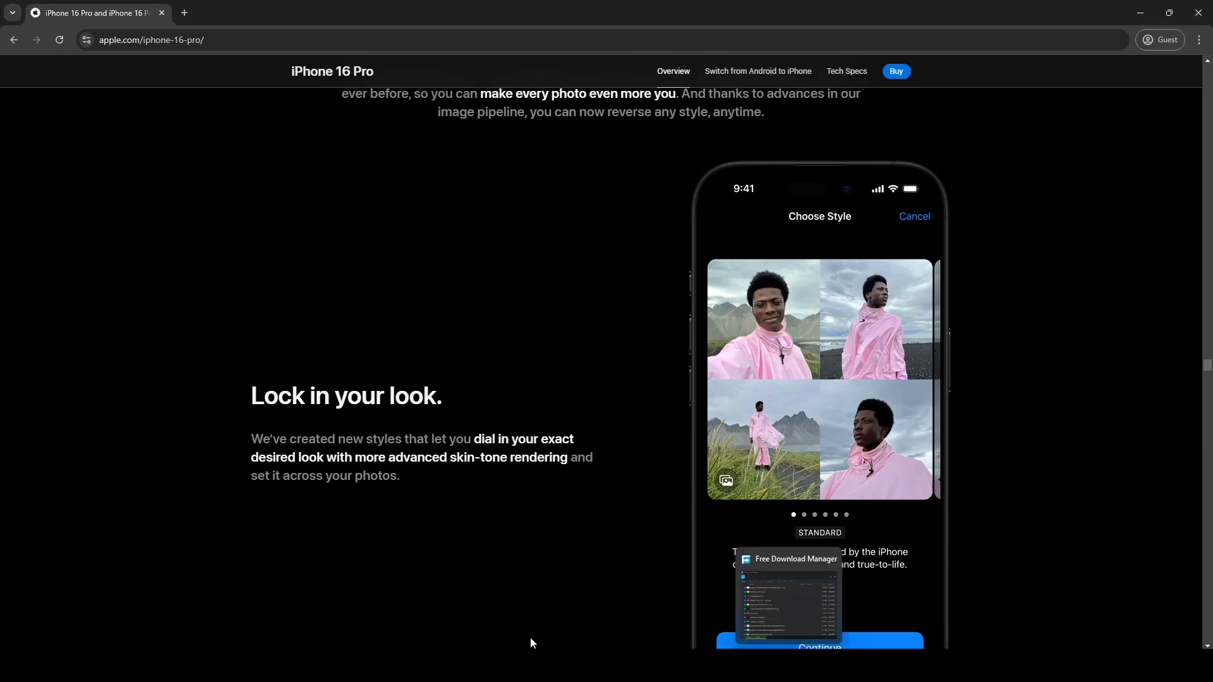
pyautogui.scroll(-3)
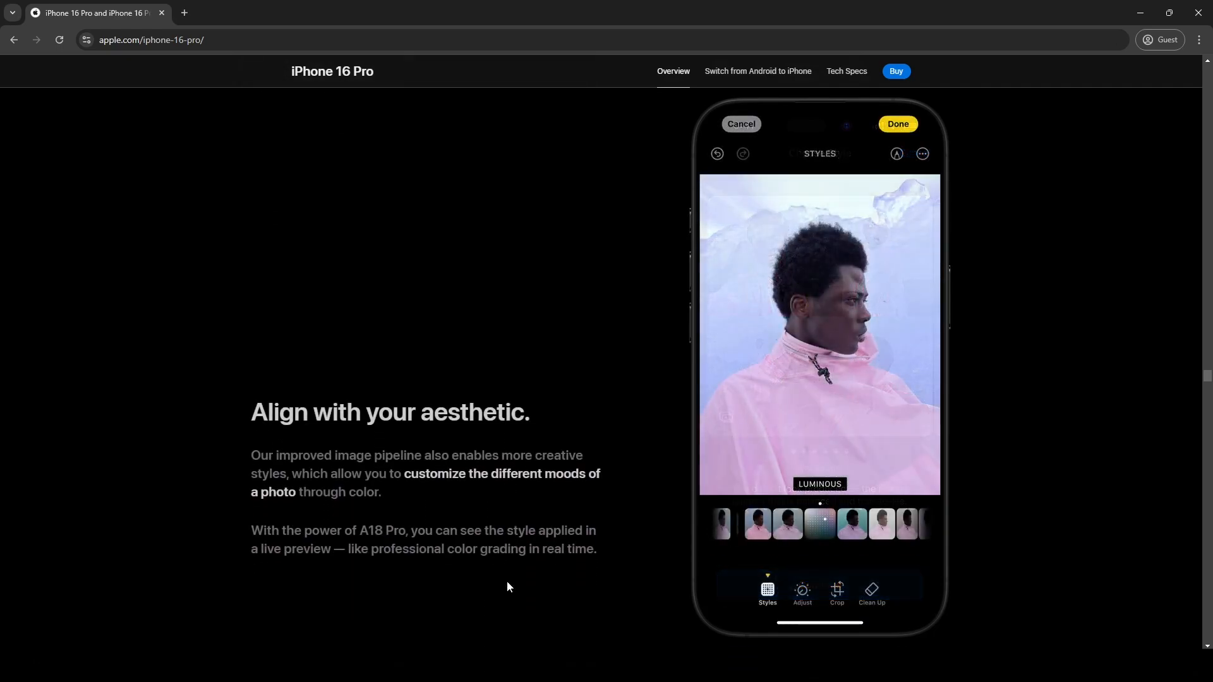
pyautogui.scroll(-3)
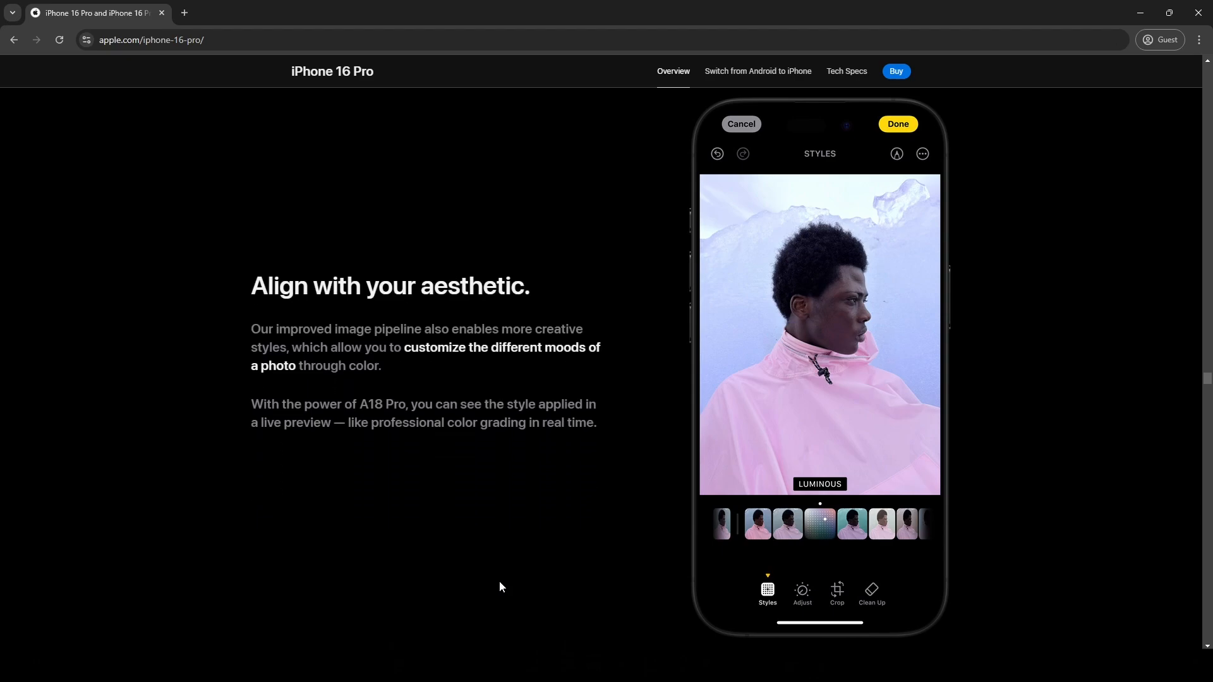
pyautogui.moveTo(483, 575)
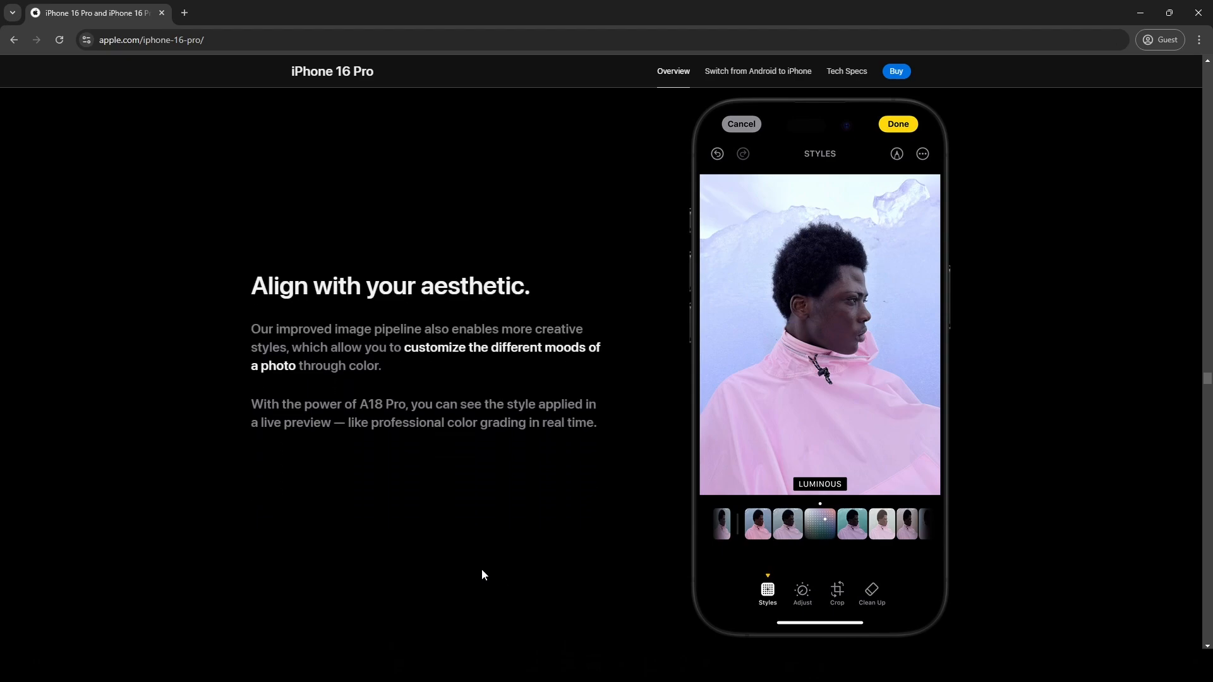
pyautogui.scroll(-3)
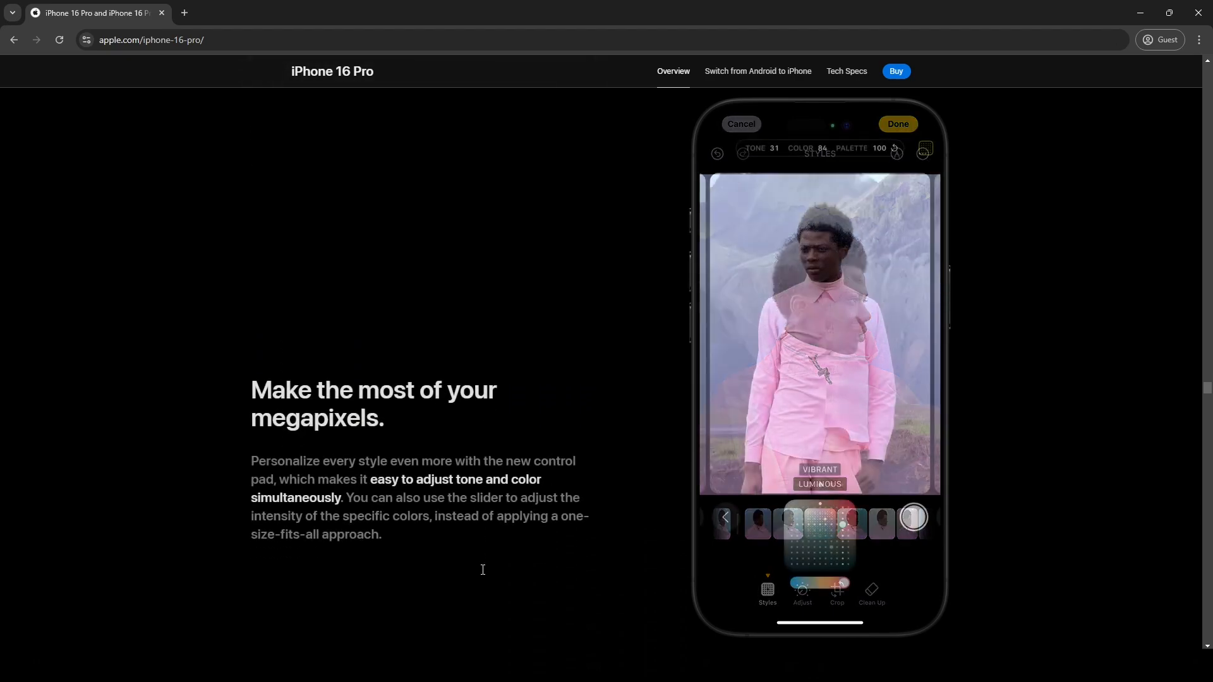
pyautogui.scroll(-3)
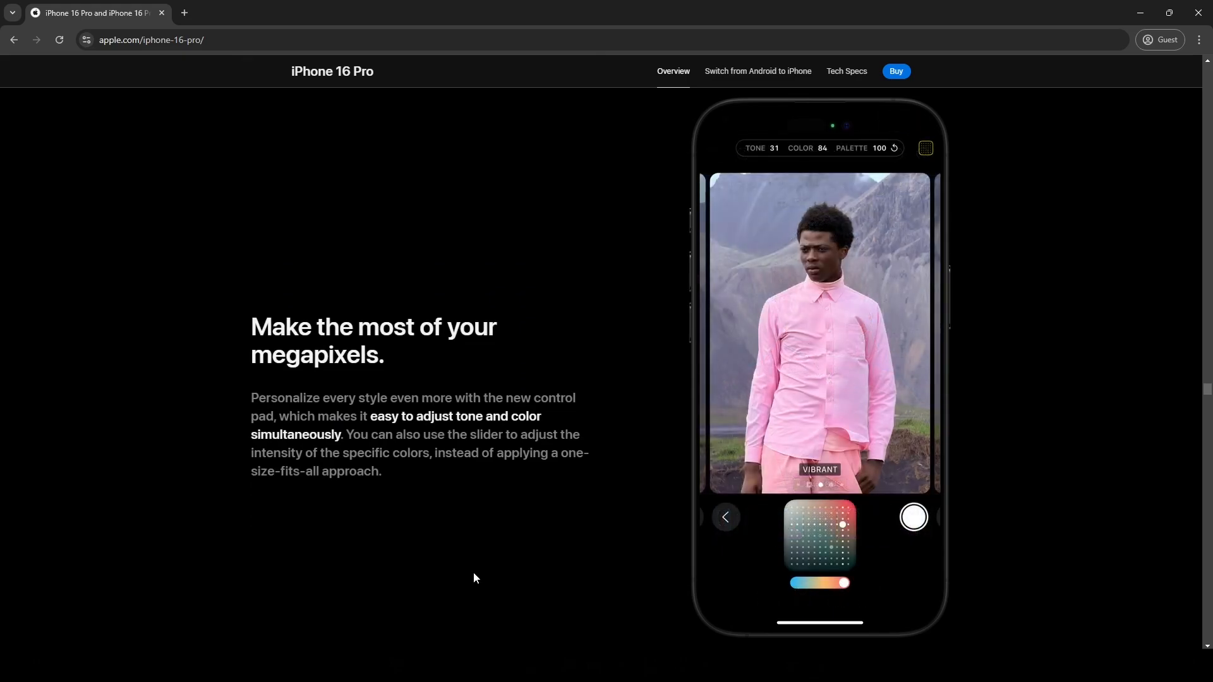
pyautogui.click(207, 13)
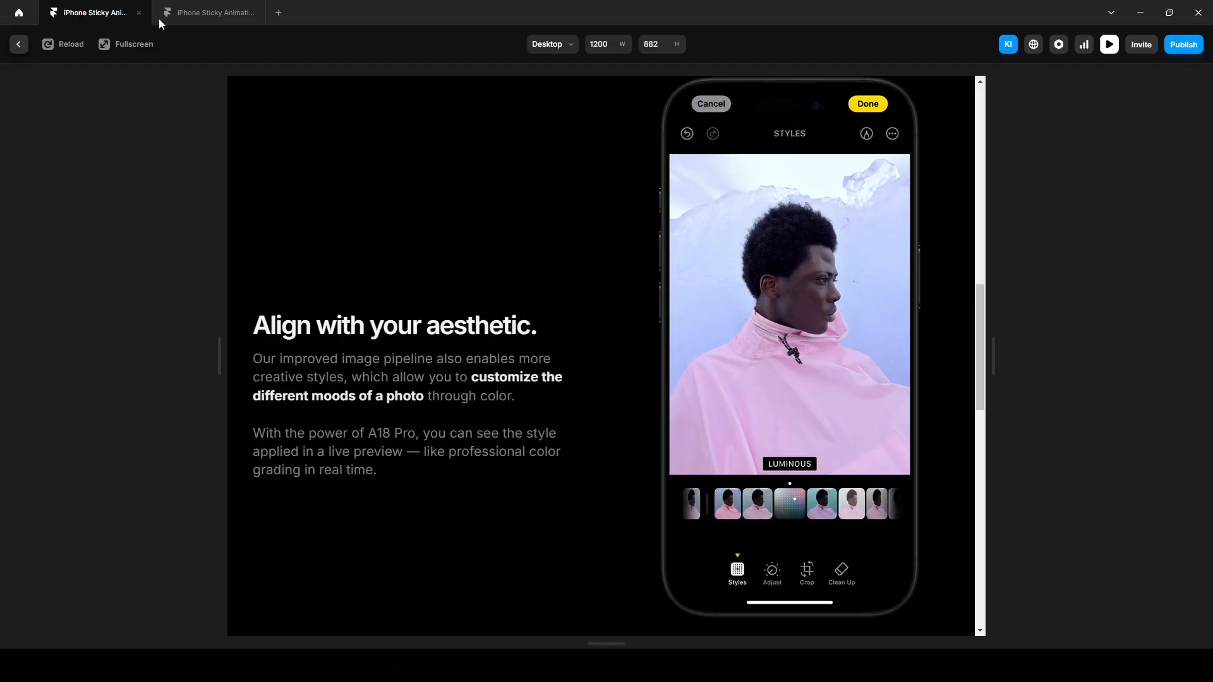
pyautogui.click(208, 13)
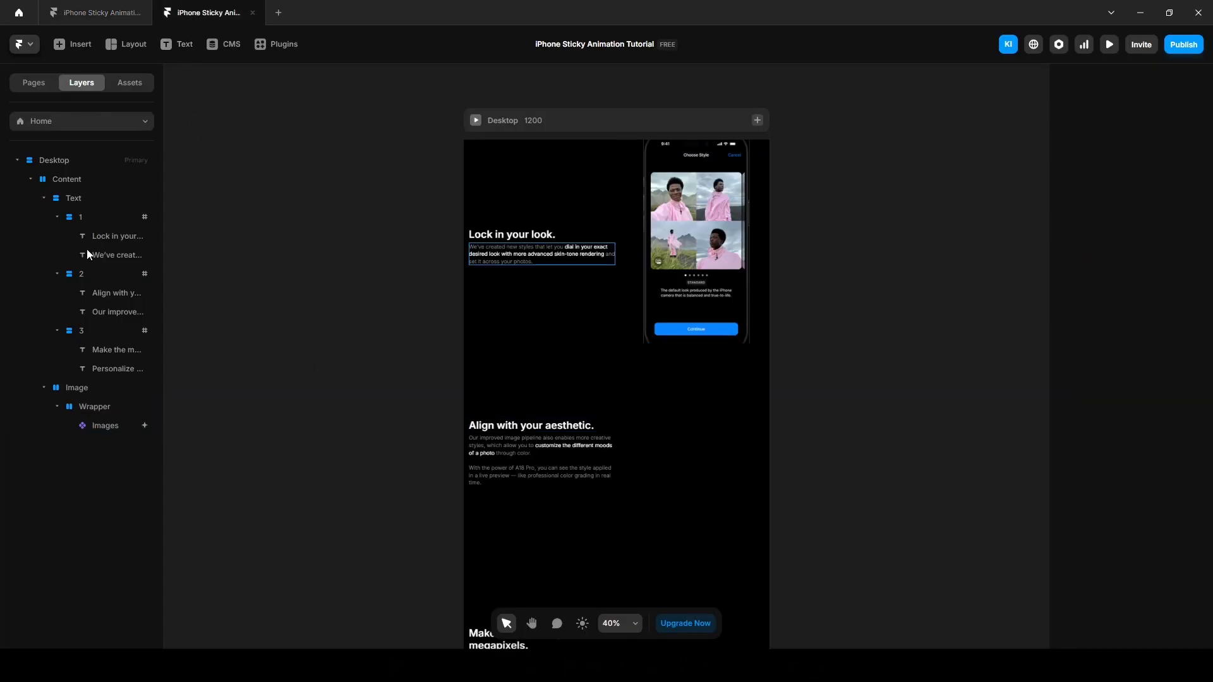
pyautogui.click(116, 295)
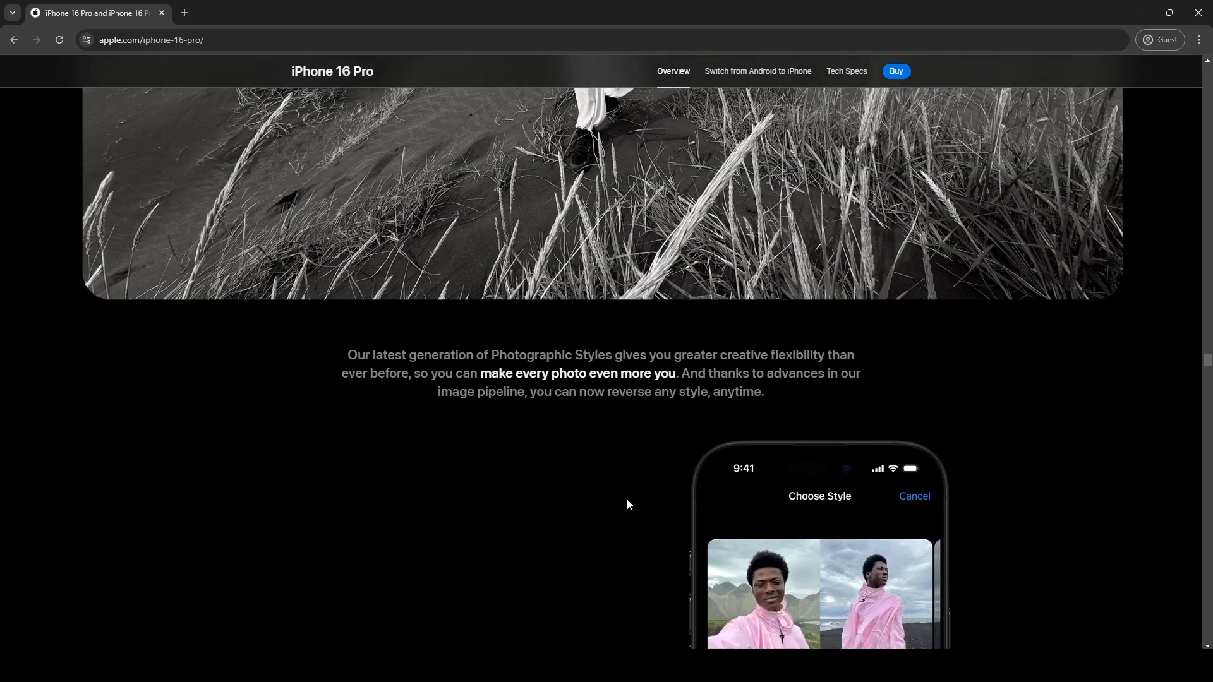
pyautogui.scroll(-3)
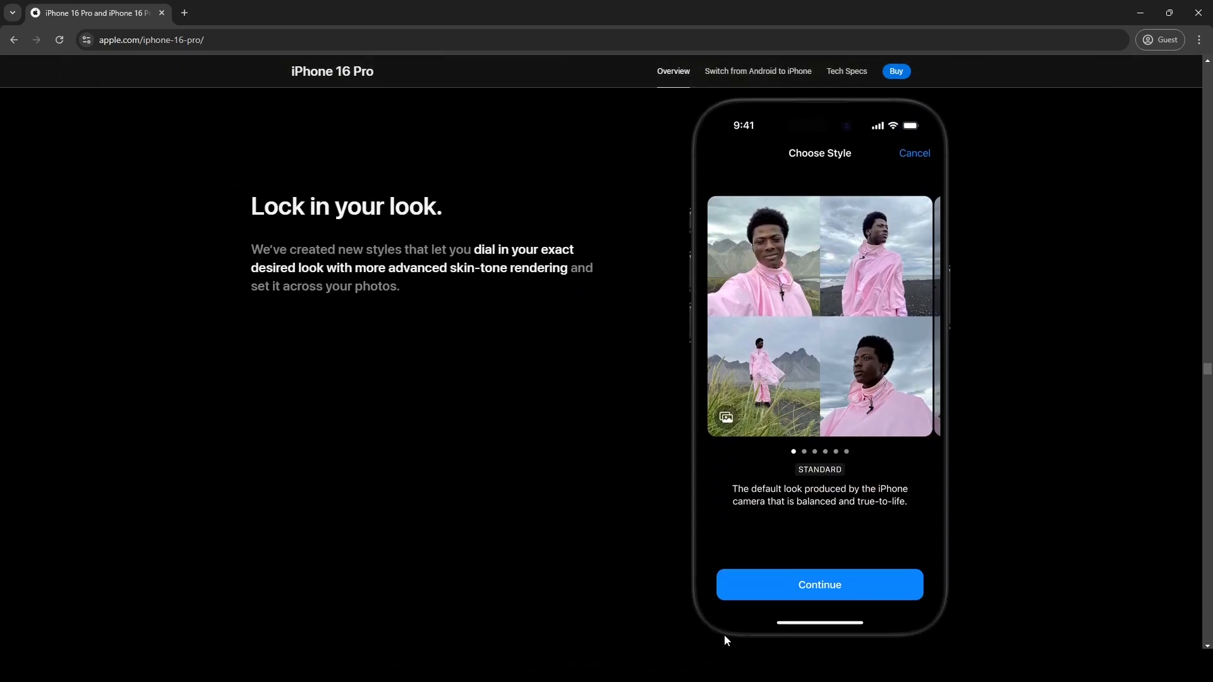
pyautogui.click(206, 12)
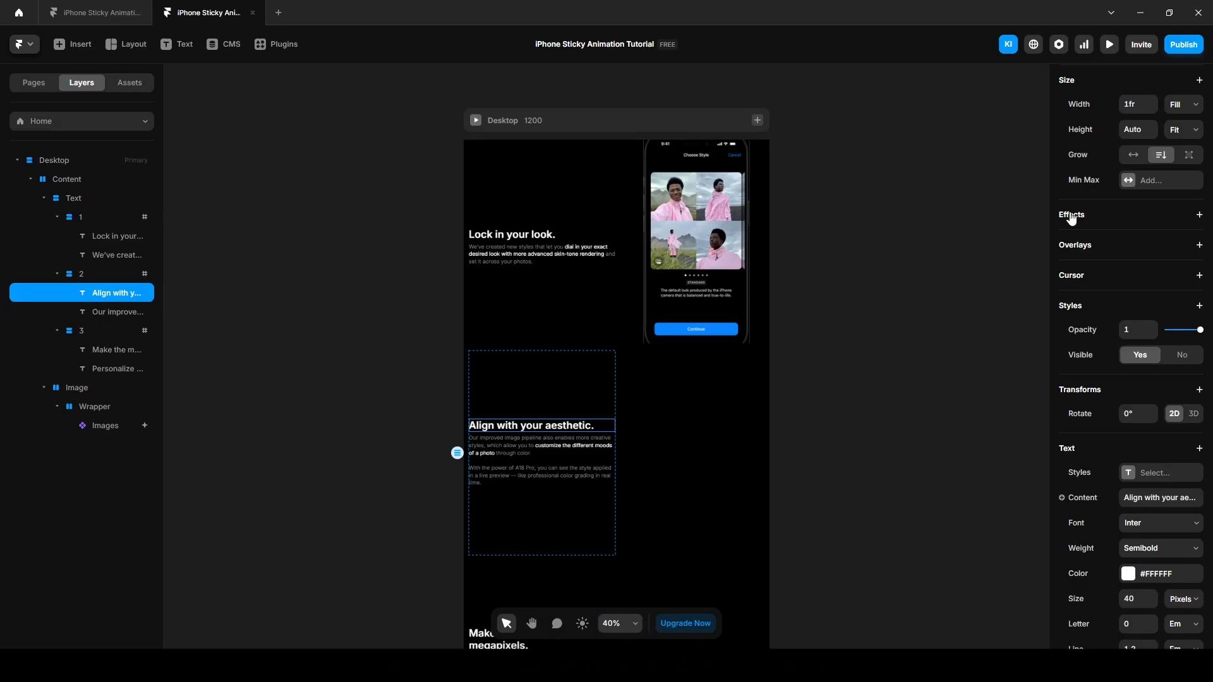
# Add a Scroll Transform effect to the heading, triggered by section #2 entering view.
pyautogui.click(1200, 215)
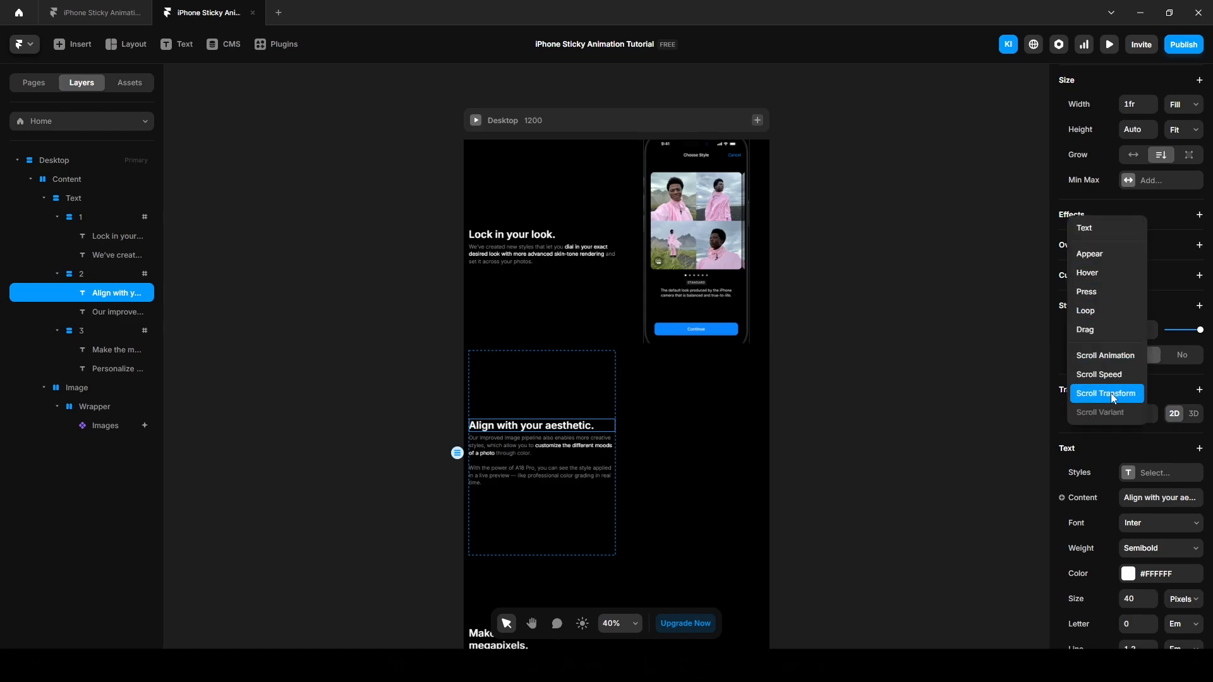
pyautogui.click(1105, 393)
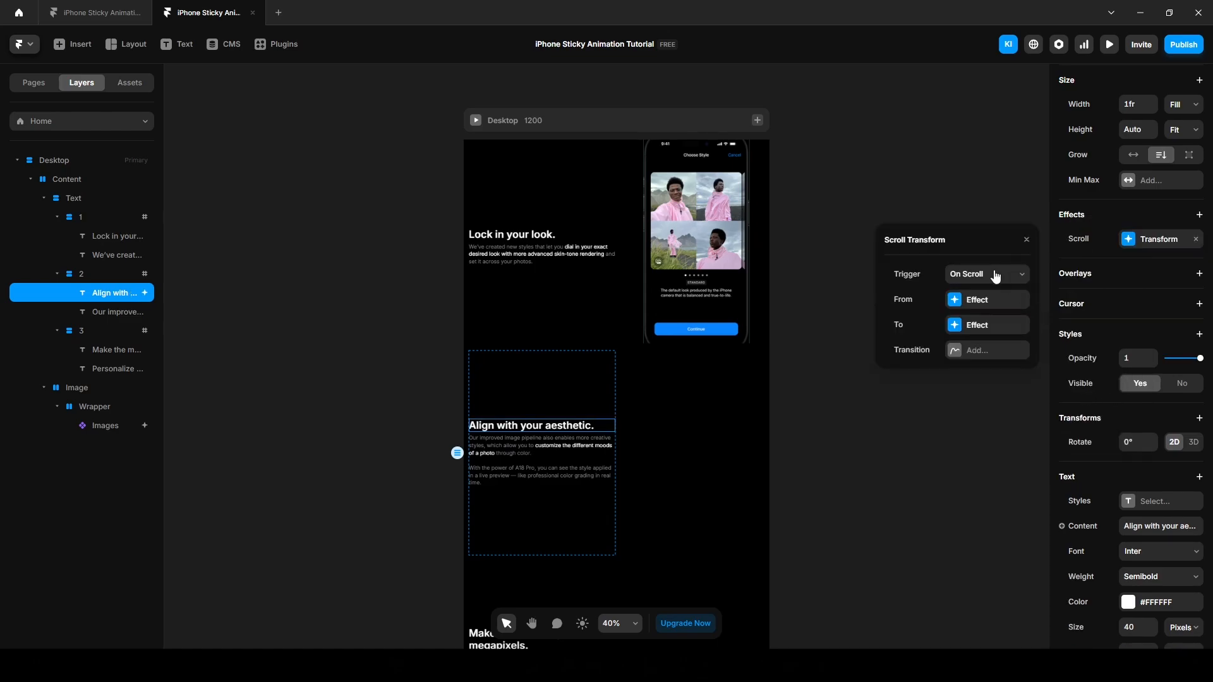
pyautogui.click(987, 275)
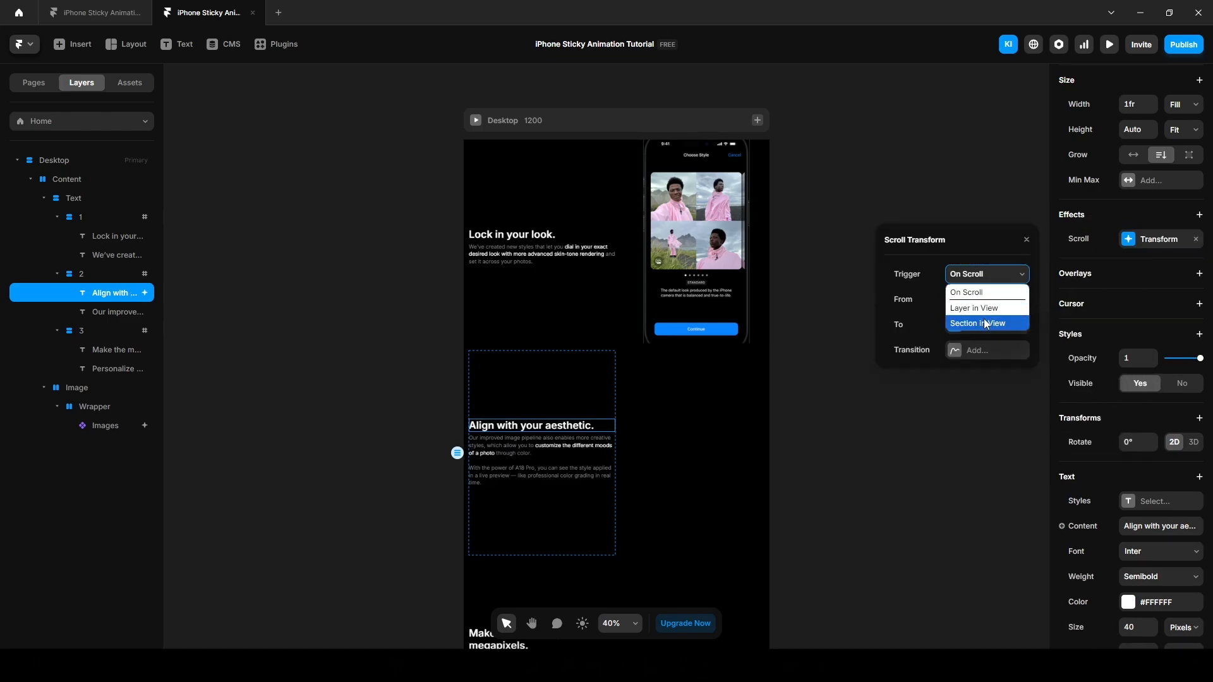
pyautogui.click(978, 323)
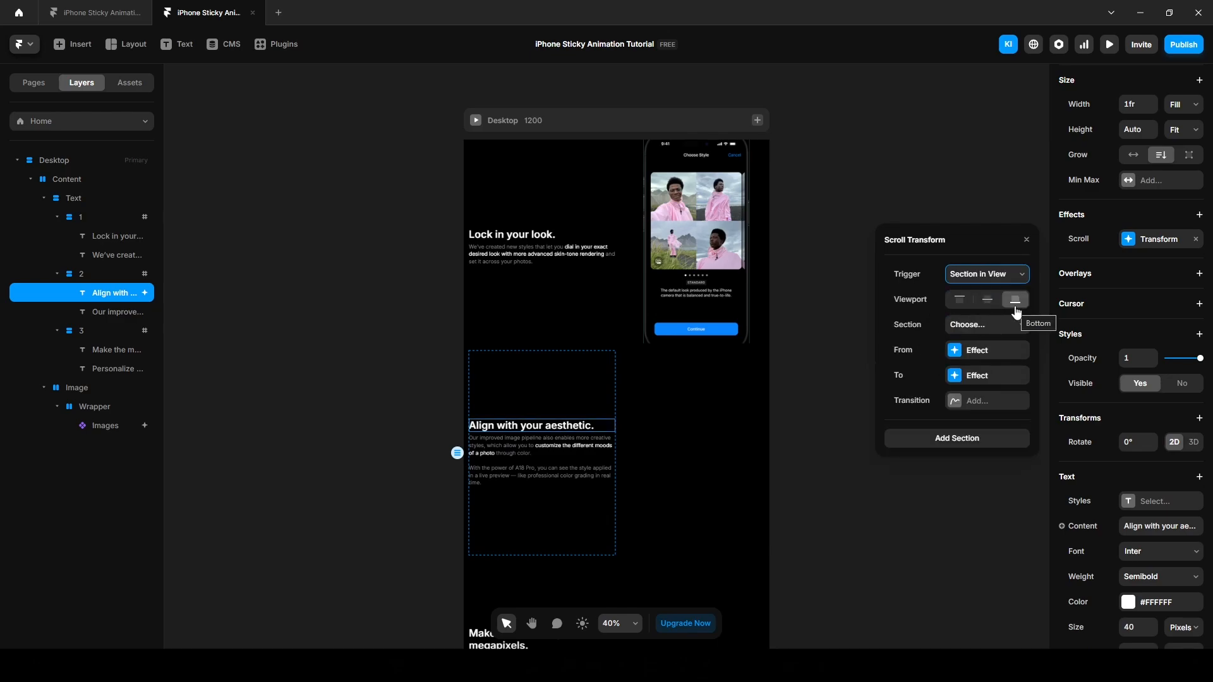
pyautogui.click(986, 324)
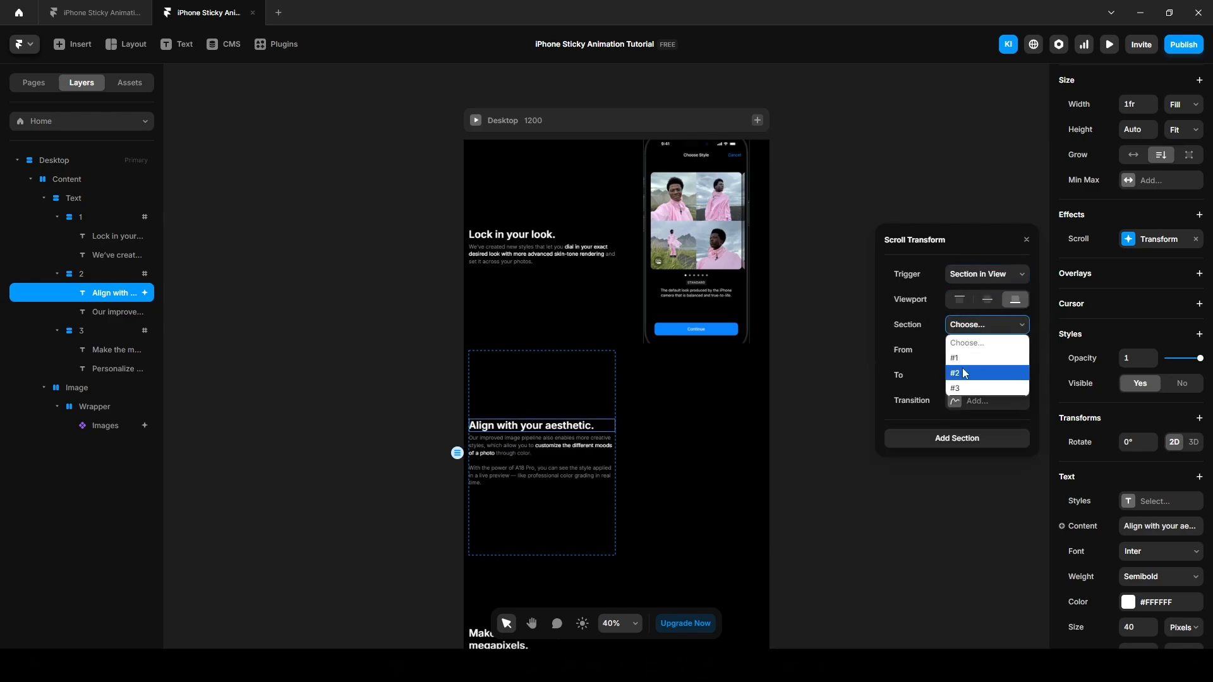
pyautogui.click(956, 373)
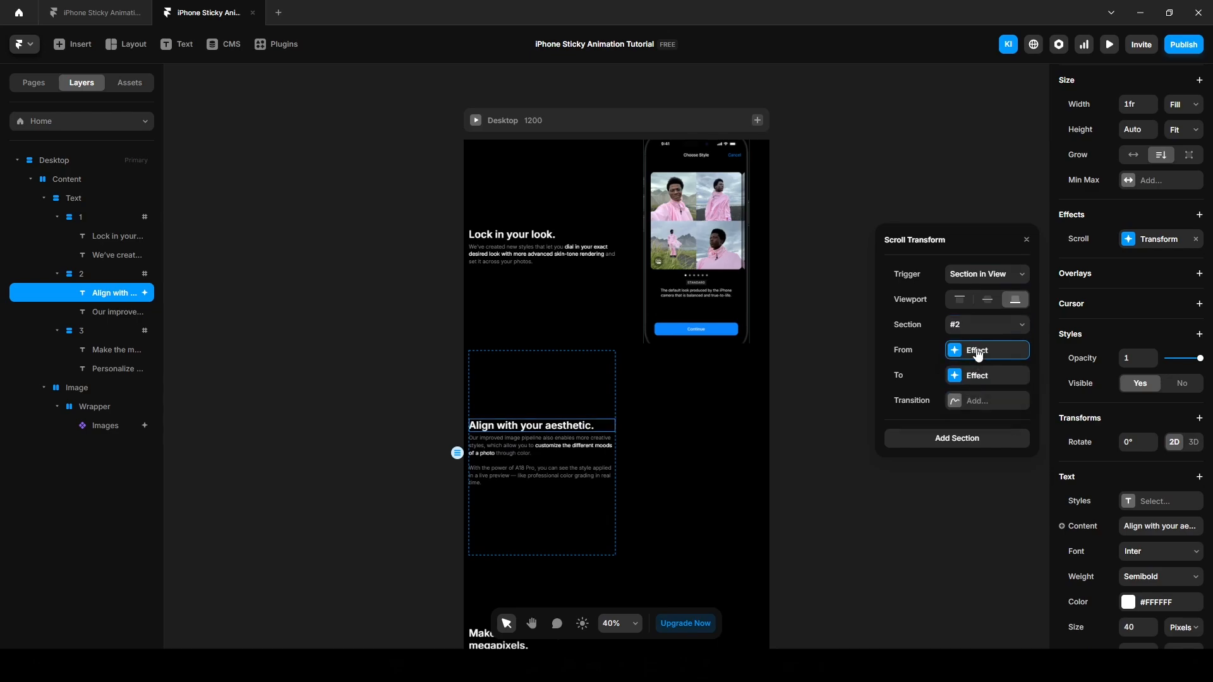
# Set the transform's From state to opacity 0.4, scale 1 and the To state to opacity 1.
pyautogui.click(977, 350)
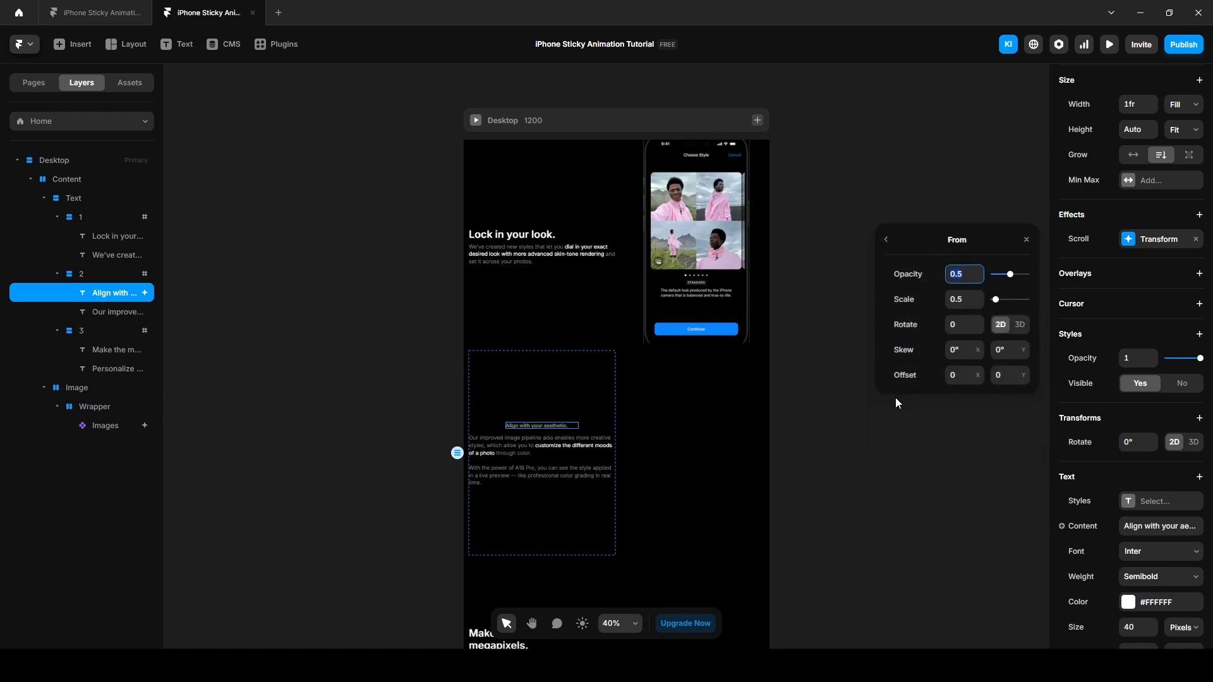
pyautogui.write('0.4')
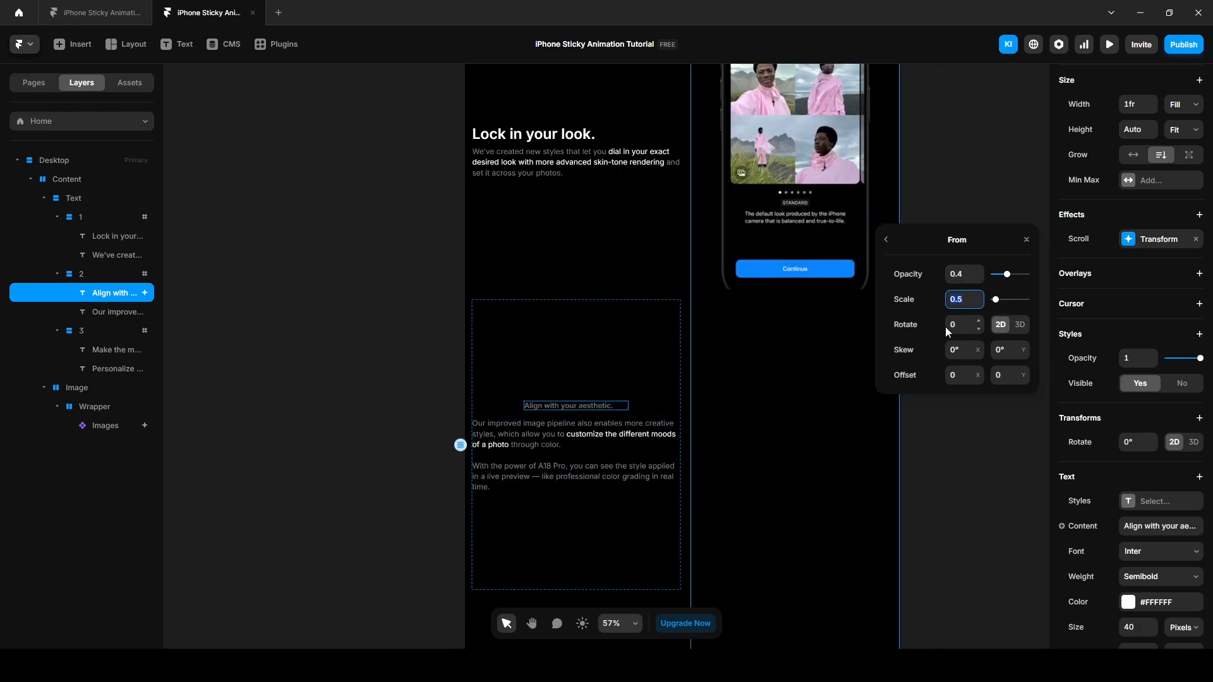
pyautogui.write('1')
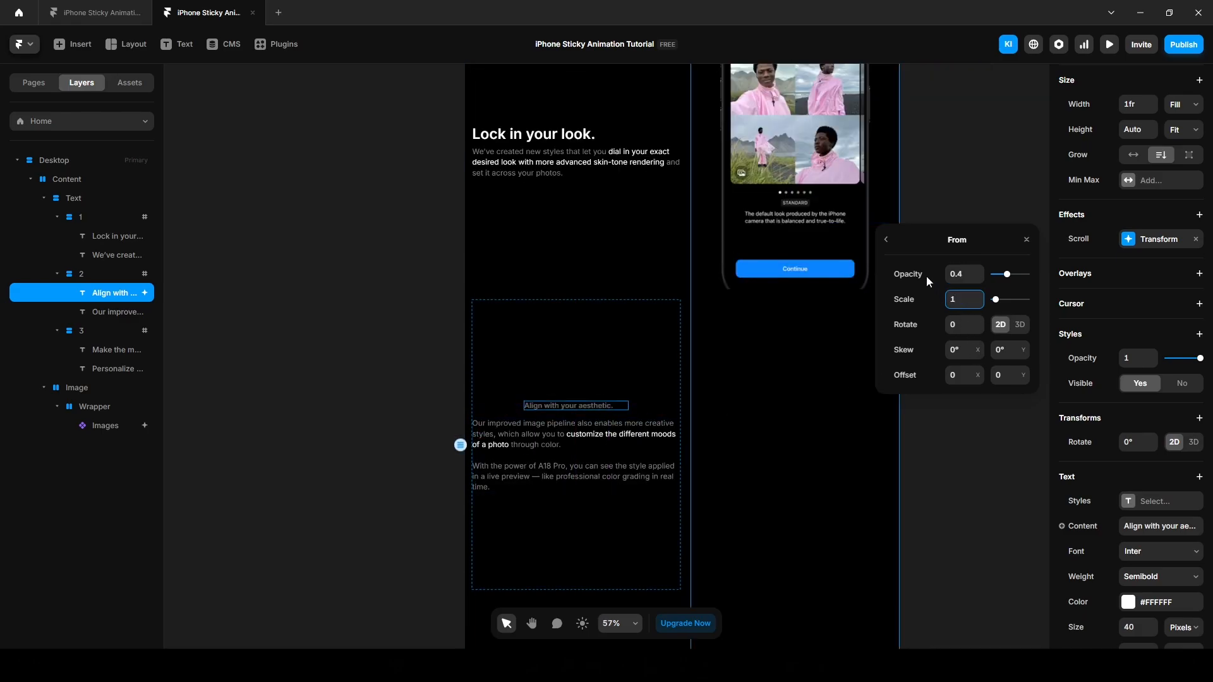
pyautogui.click(885, 239)
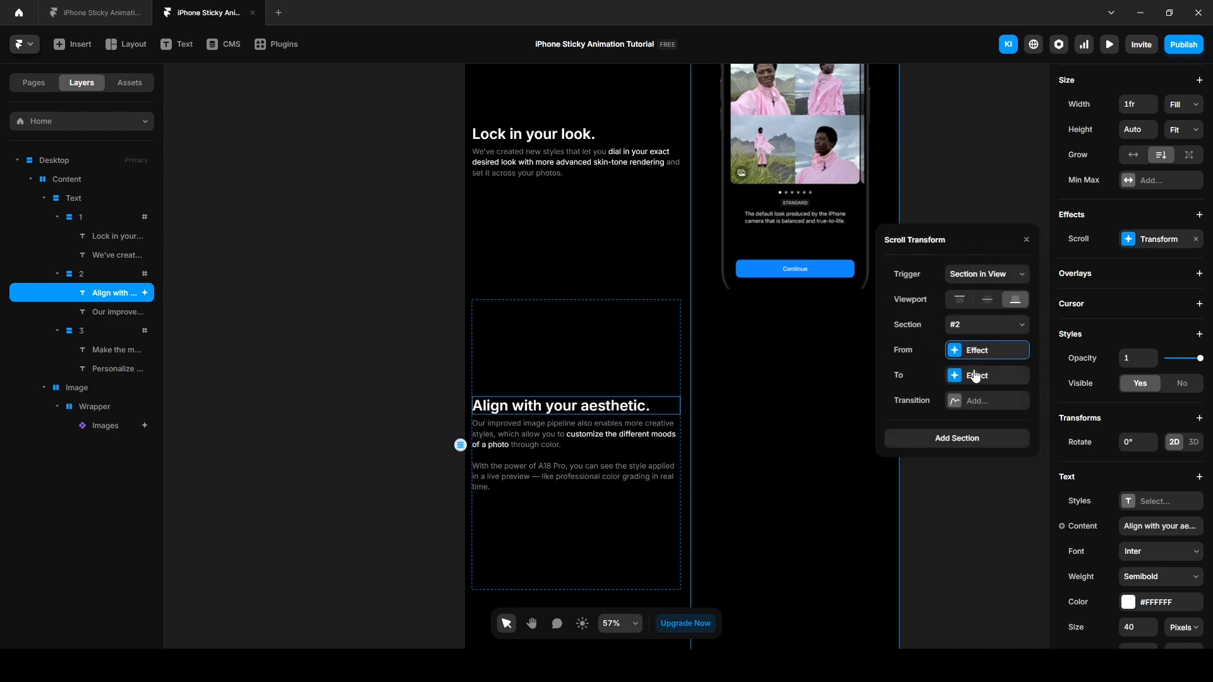
pyautogui.click(977, 375)
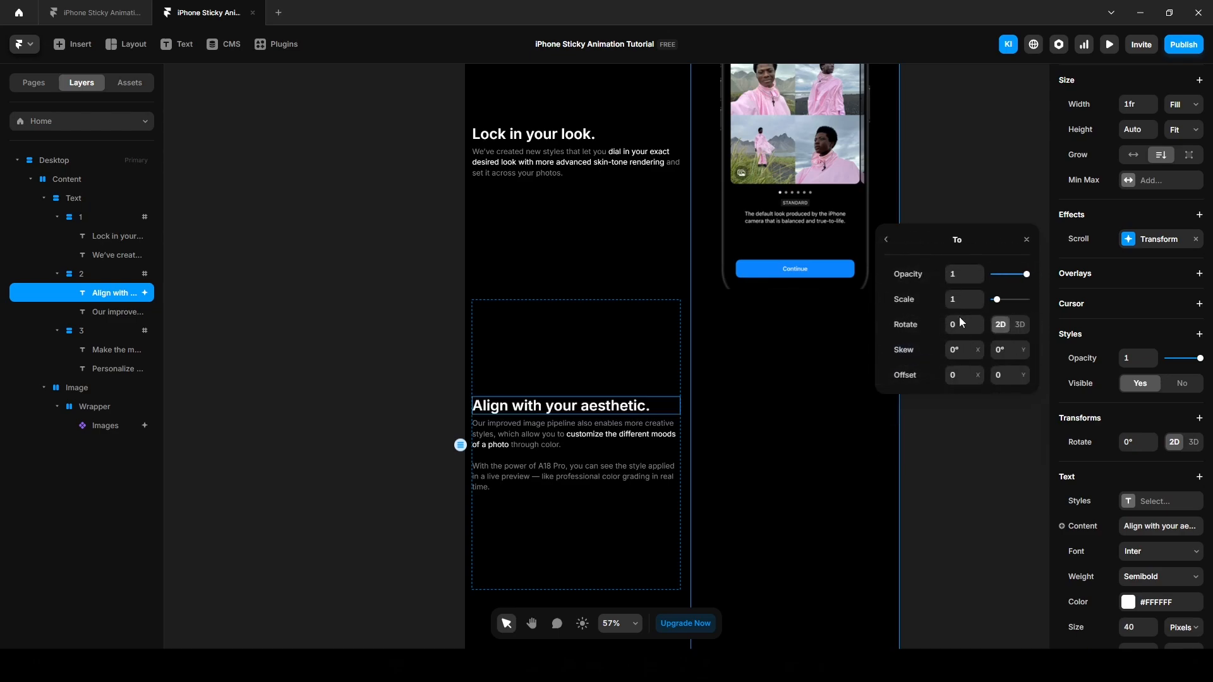
pyautogui.click(888, 239)
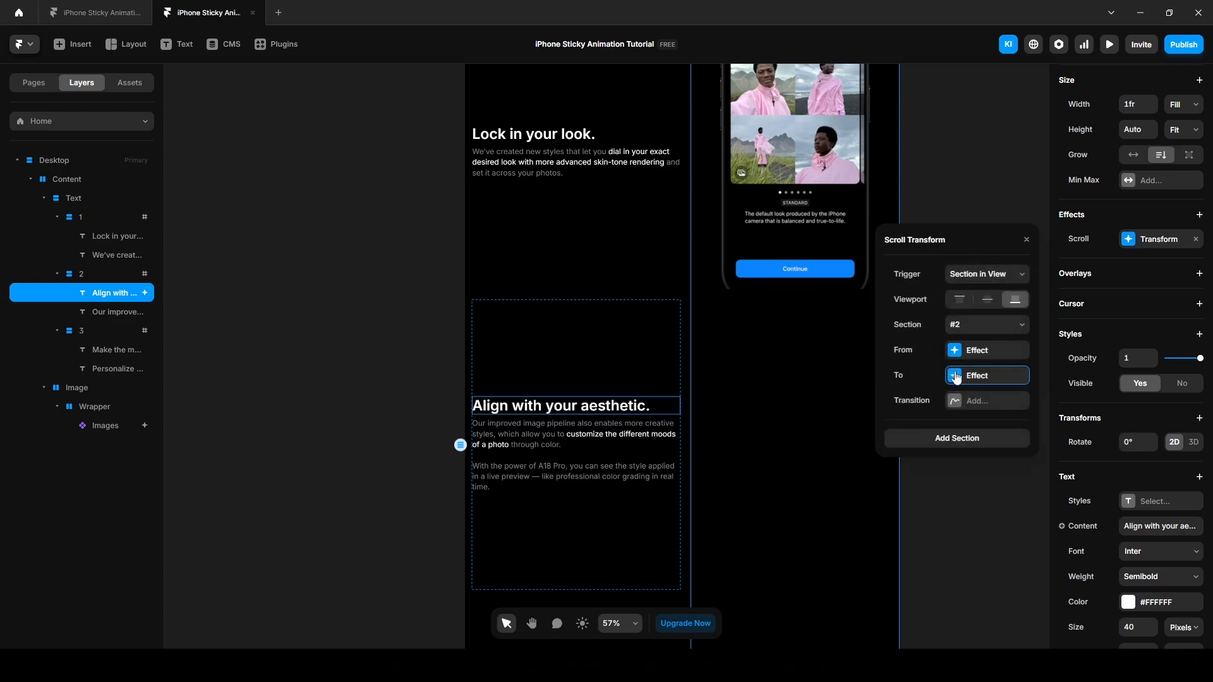
pyautogui.click(1027, 239)
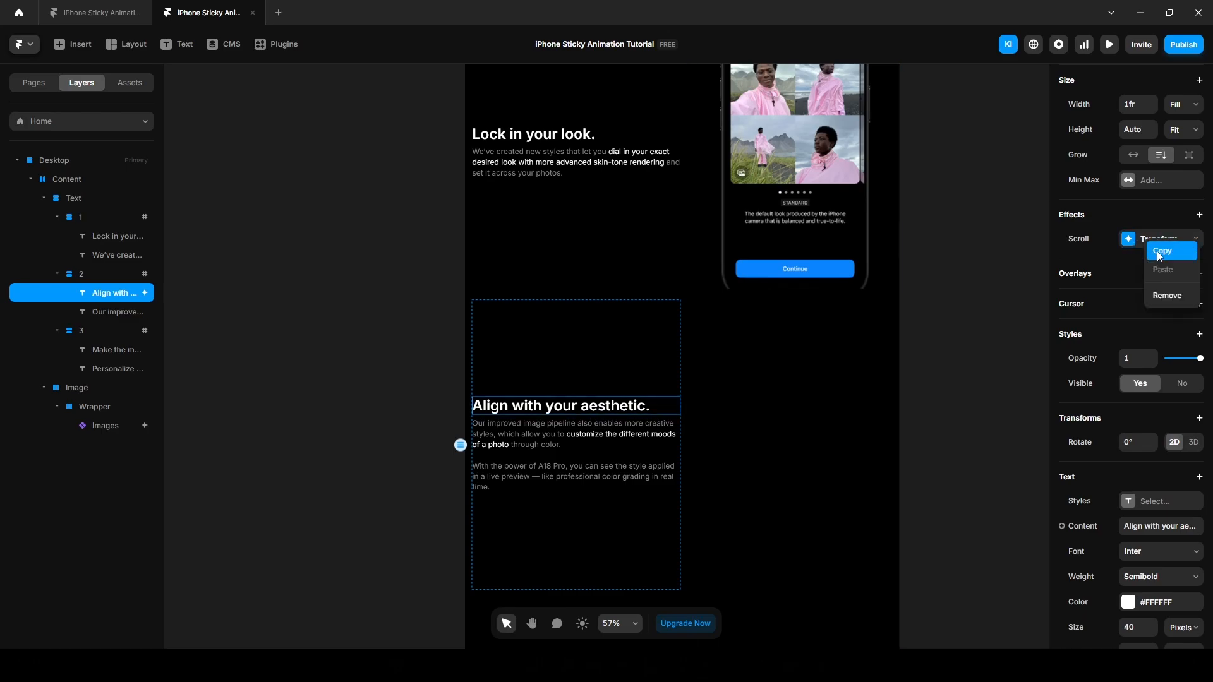
# Copy the heading's scroll effect onto the paragraph below it and preview the fade.
pyautogui.click(118, 313)
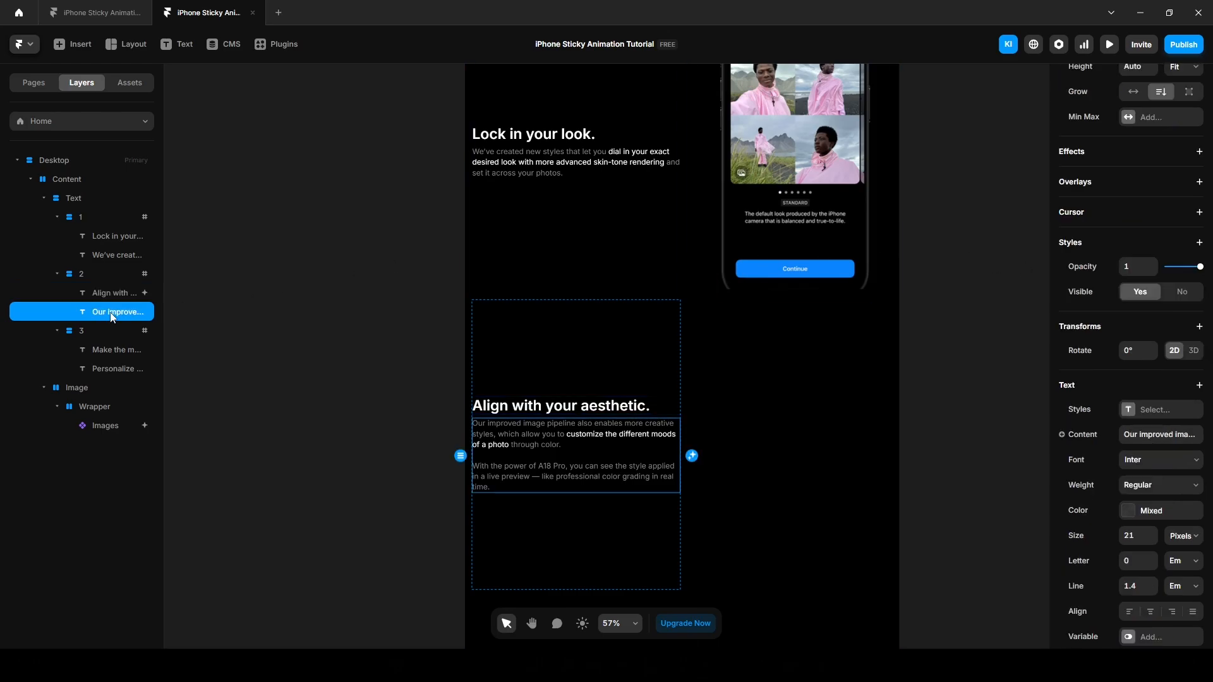
pyautogui.click(1200, 151)
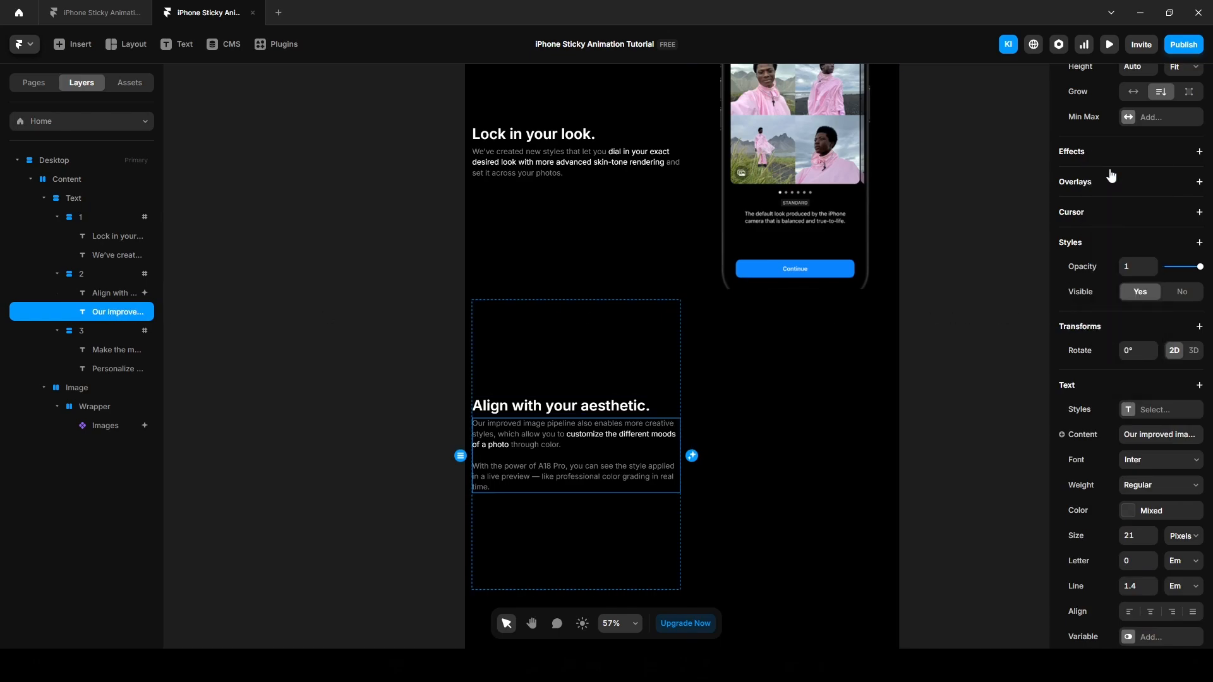
pyautogui.click(1199, 152)
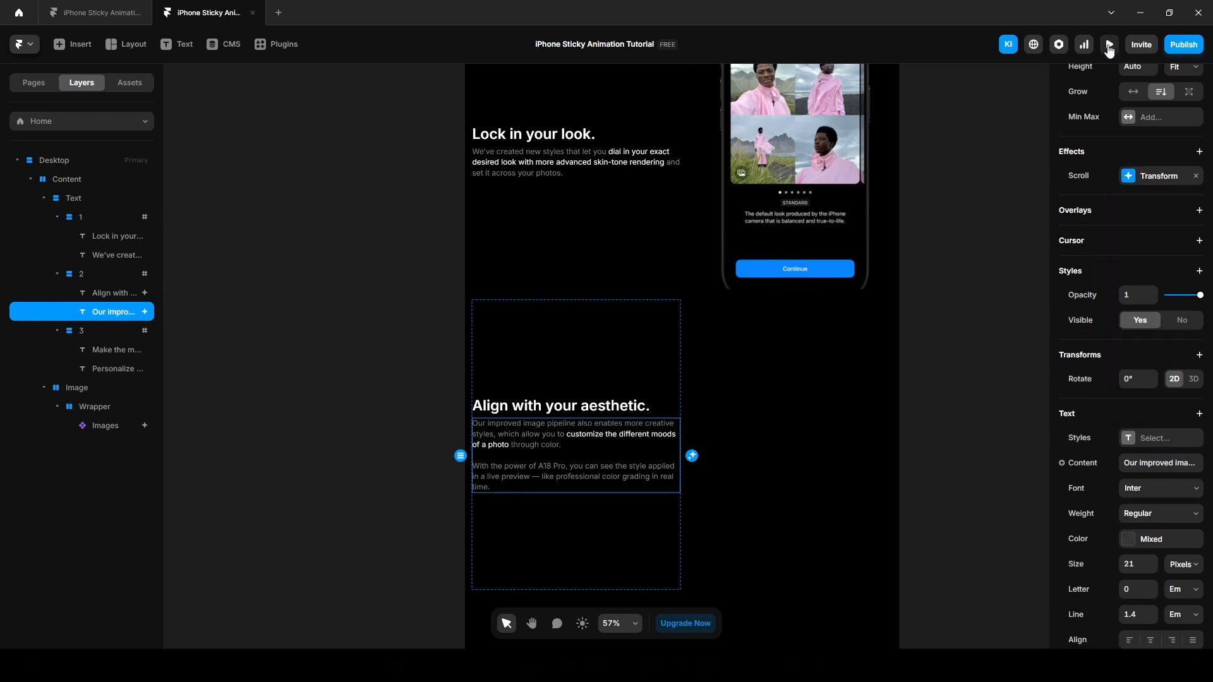
pyautogui.click(1108, 44)
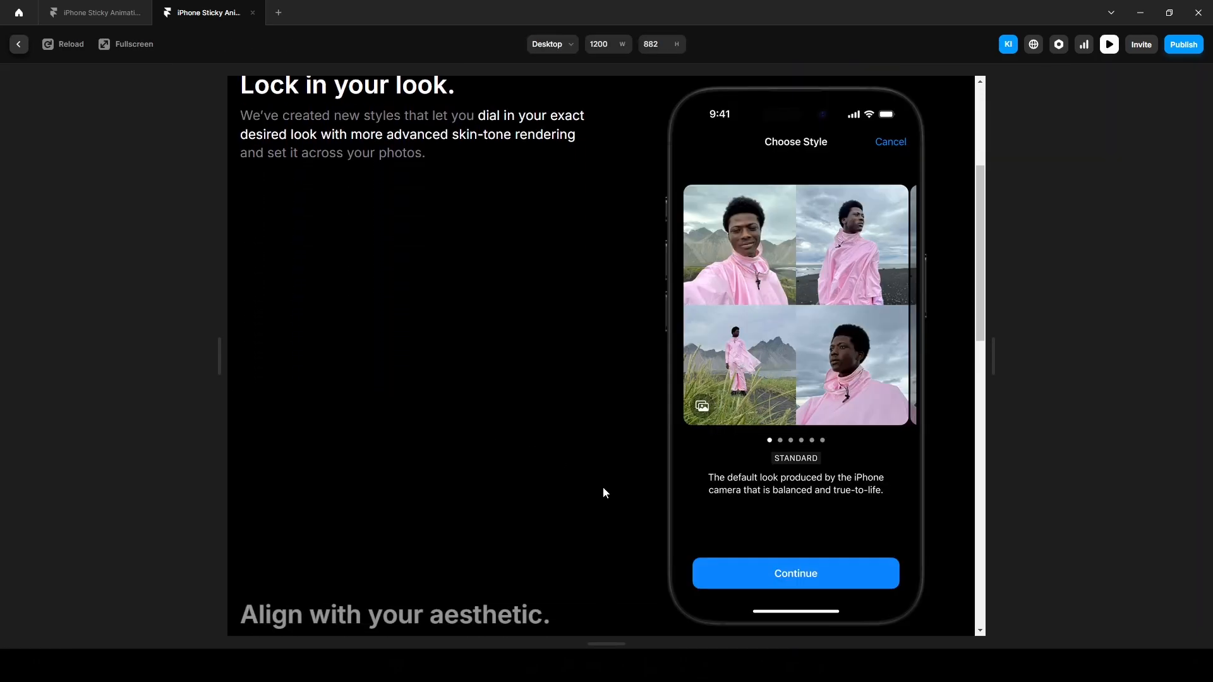
pyautogui.scroll(-3)
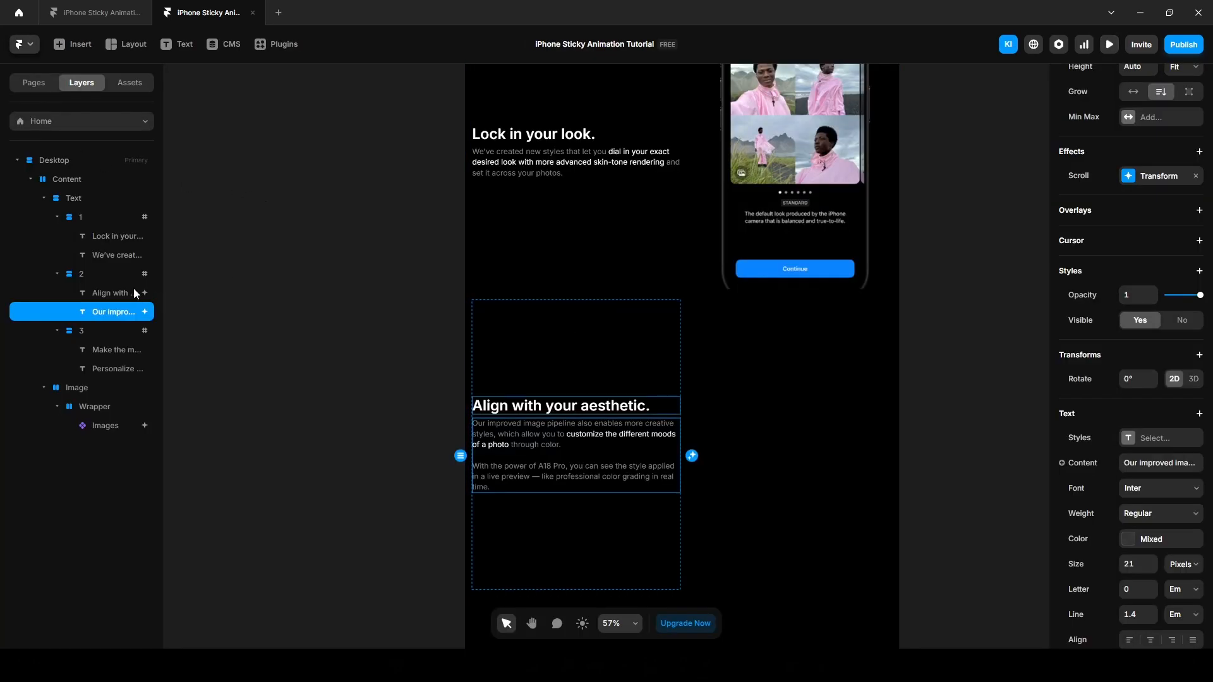
# Lower the heading's starting opacity to 0.2 and preview both fades again.
pyautogui.click(111, 292)
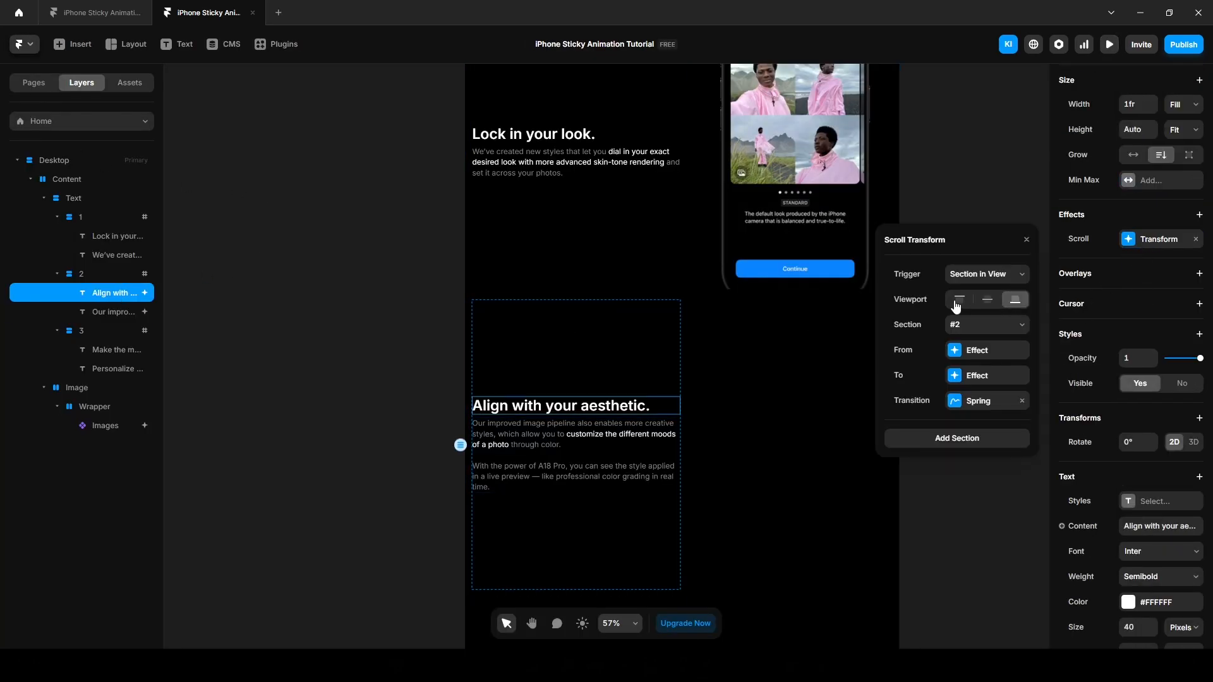
pyautogui.click(977, 351)
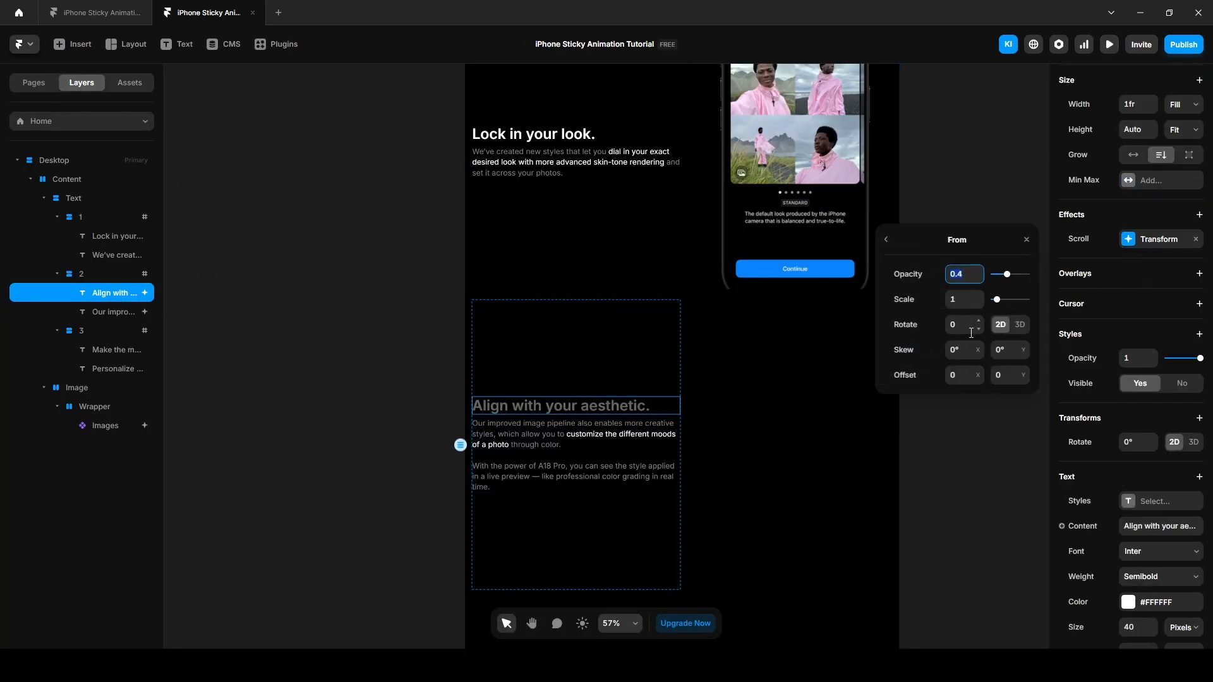
pyautogui.write('0.2')
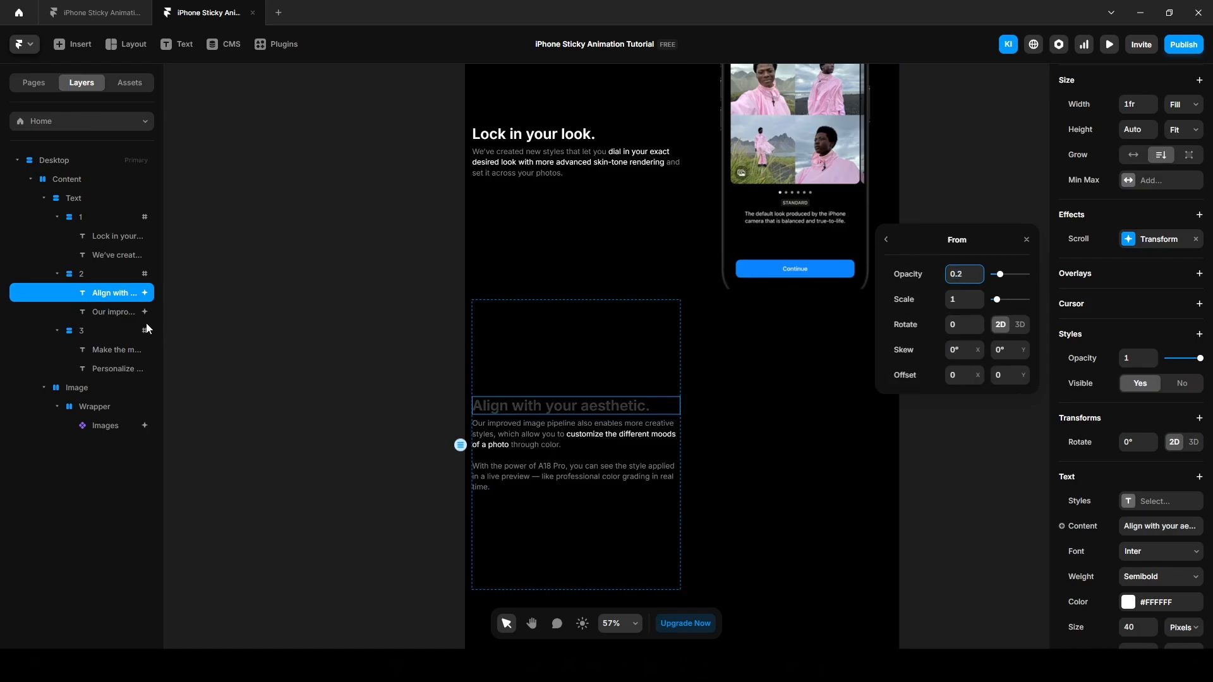
pyautogui.click(114, 311)
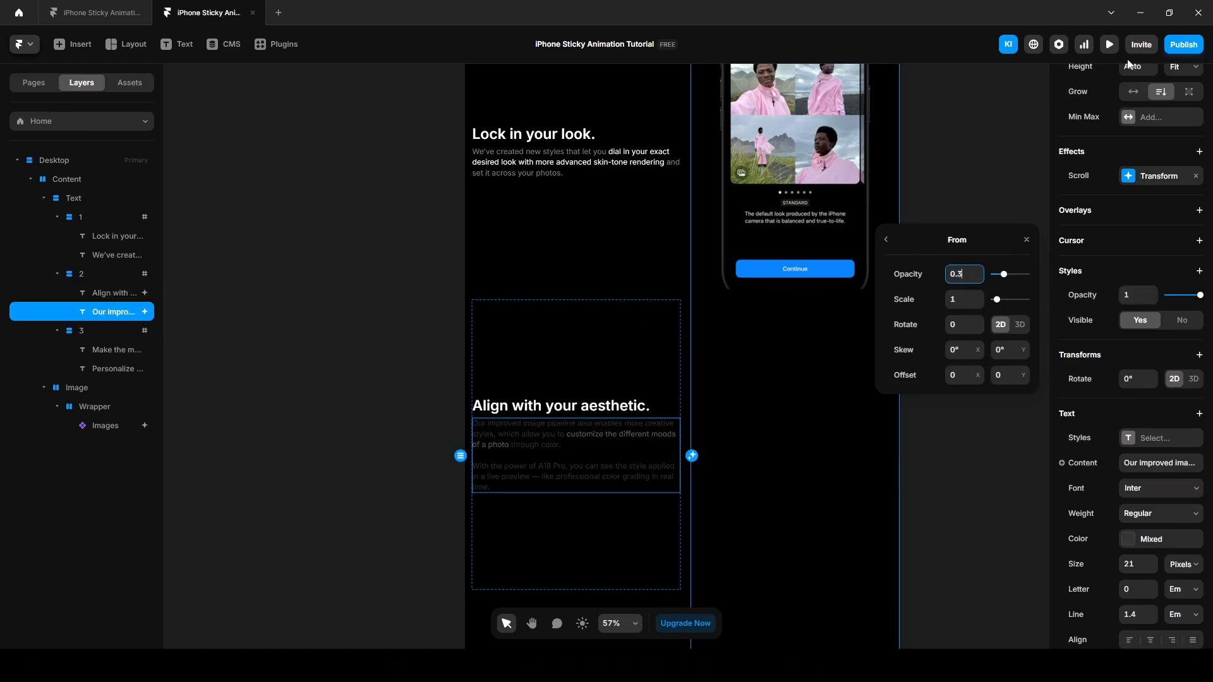
pyautogui.click(1108, 44)
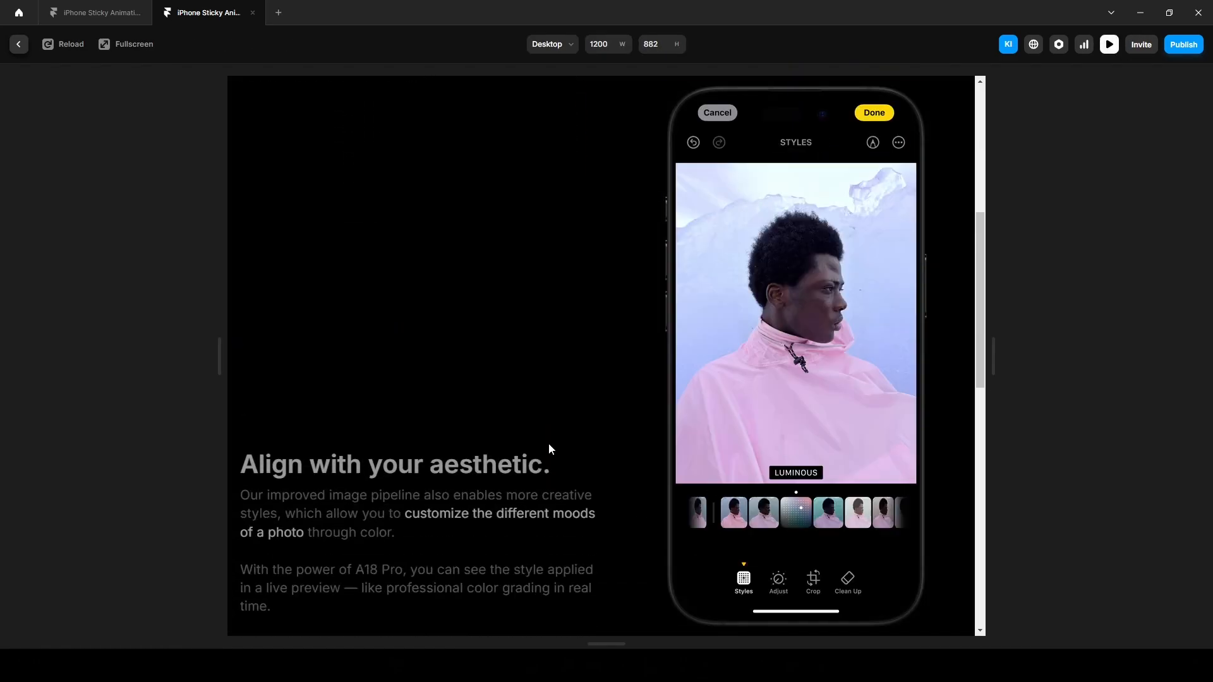
pyautogui.scroll(-3)
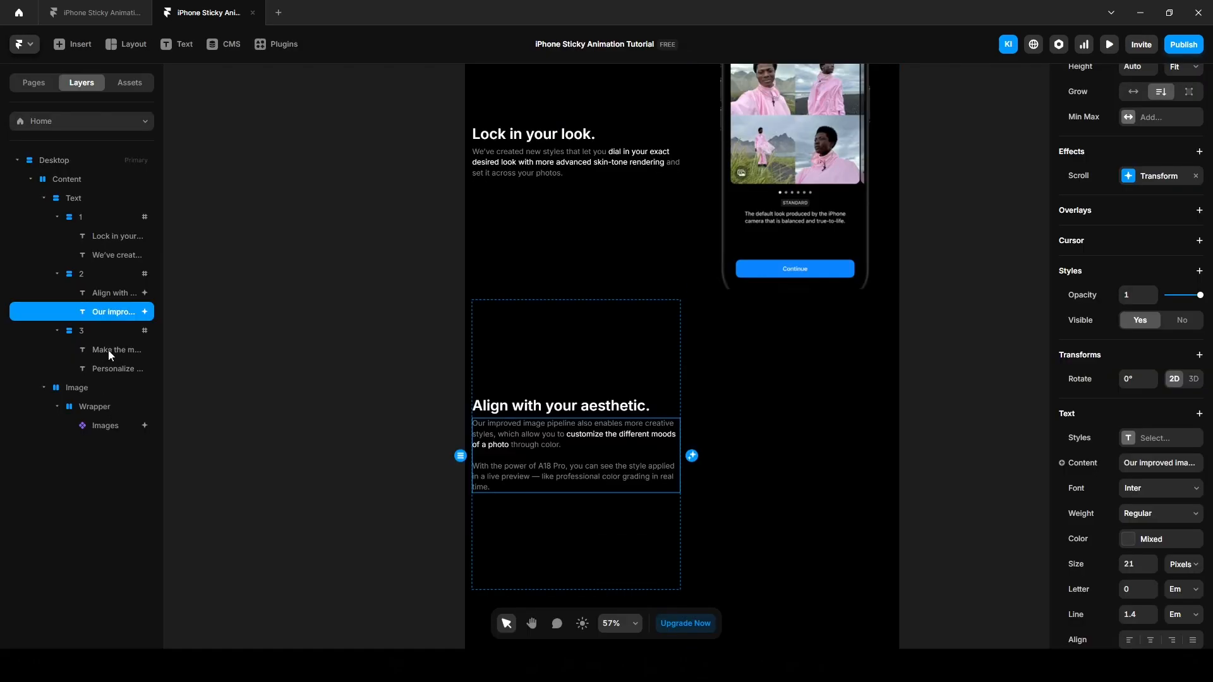
# Paste the scroll fade onto the section 3 heading and paragraph, triggered by section #3.
pyautogui.click(81, 330)
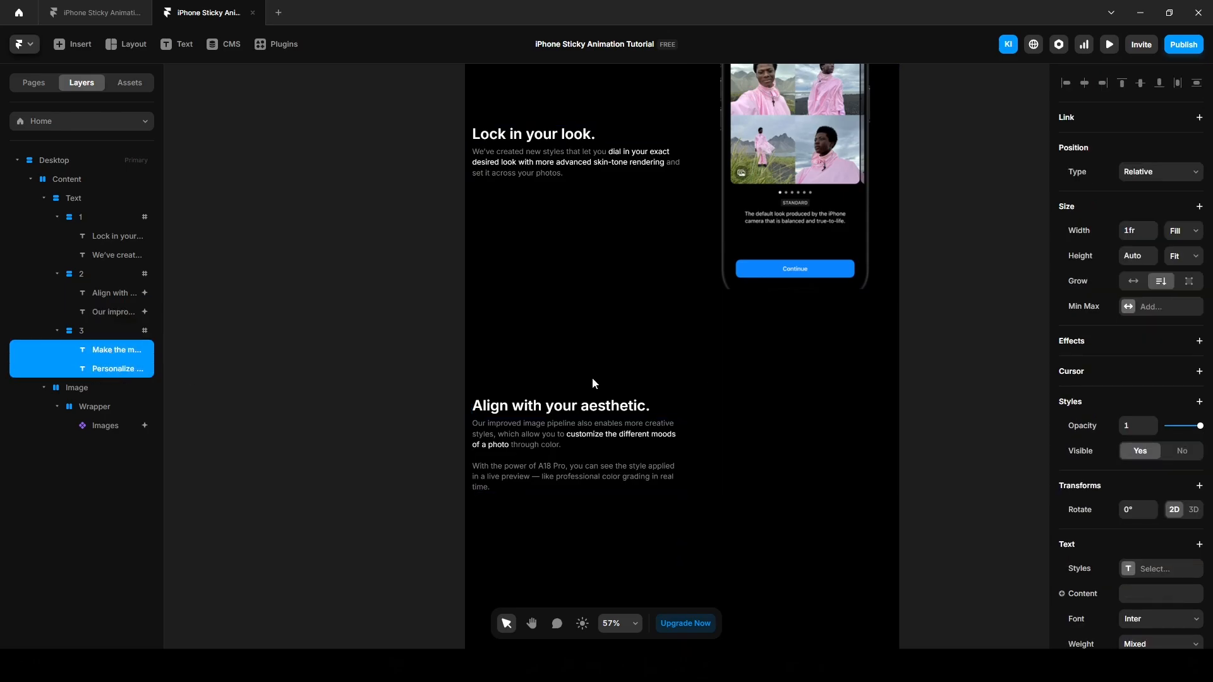
pyautogui.click(1200, 340)
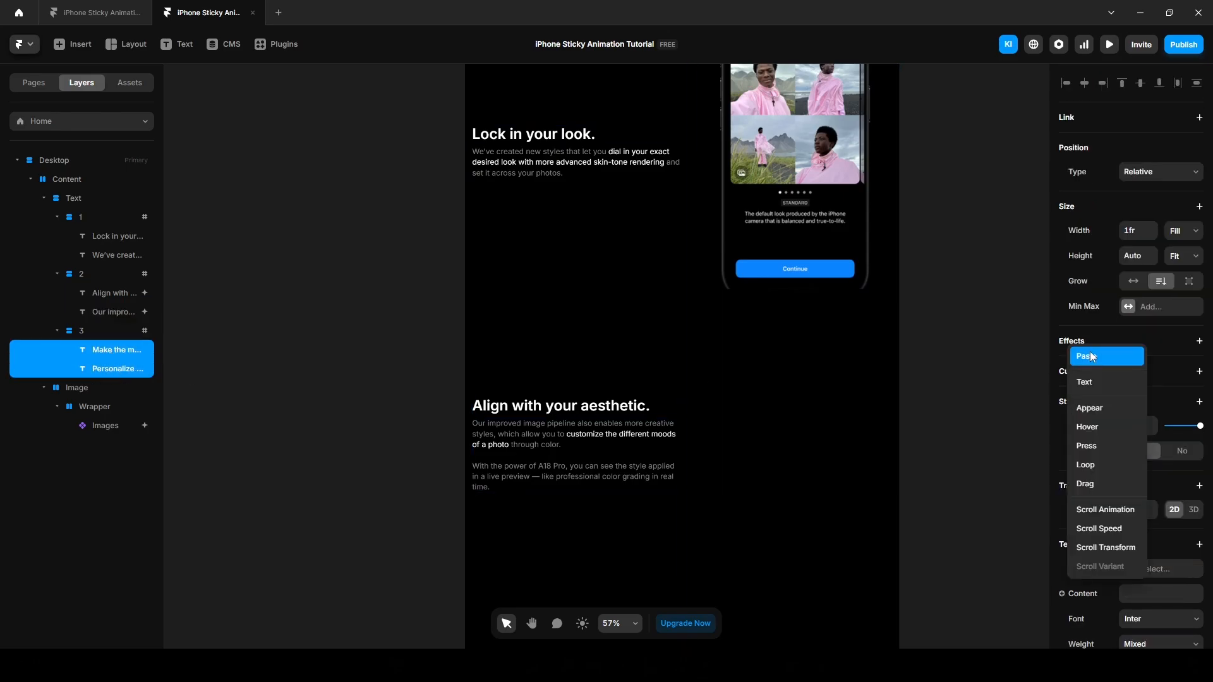
pyautogui.click(1104, 547)
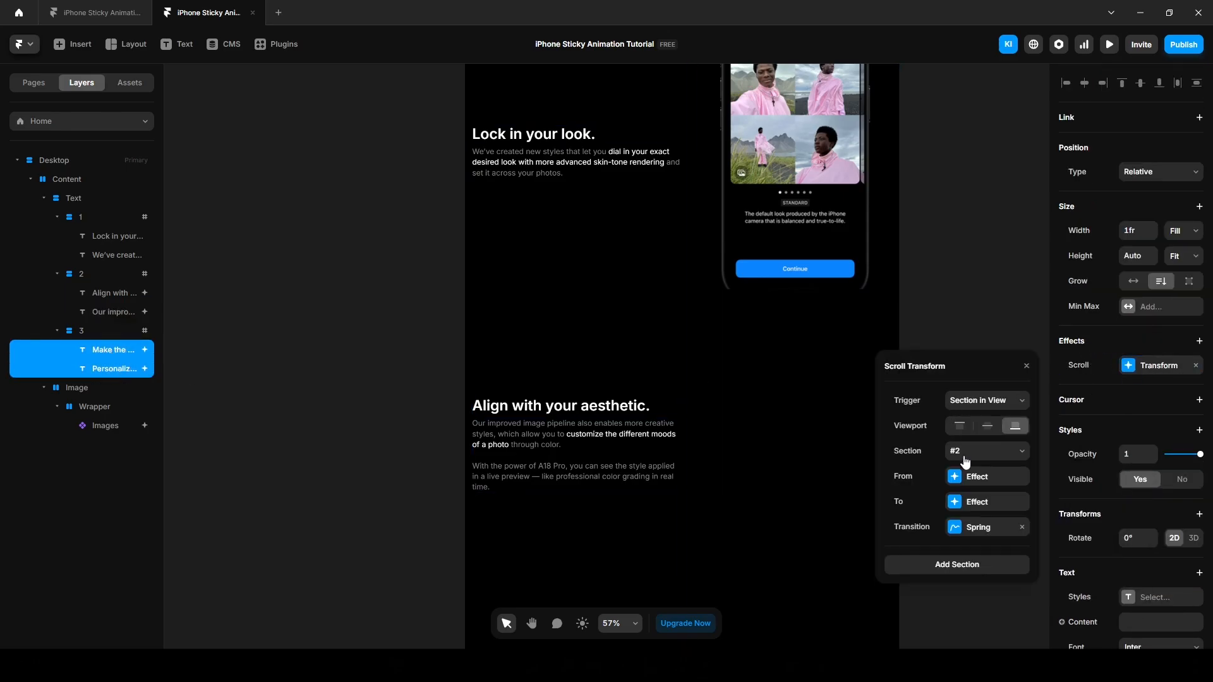
pyautogui.moveTo(972, 452)
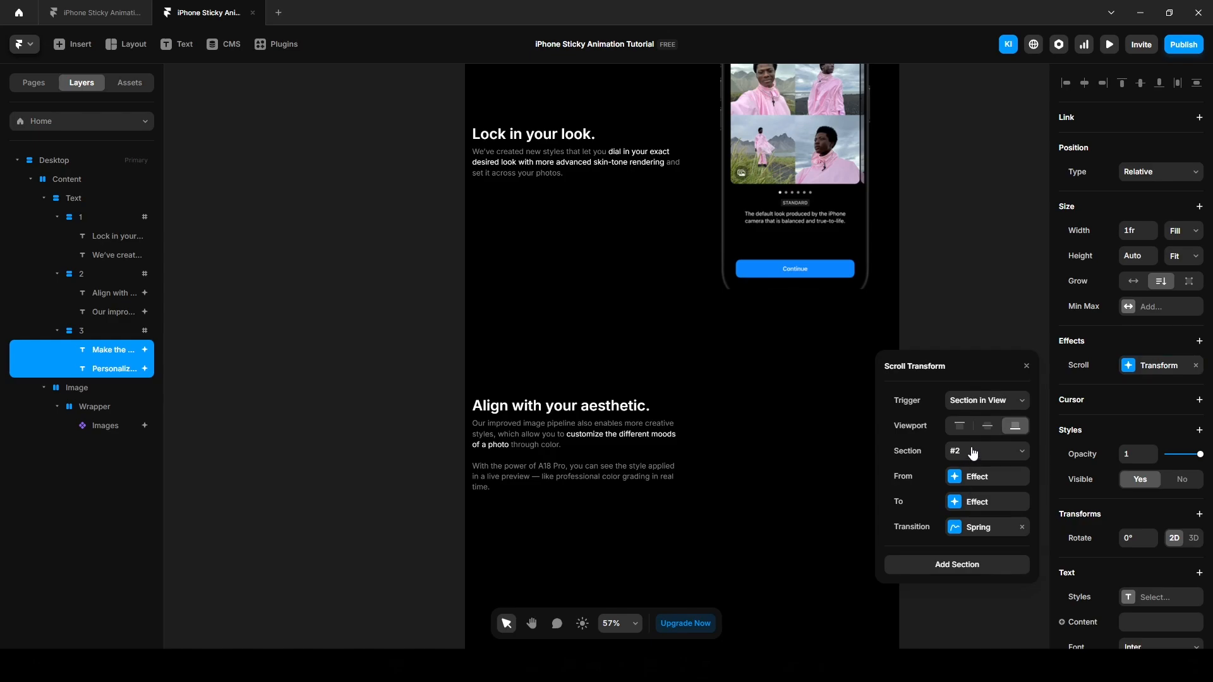
pyautogui.click(987, 451)
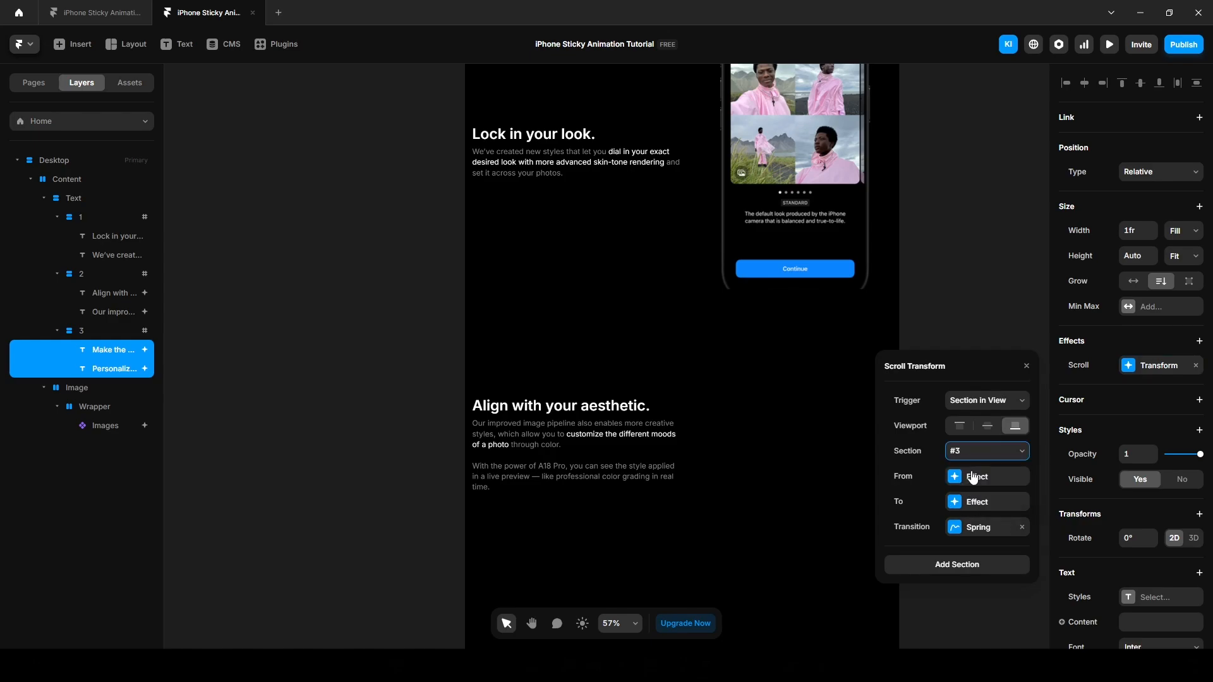
pyautogui.click(977, 477)
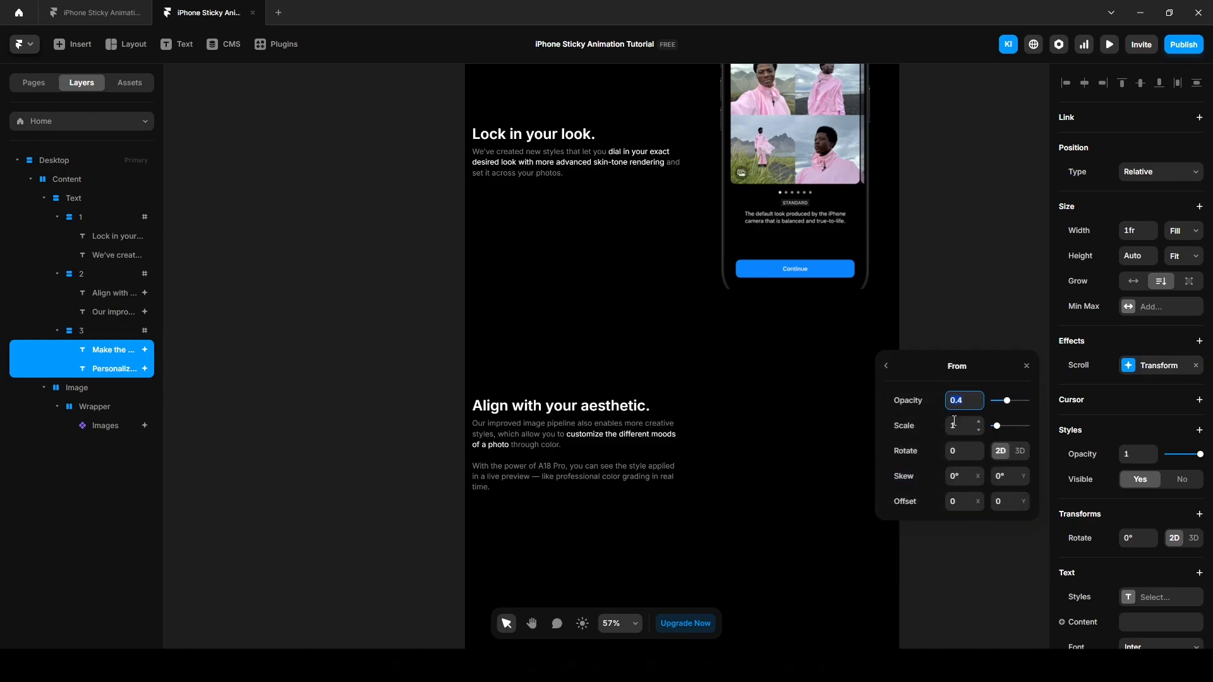
pyautogui.click(885, 365)
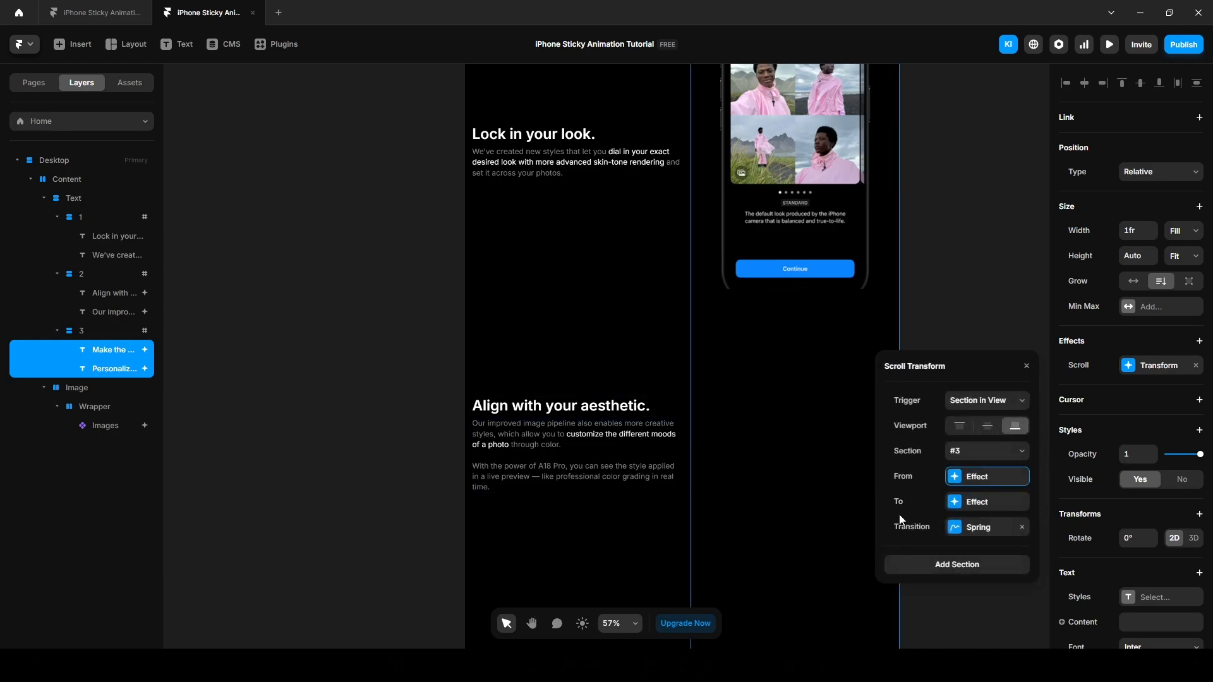
pyautogui.click(977, 502)
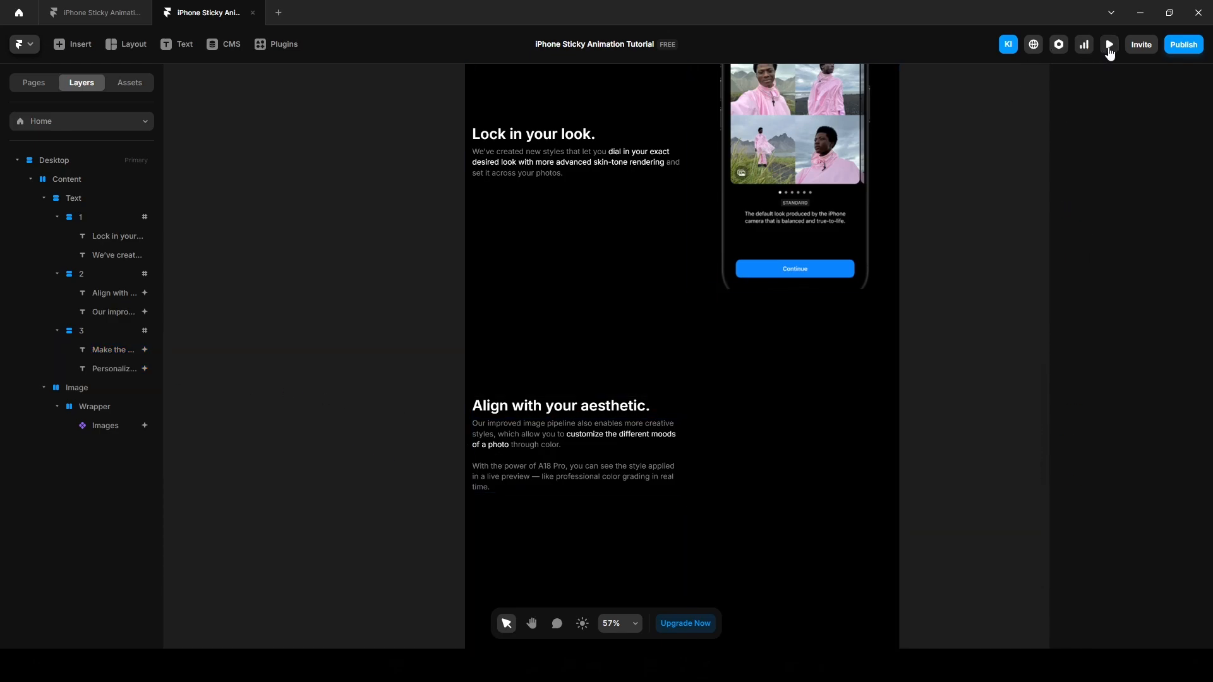
# Preview the page and scroll through the three fading sections.
pyautogui.click(1108, 45)
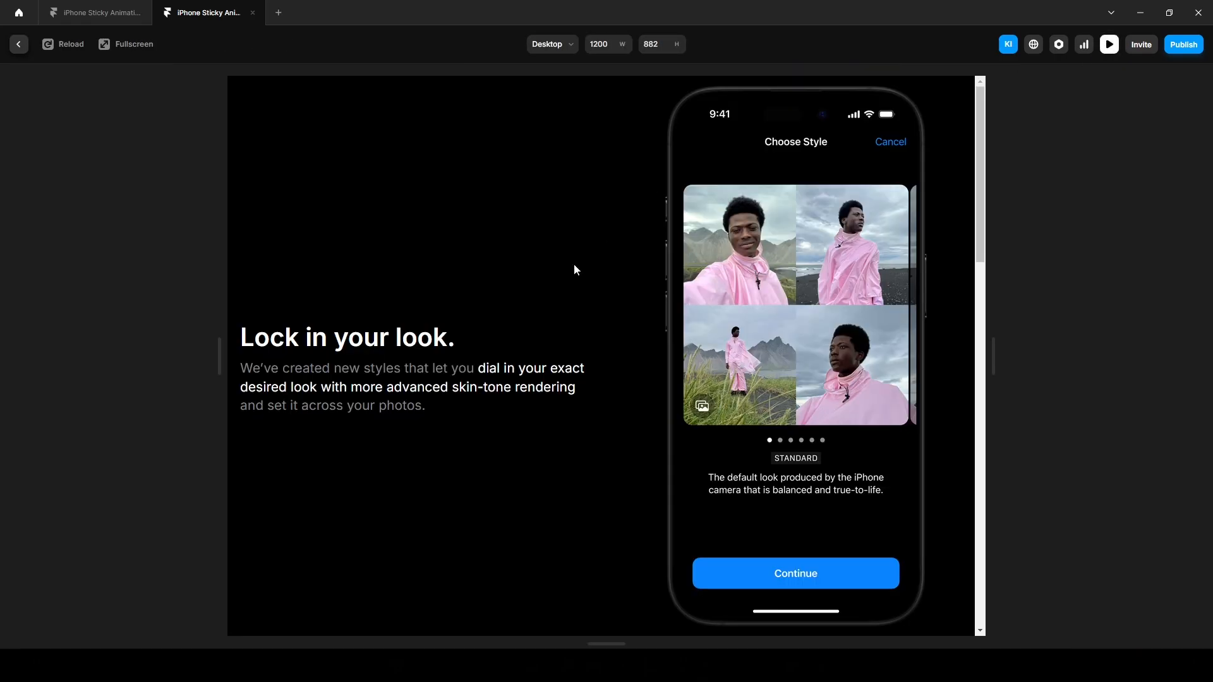
pyautogui.scroll(-3)
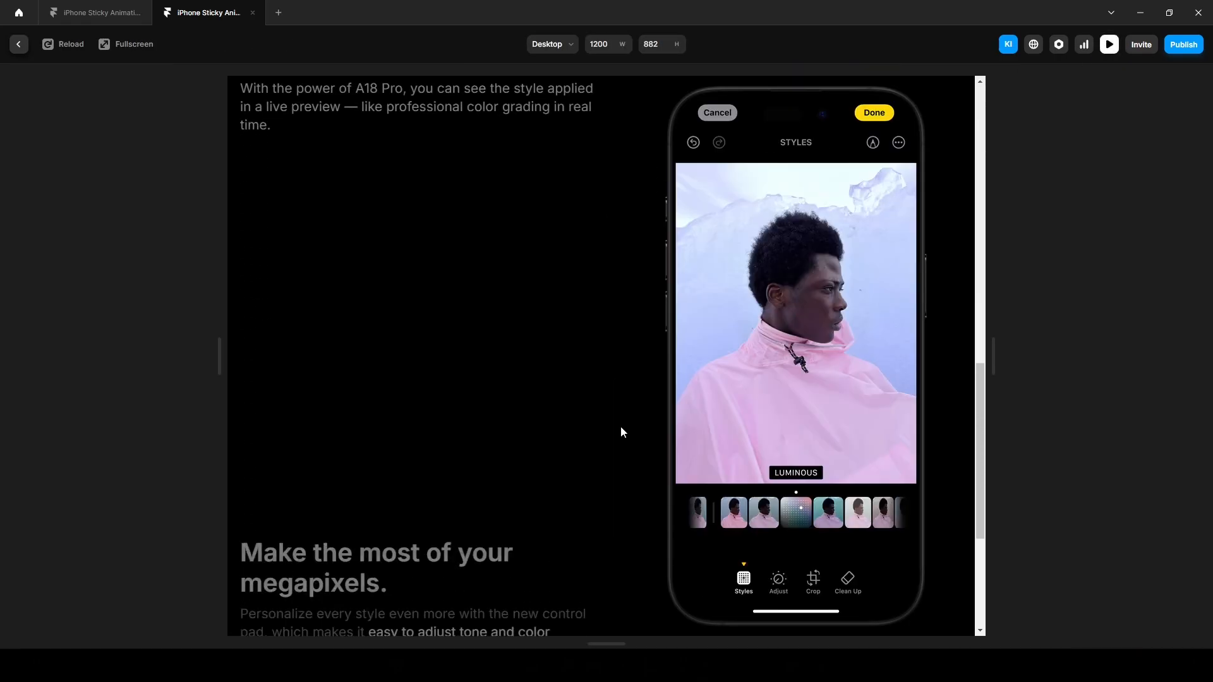
pyautogui.scroll(-3)
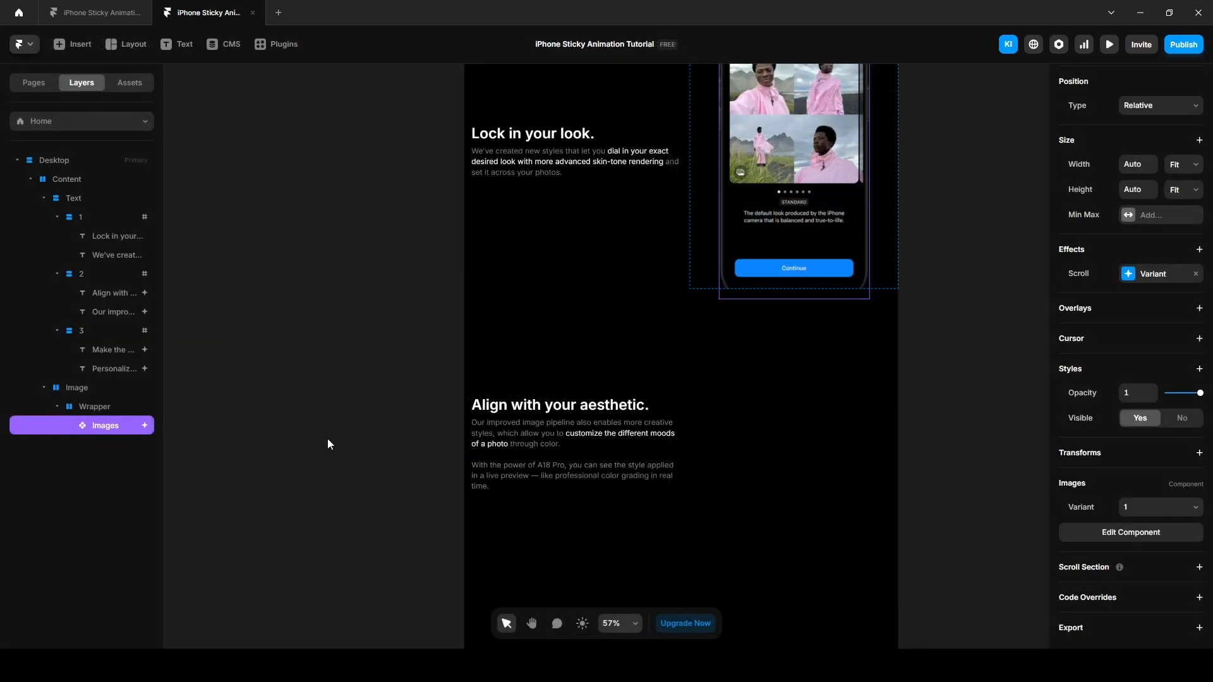
pyautogui.moveTo(387, 481)
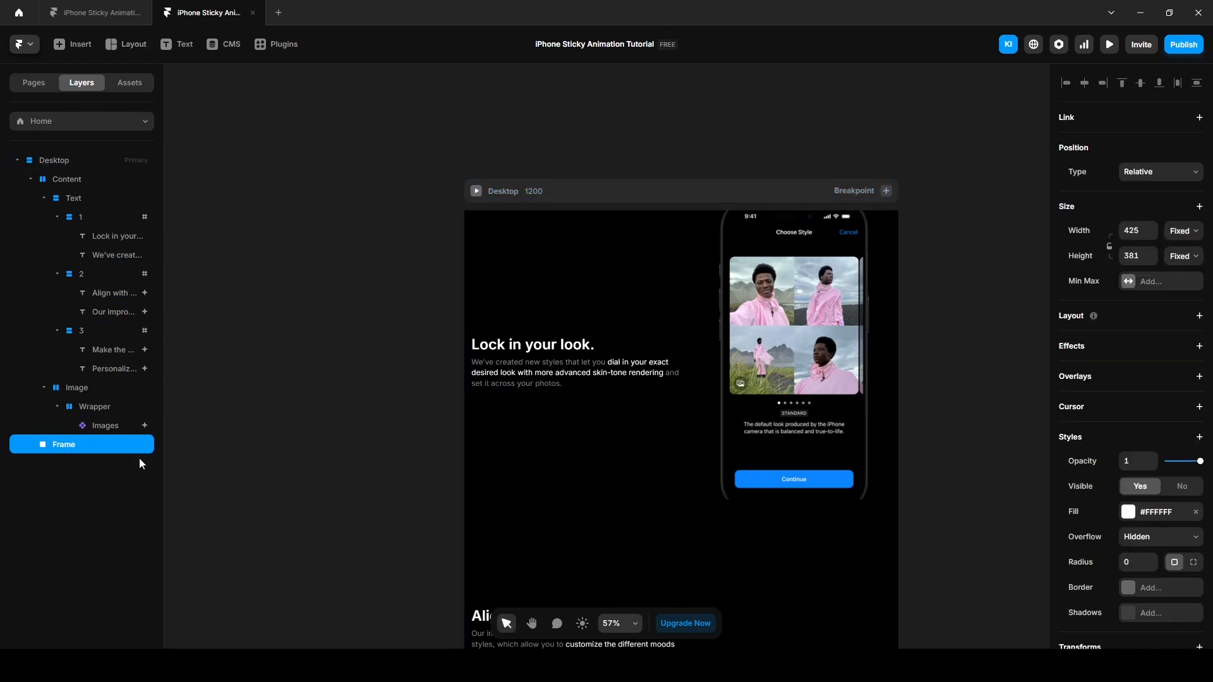
# Move the new frame above the content, make it full-width, 60vh tall, with no fill.
pyautogui.press('Up')
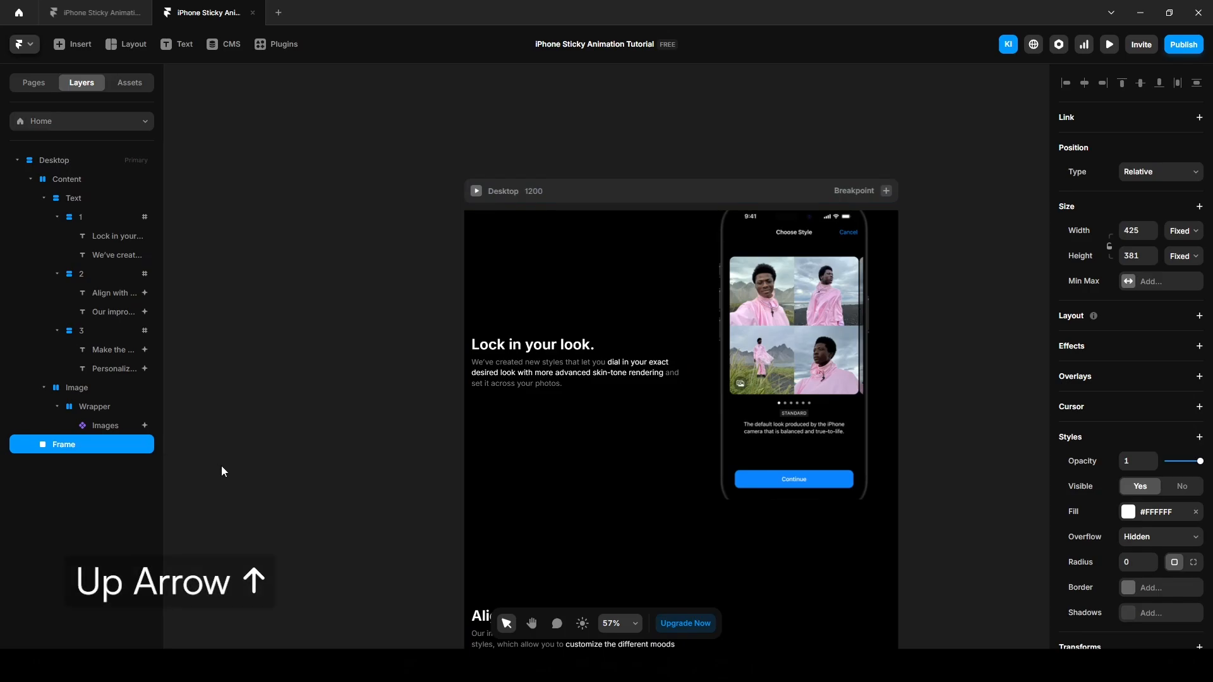
pyautogui.click(1183, 230)
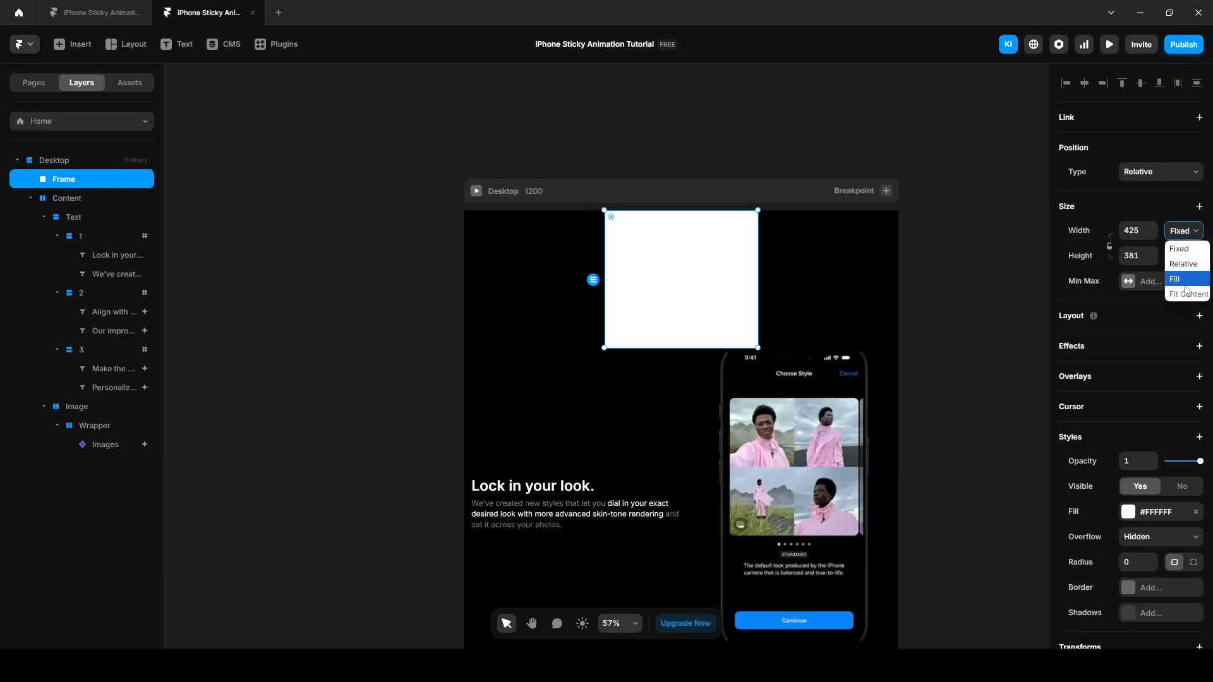
pyautogui.click(1176, 279)
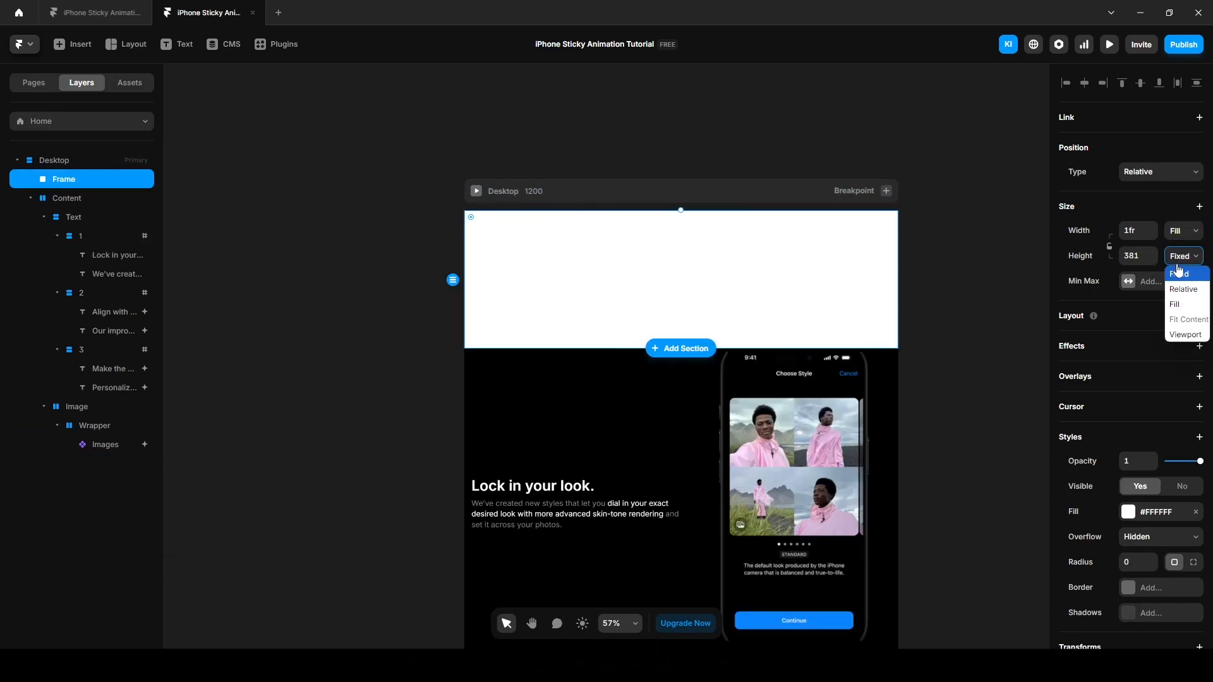
pyautogui.click(1187, 333)
pyautogui.write('60vh')
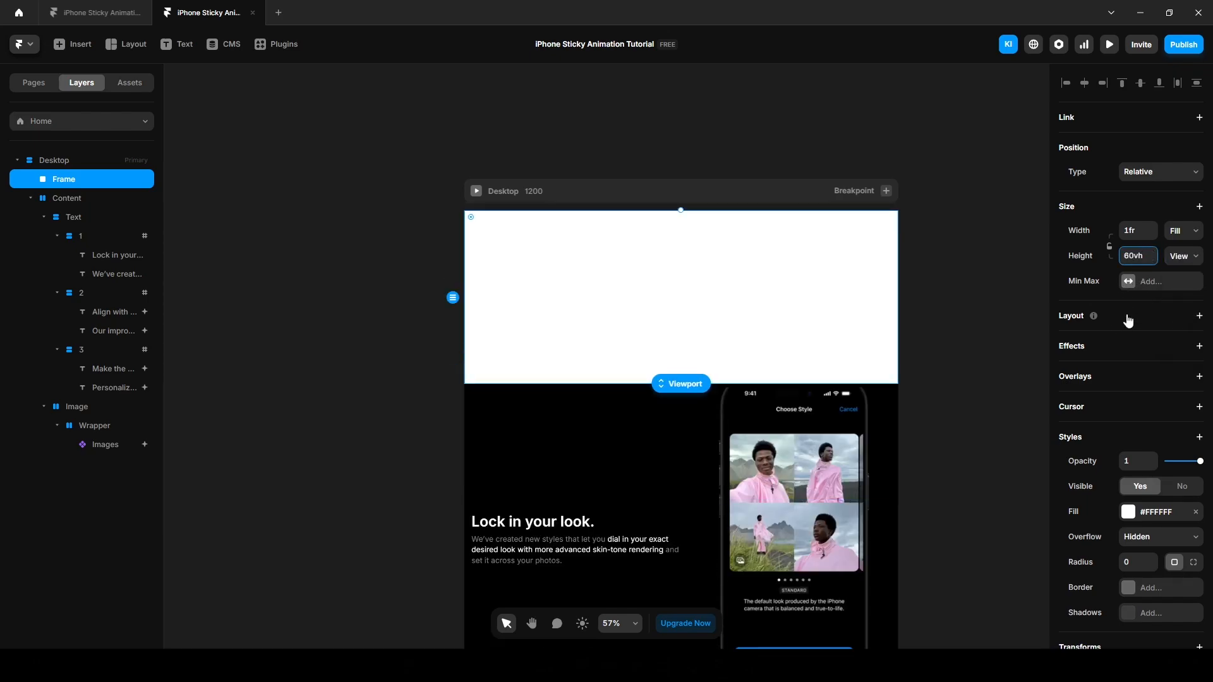
pyautogui.moveTo(1198, 515)
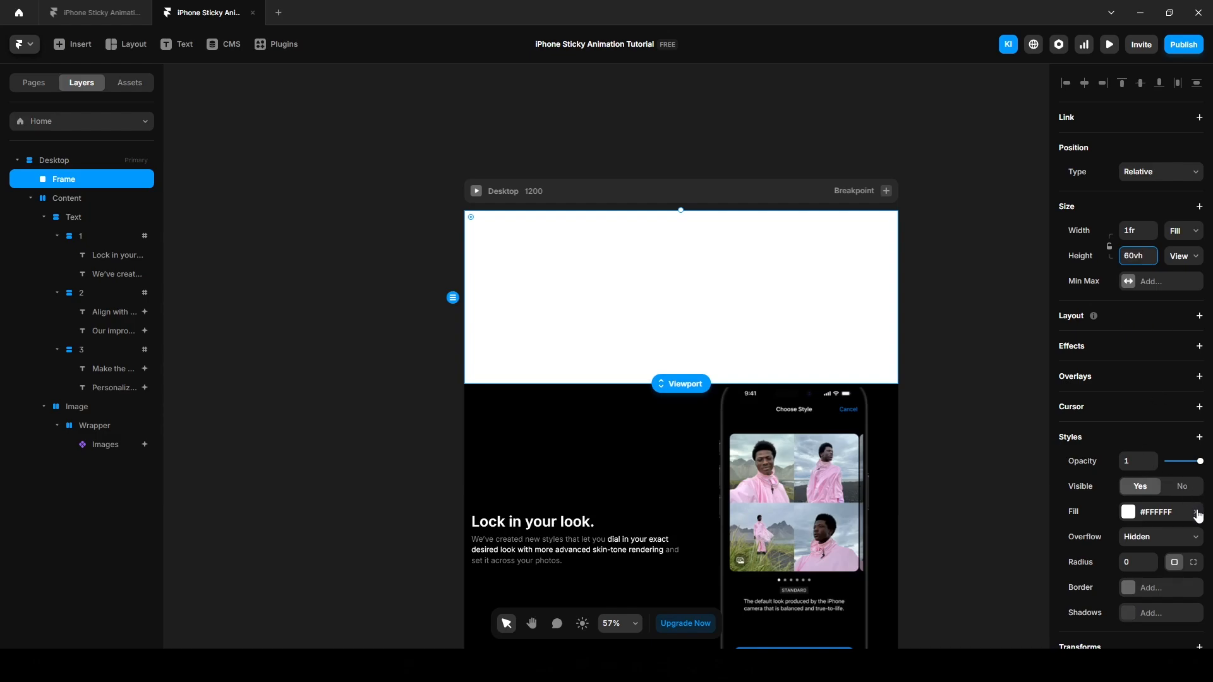
pyautogui.doubleClick(65, 178)
pyautogui.write('Spacer')
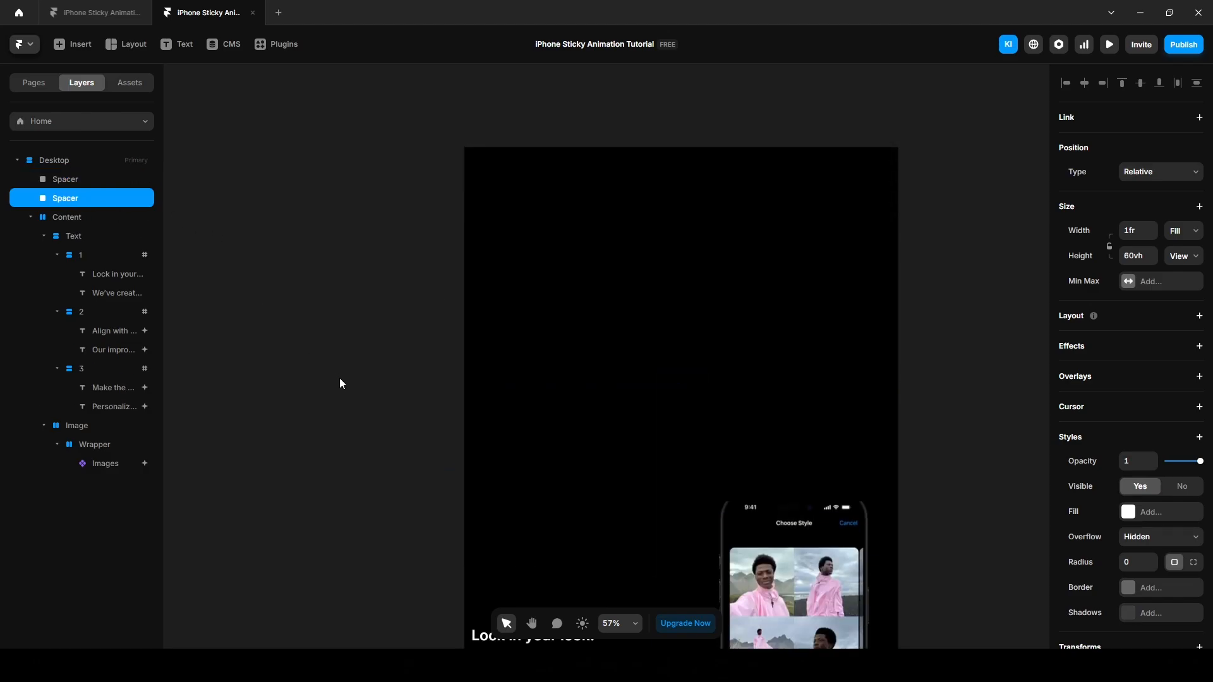
pyautogui.scroll(-3)
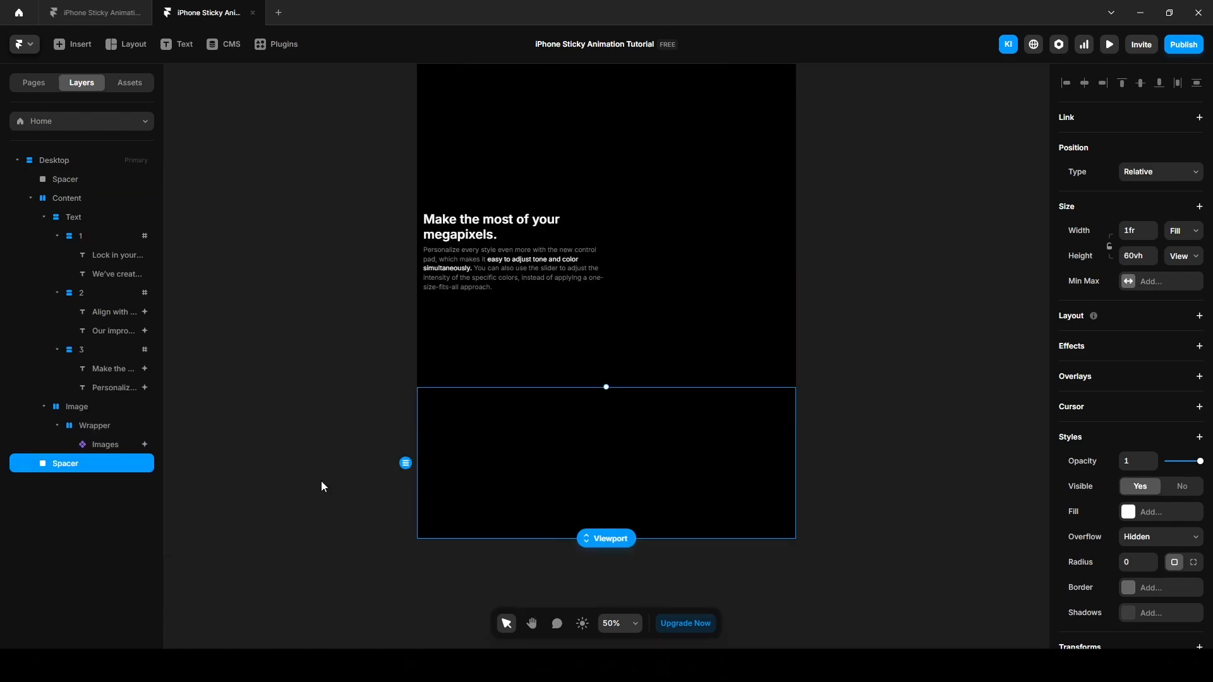
pyautogui.moveTo(1024, 65)
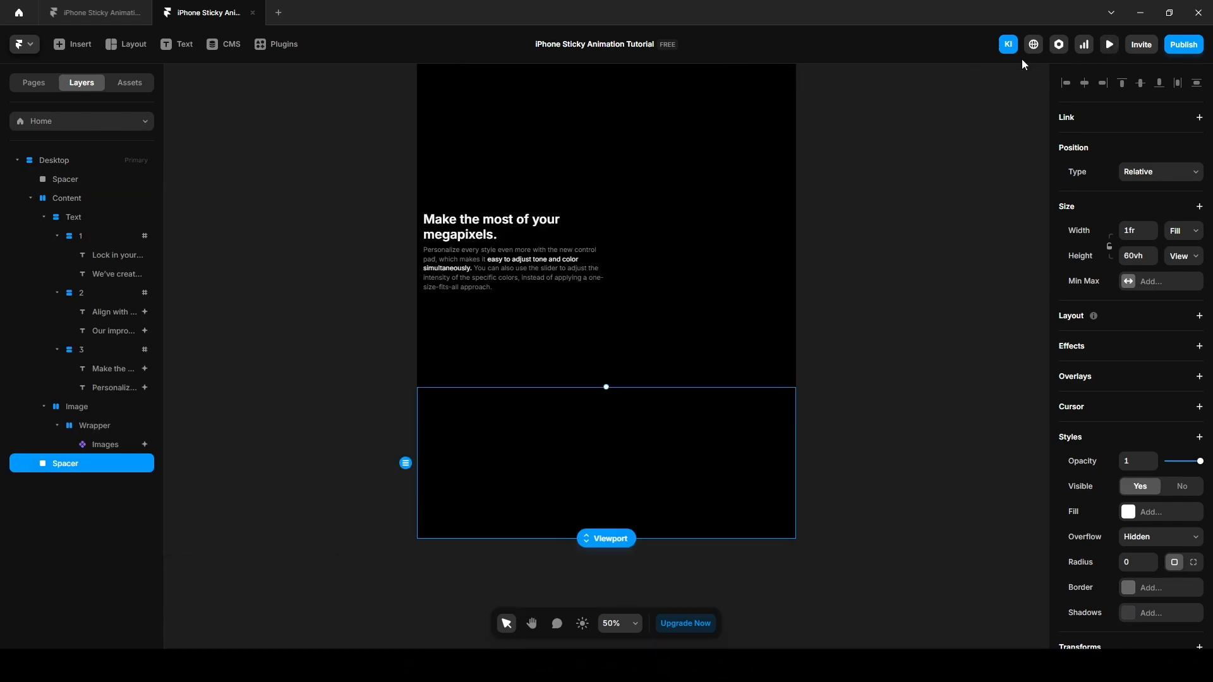
# Preview the page and scroll through the sections beside the sticky phone with the new spacers.
pyautogui.click(1108, 44)
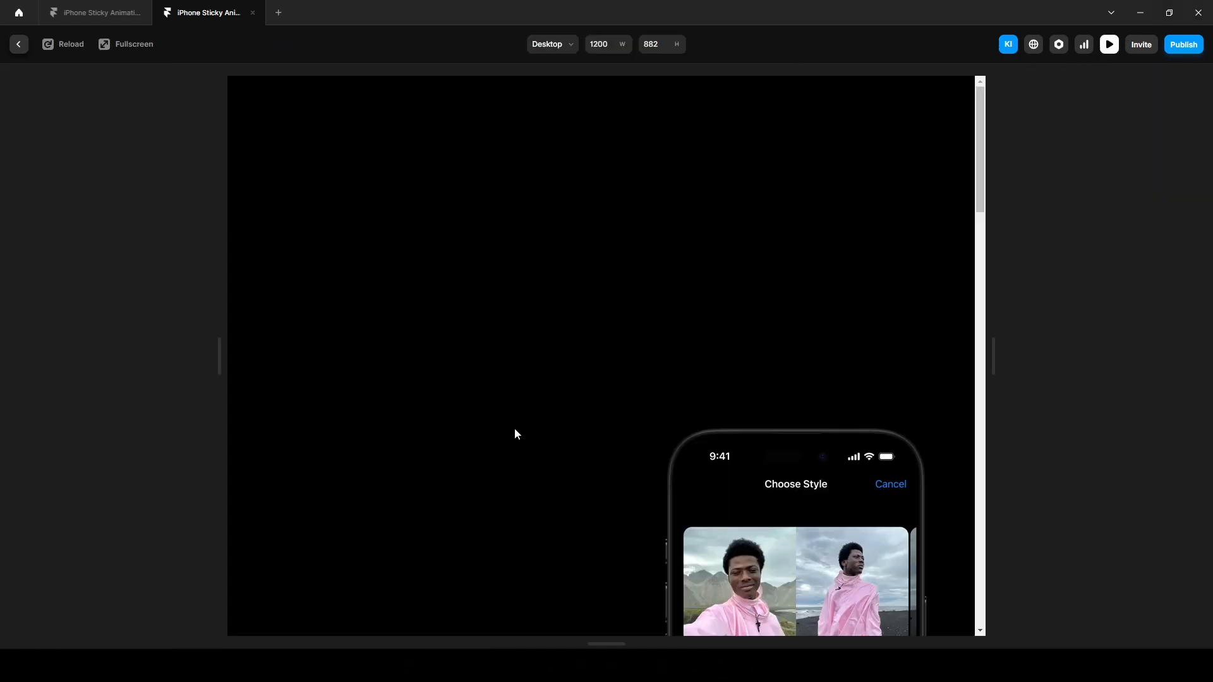
pyautogui.scroll(-3)
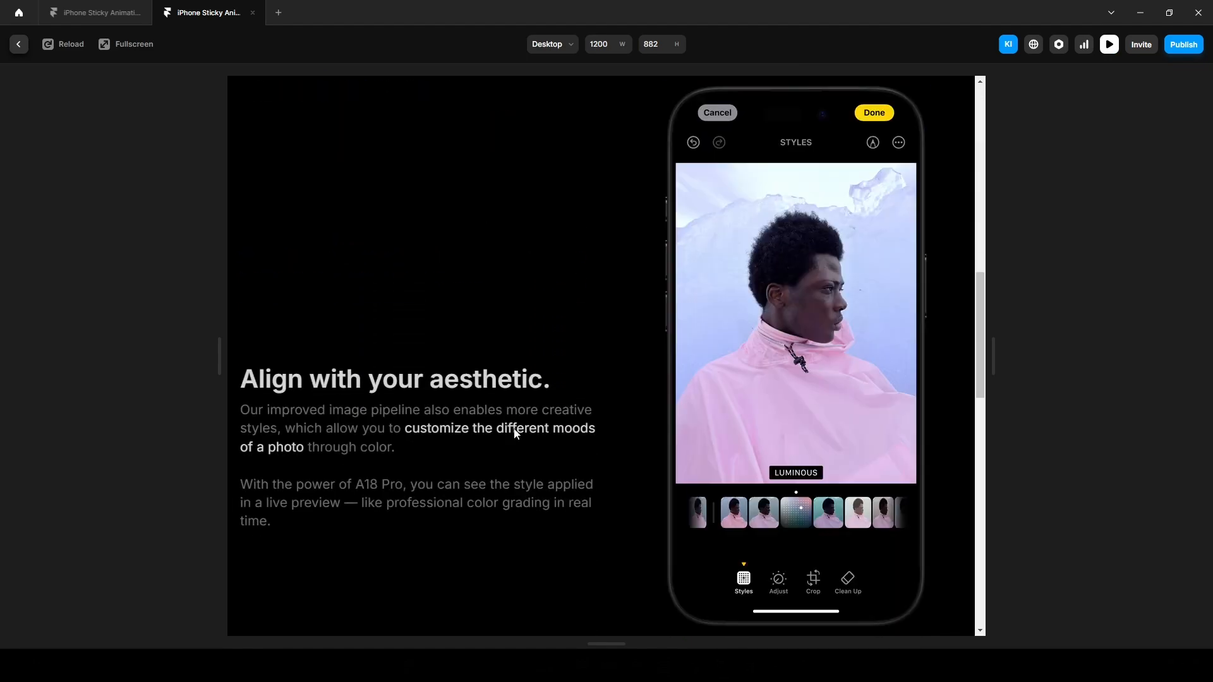
pyautogui.scroll(-3)
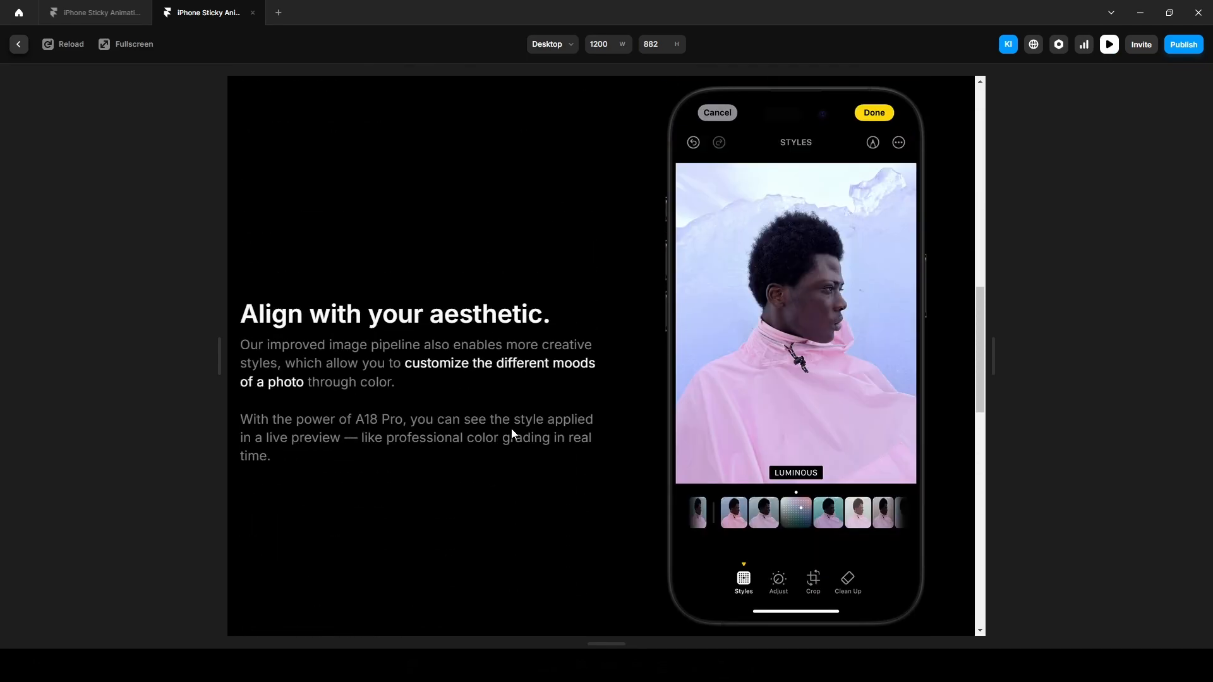
pyautogui.scroll(-3)
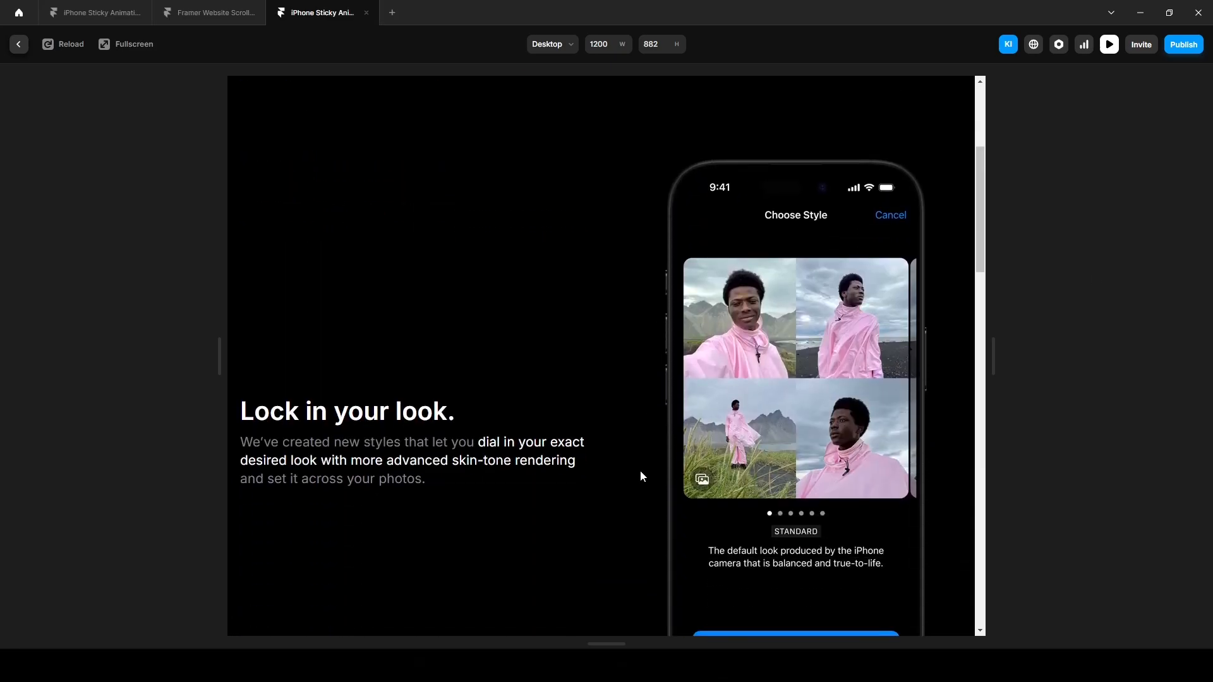
pyautogui.scroll(-3)
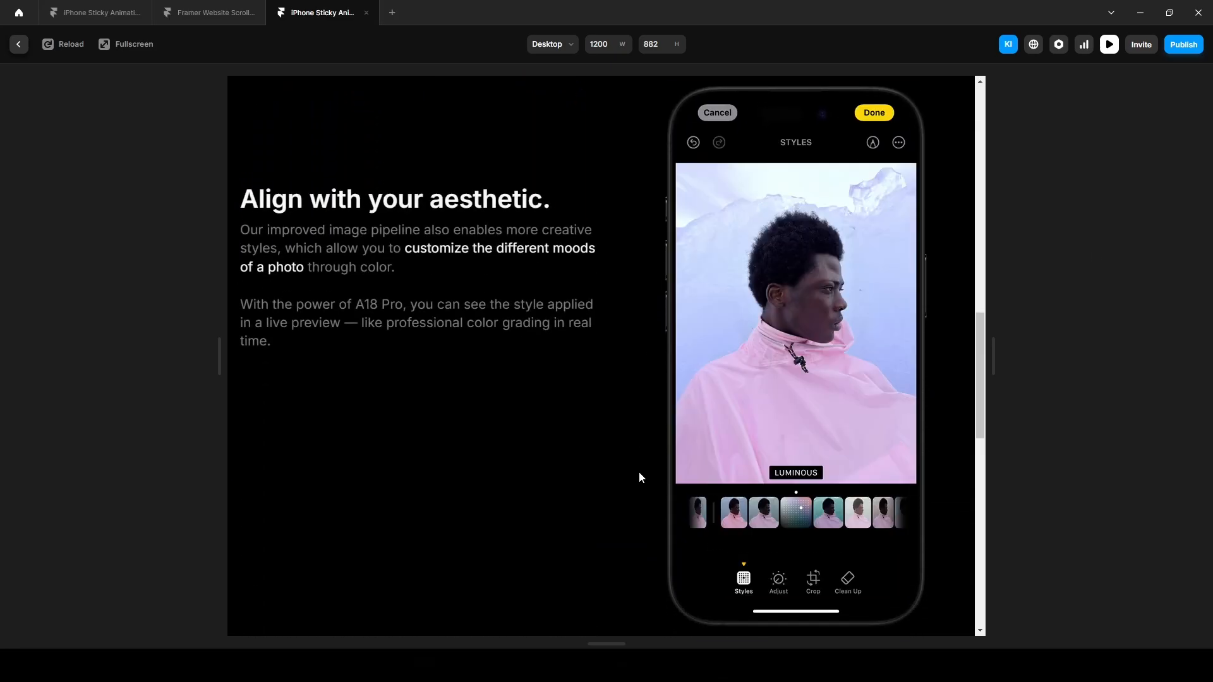
pyautogui.scroll(-3)
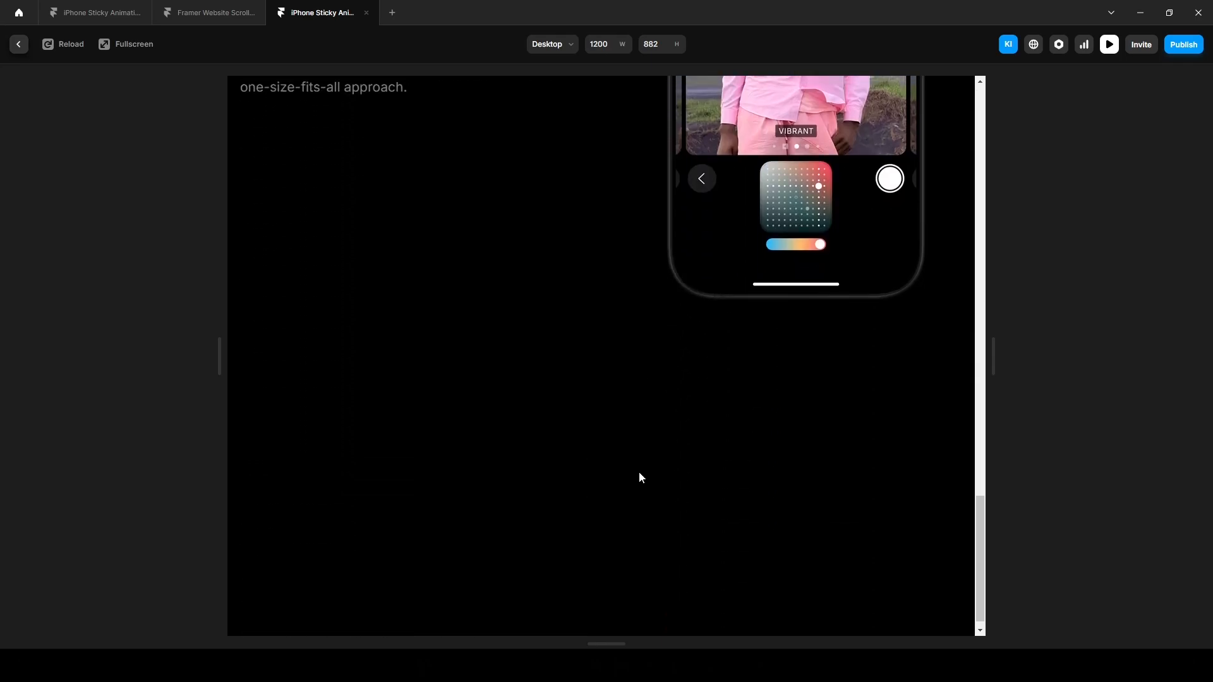
pyautogui.scroll(3)
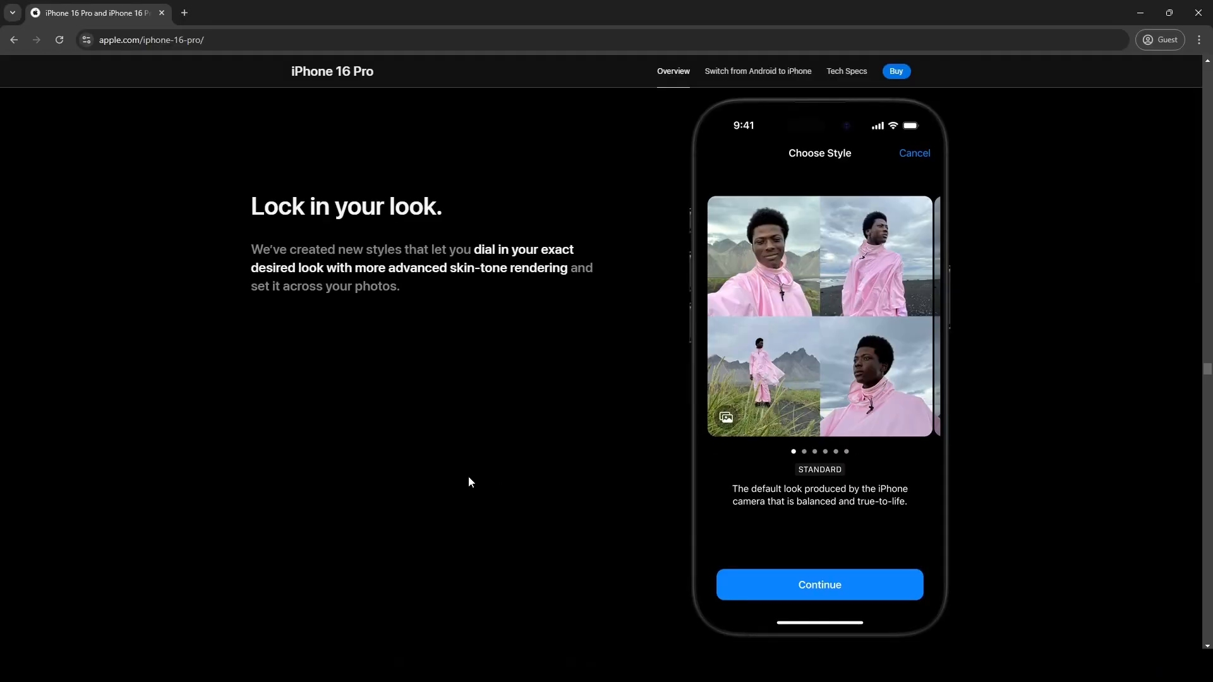
pyautogui.scroll(-3)
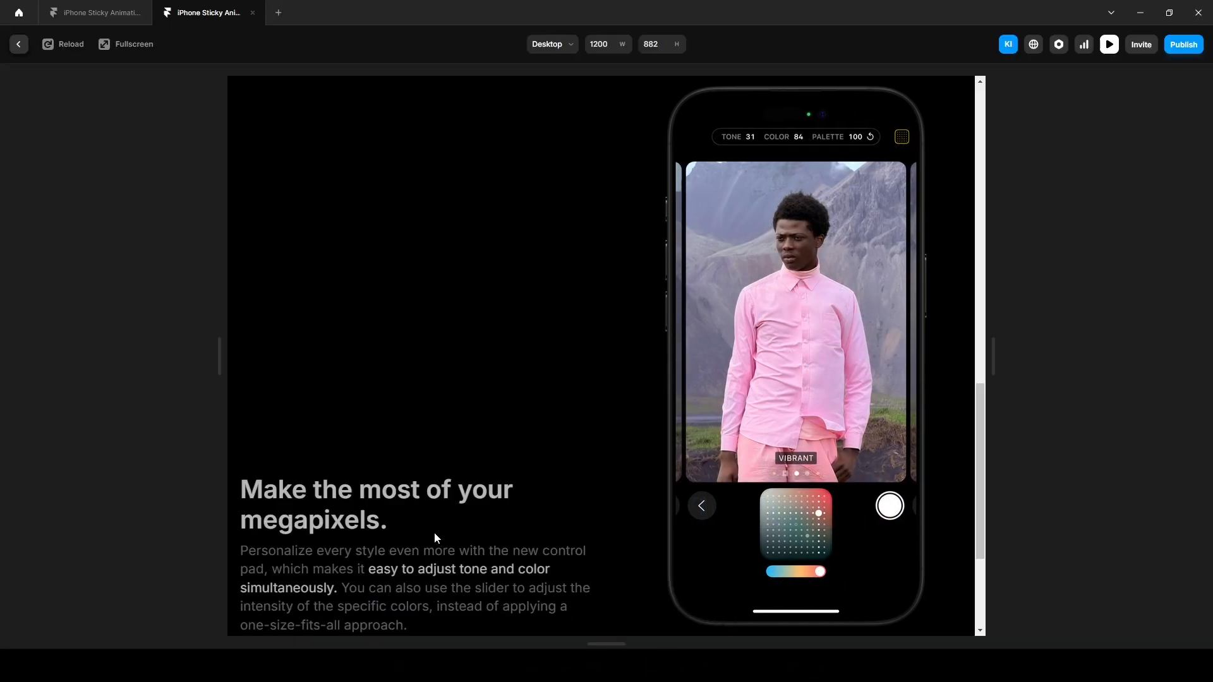
pyautogui.moveTo(334, 403)
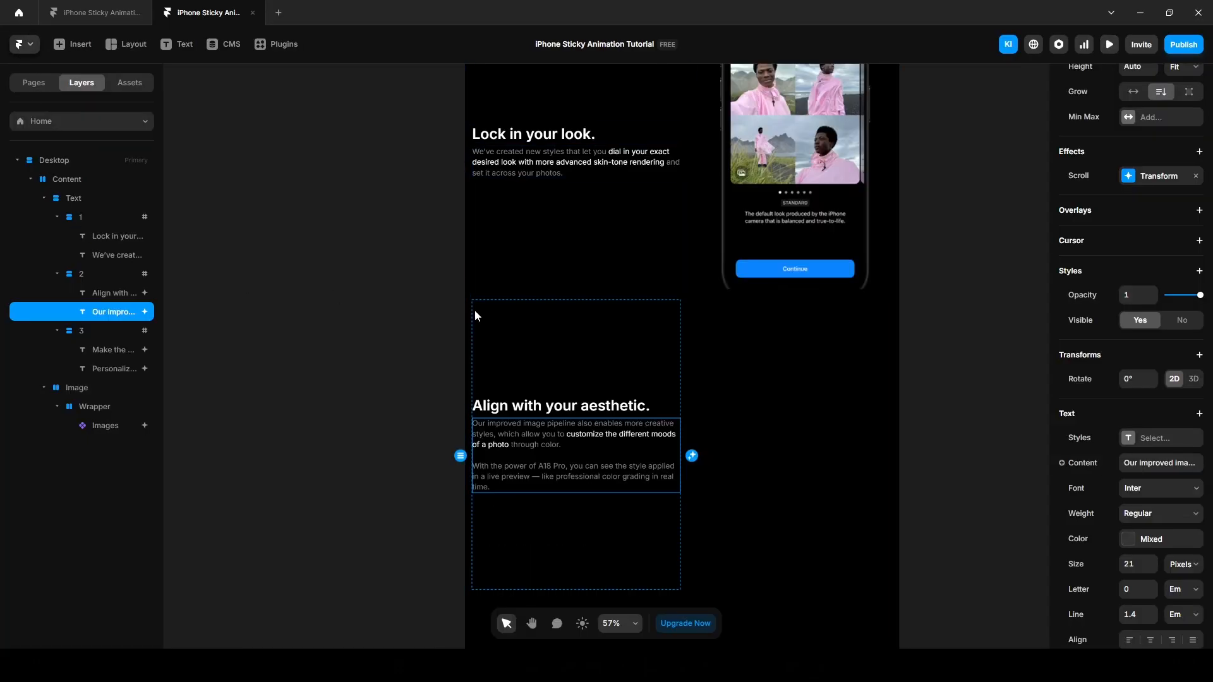
pyautogui.click(105, 425)
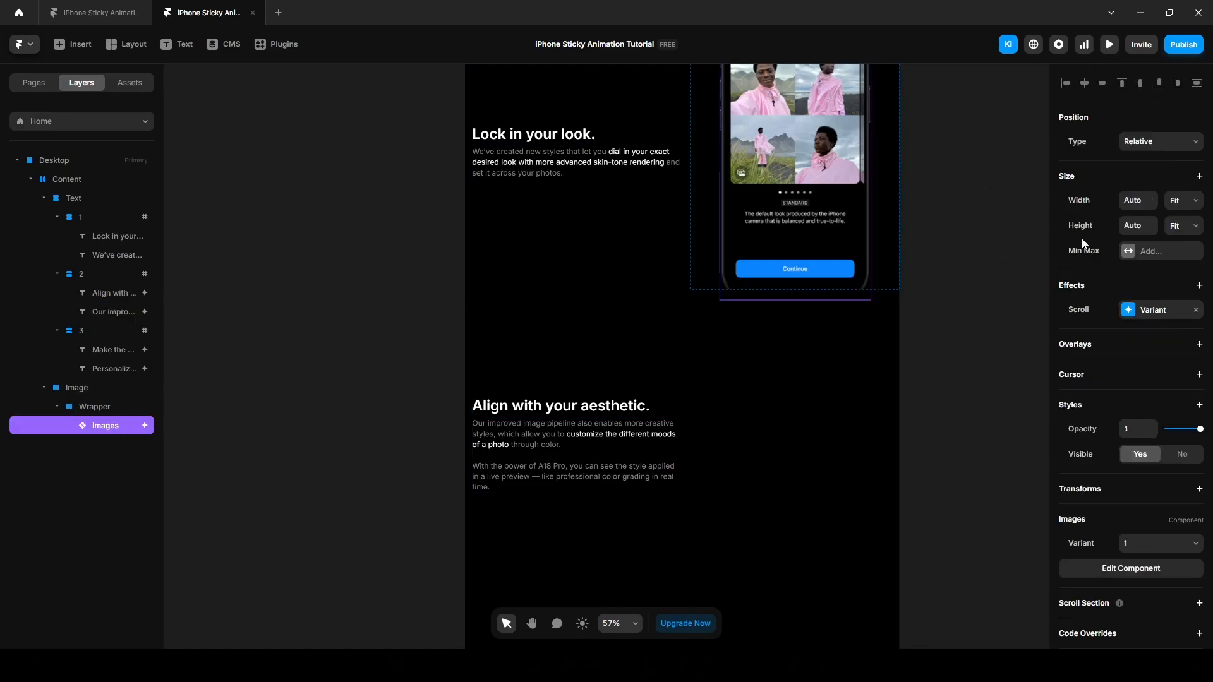
pyautogui.click(1153, 309)
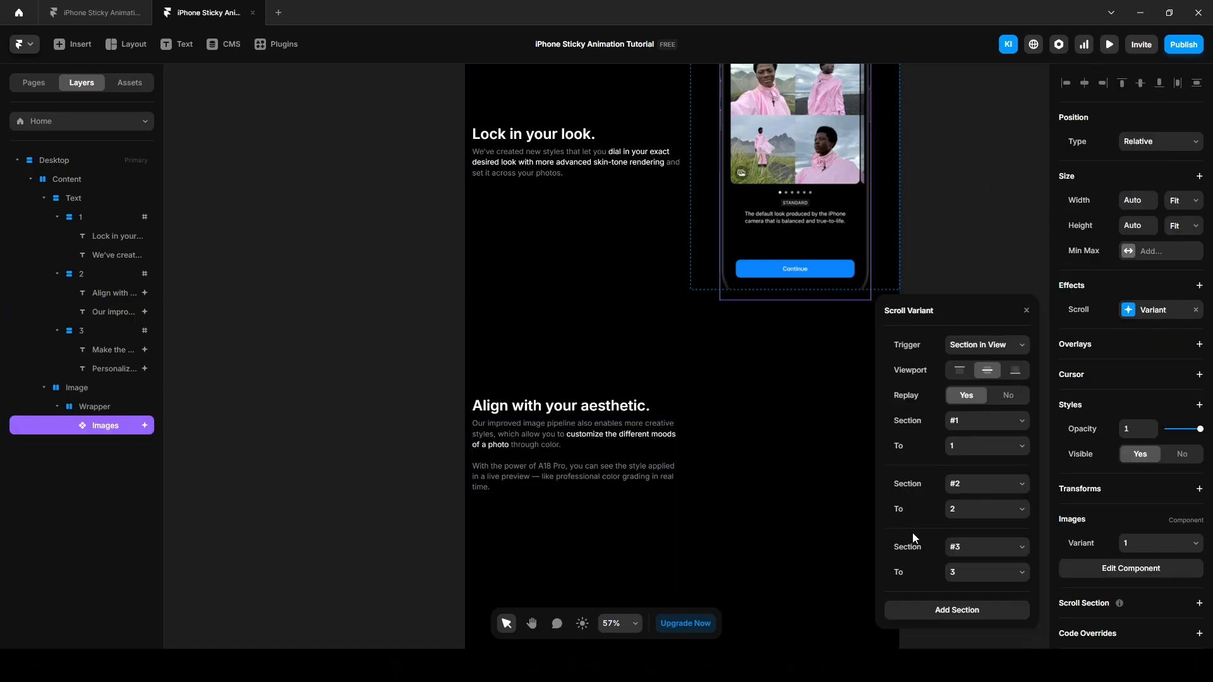
pyautogui.moveTo(395, 482)
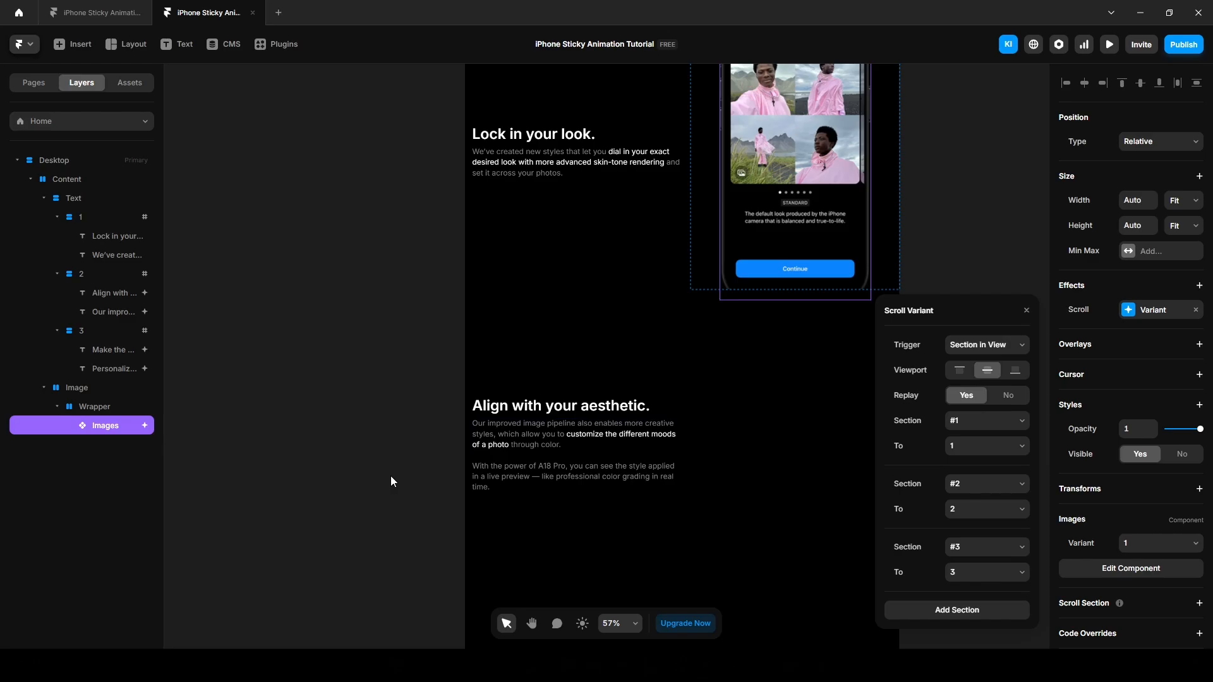
pyautogui.click(1026, 311)
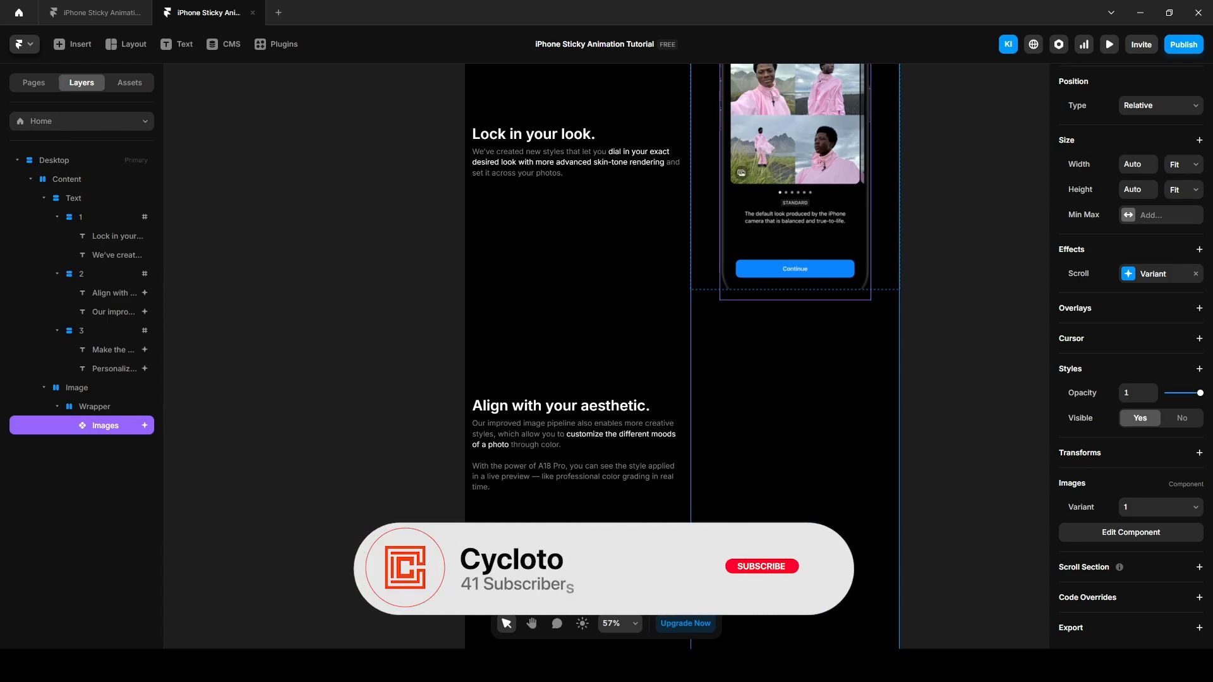
pyautogui.click(760, 566)
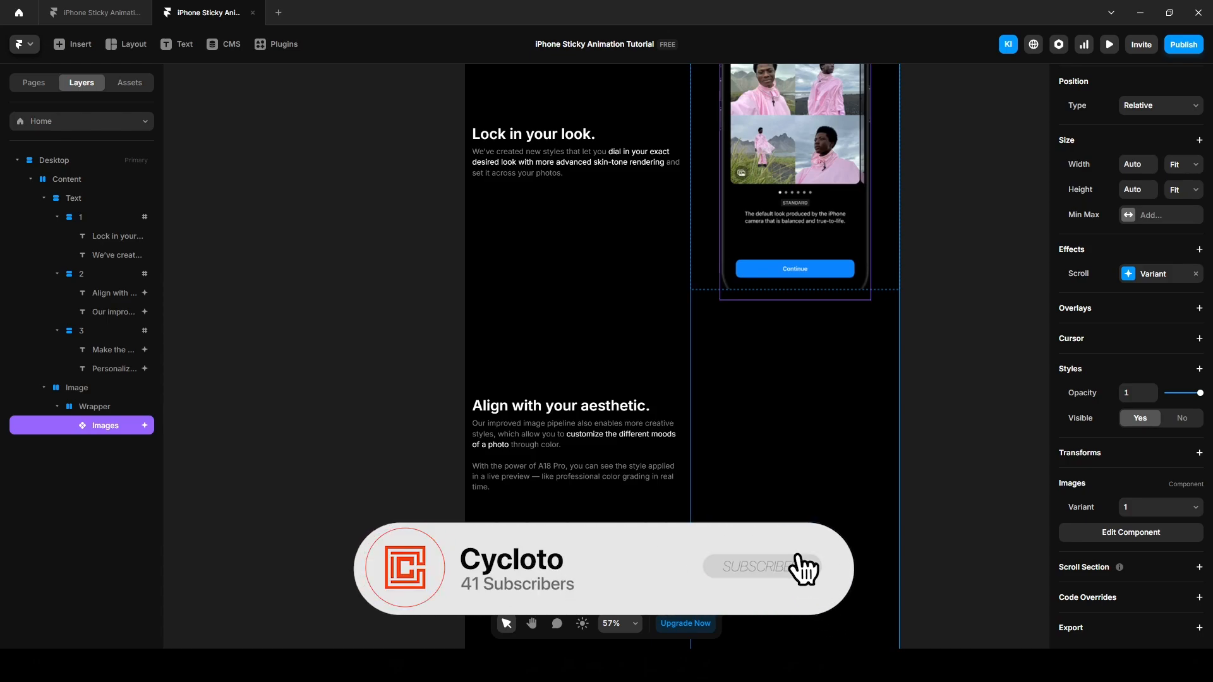